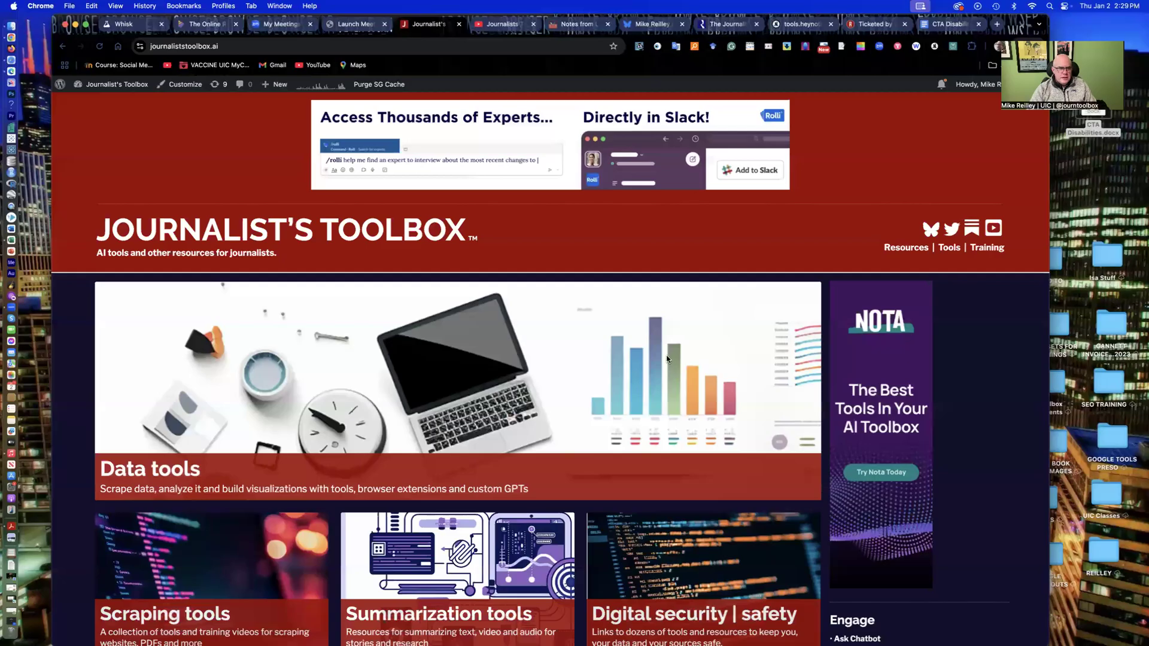
mouse_move(492, 392)
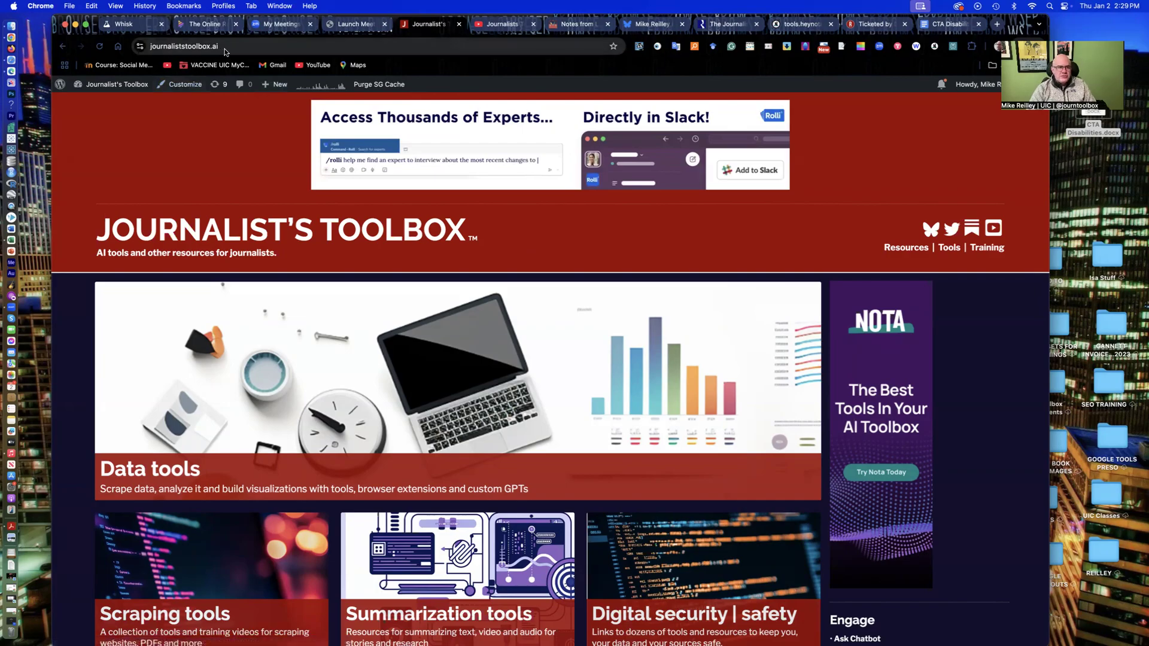
mouse_move(186, 46)
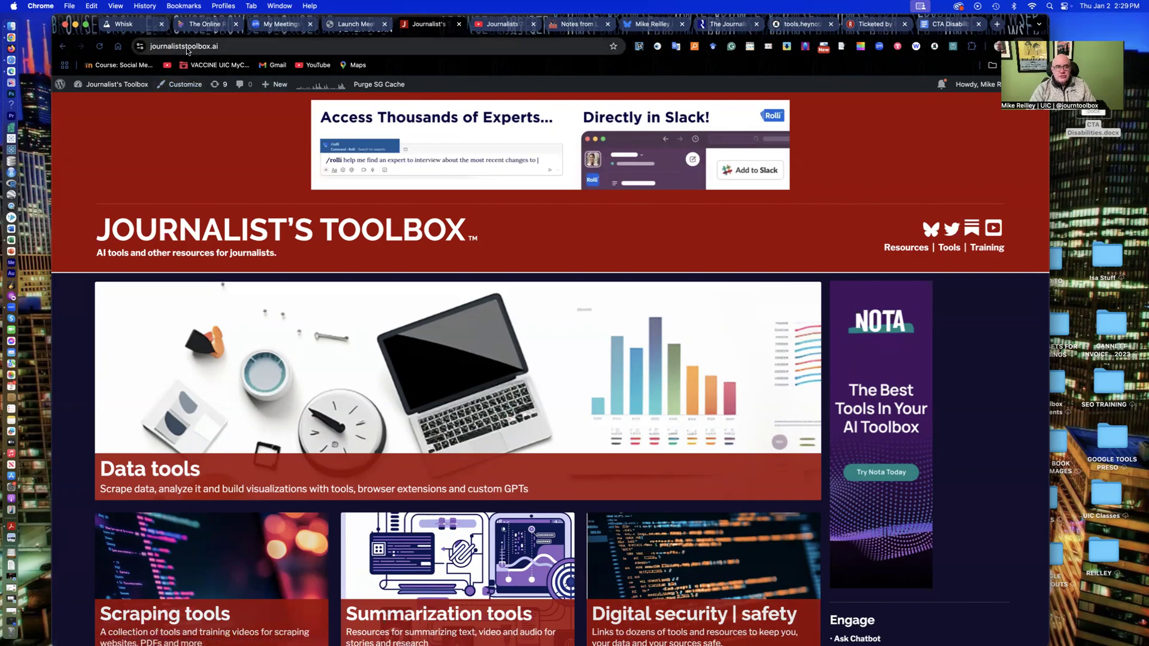
mouse_move(242, 95)
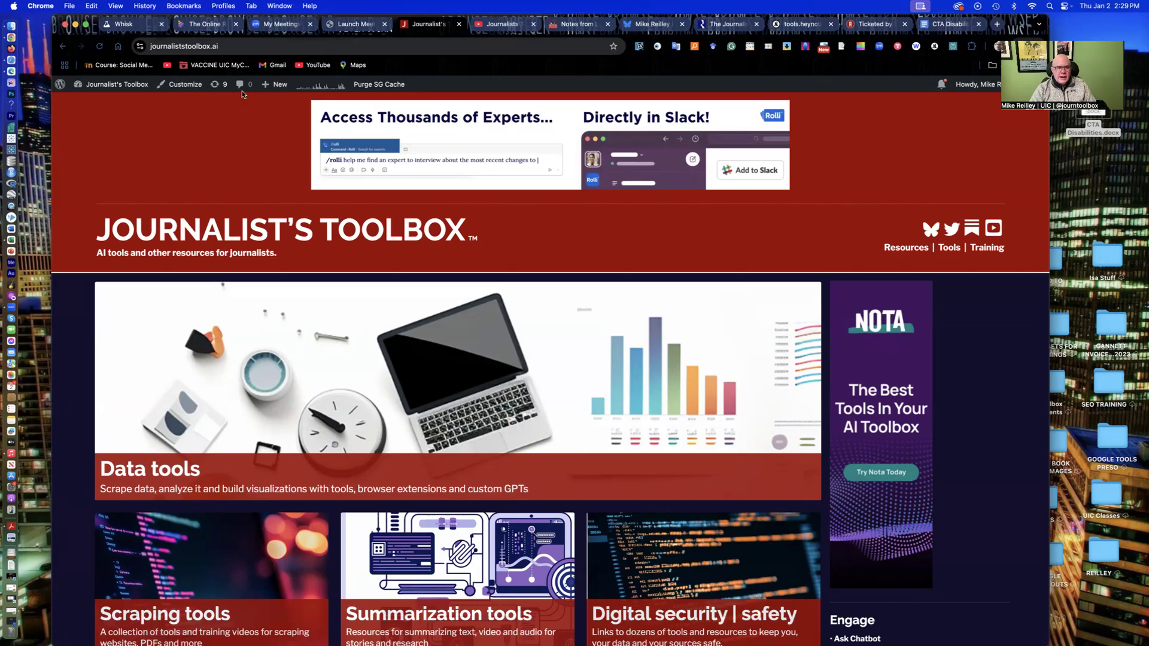
- Open the Data tools page and scroll through its content
scroll("down", 3)
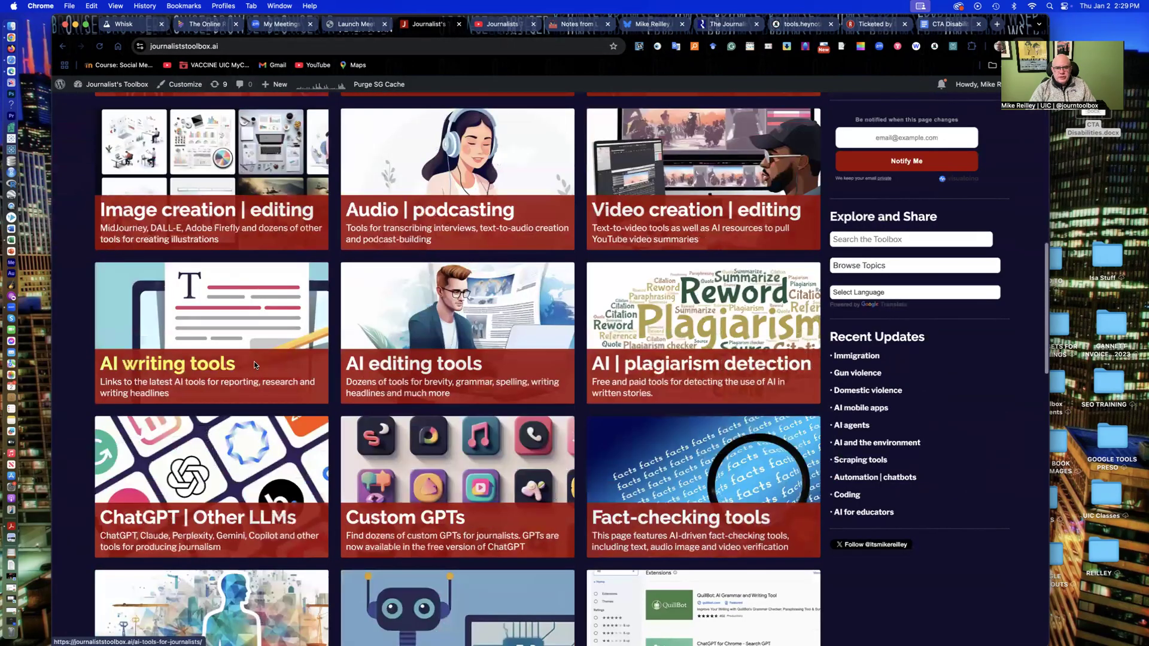
scroll("up", 3)
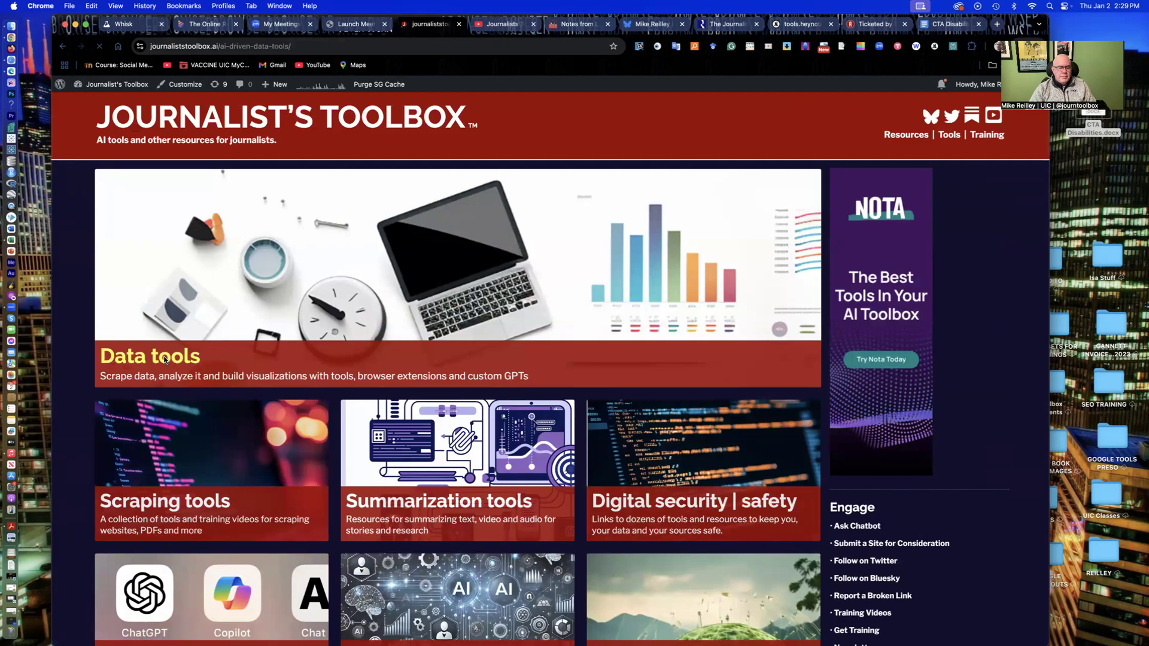
left_click(150, 356)
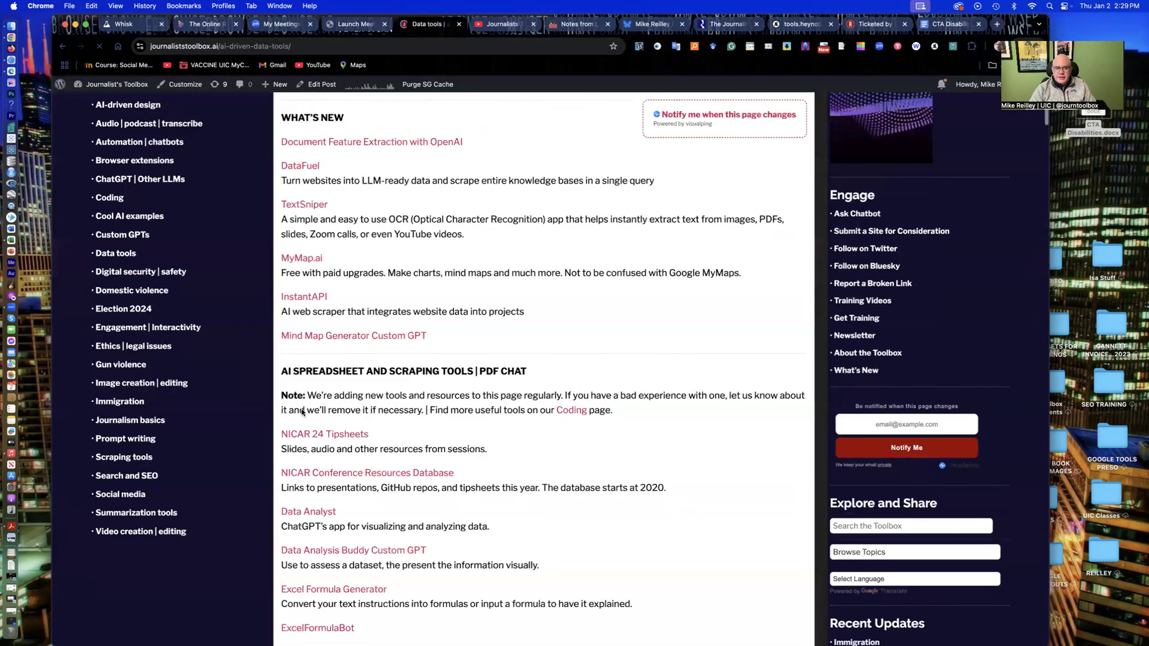
scroll("down", 3)
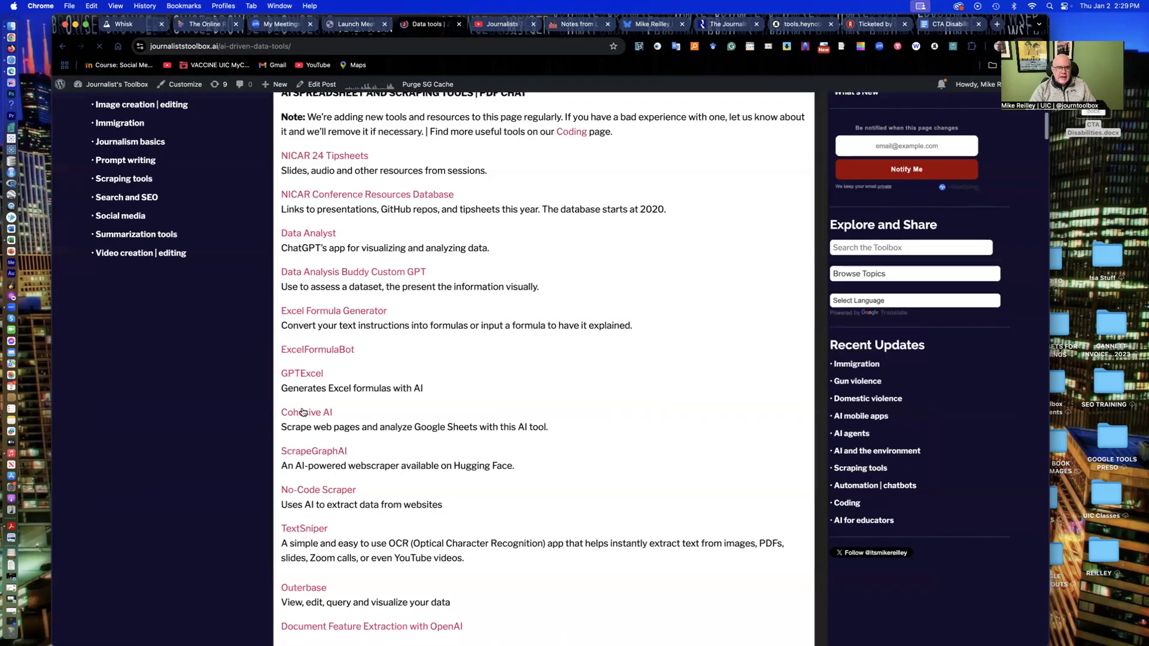
scroll("down", 3)
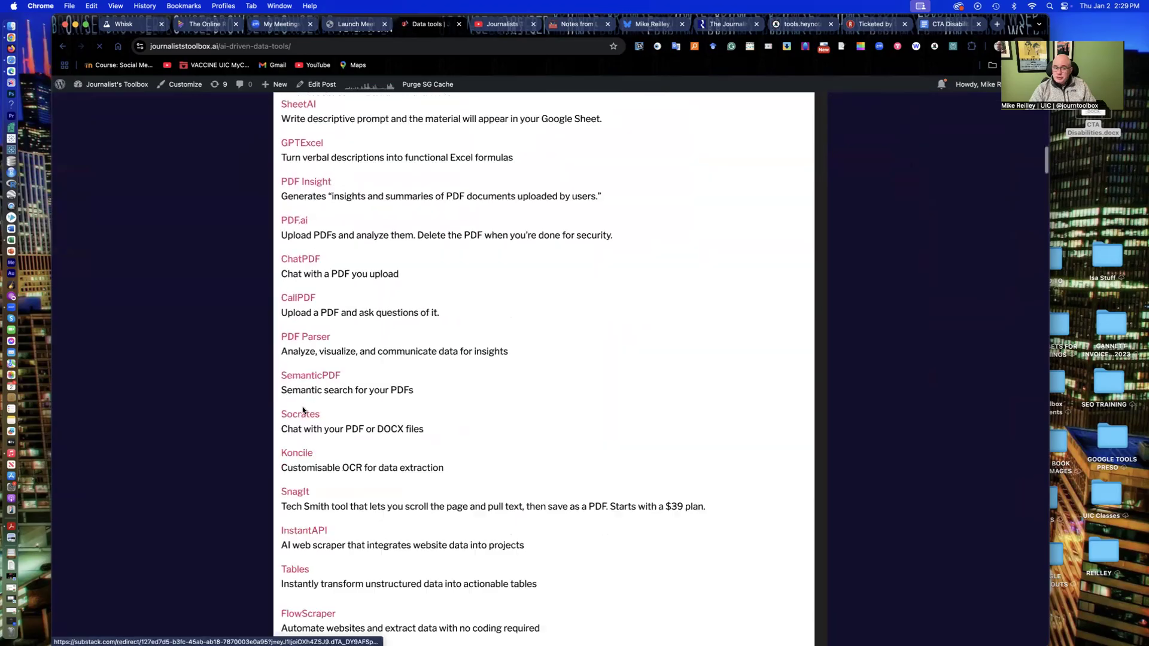
scroll("up", 3)
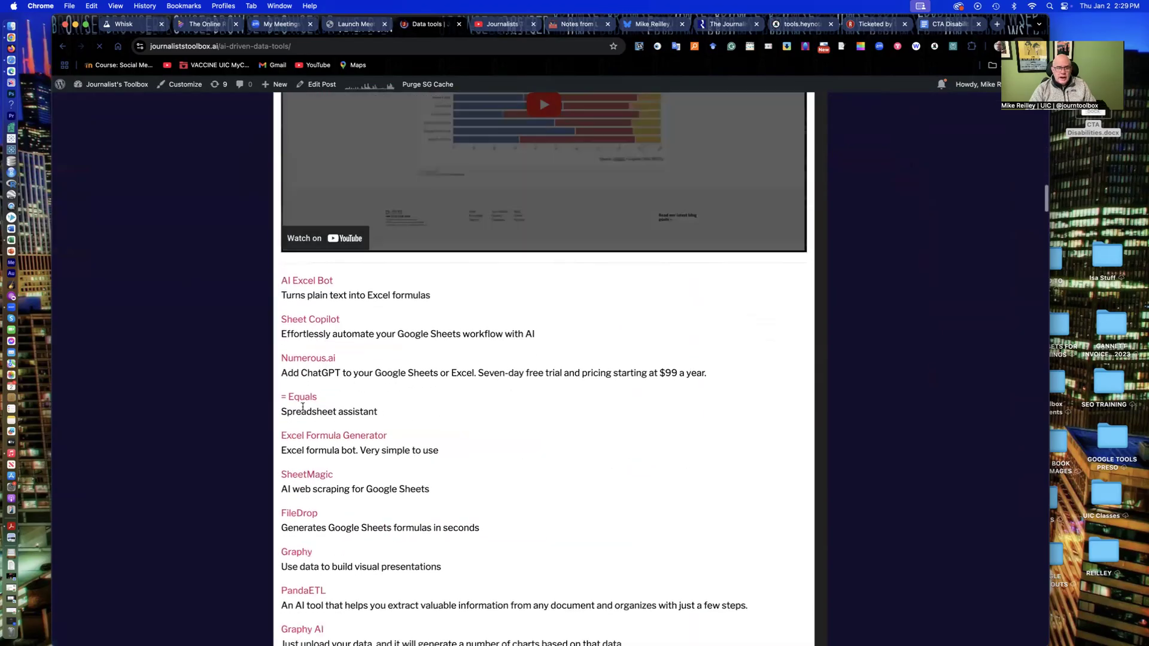
scroll("up", 3)
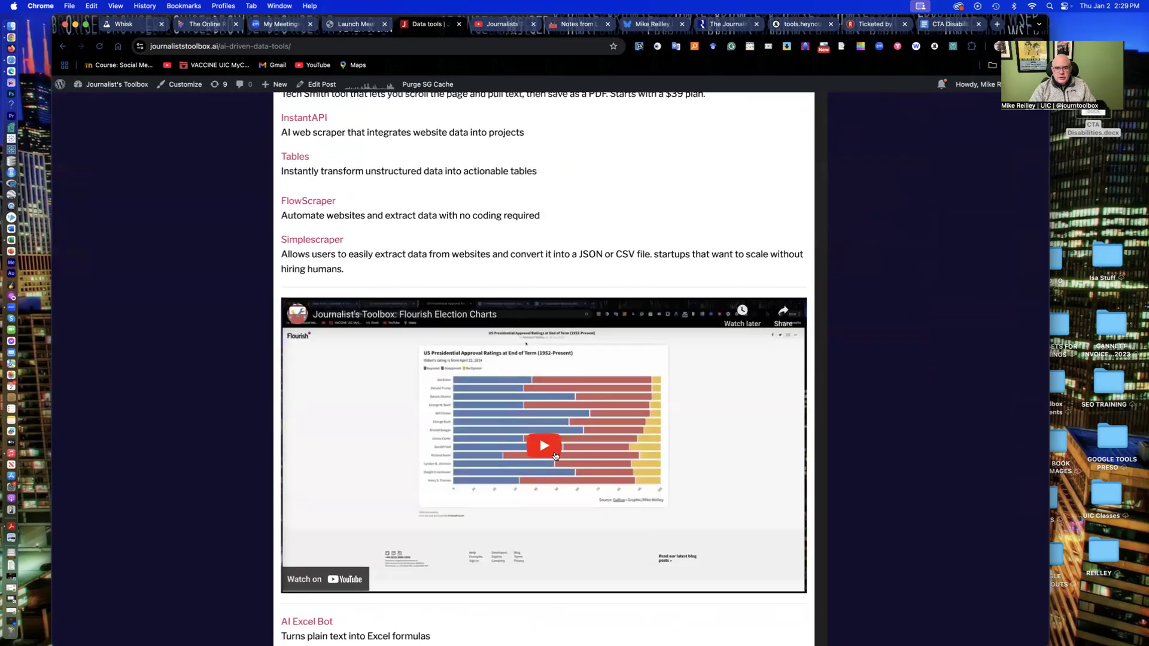
scroll("down", 3)
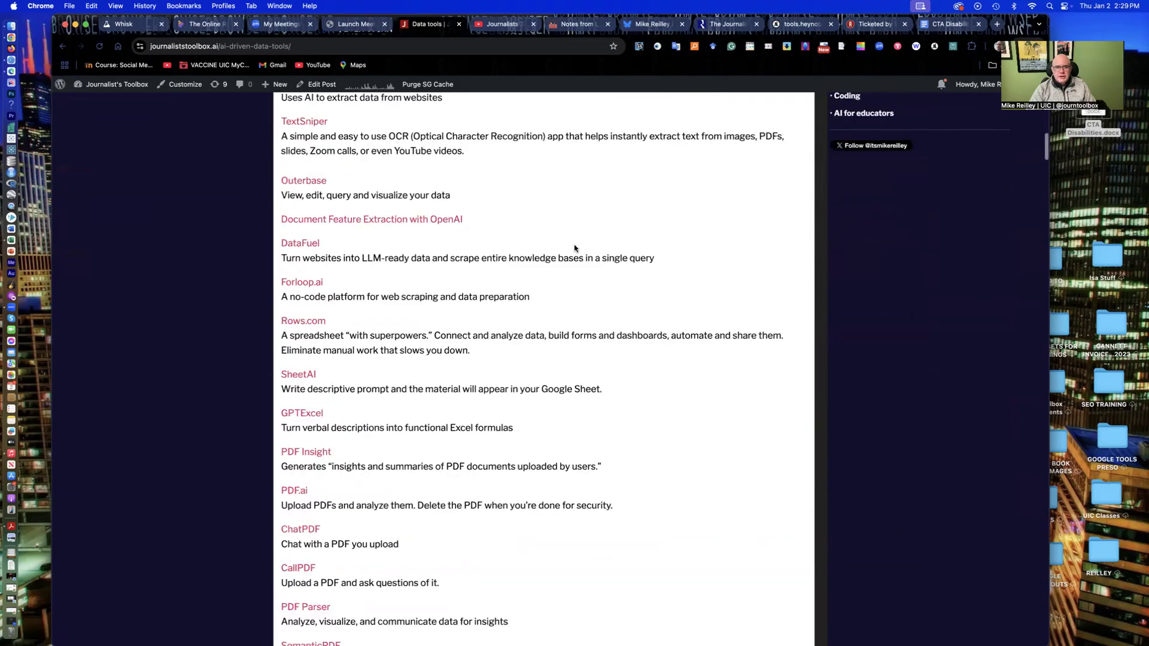
scroll("up", 3)
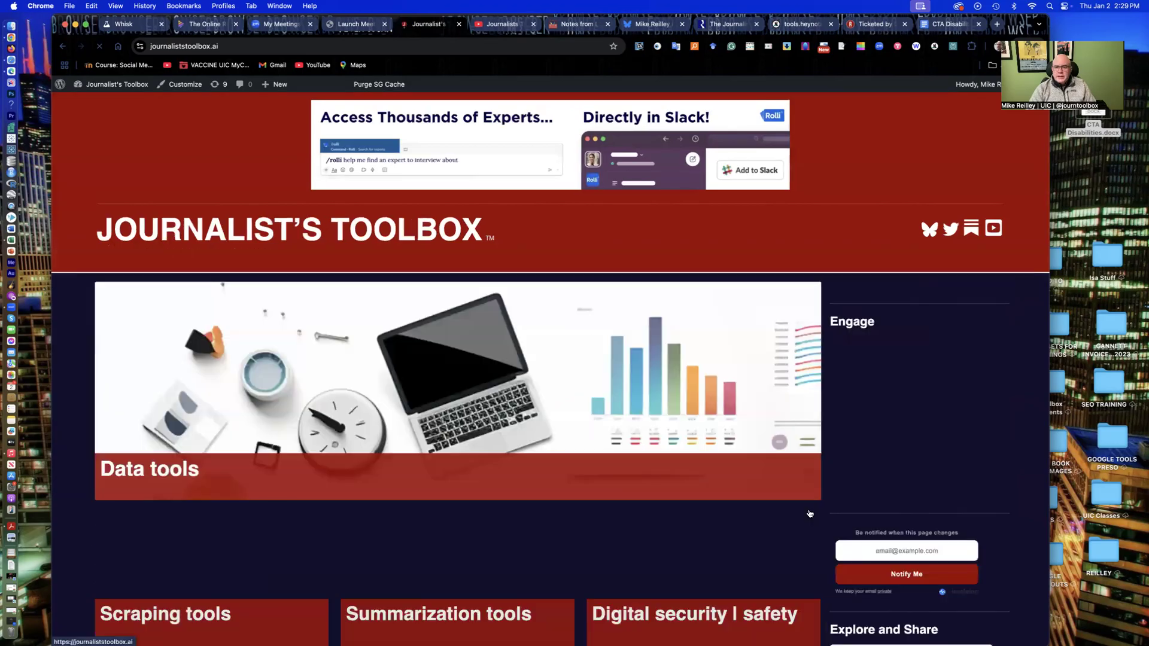
scroll("down", 3)
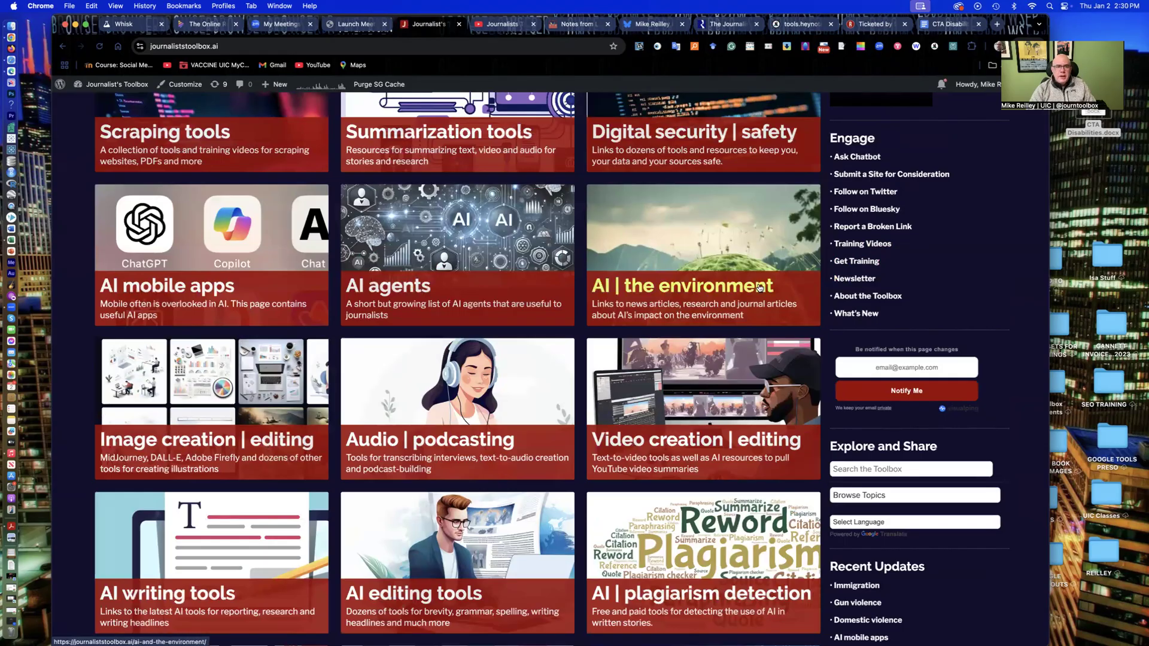
mouse_move(496, 28)
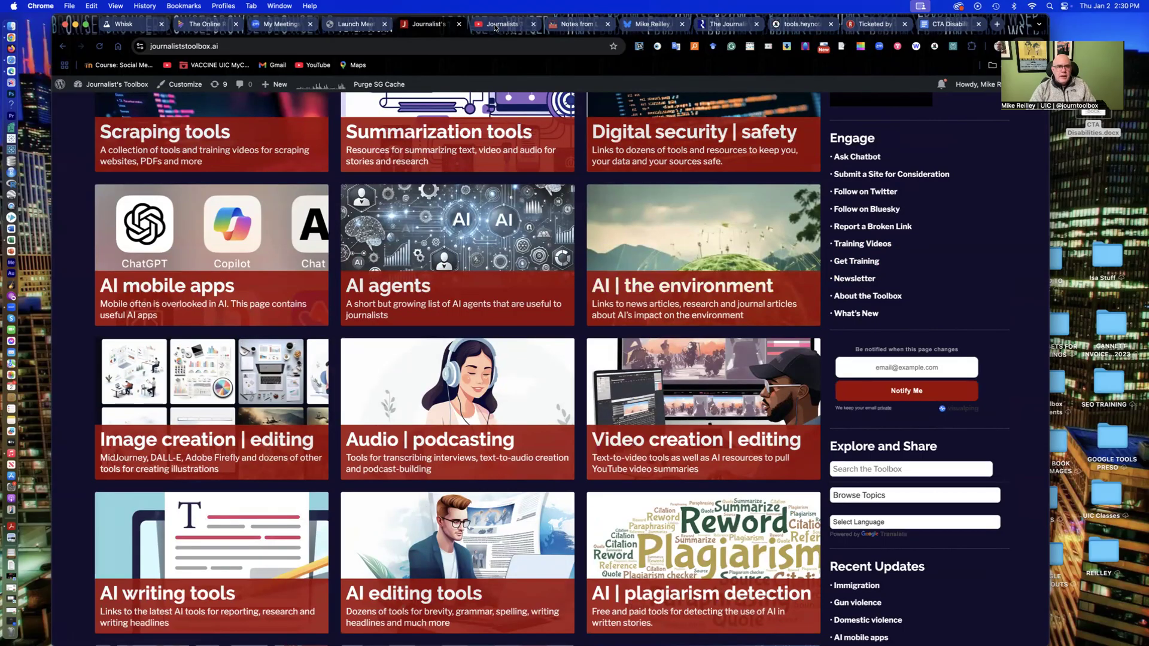
- Scroll through the Journalists Toolbox channel's older training videos and back up
left_click(502, 23)
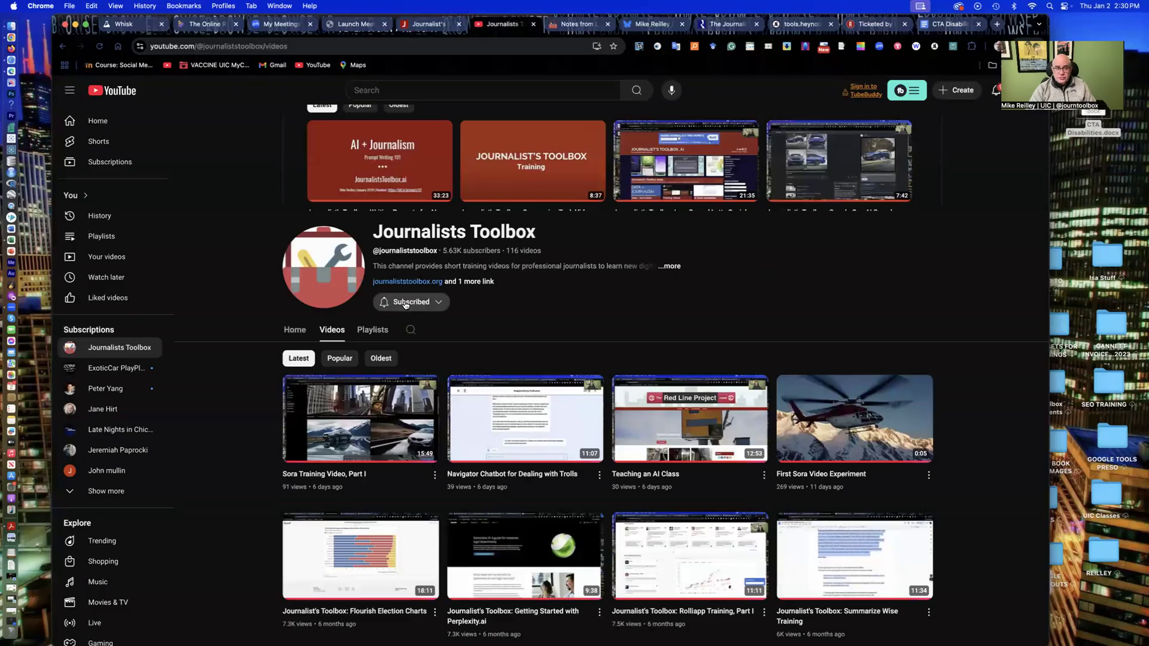
mouse_move(549, 385)
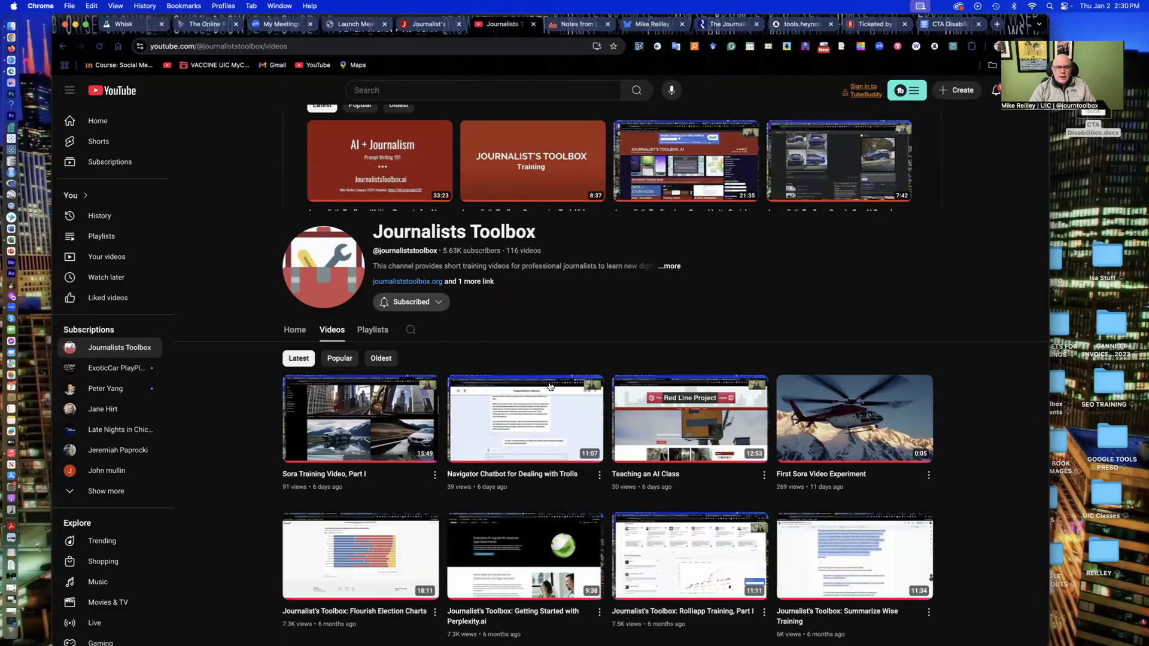
scroll("down", 3)
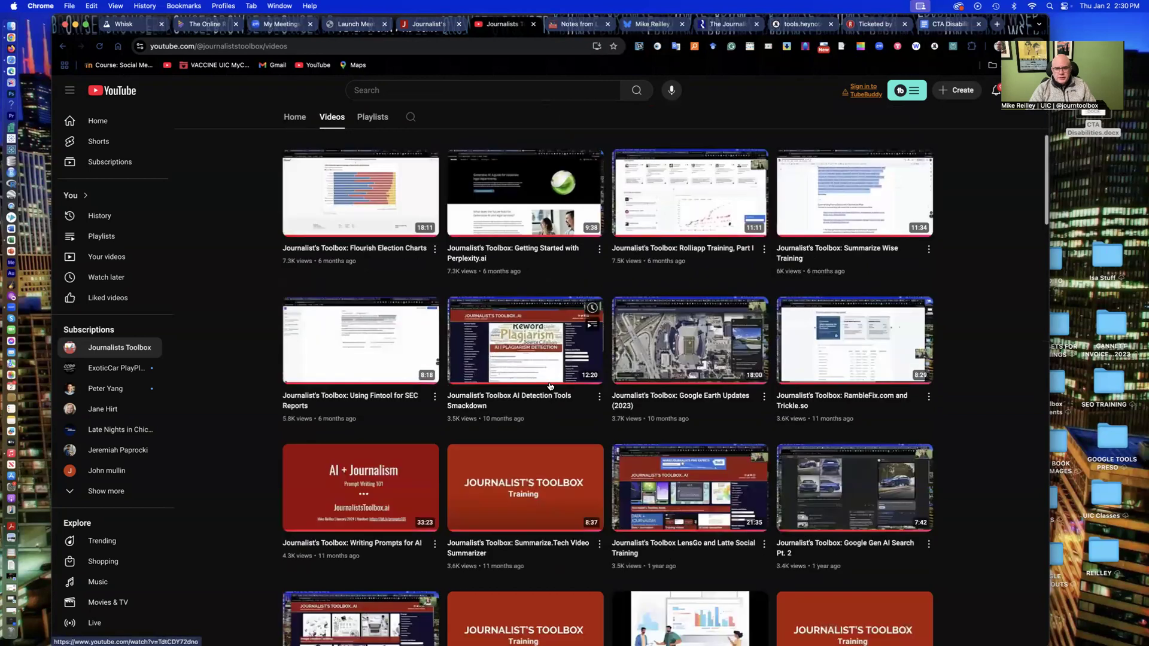
scroll("down", 3)
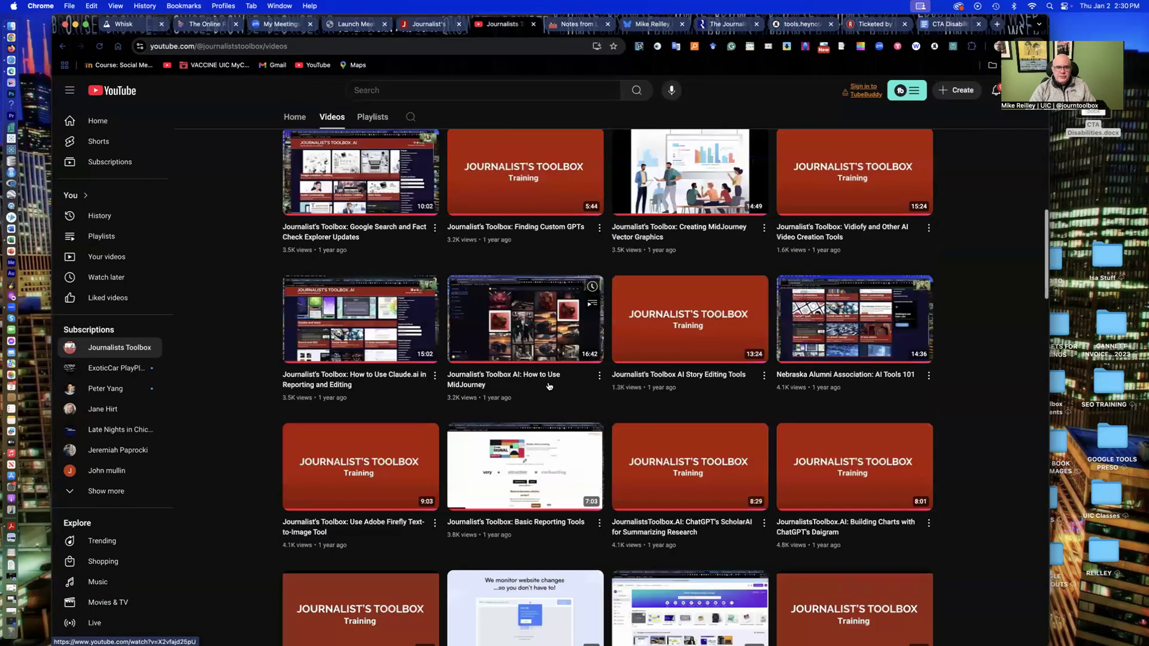
scroll("down", 3)
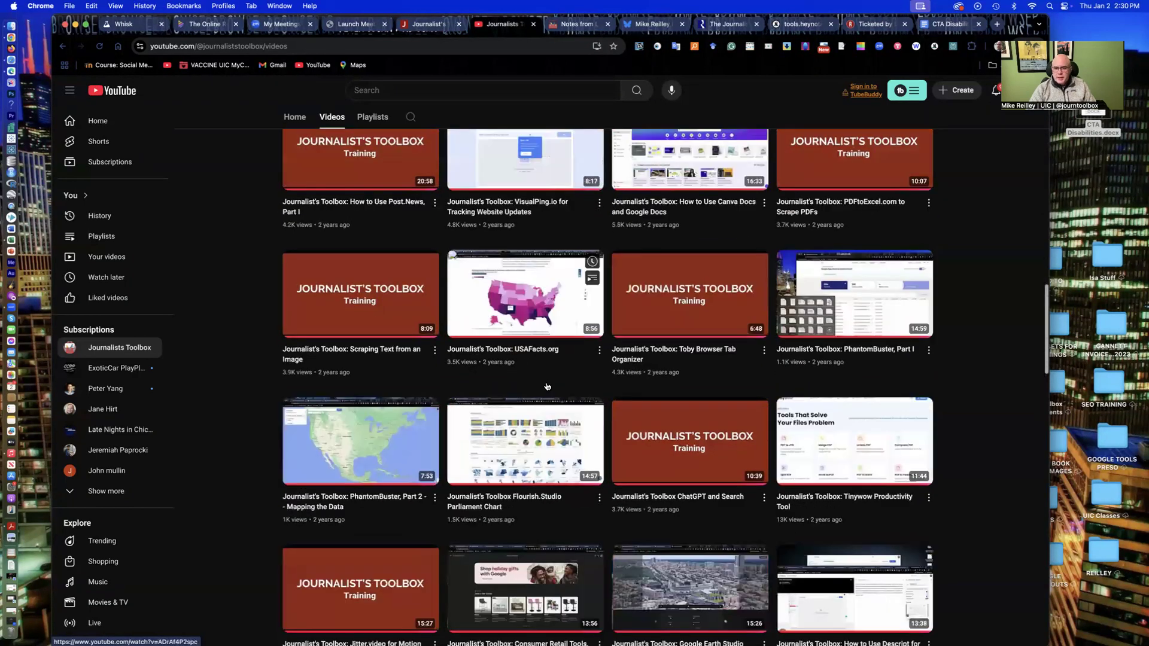
scroll("down", 3)
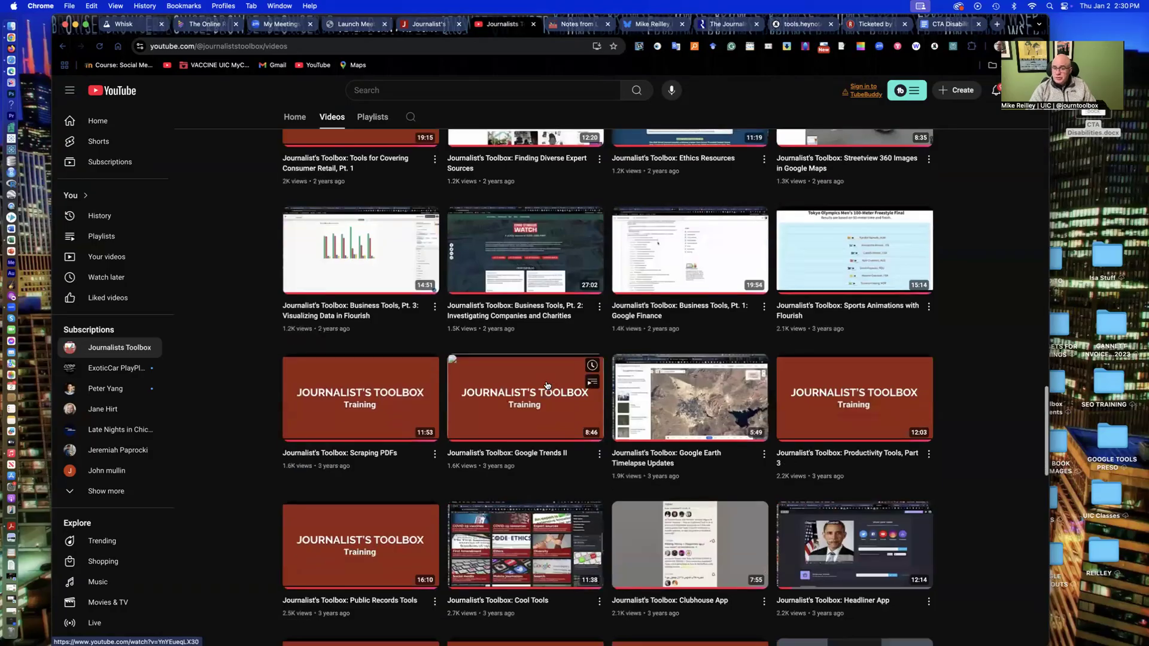
scroll("down", 3)
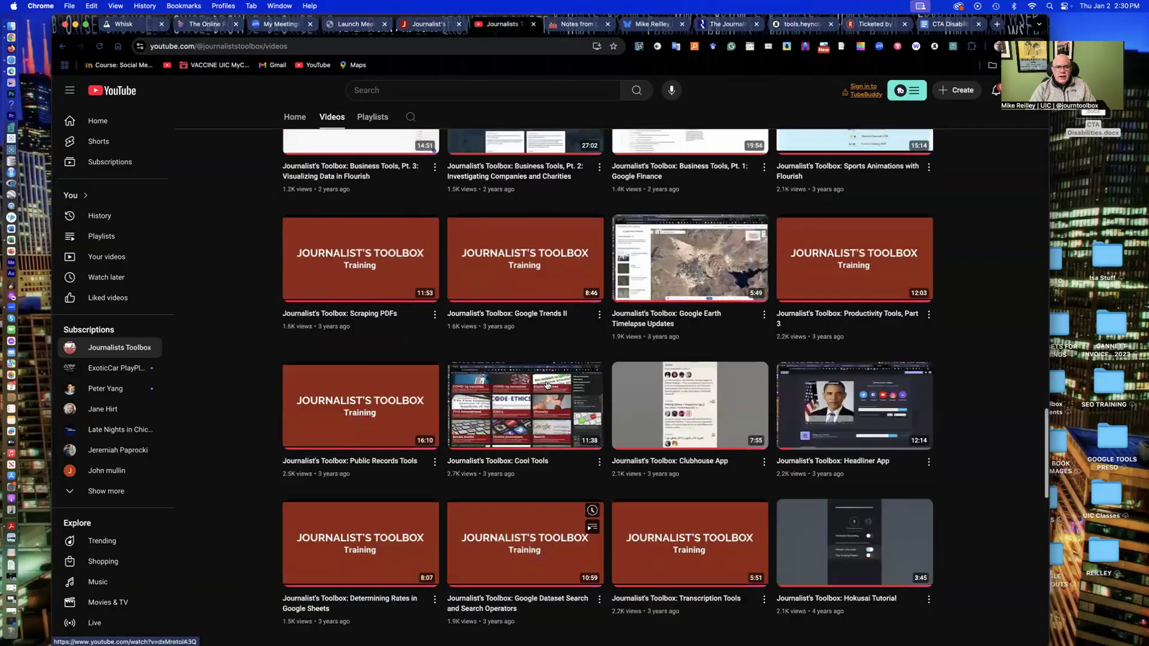
scroll("up", 3)
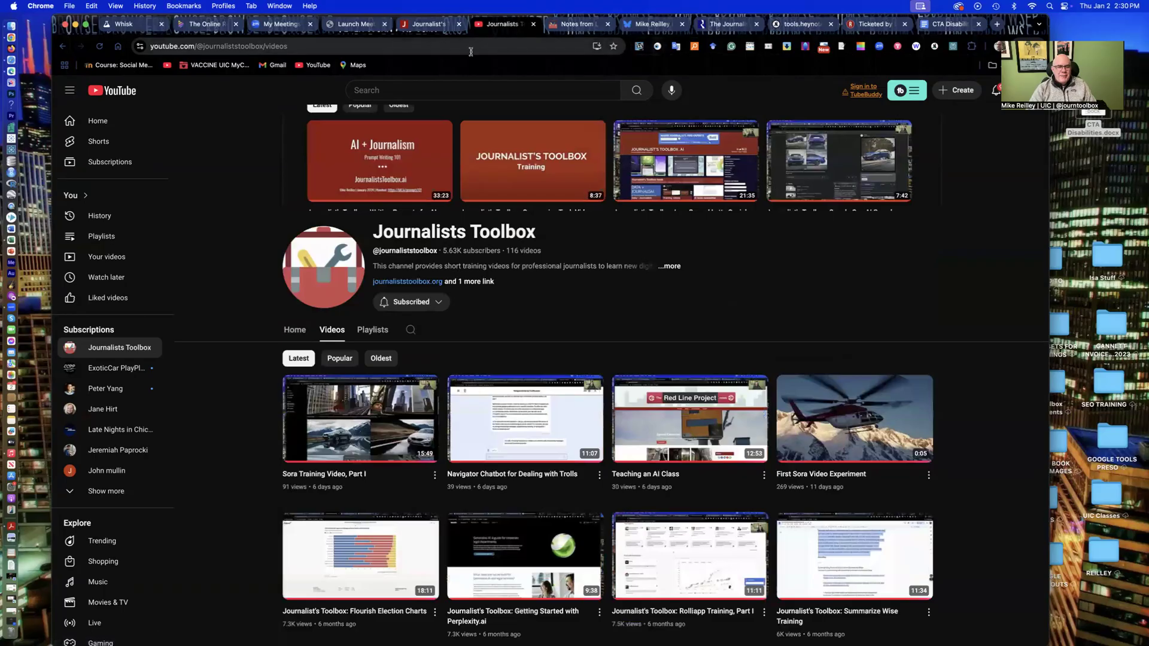
- Open the Navigator chatbot article from the Substack newsletter's home page
left_click(579, 23)
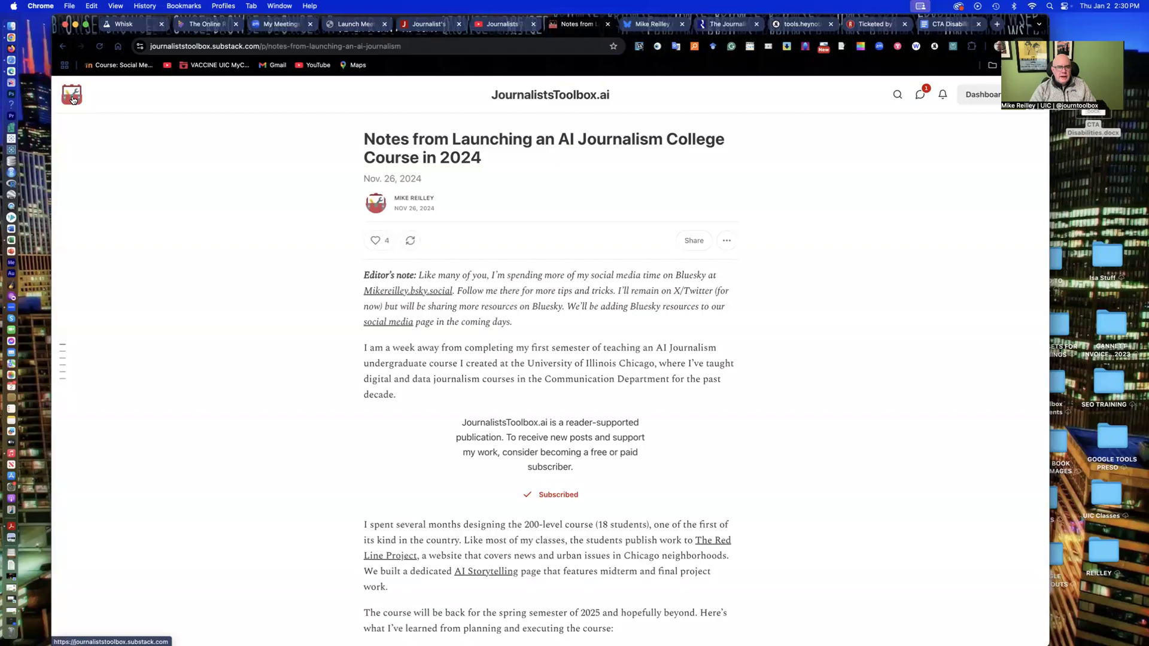
left_click(71, 94)
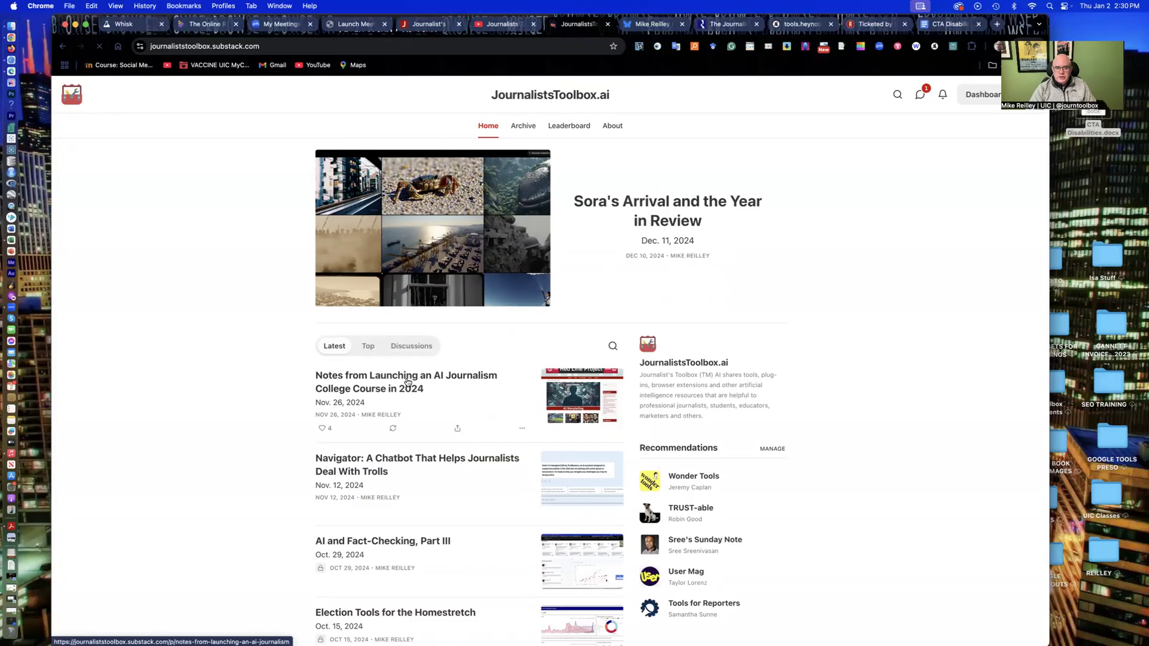
left_click(416, 464)
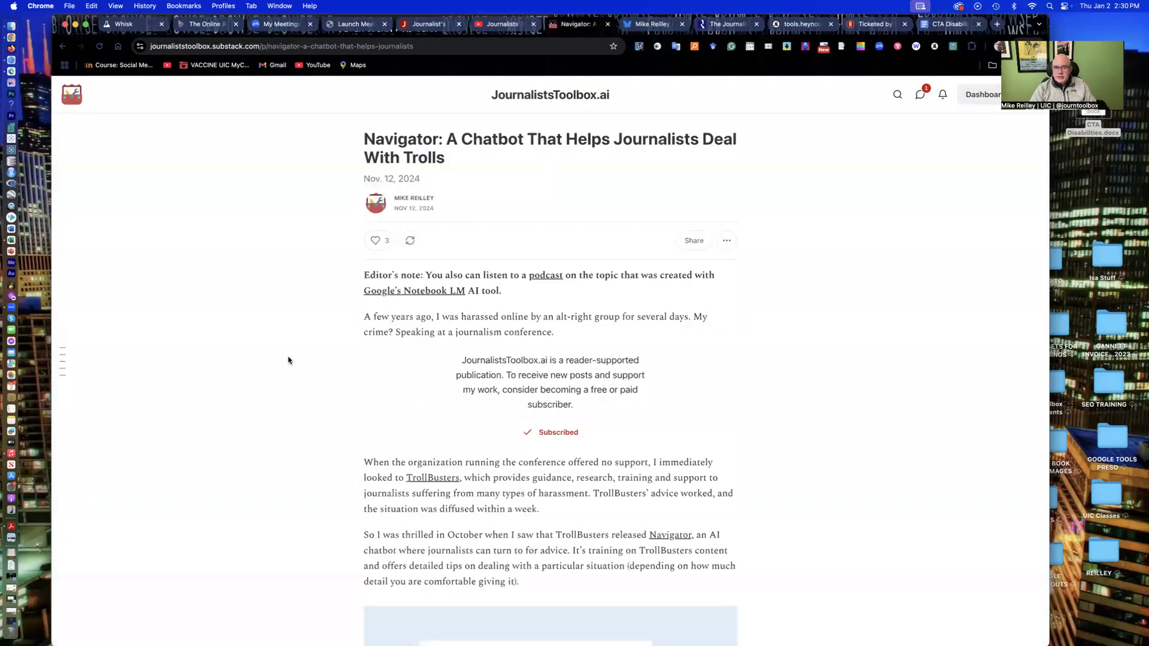
- Scroll through the Navigator post to its footer and back to the title
scroll("down", 3)
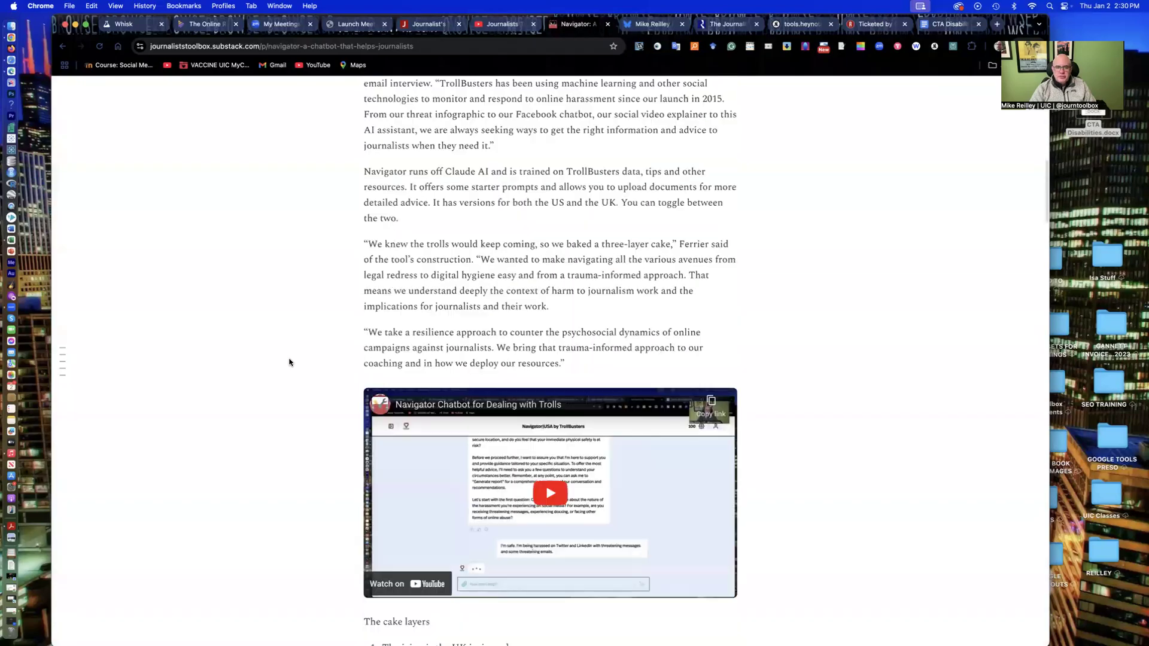
scroll("down", 3)
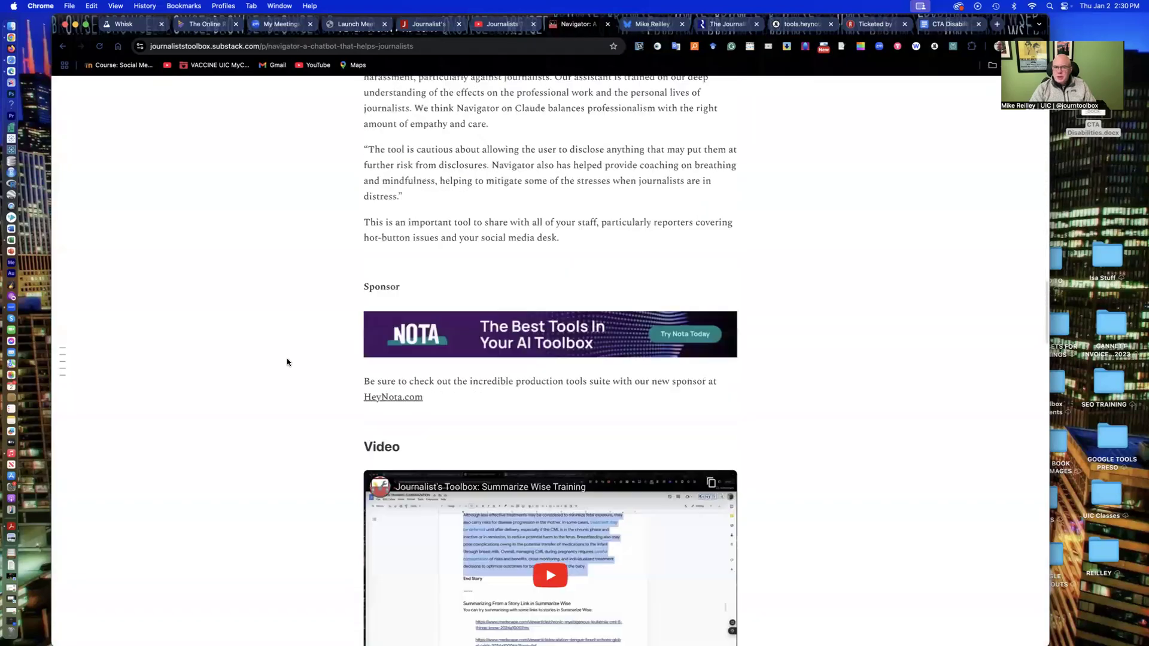
scroll("down", 3)
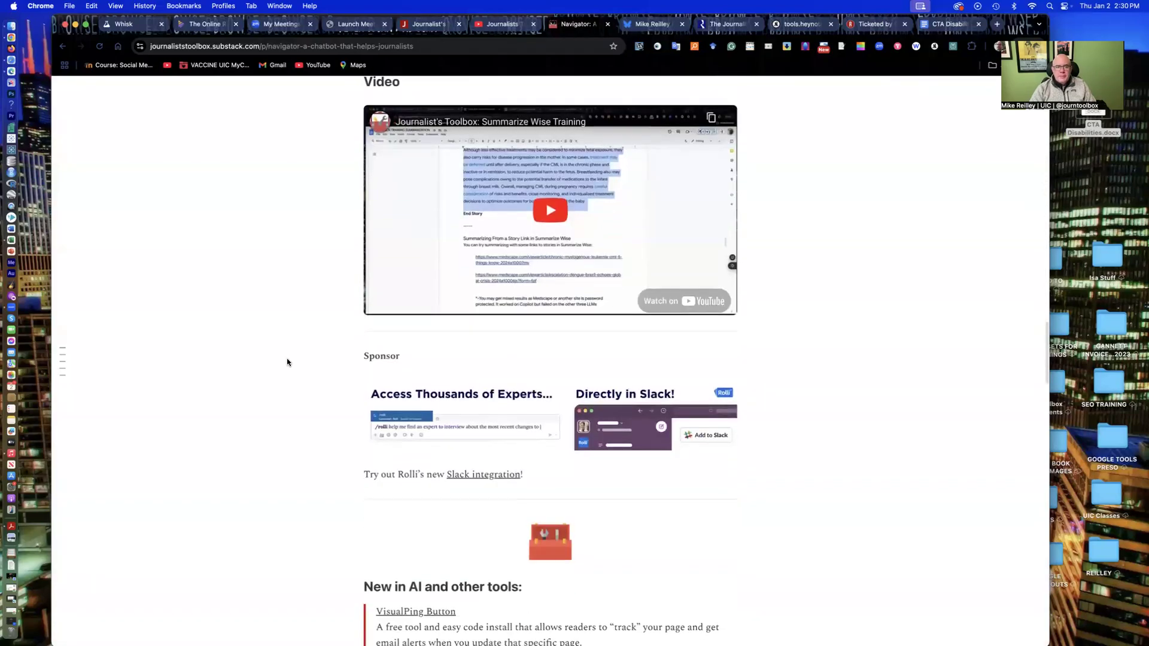
scroll("up", 3)
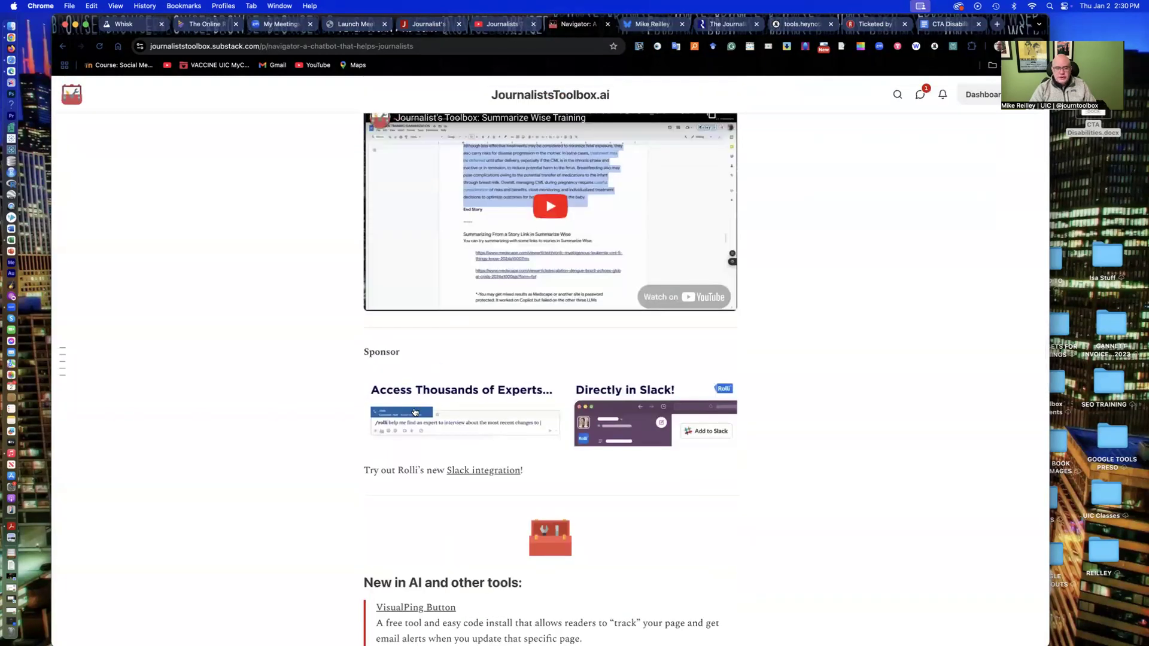
scroll("down", 3)
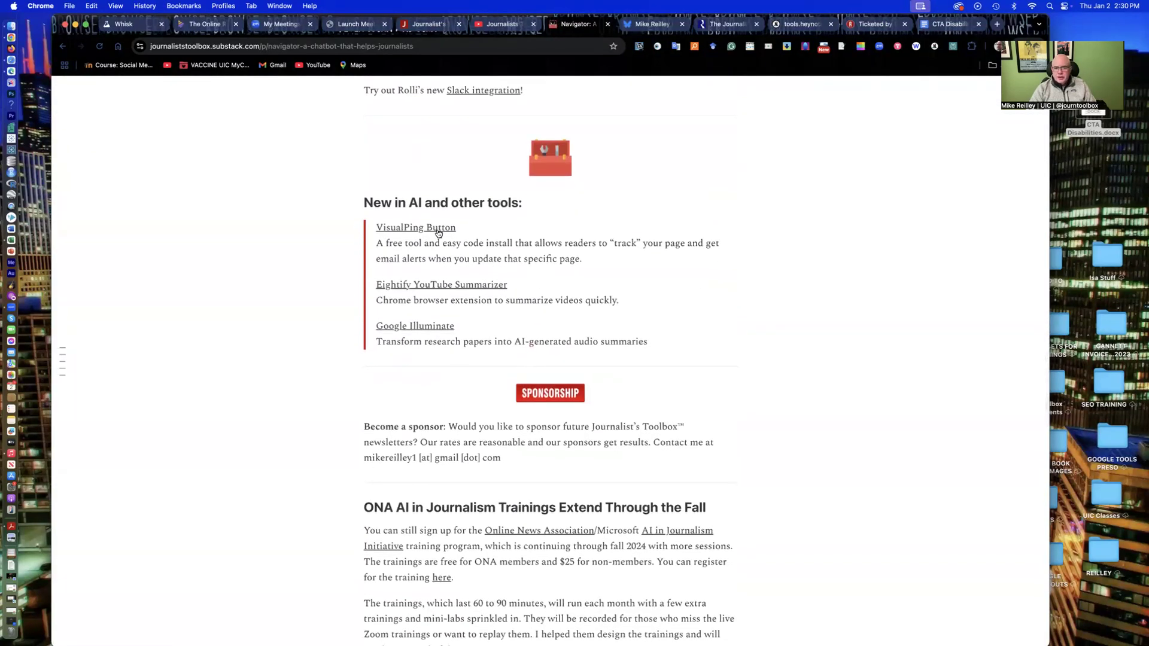
scroll("down", 3)
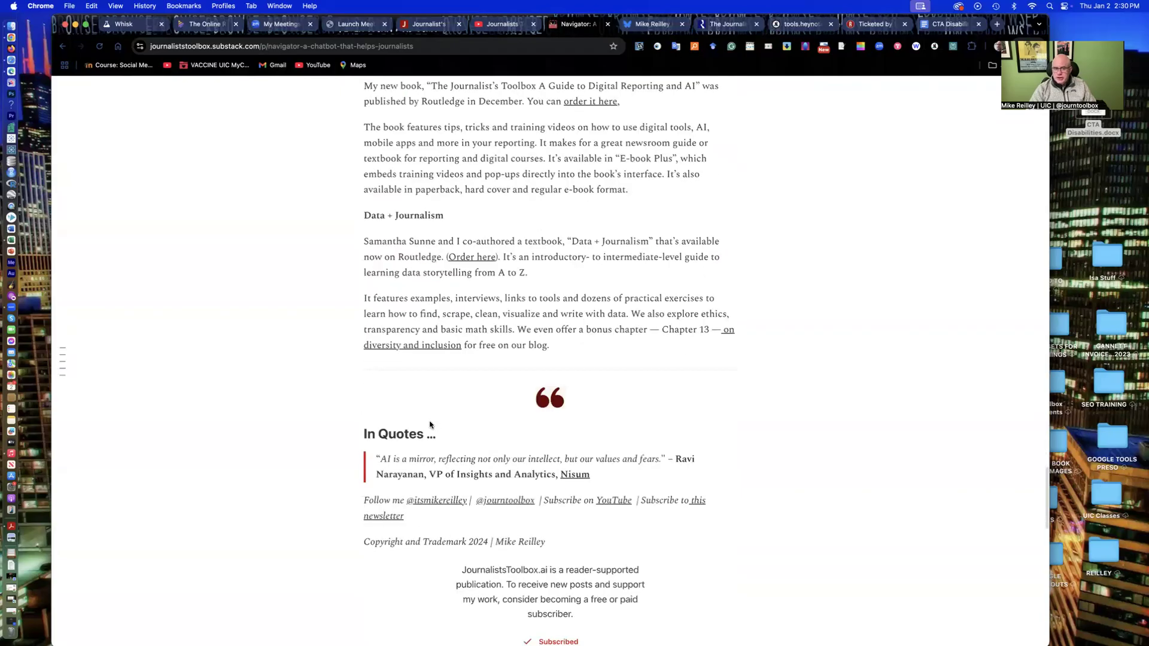
scroll("up", 3)
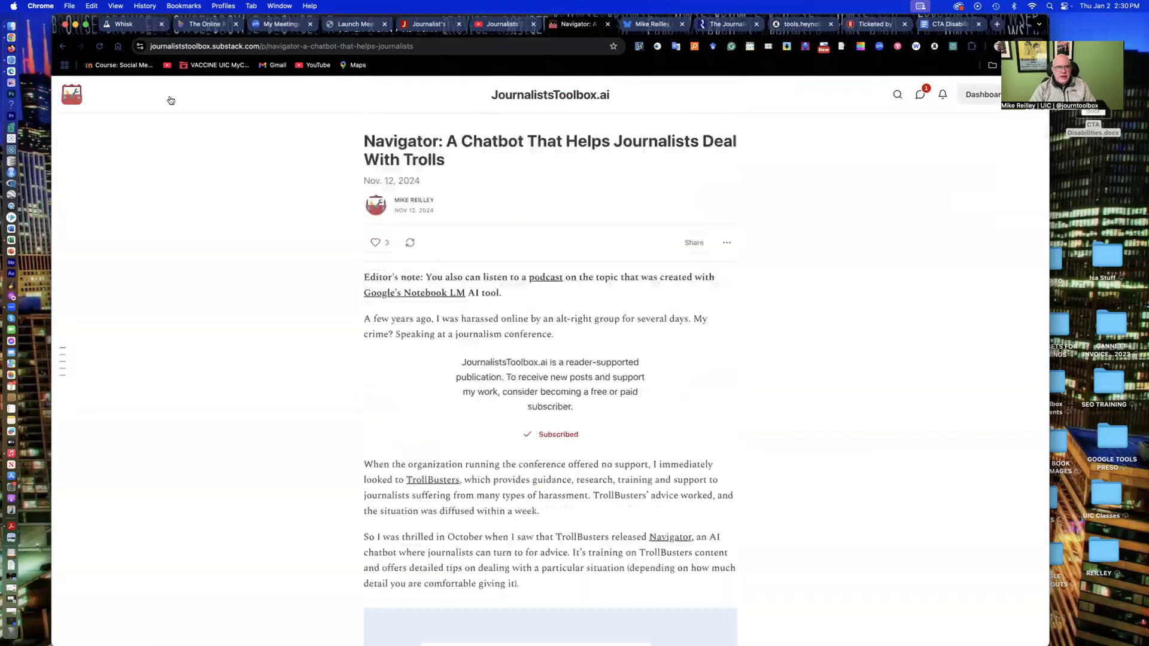
- Show the Bluesky trainer profile, then Routledge's listing for The Journalist's Toolbox
left_click(650, 23)
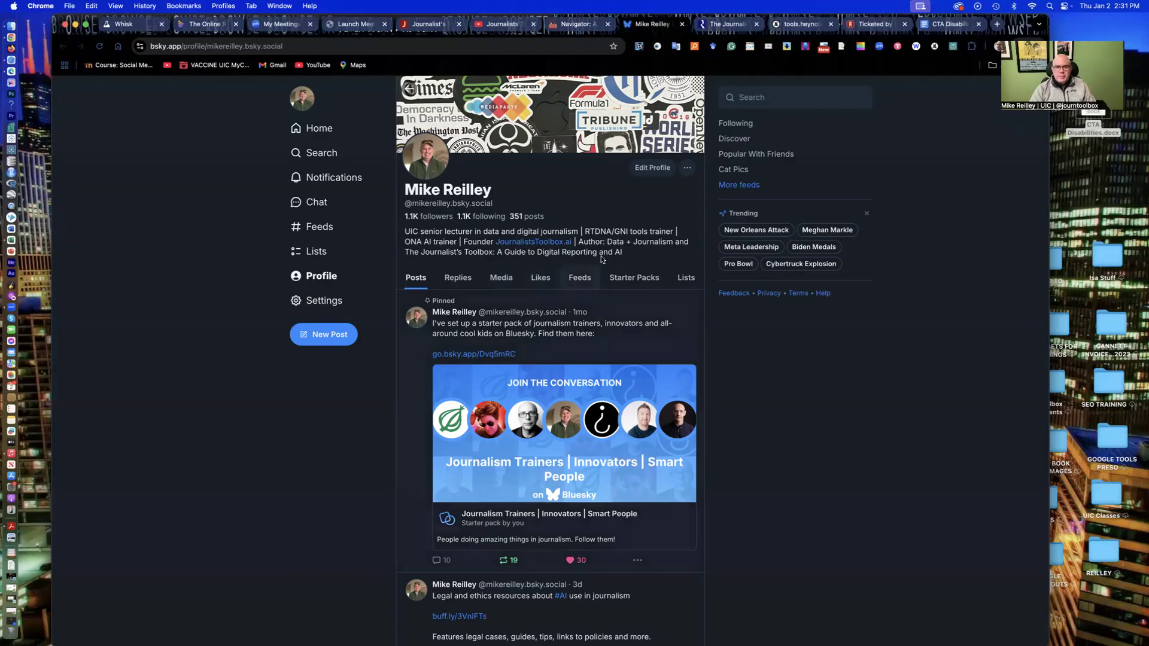
left_click(725, 23)
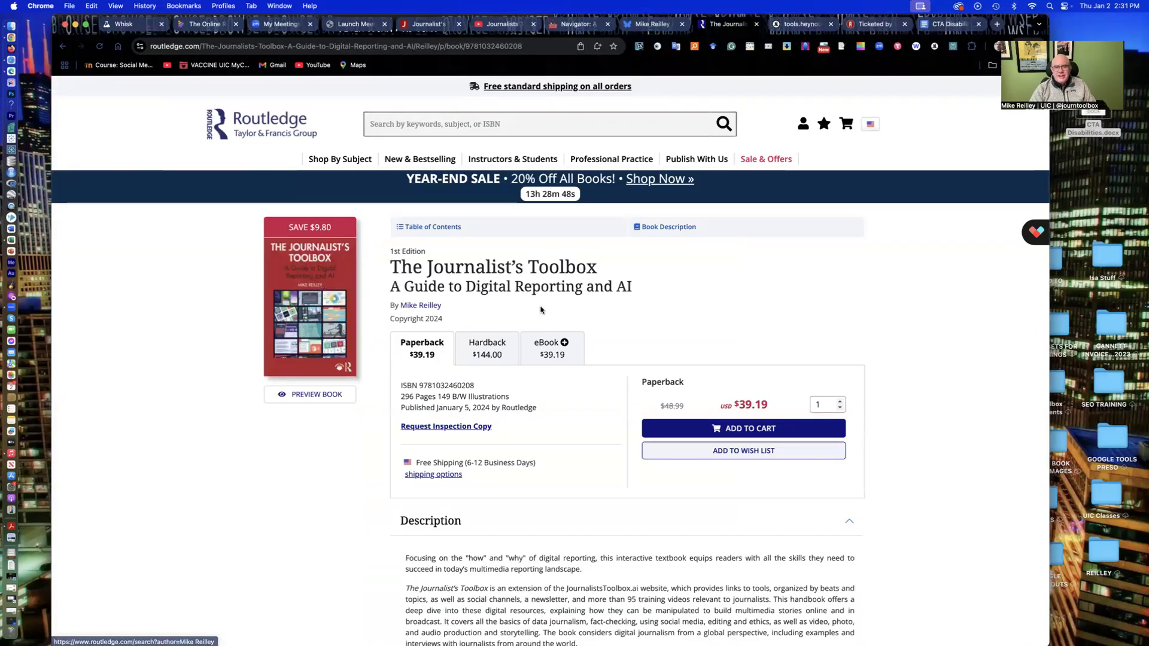
mouse_move(307, 281)
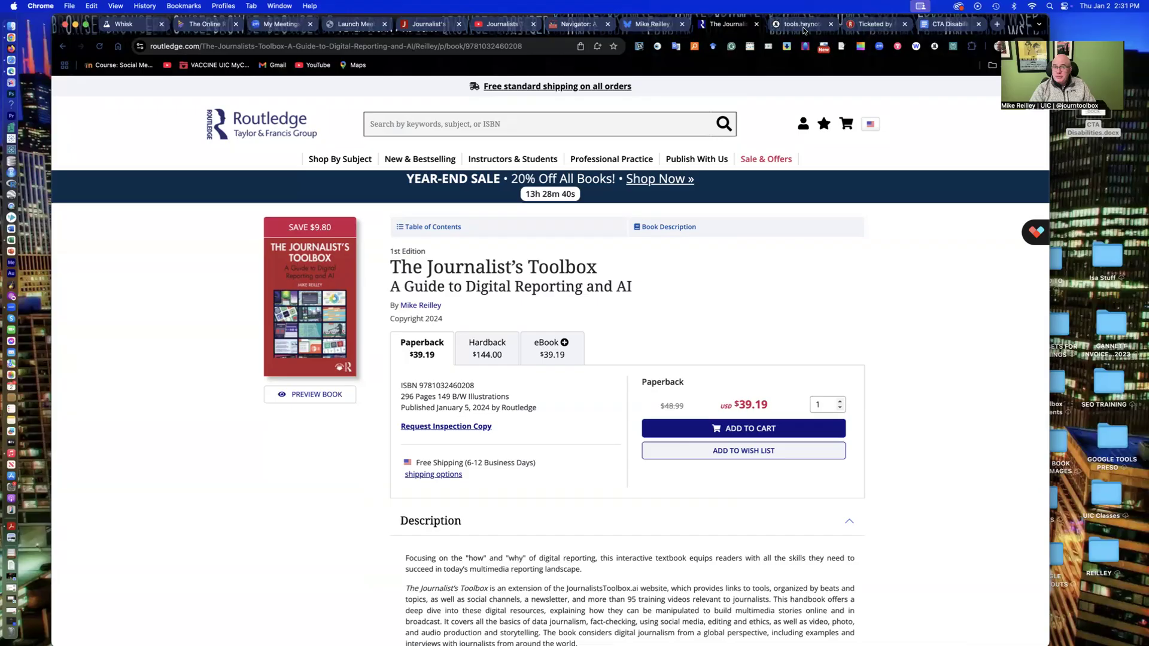
- Start a new VID video with Red Line Project as the brand
left_click(802, 24)
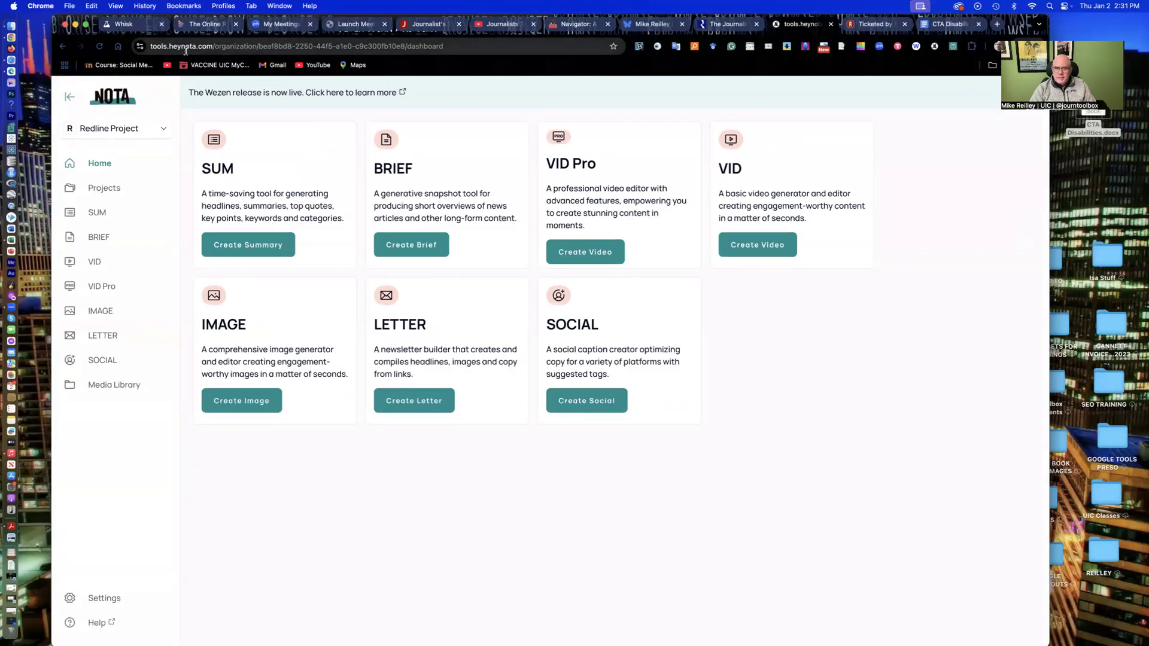
mouse_move(327, 337)
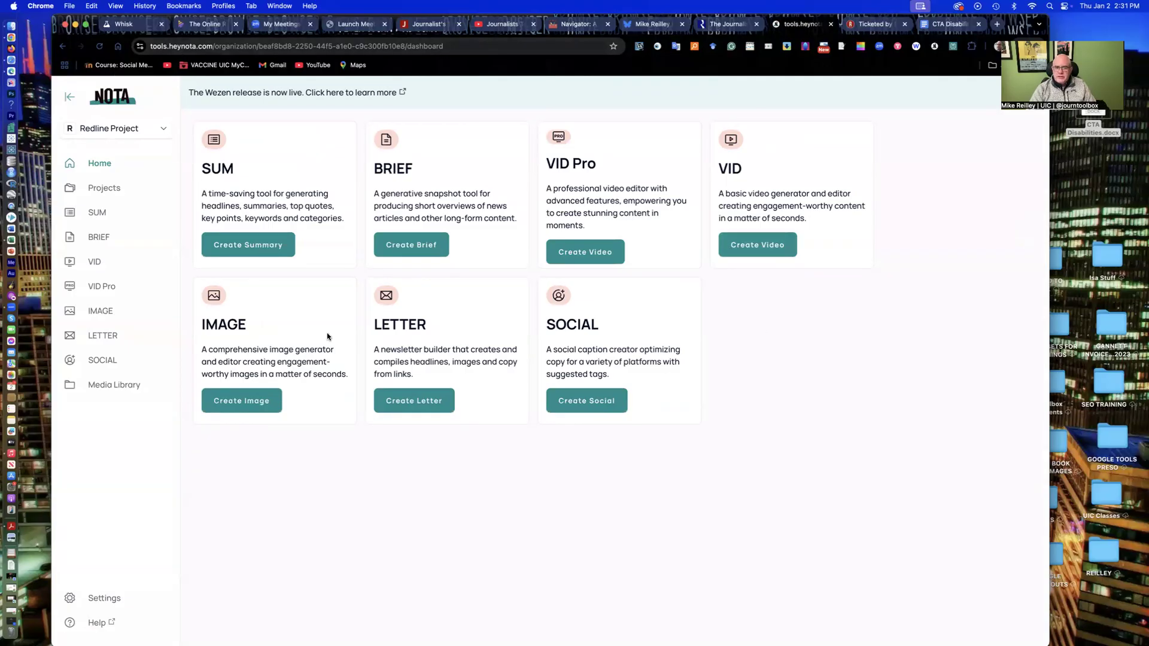
mouse_move(757, 234)
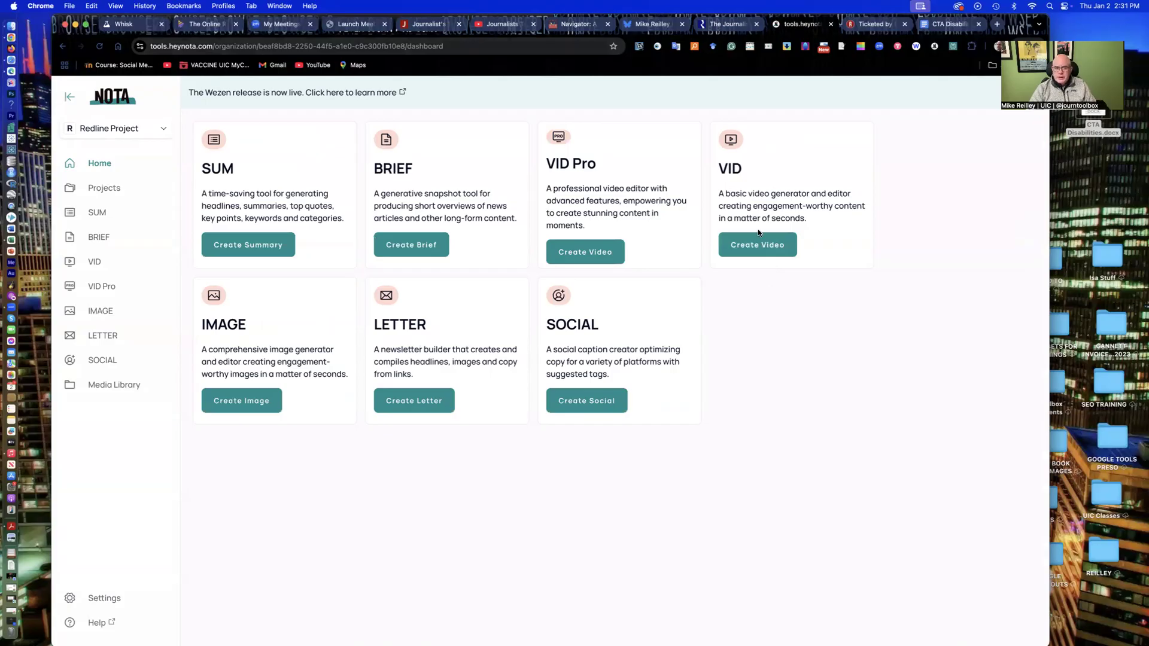
mouse_move(599, 373)
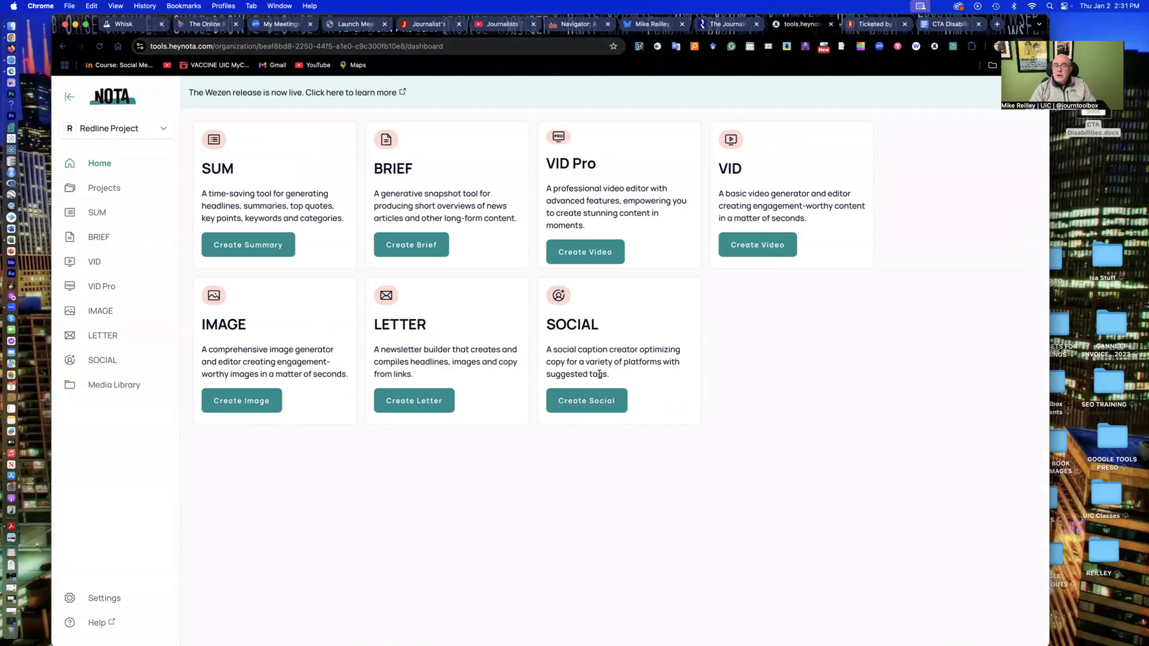
mouse_move(291, 318)
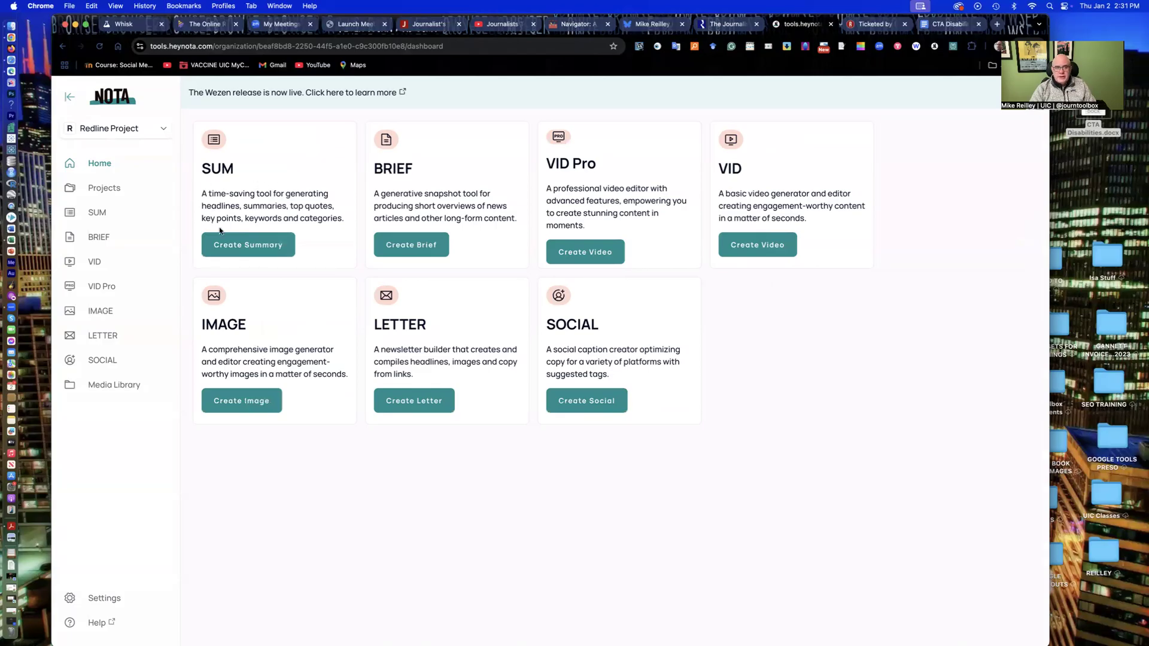
mouse_move(511, 301)
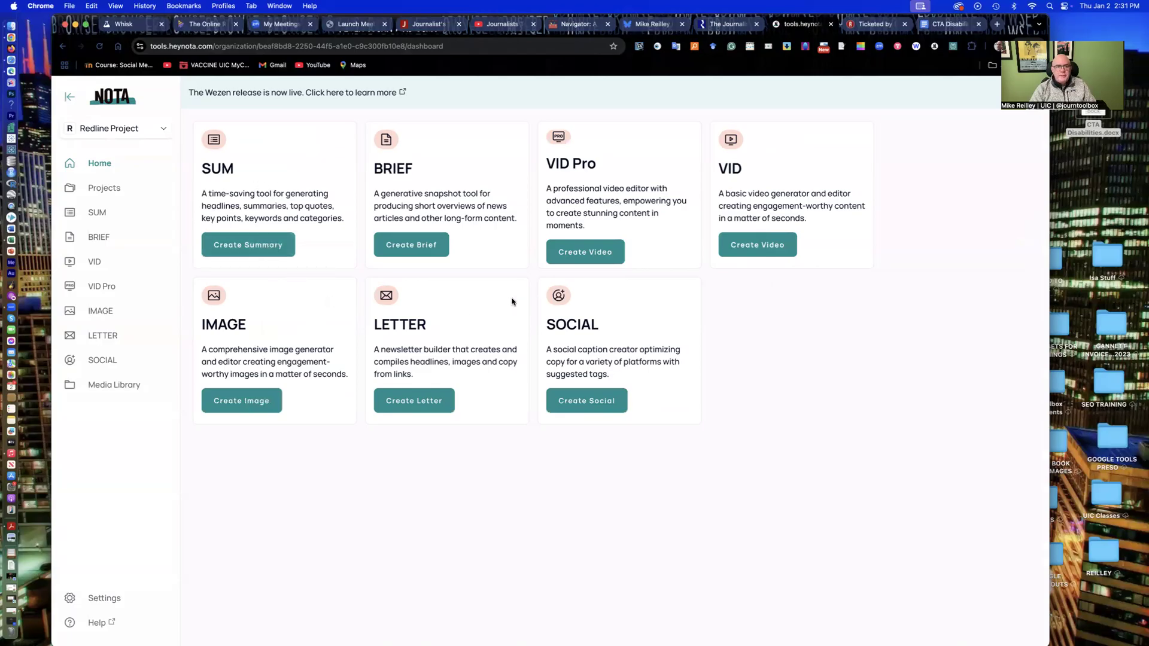
mouse_move(392, 353)
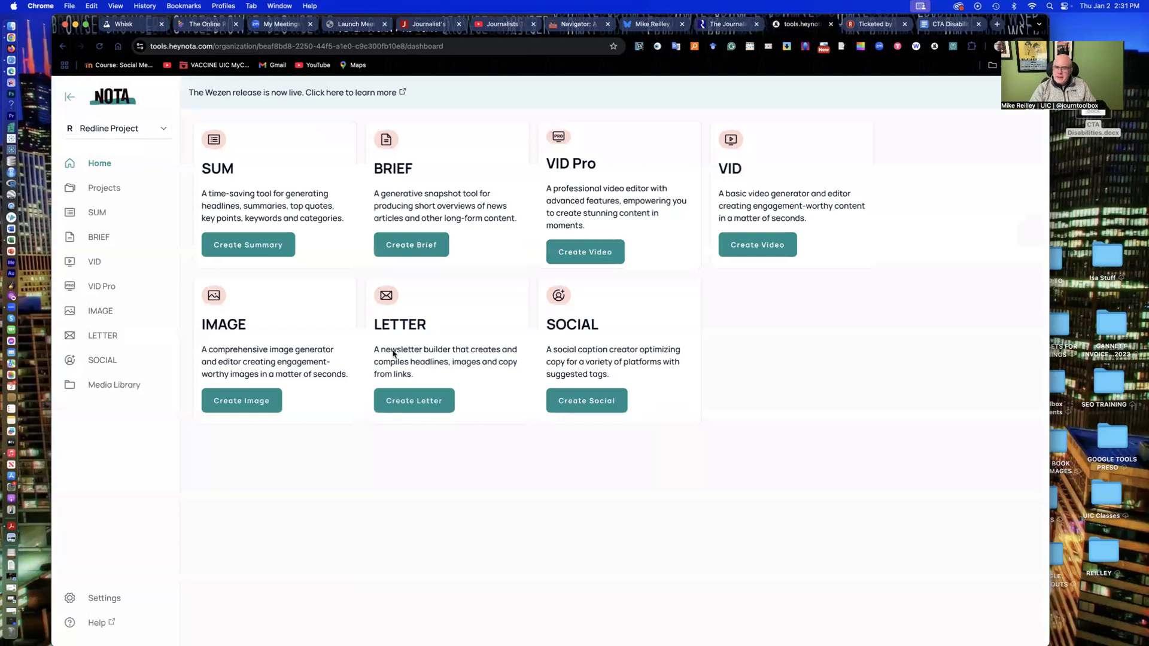
mouse_move(423, 337)
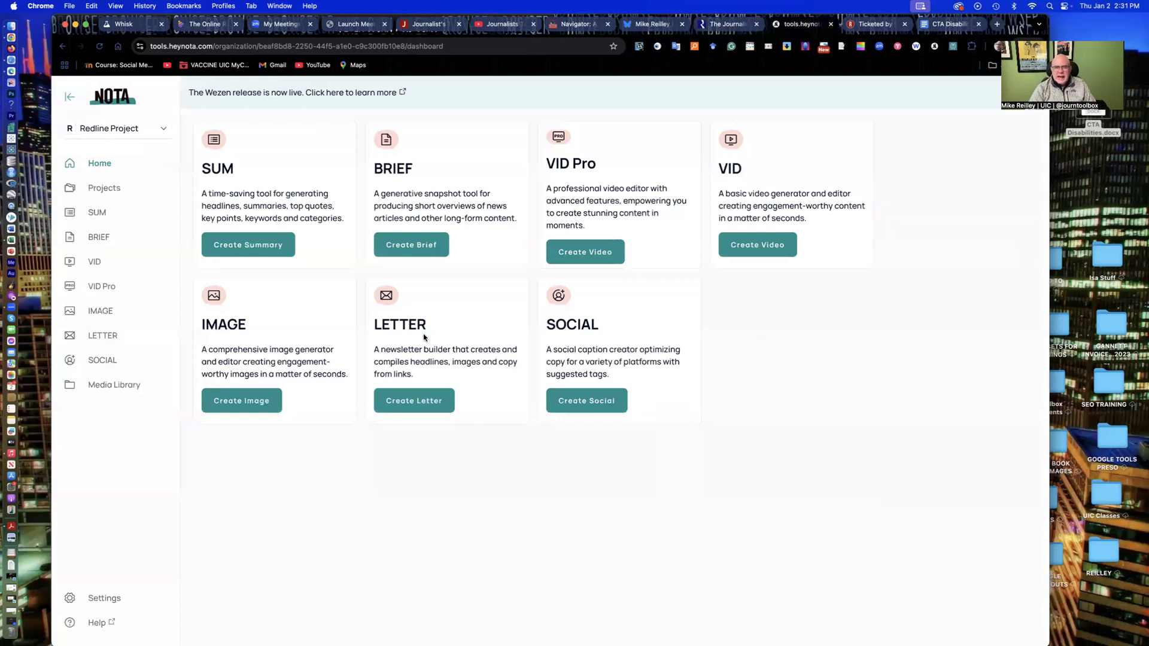
mouse_move(437, 294)
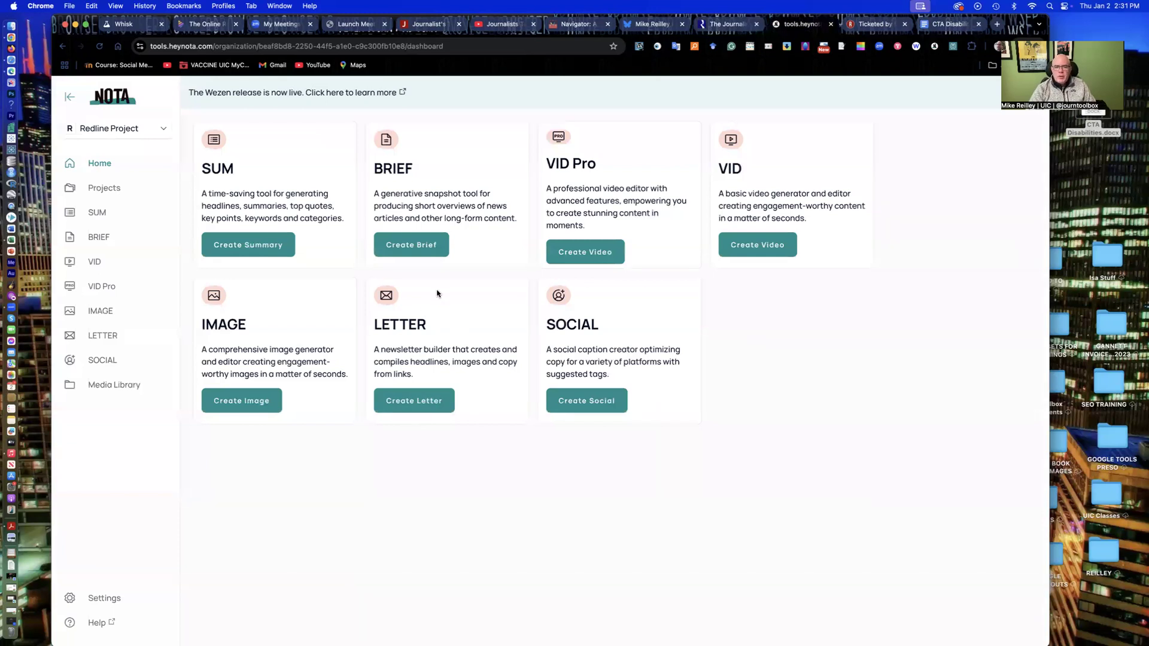
mouse_move(756, 245)
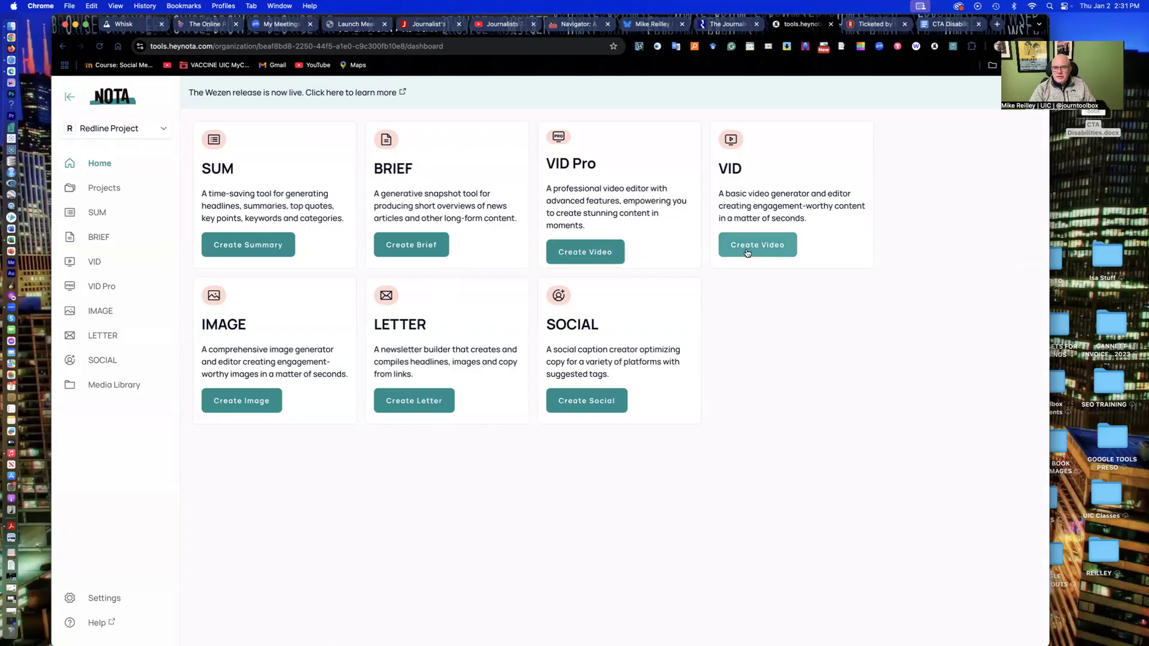
left_click(756, 245)
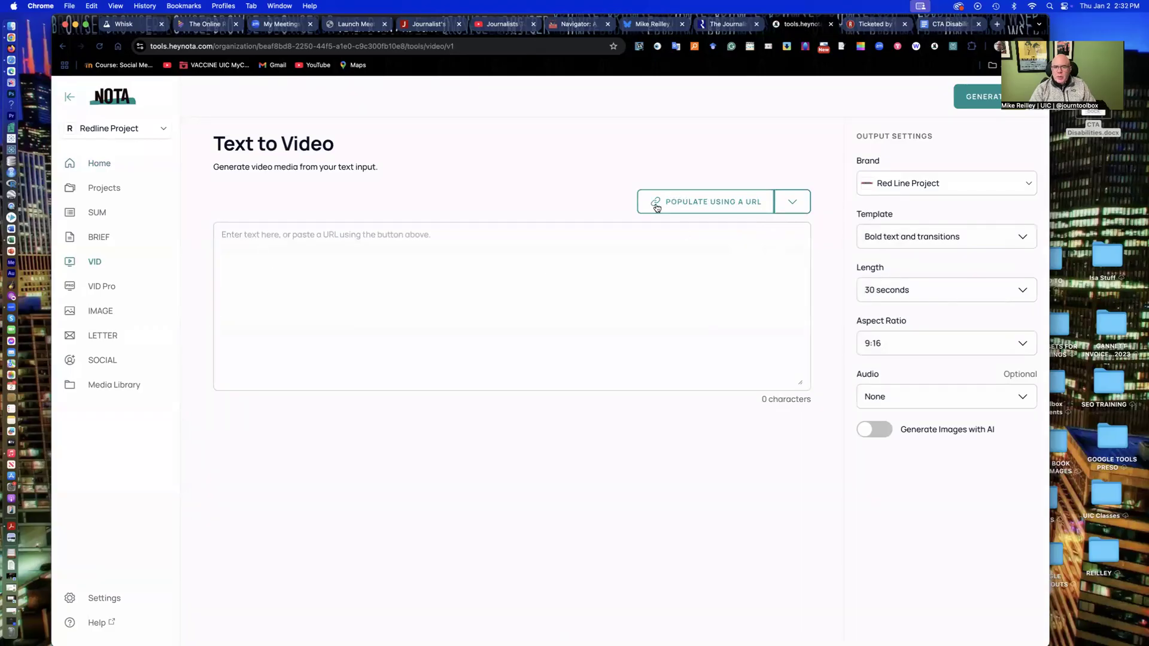
left_click(791, 202)
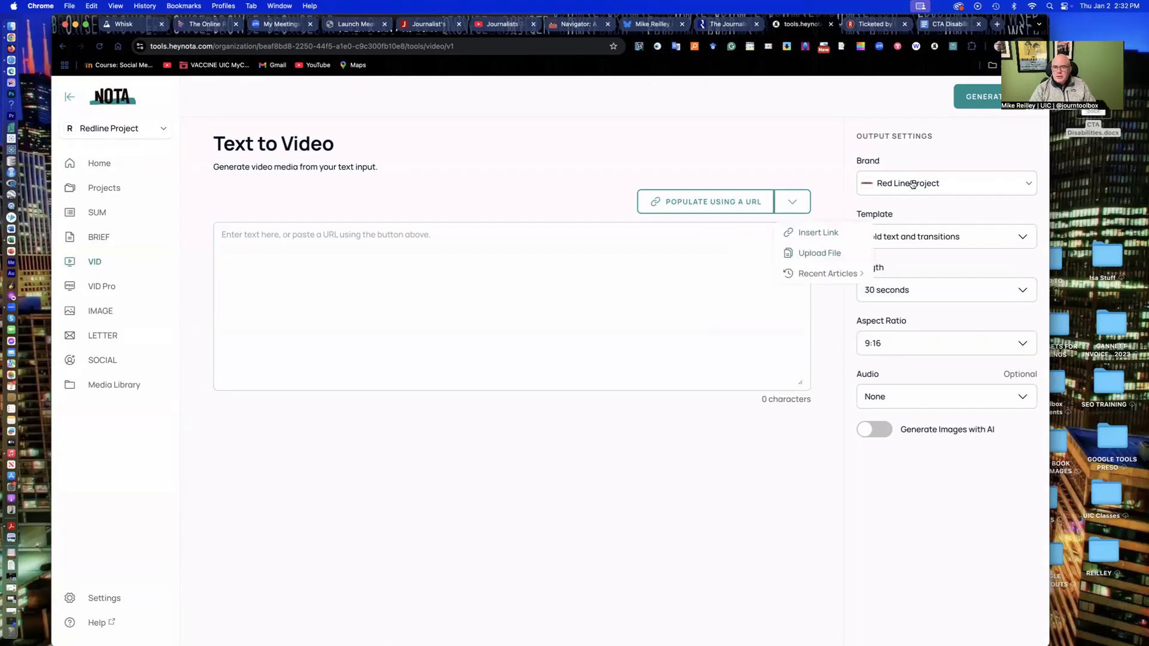
left_click(945, 183)
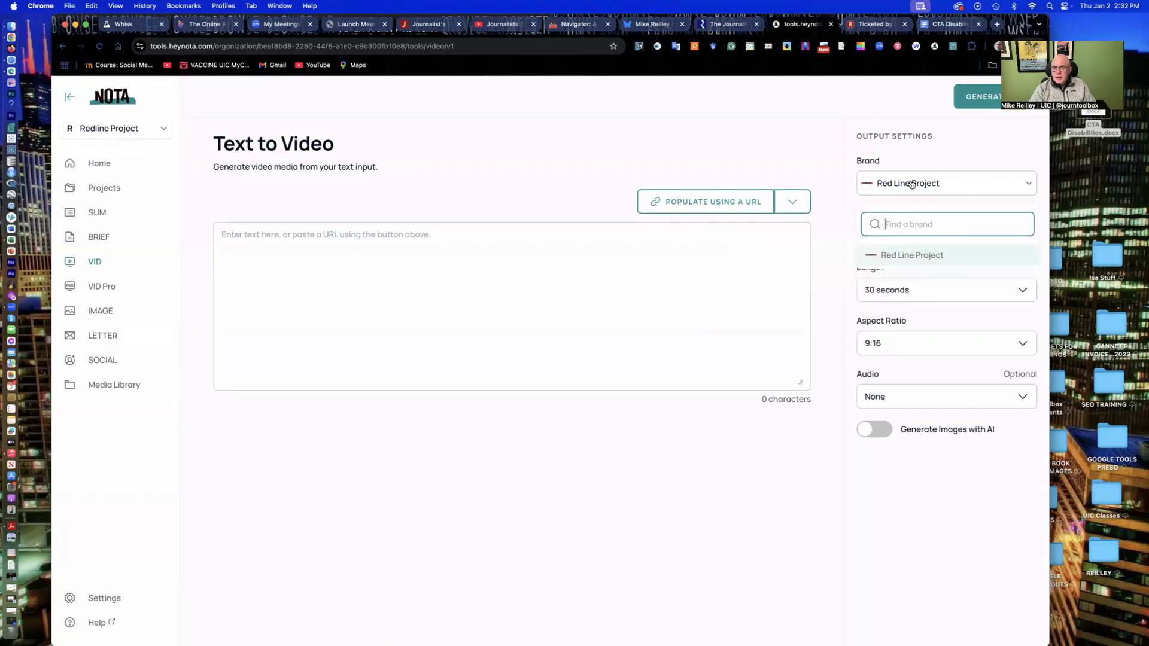
left_click(911, 255)
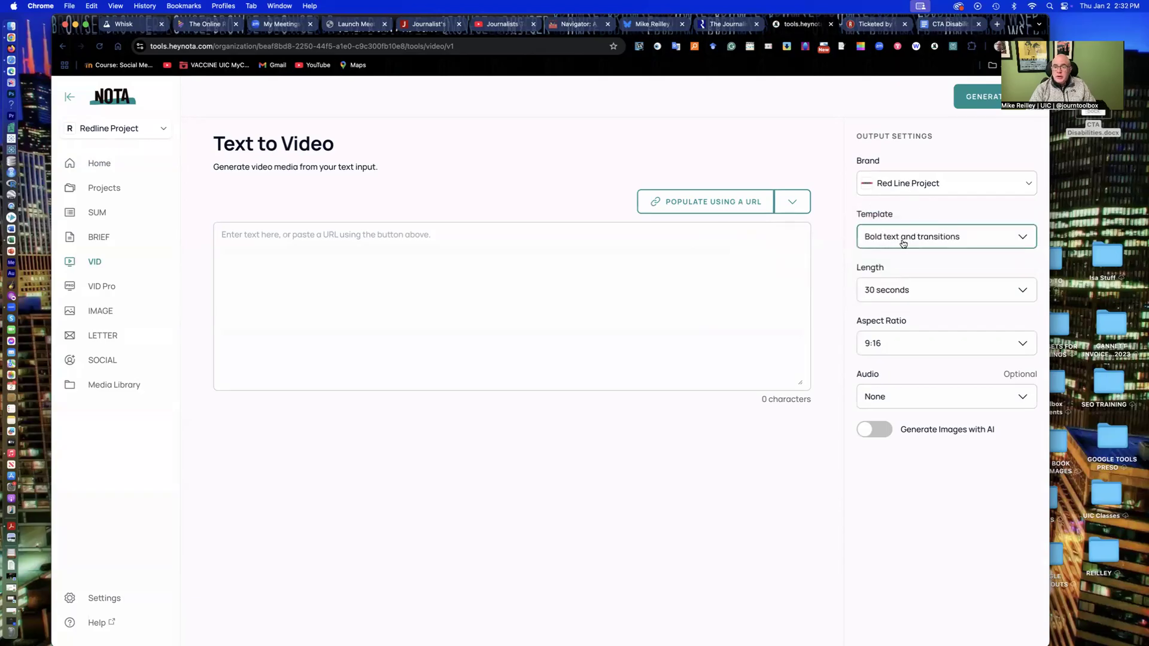
- Review the video templates and keep the 9:16 aspect ratio
left_click(944, 236)
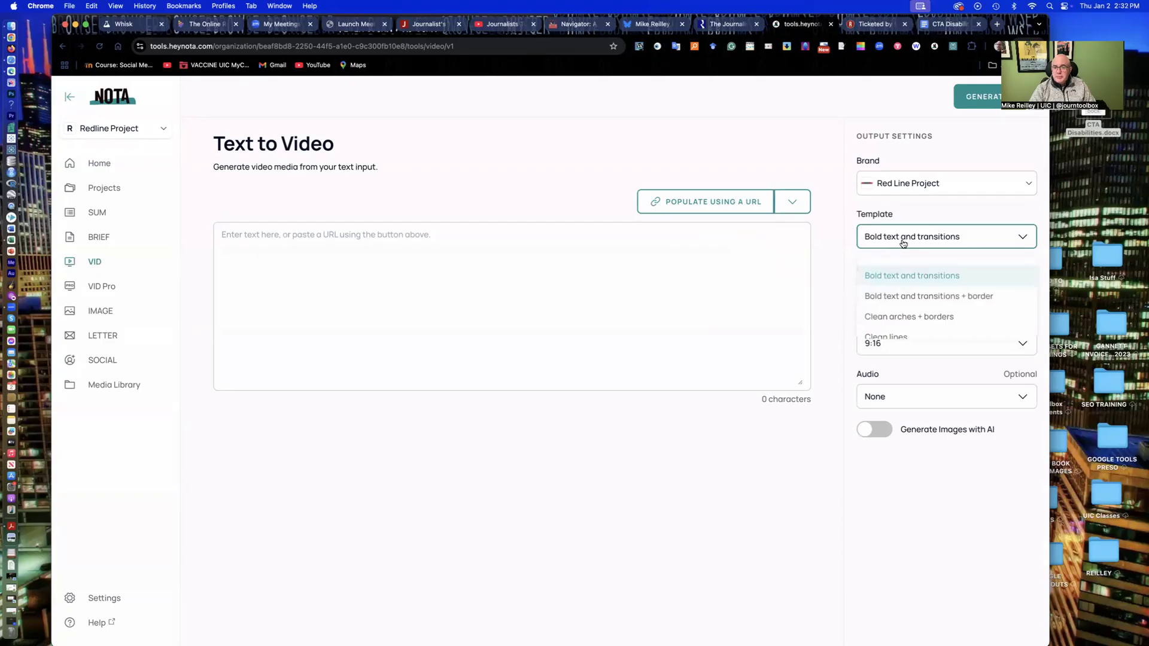
scroll("down", 3)
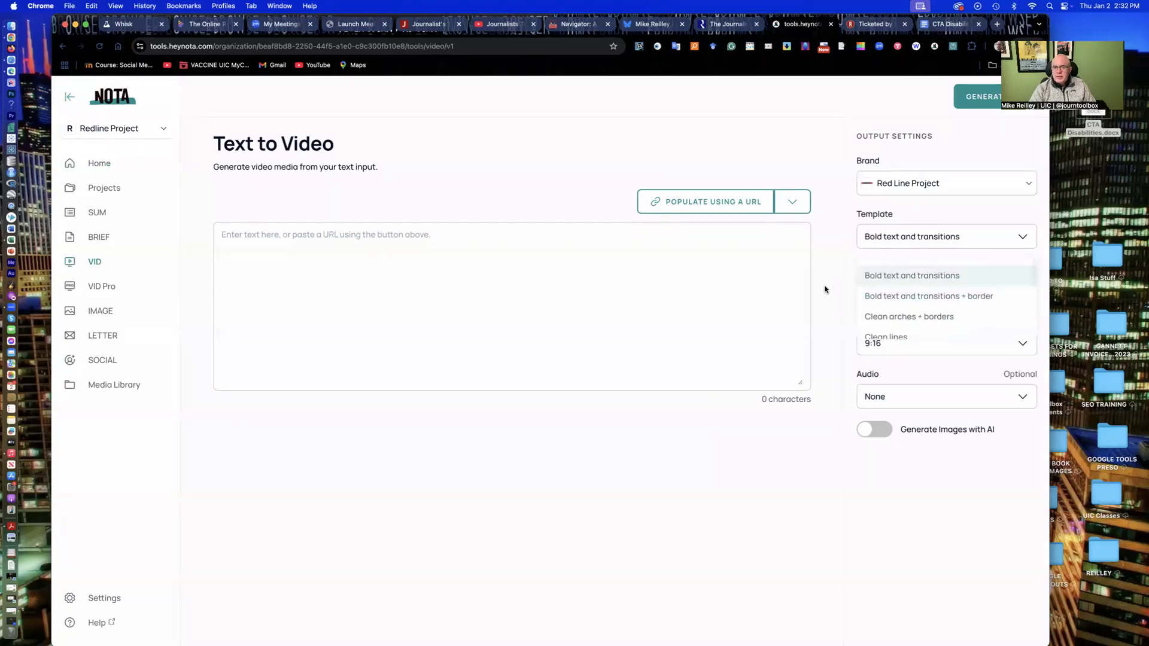
left_click(945, 343)
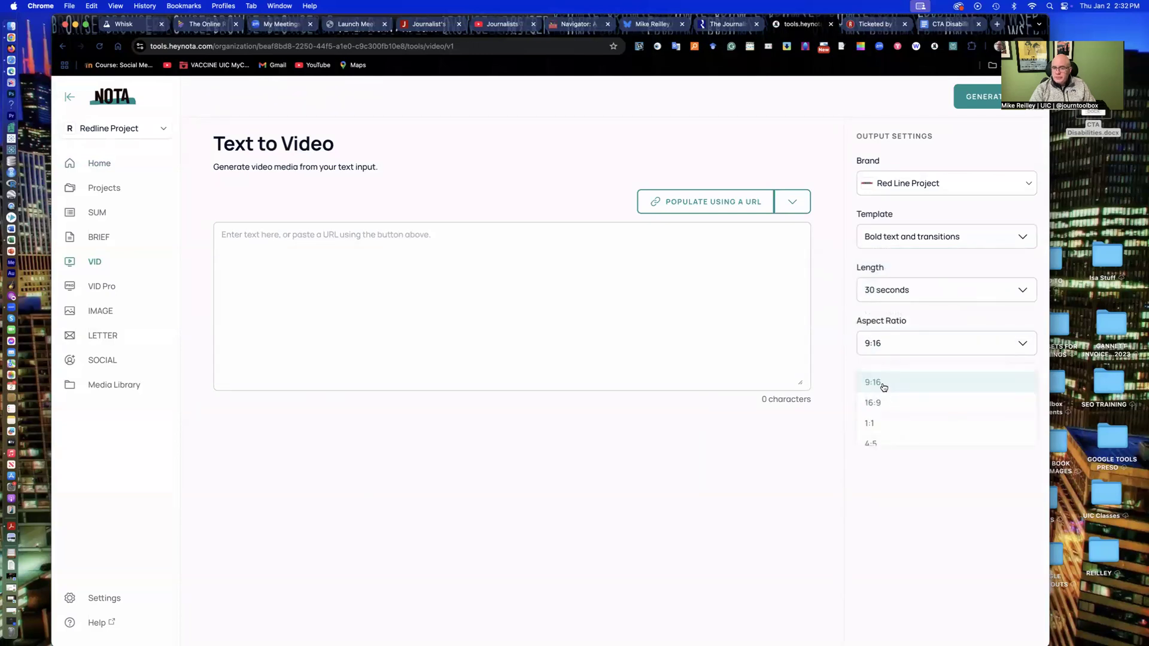
mouse_move(882, 405)
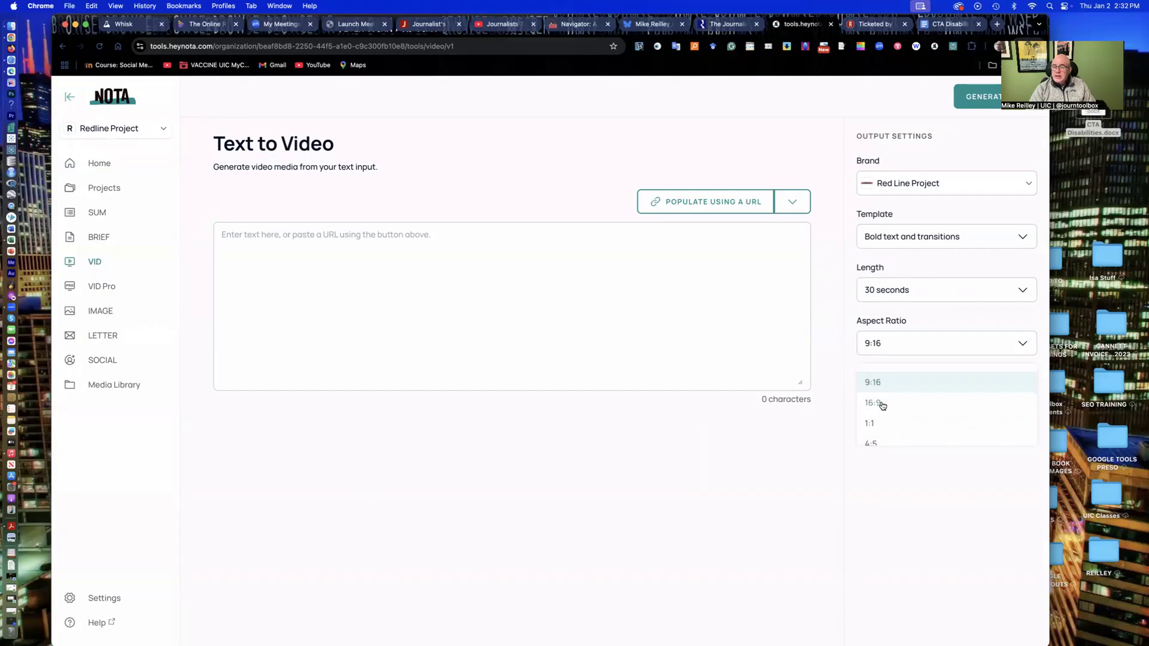
mouse_move(844, 374)
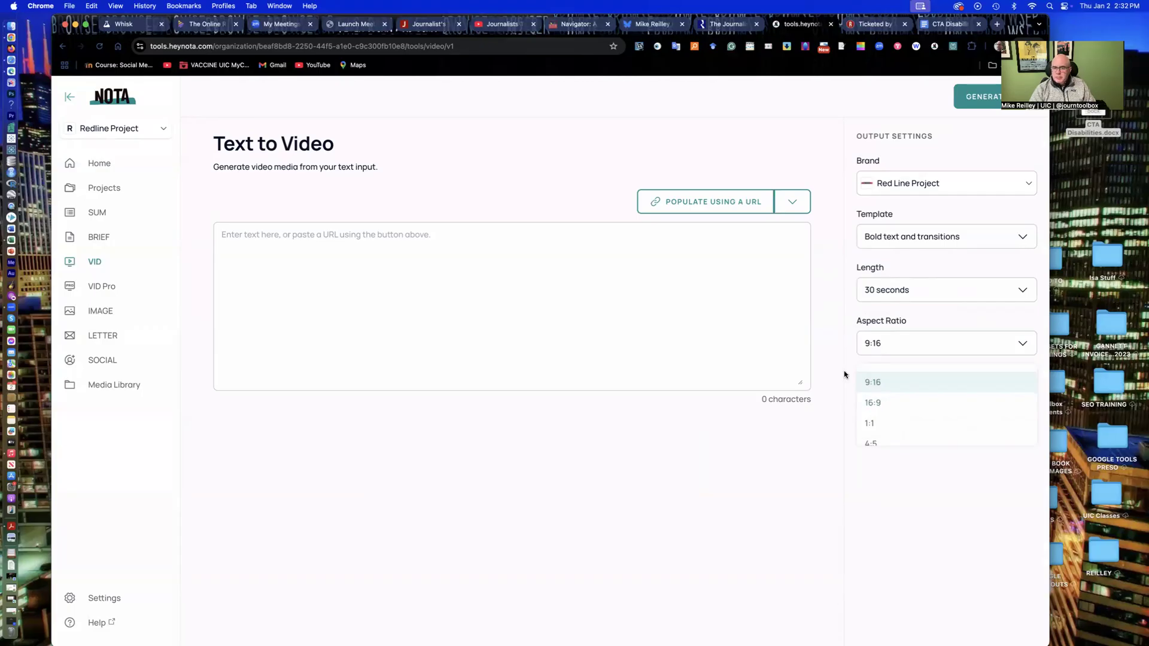
left_click(872, 381)
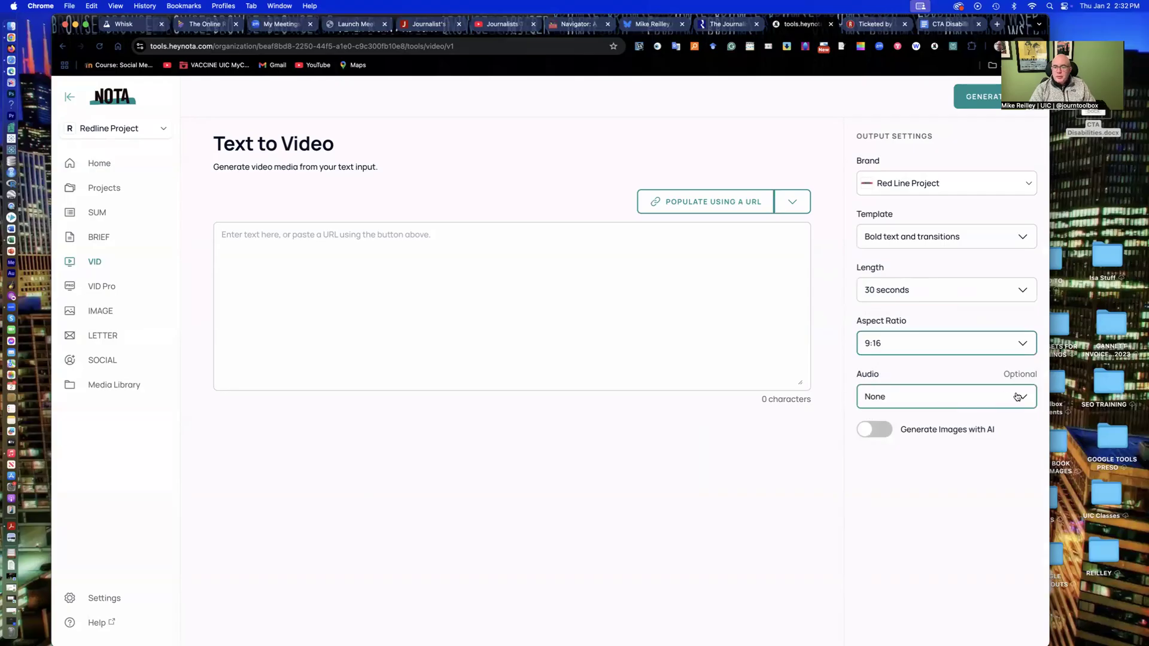
- Set background audio to Inspirational (fast) and turn on AI-generated images
left_click(945, 396)
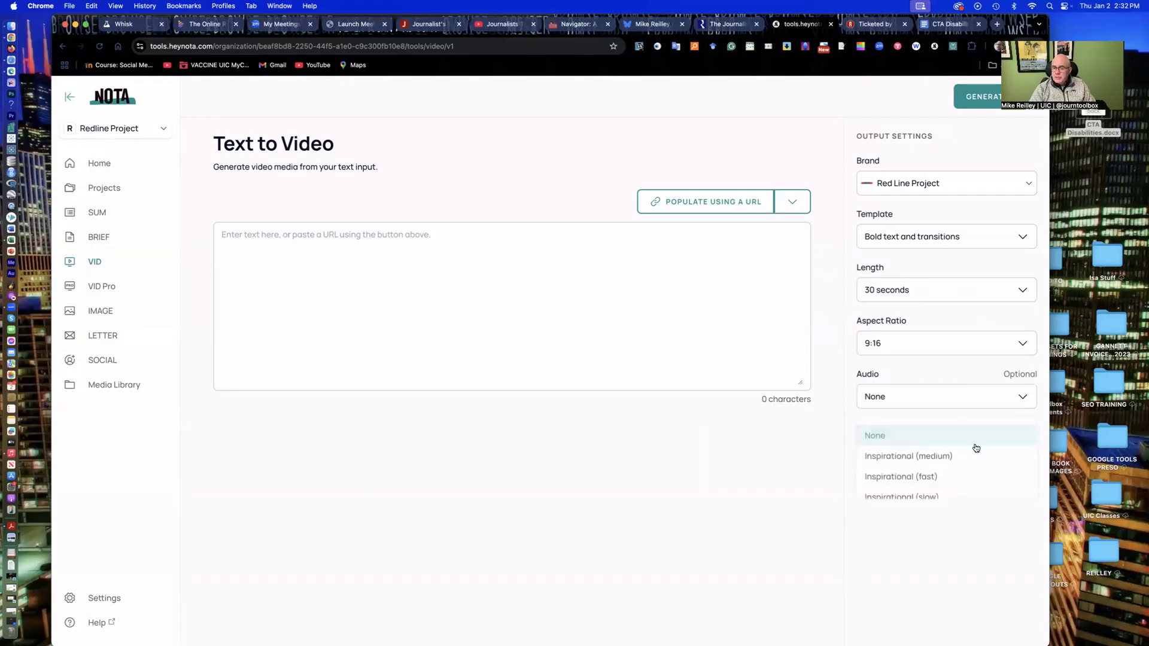
scroll("down", 3)
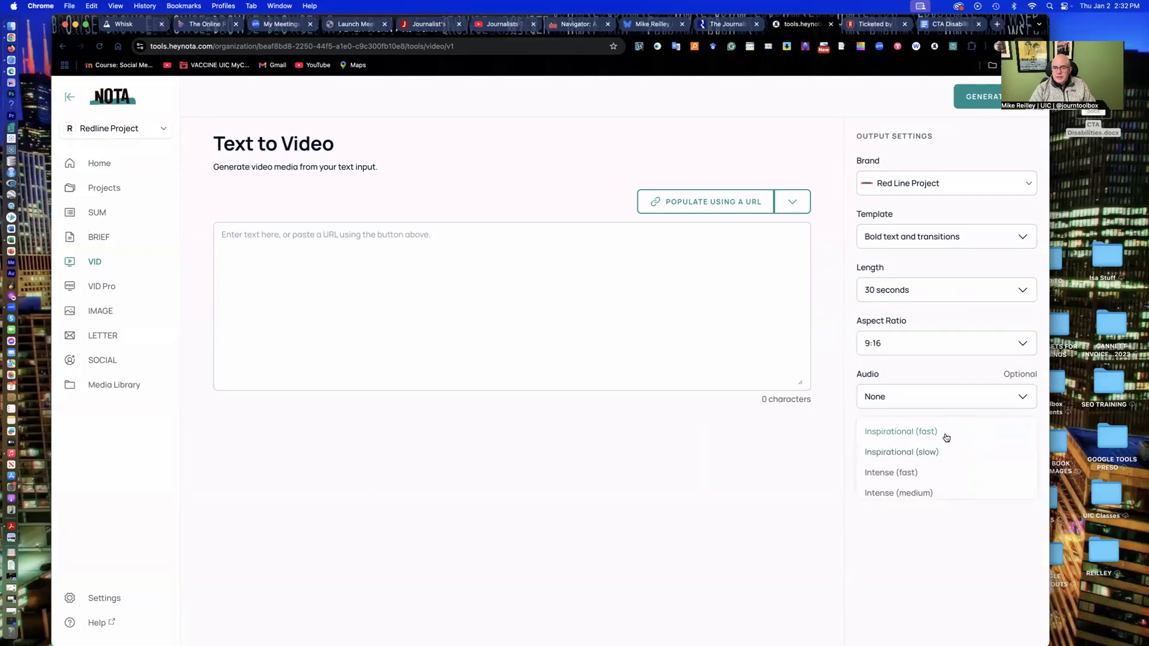
left_click(900, 431)
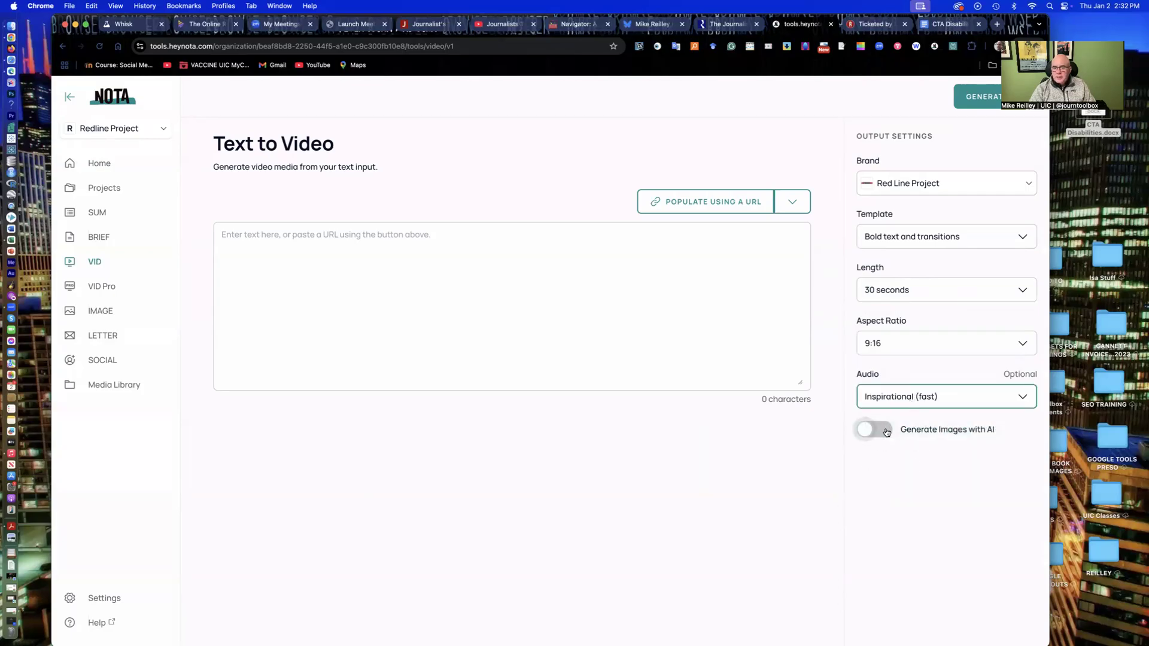
left_click(874, 430)
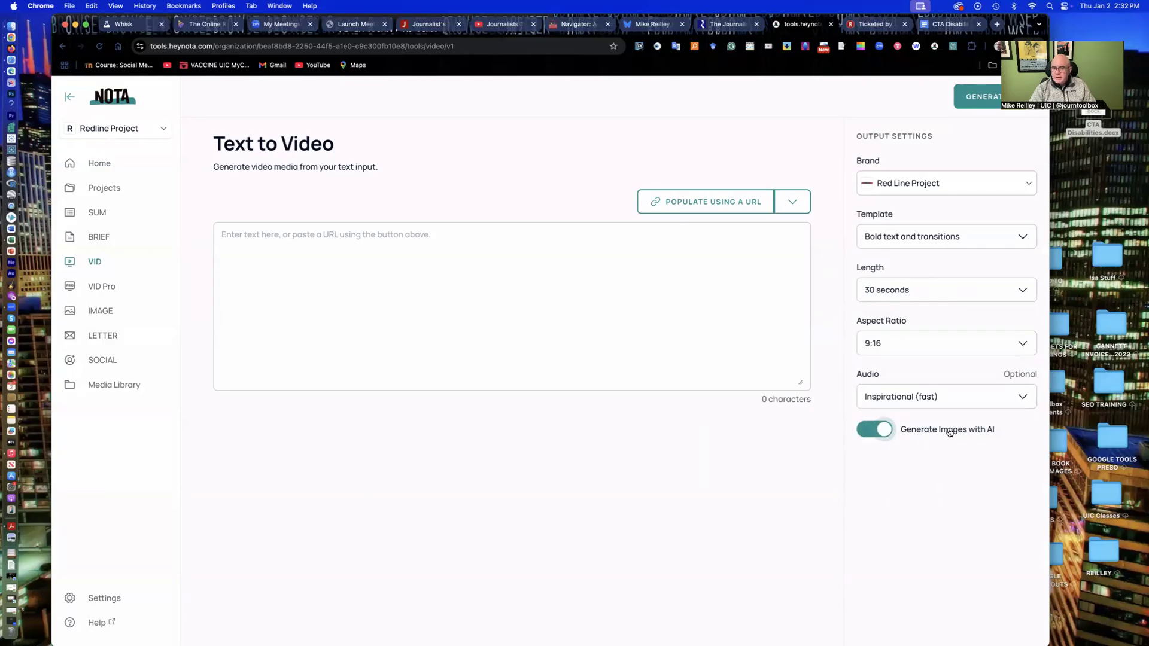
mouse_move(995, 432)
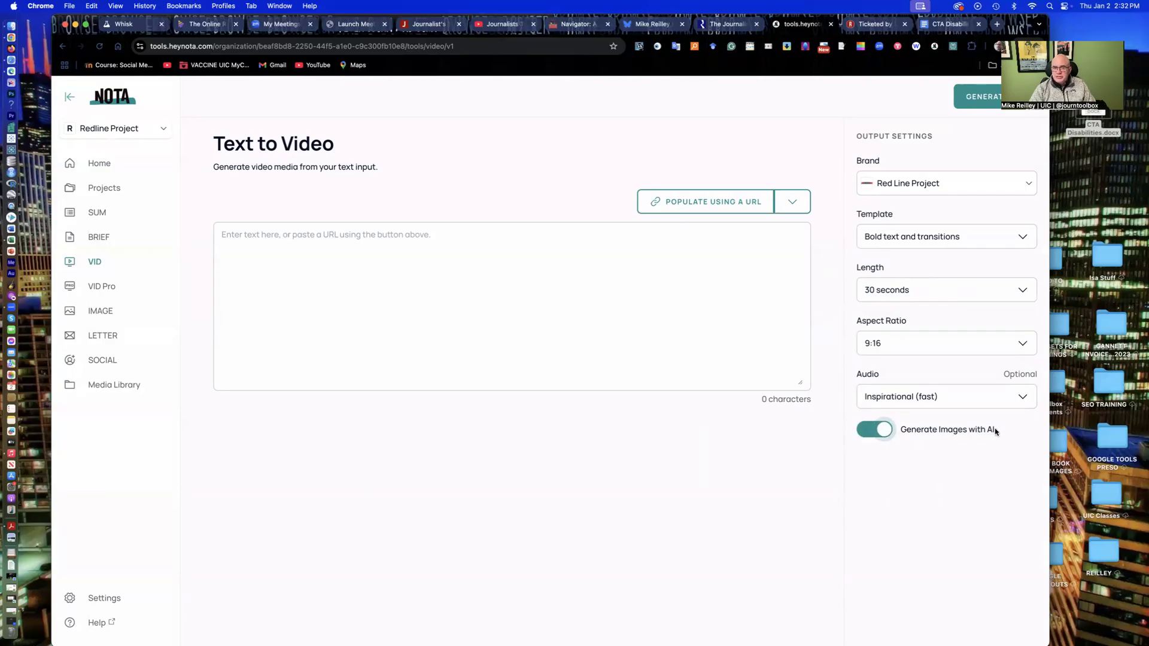
mouse_move(840, 203)
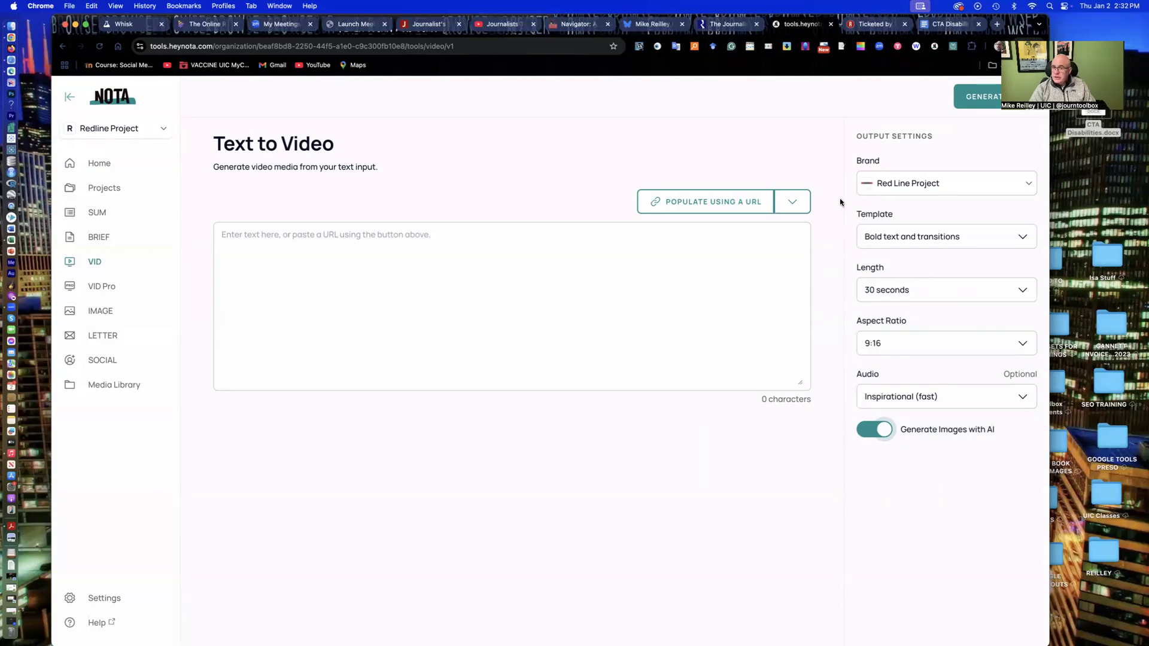
mouse_move(711, 201)
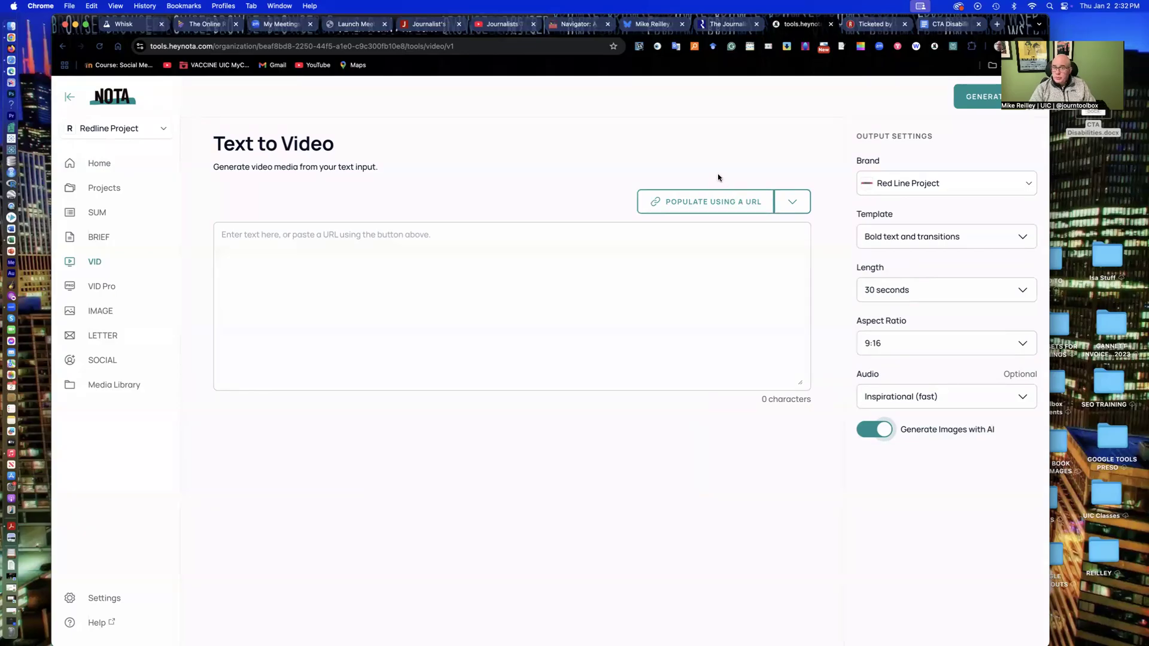
mouse_move(871, 24)
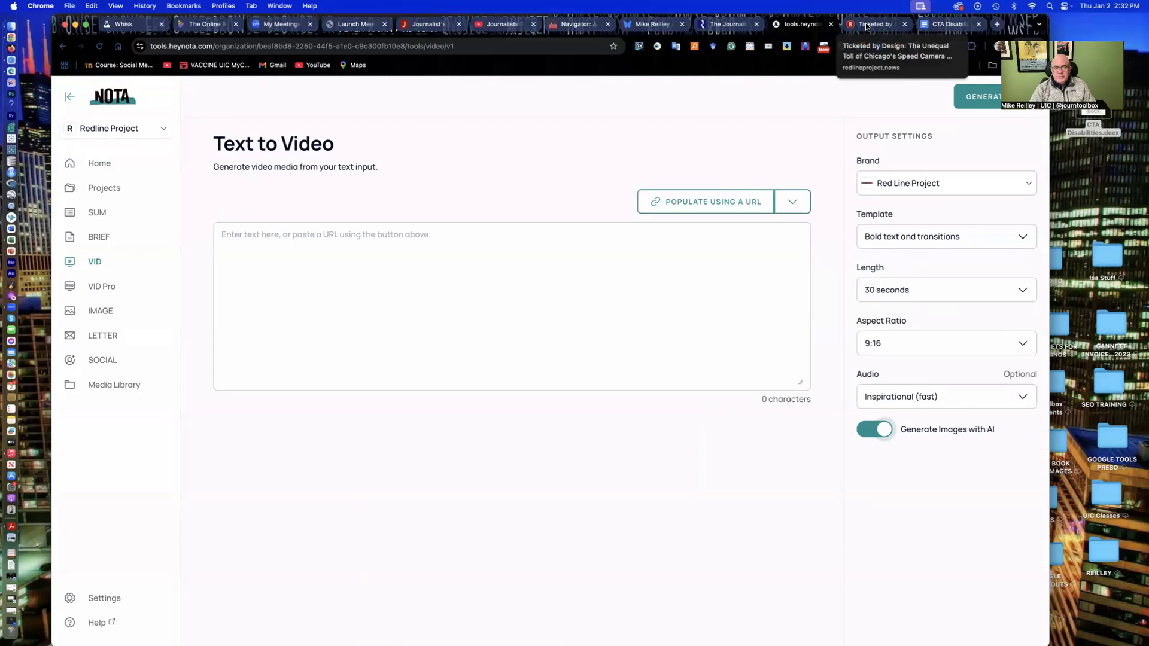
left_click(874, 24)
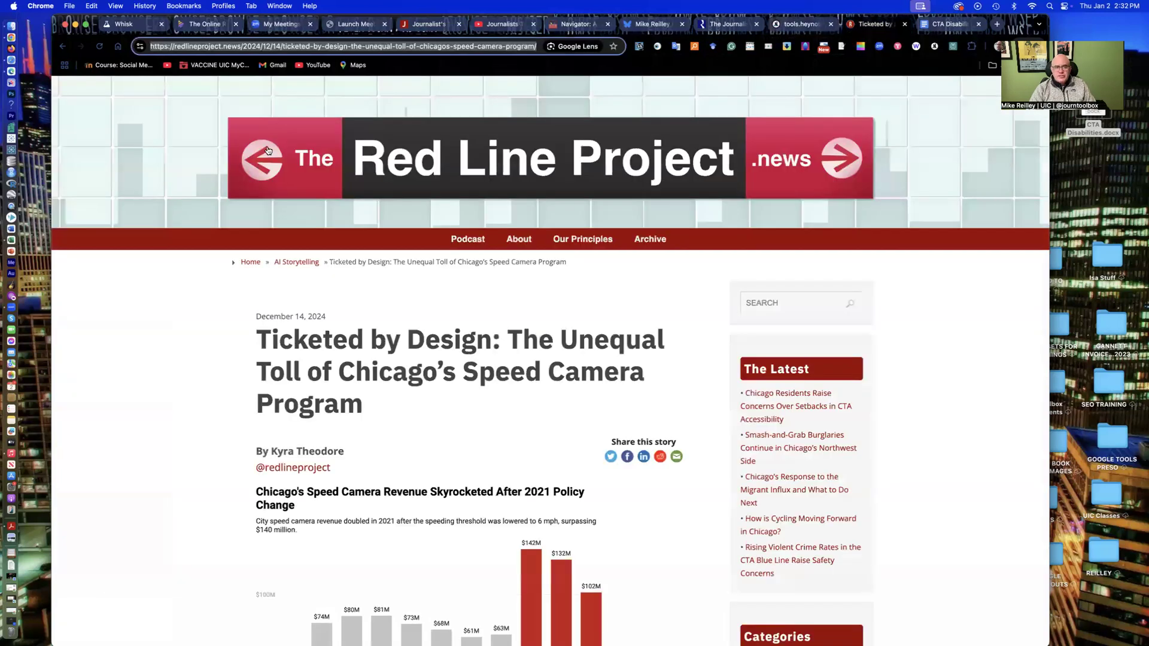
mouse_move(846, 182)
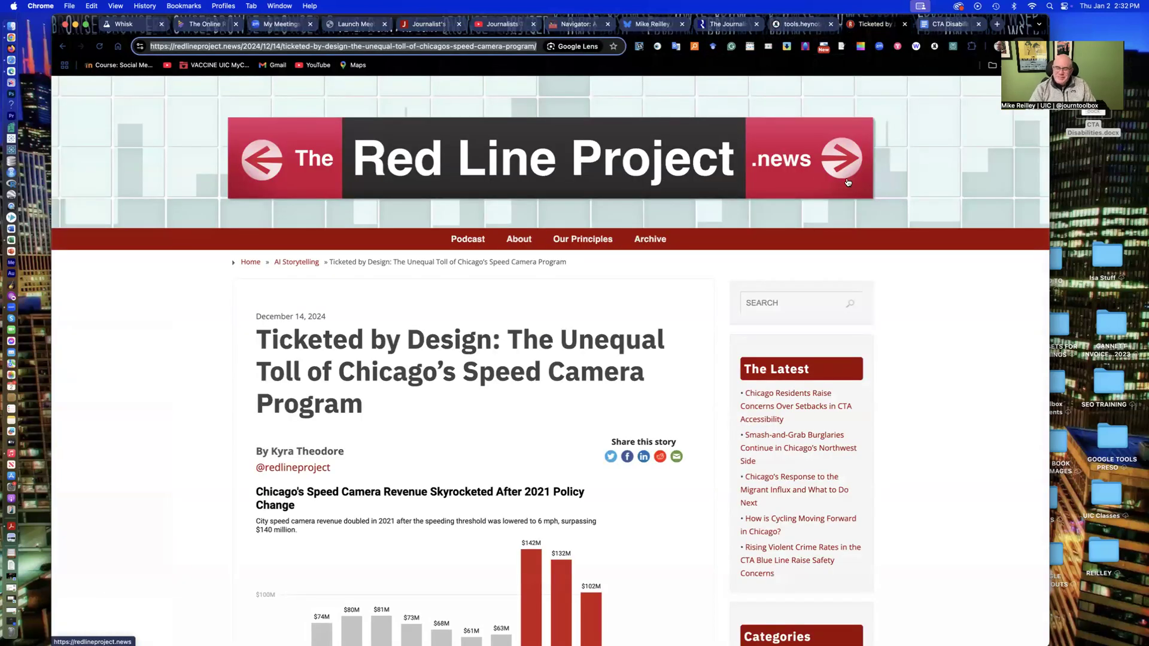
mouse_move(286, 107)
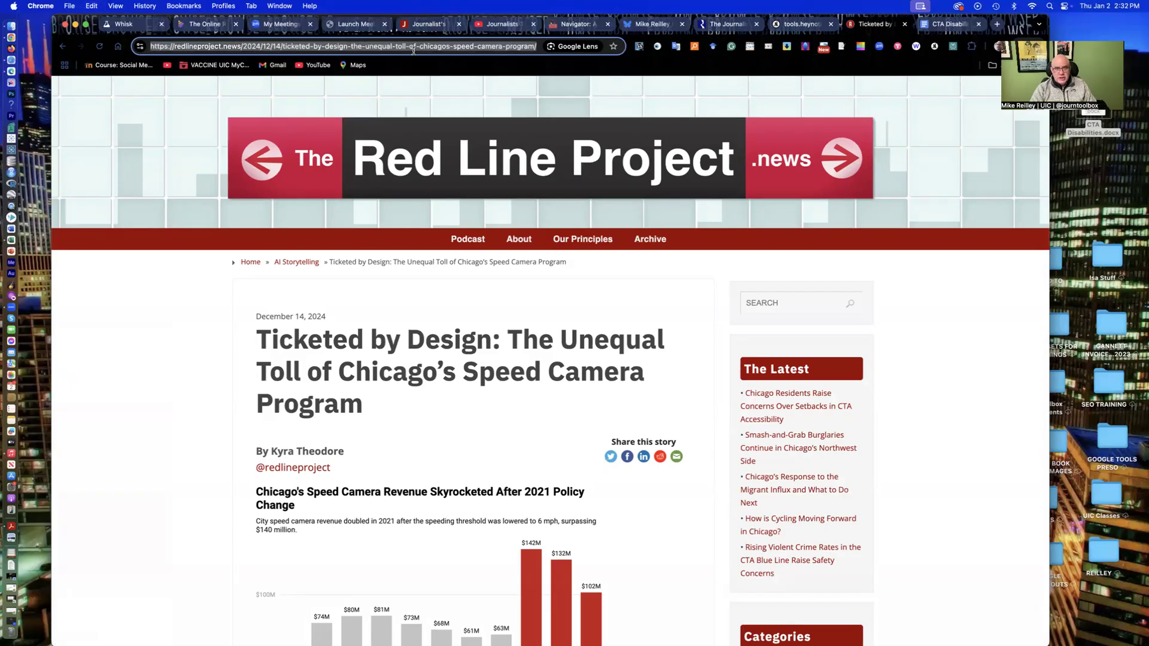
mouse_move(460, 391)
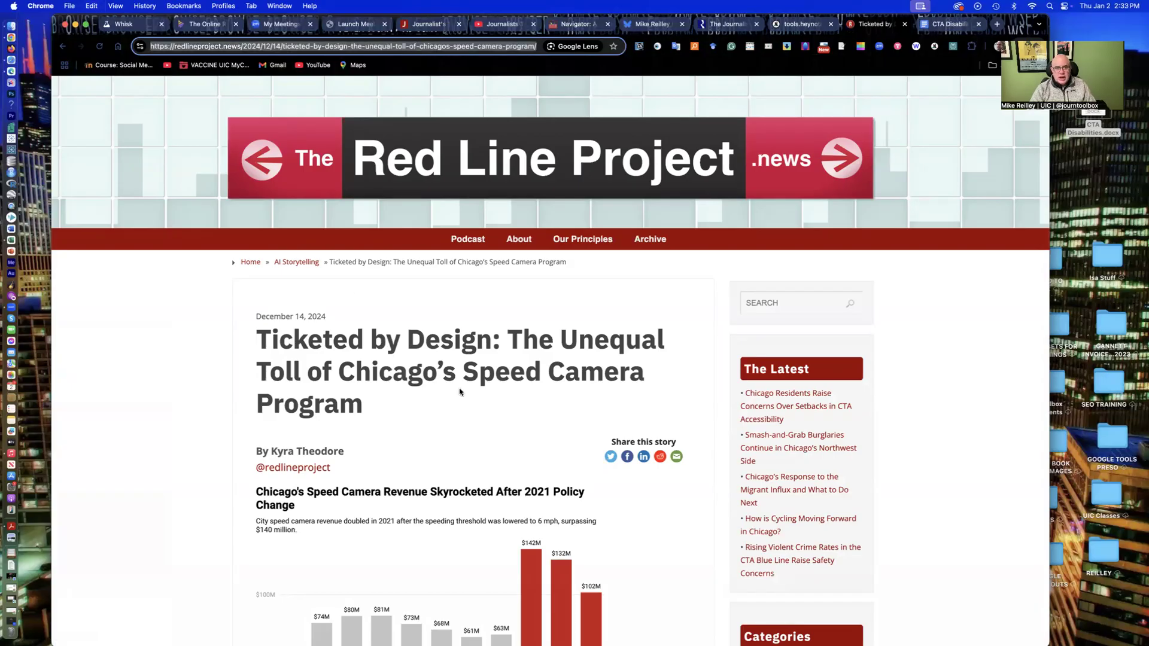
scroll("down", 3)
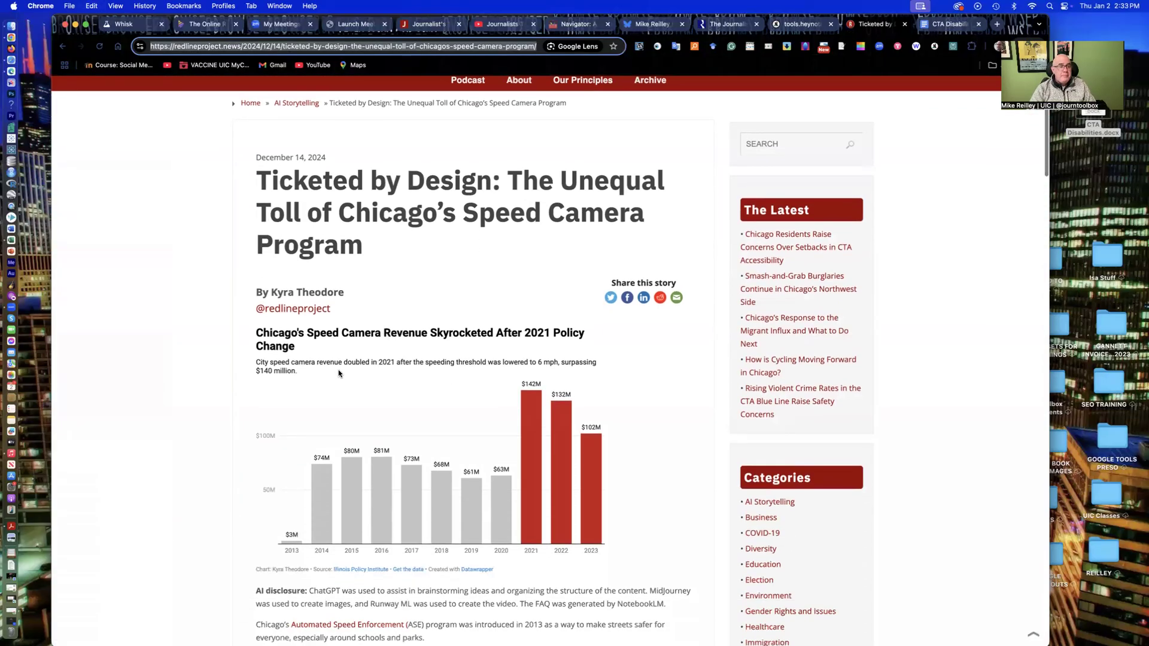
scroll("down", 3)
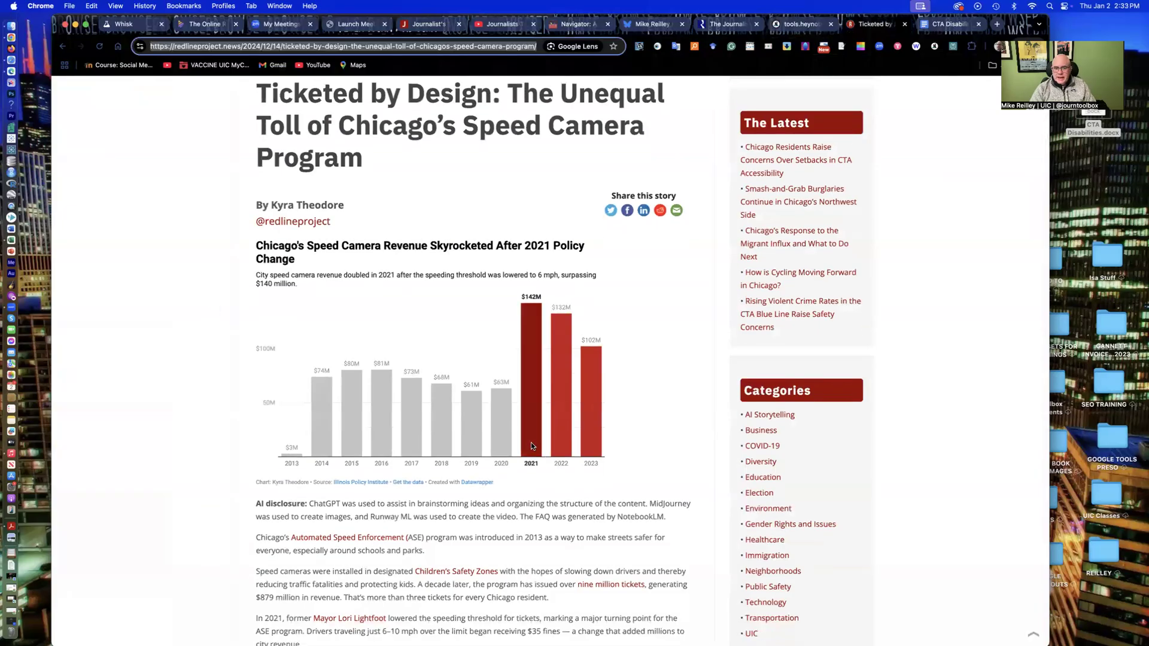
scroll("down", 3)
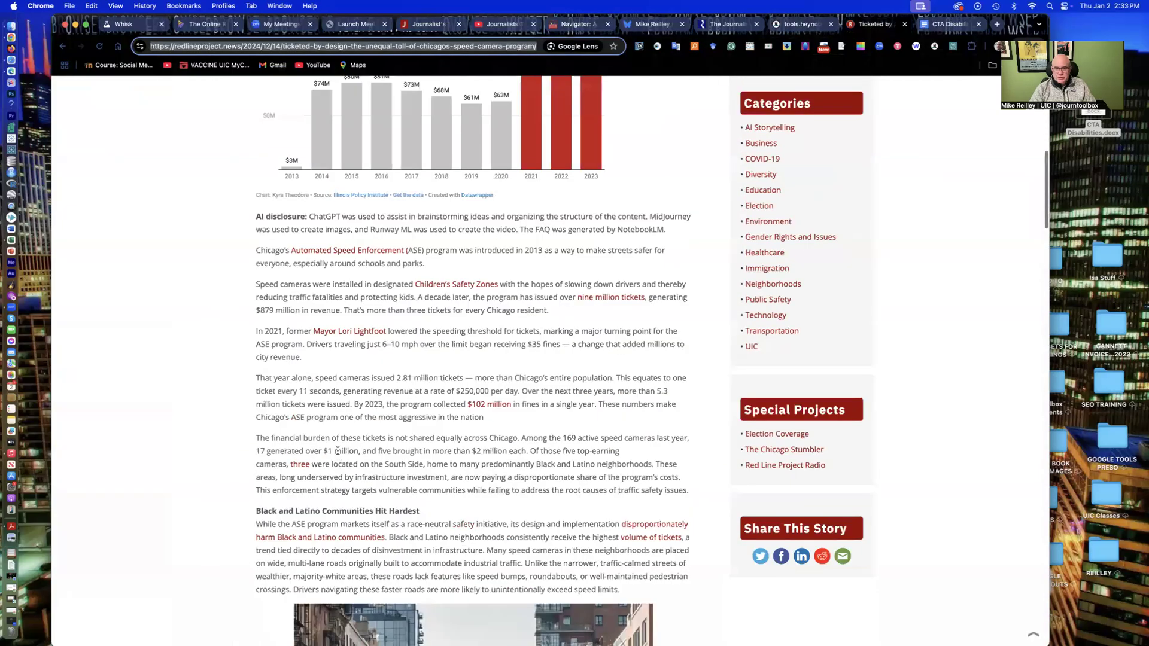
scroll("down", 3)
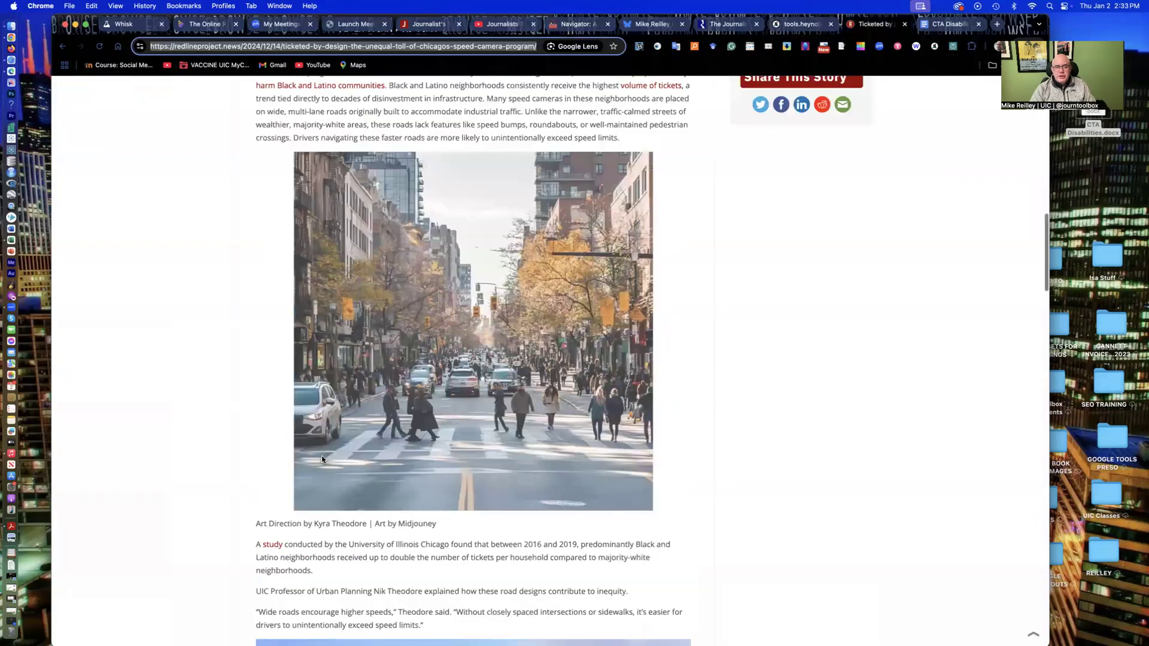
scroll("down", 3)
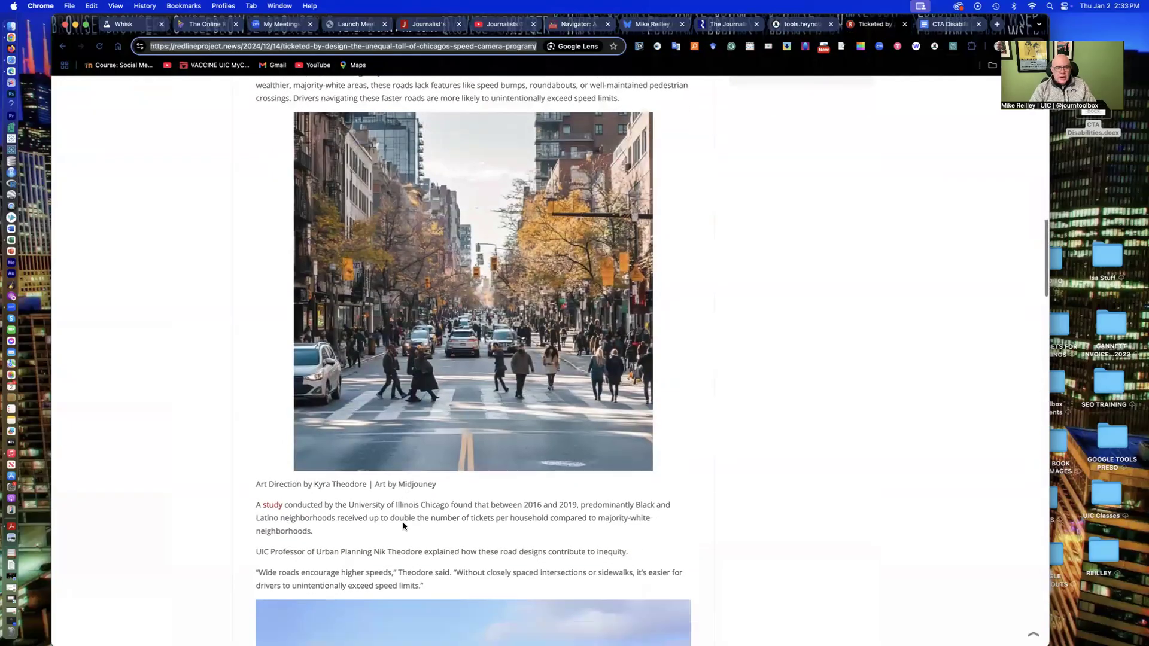
scroll("down", 3)
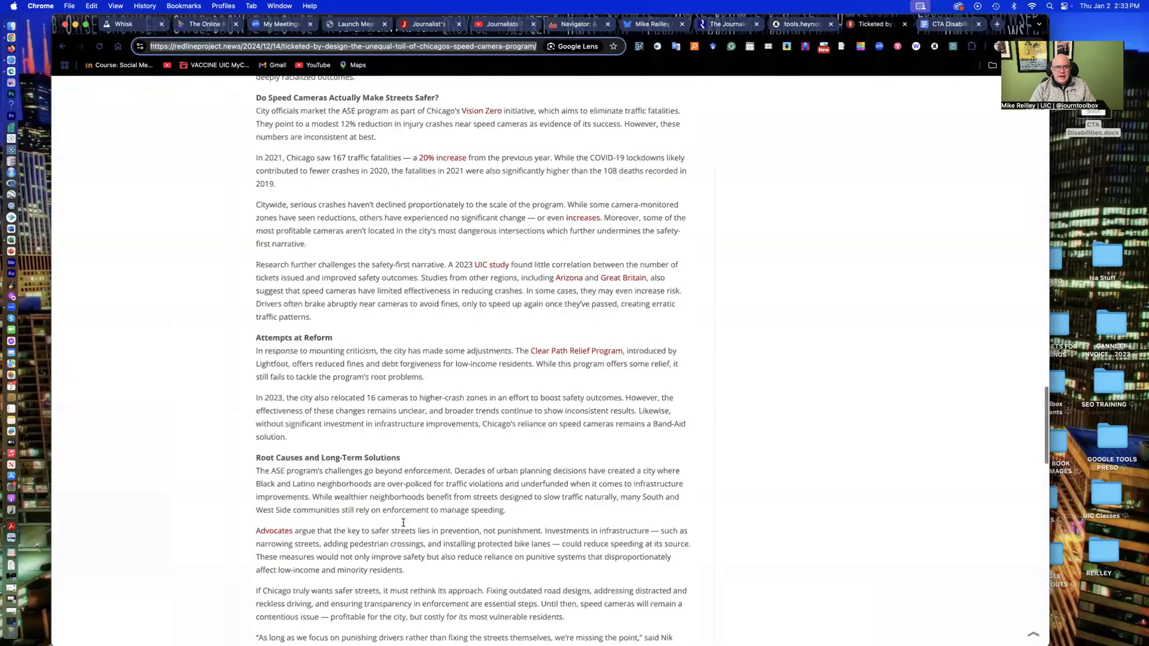
scroll("up", 3)
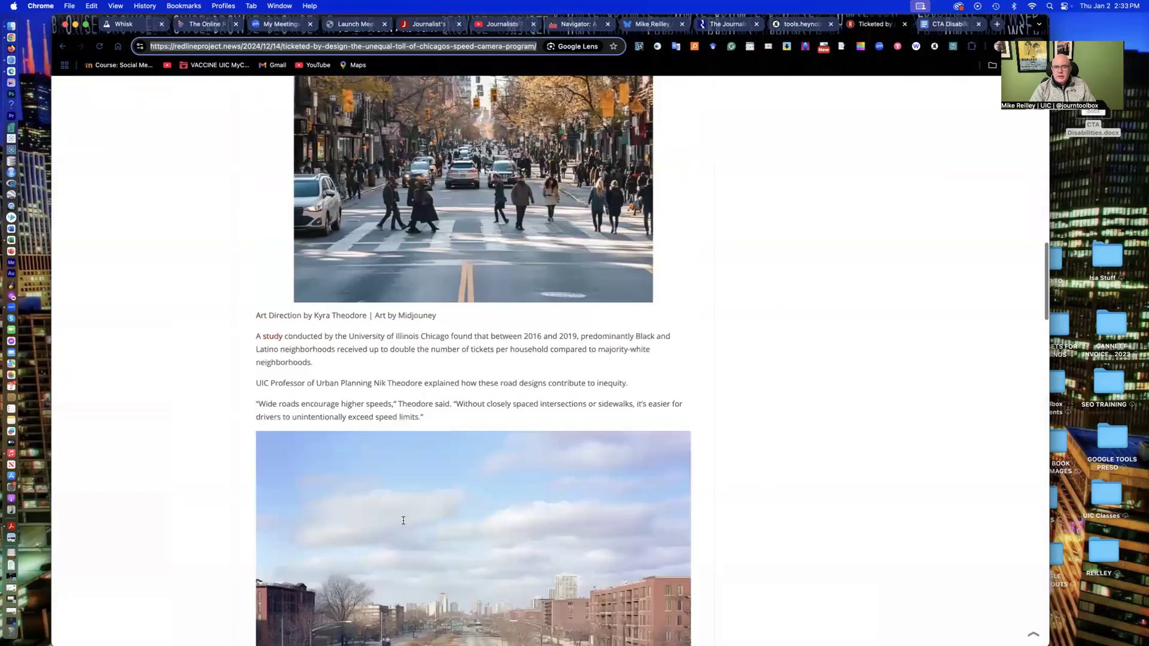
scroll("up", 3)
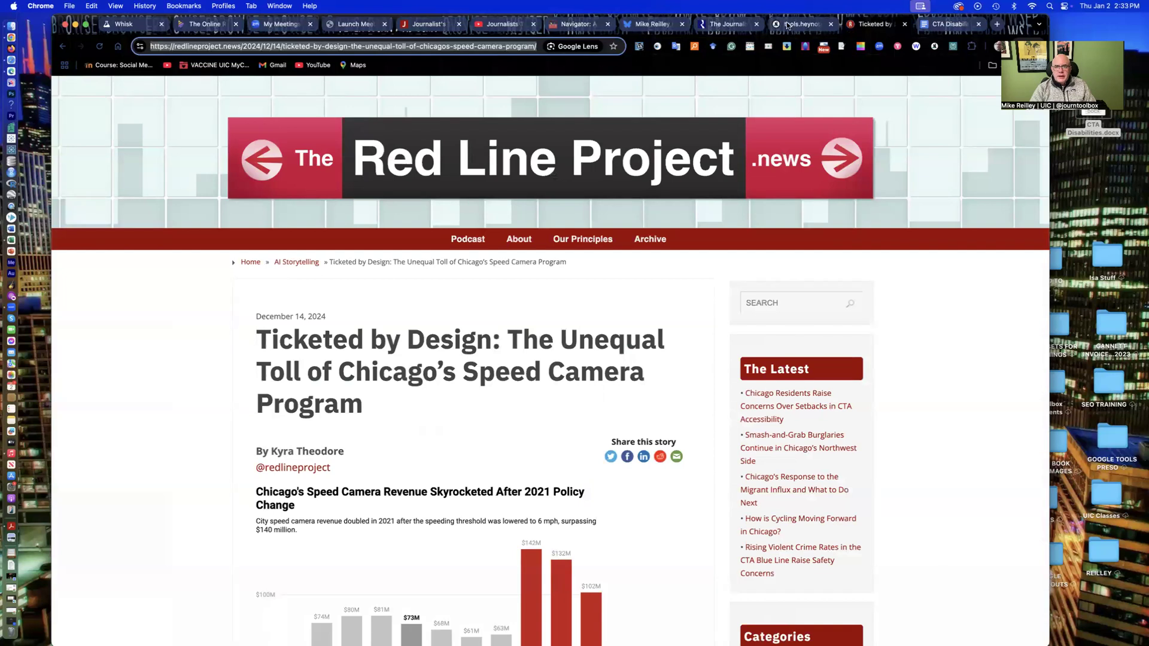
left_click(799, 24)
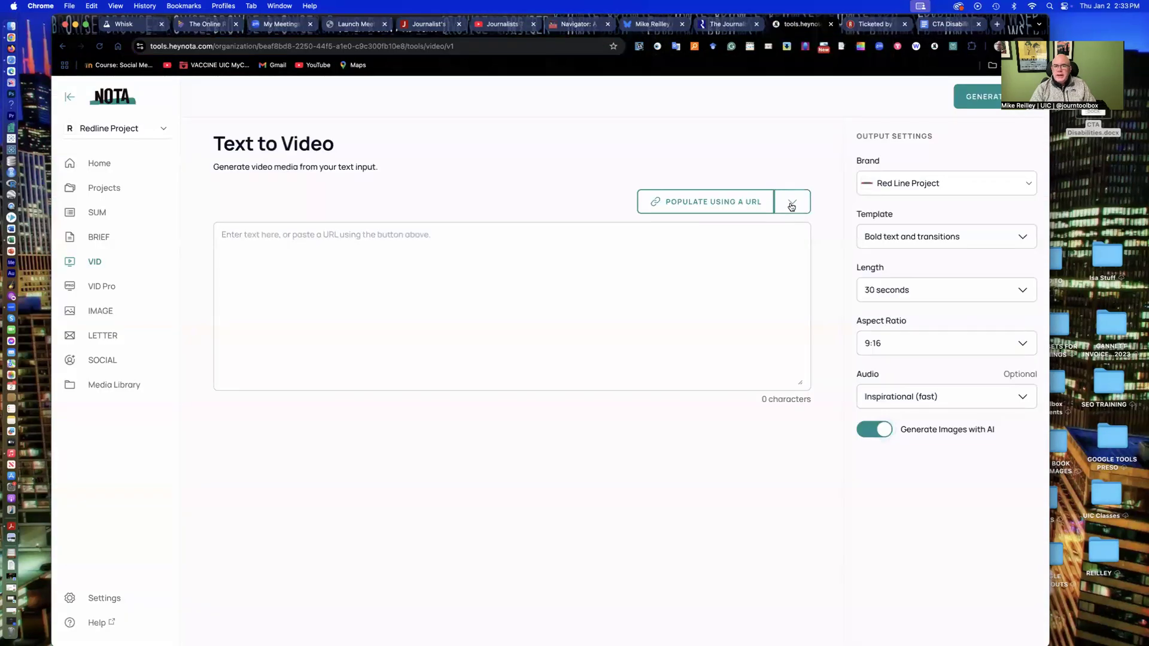
- Import the speed camera article by link and include its revenue chart image
left_click(792, 202)
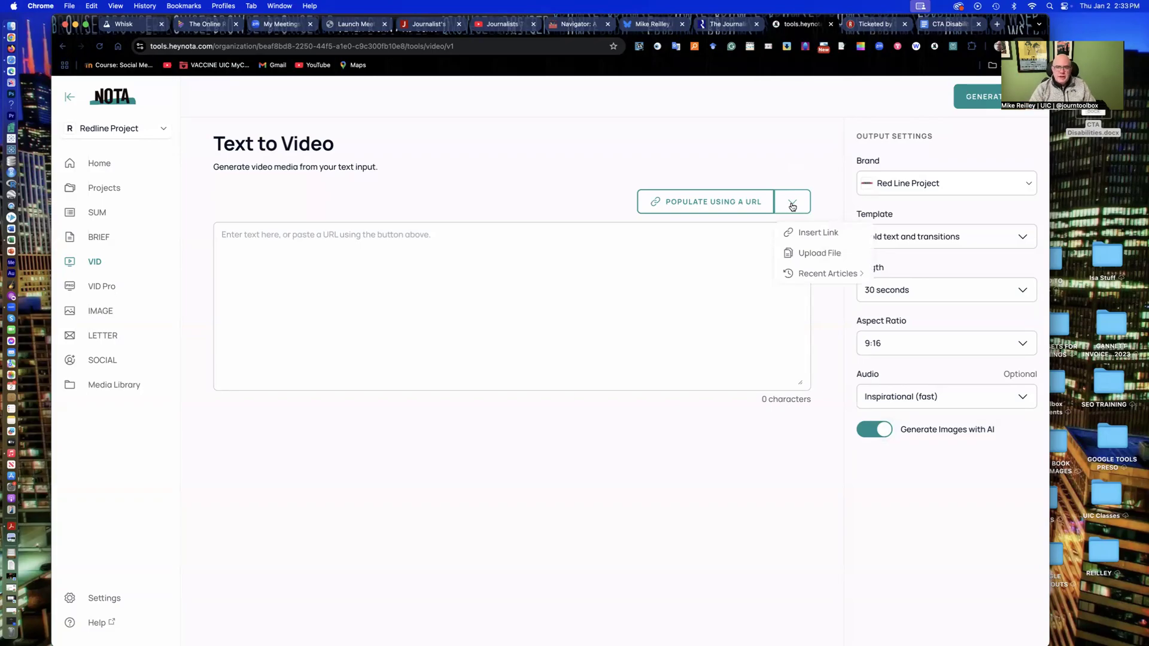
mouse_move(818, 253)
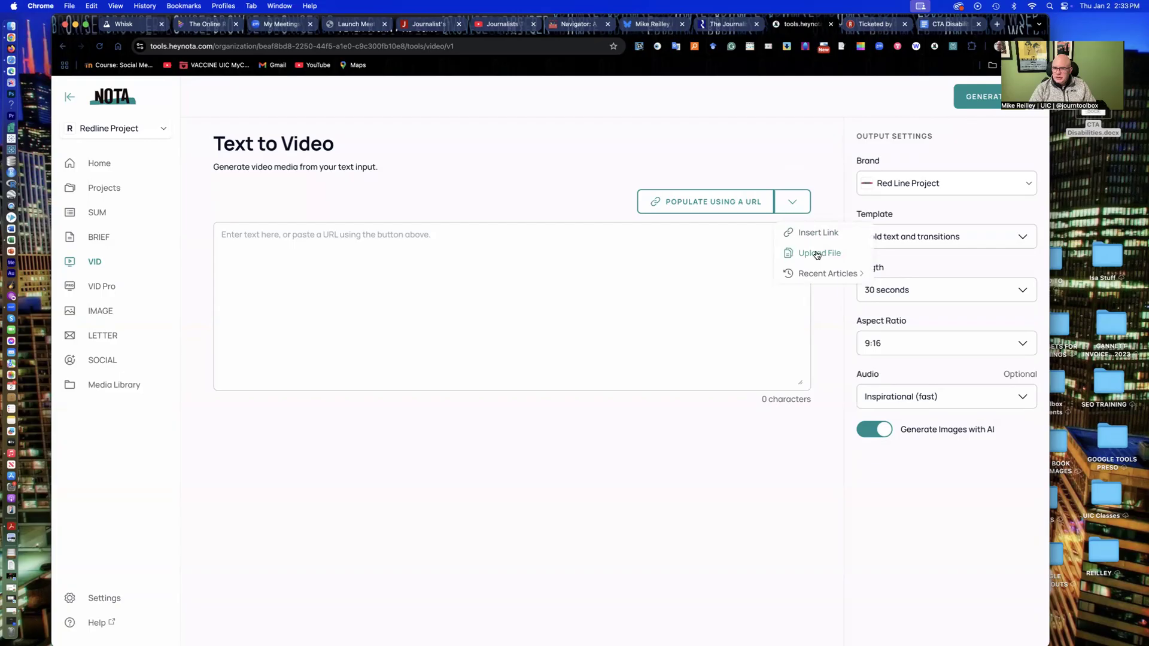
mouse_move(818, 233)
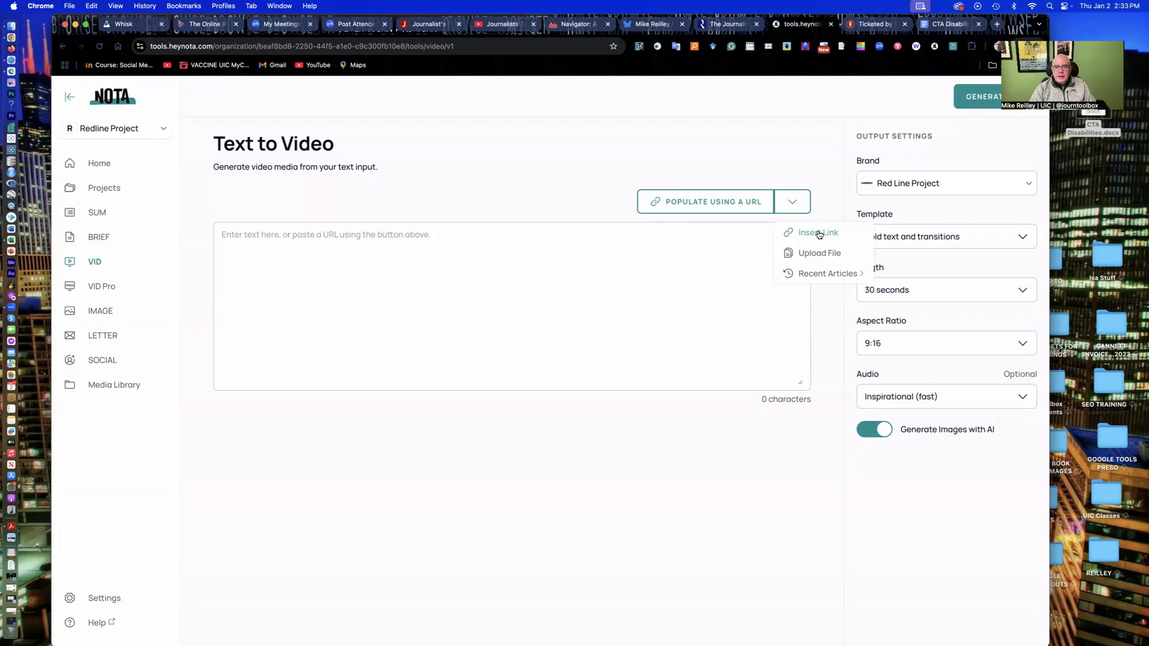
left_click(818, 233)
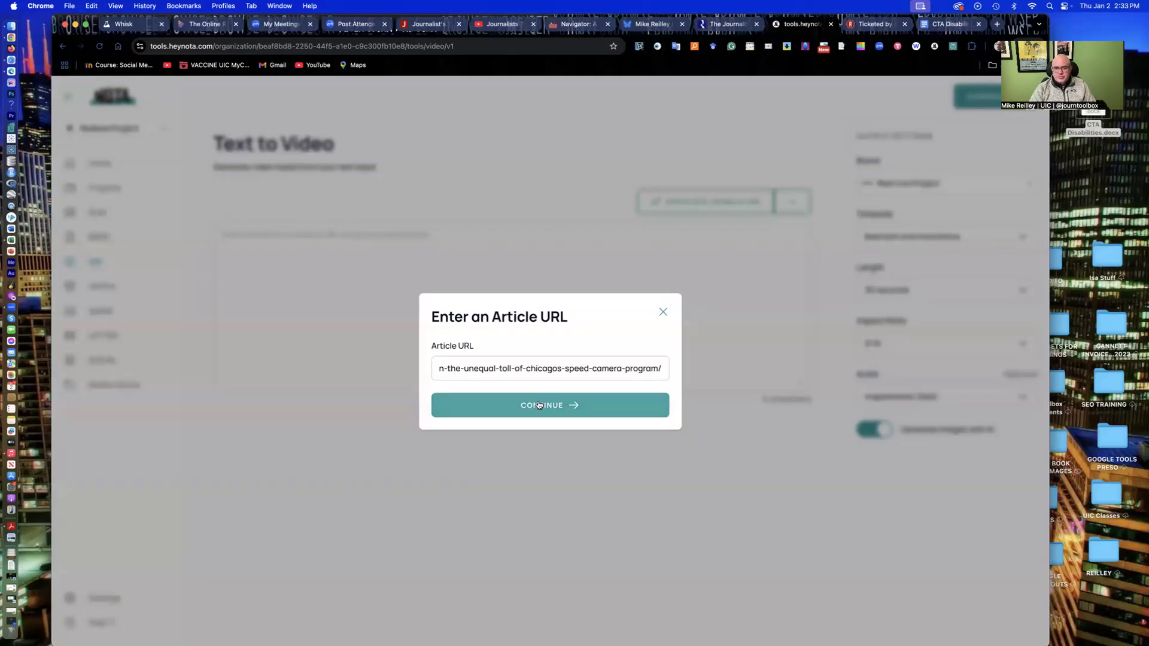
left_click(549, 405)
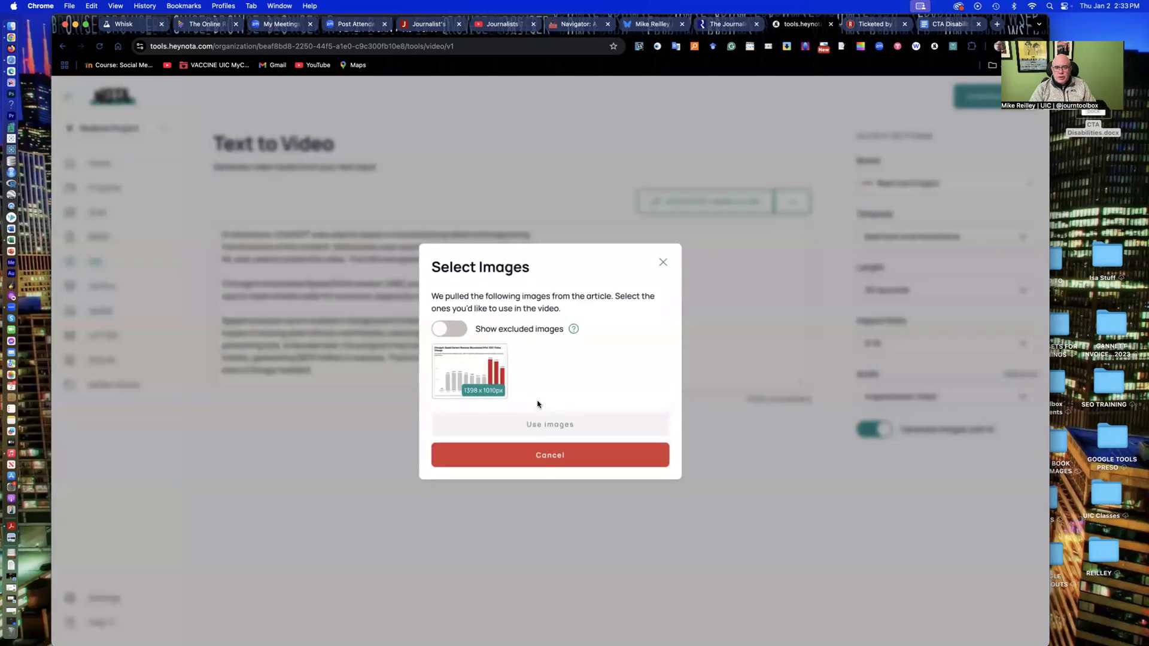
mouse_move(549, 424)
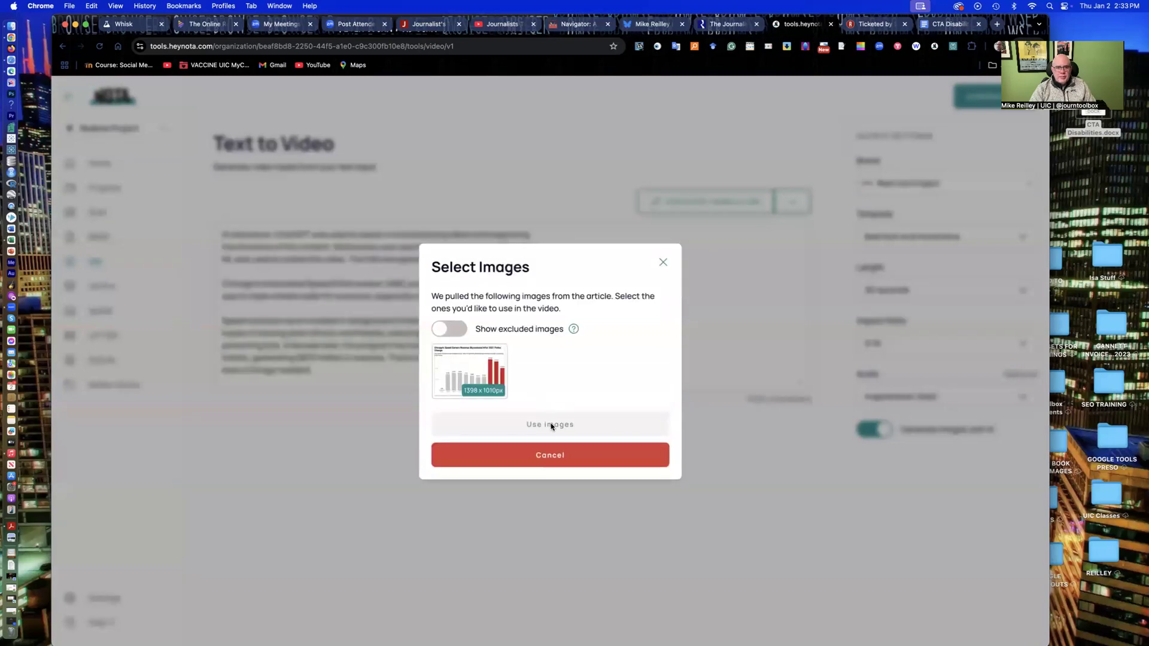
mouse_move(536, 406)
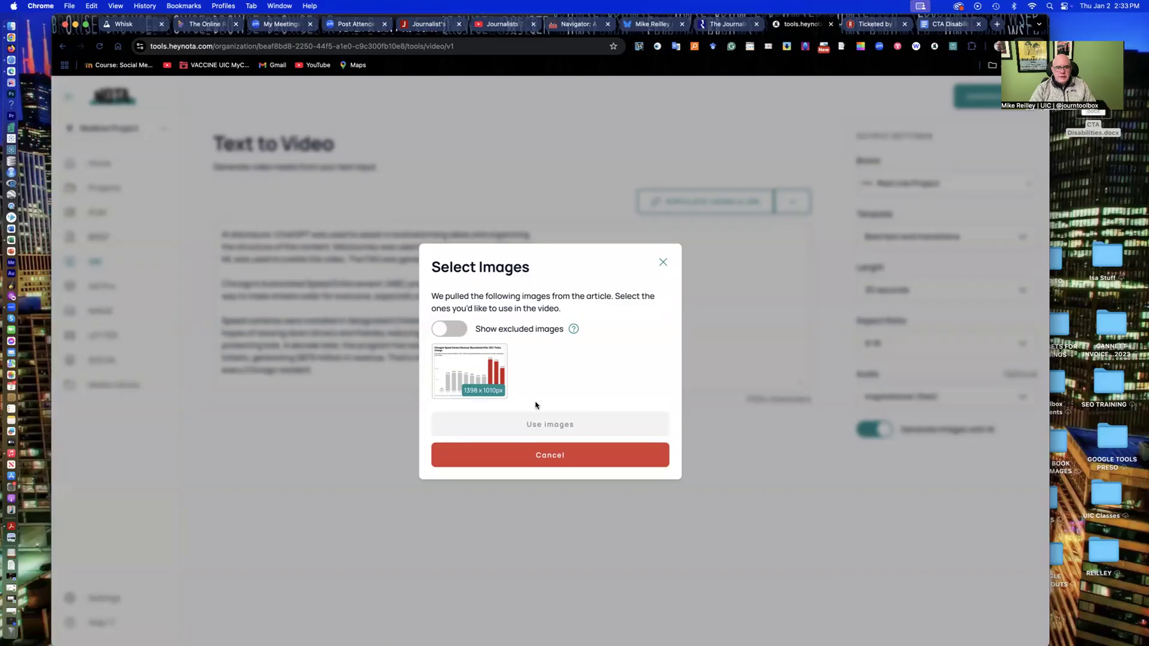
left_click(449, 328)
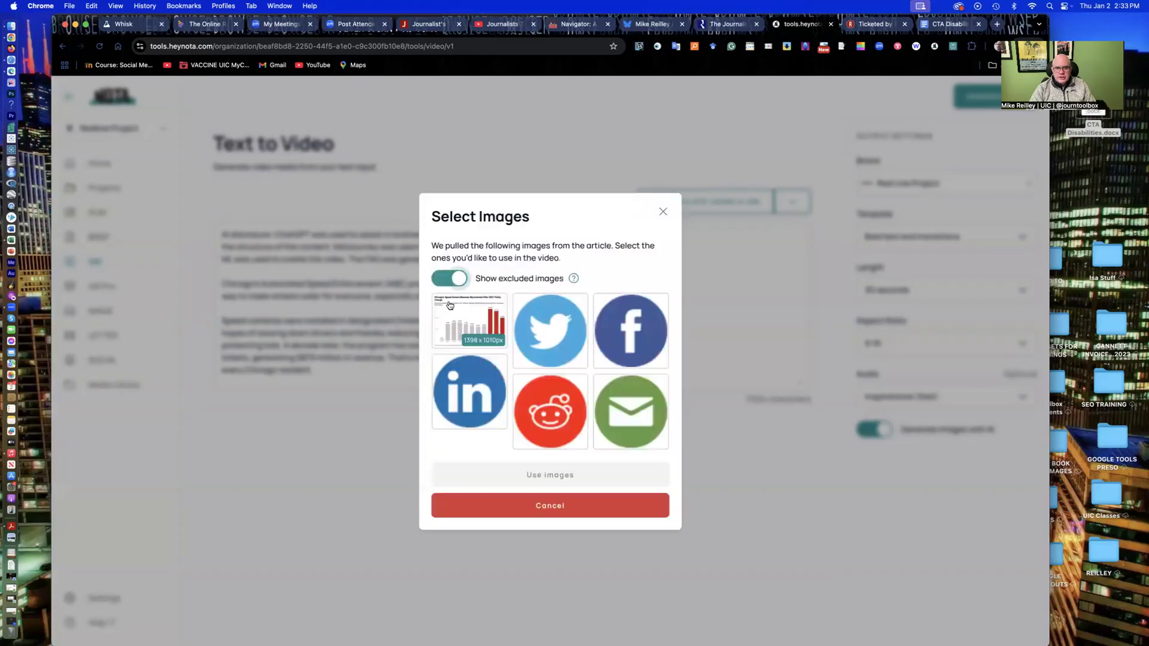
left_click(448, 277)
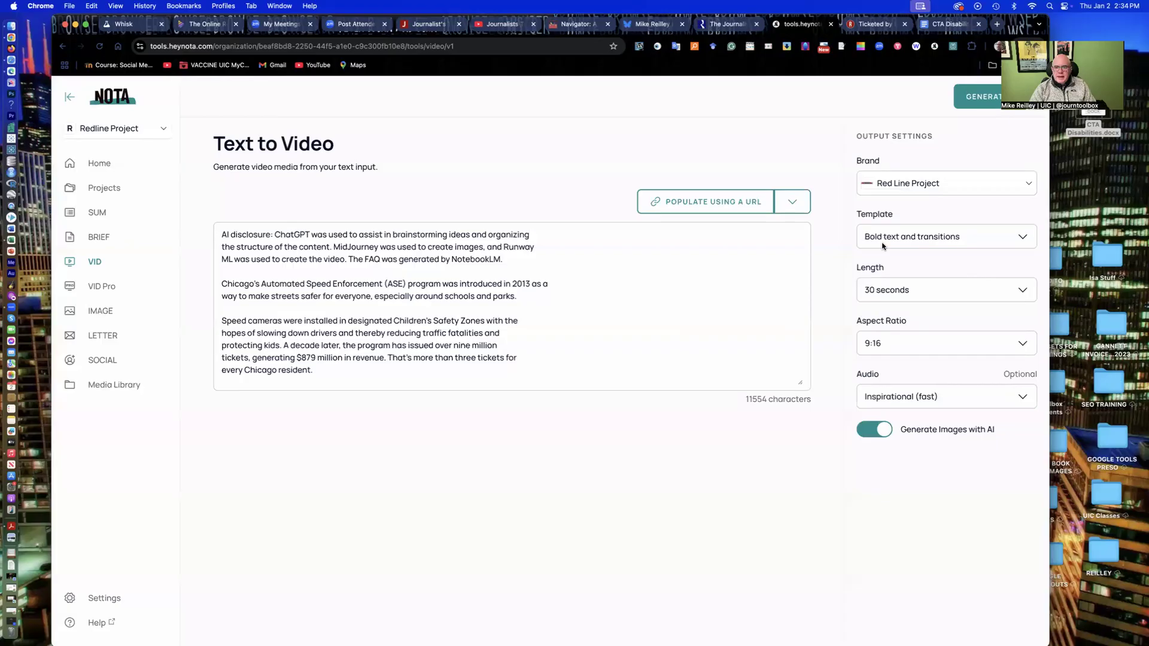
- Check the aspect ratio setting, then generate the video from the article text
left_click(946, 343)
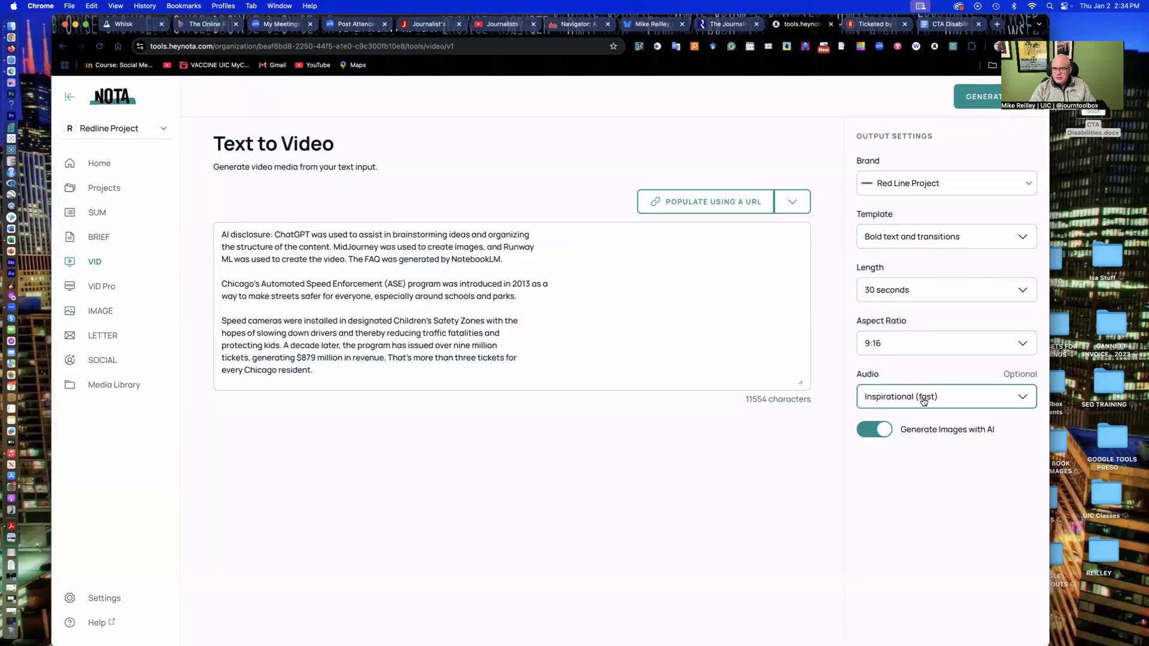
mouse_move(936, 405)
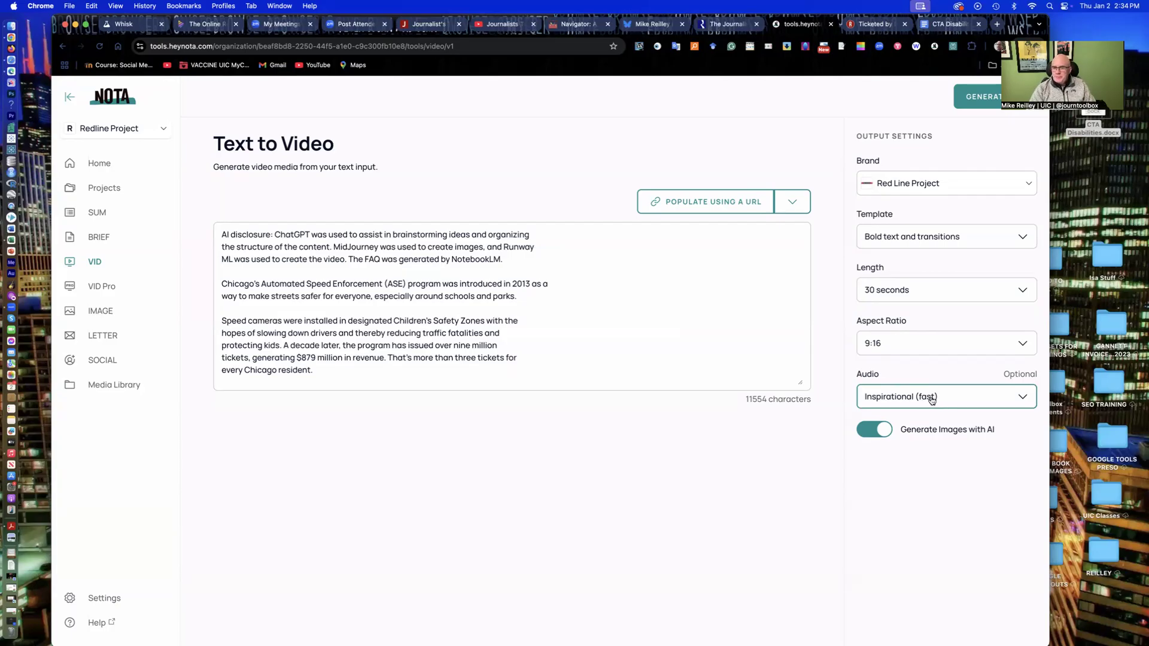
mouse_move(902, 240)
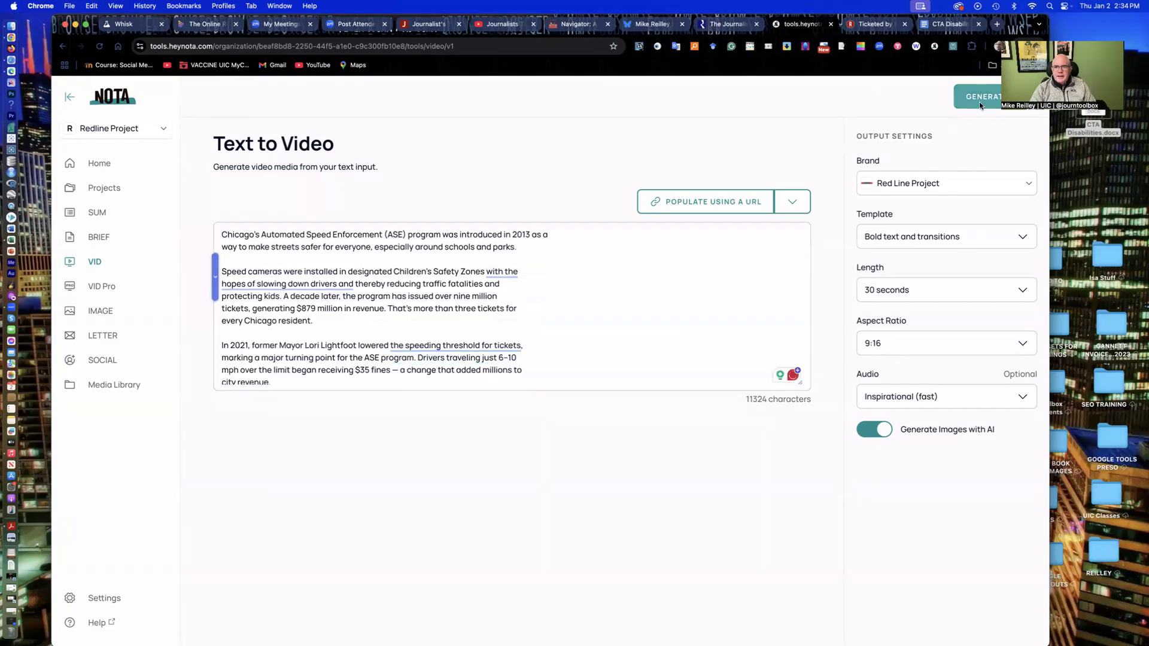
left_click(982, 96)
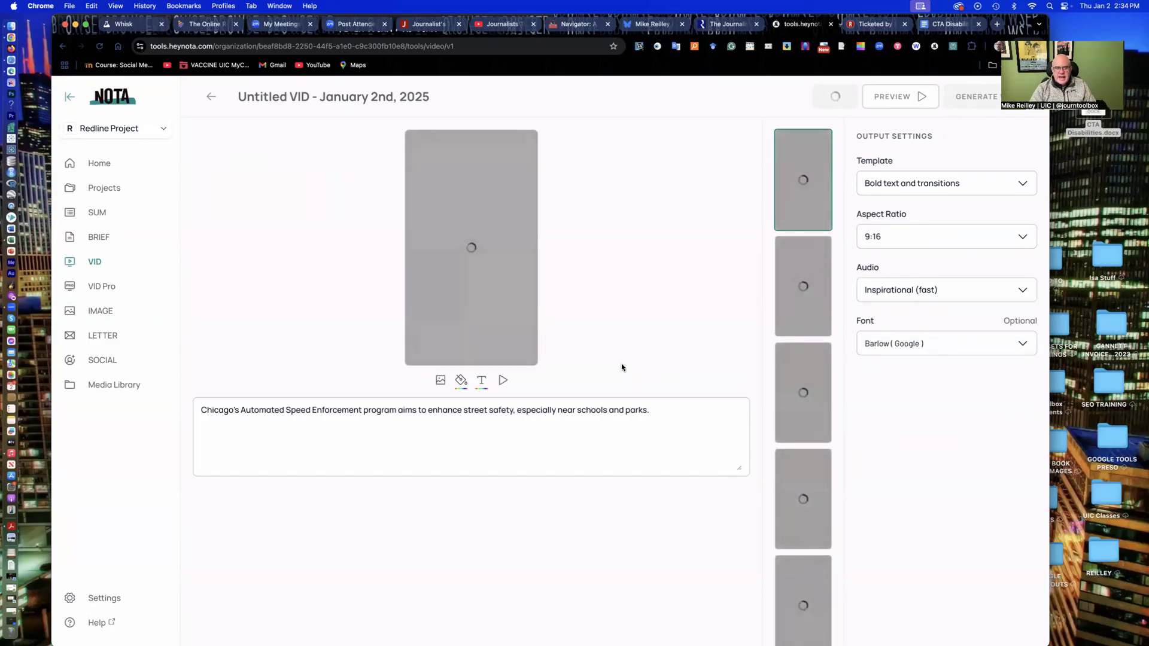
- Select the first scene's narration text and toolbar while the scenes render
left_click(348, 436)
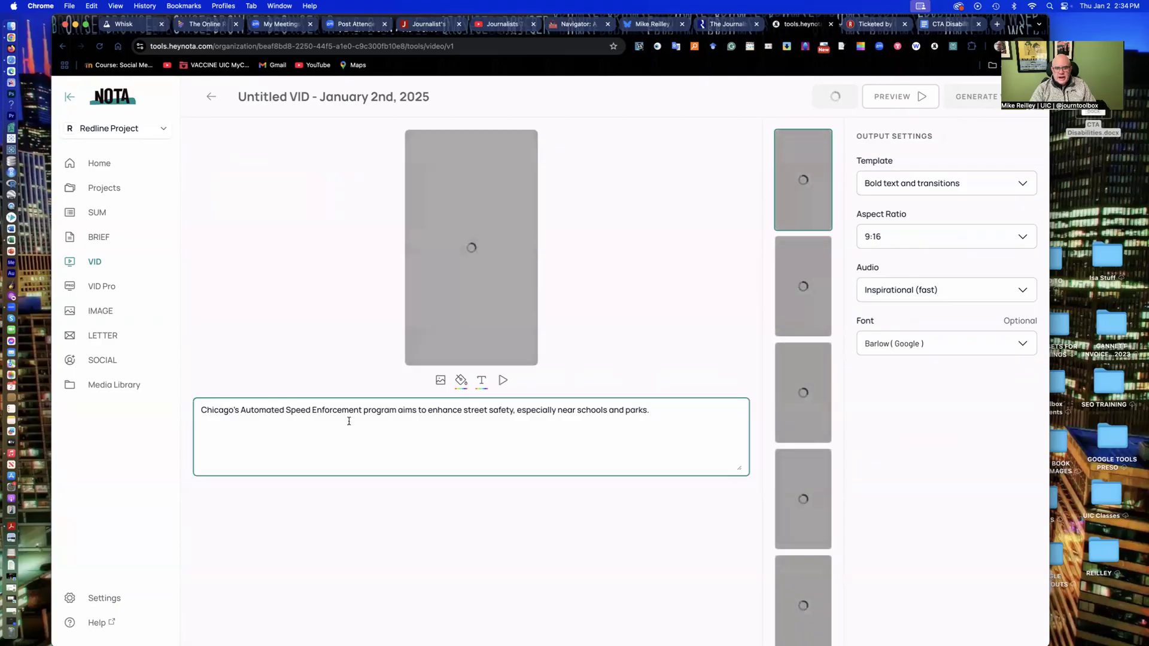
mouse_move(444, 421)
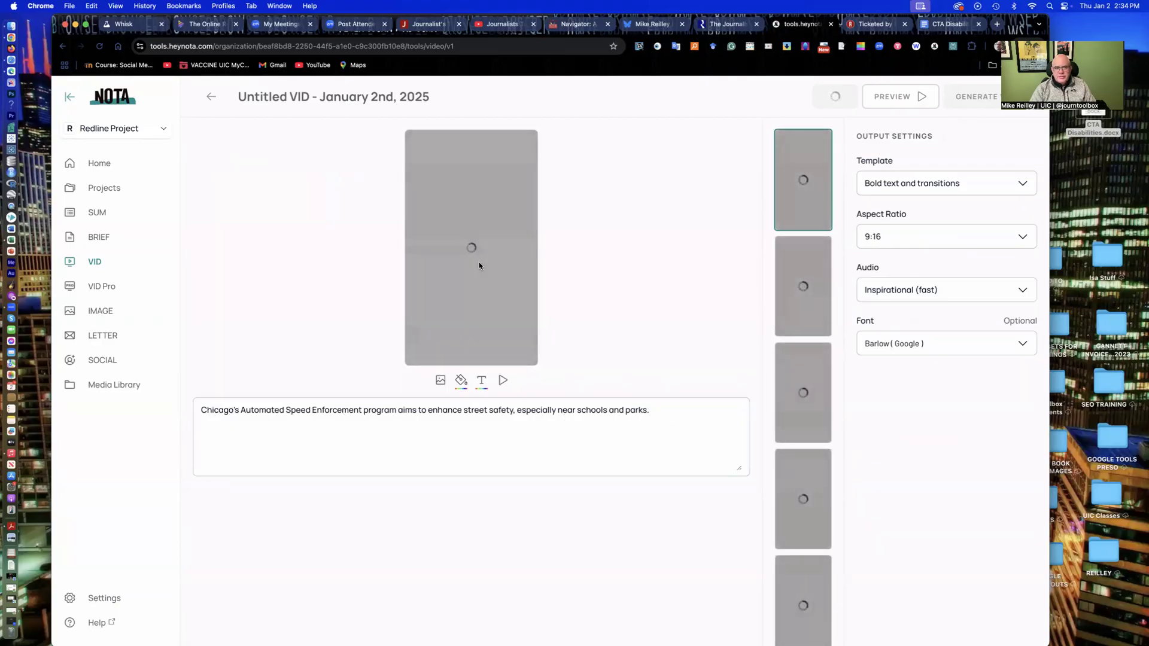
left_click(471, 436)
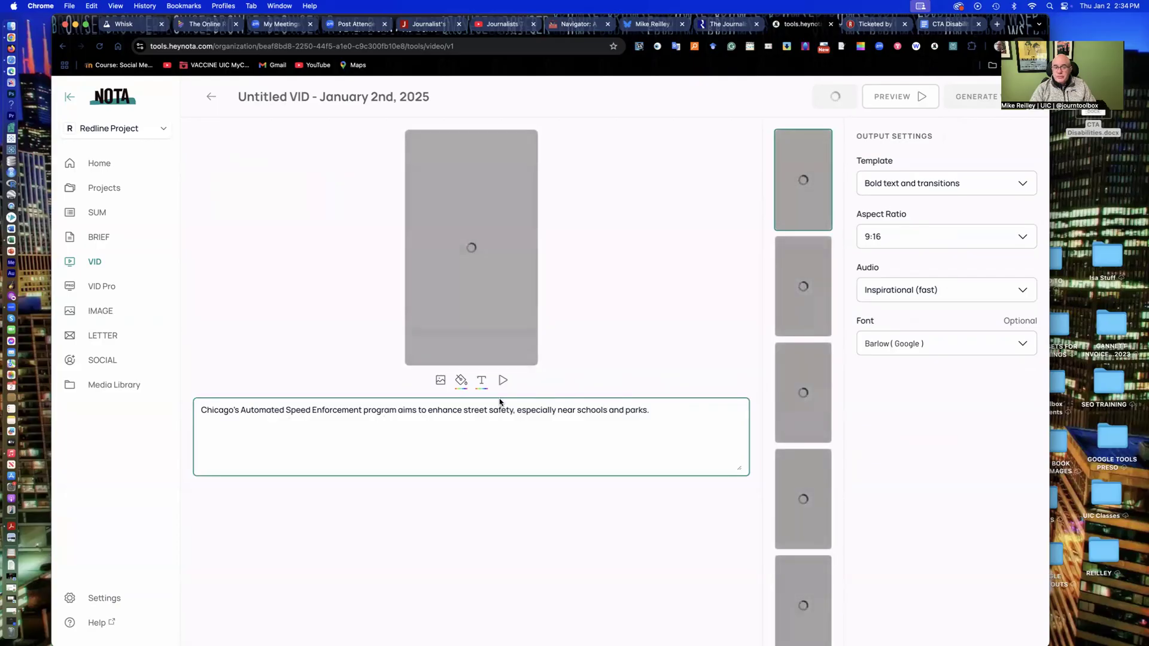
mouse_move(440, 380)
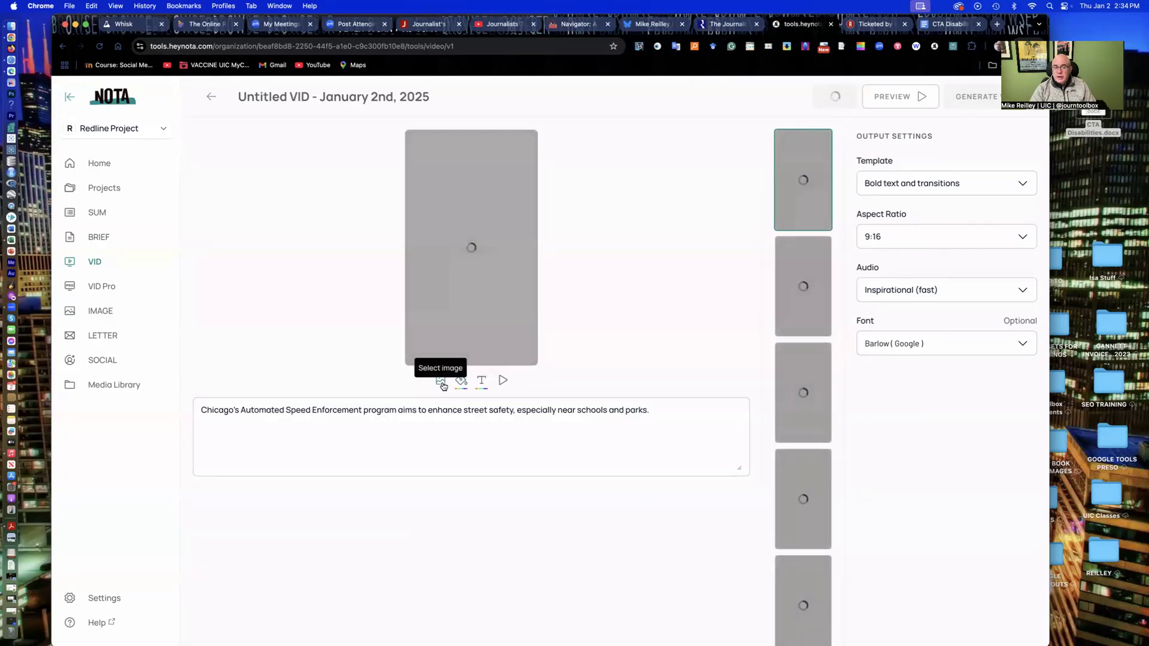
mouse_move(460, 380)
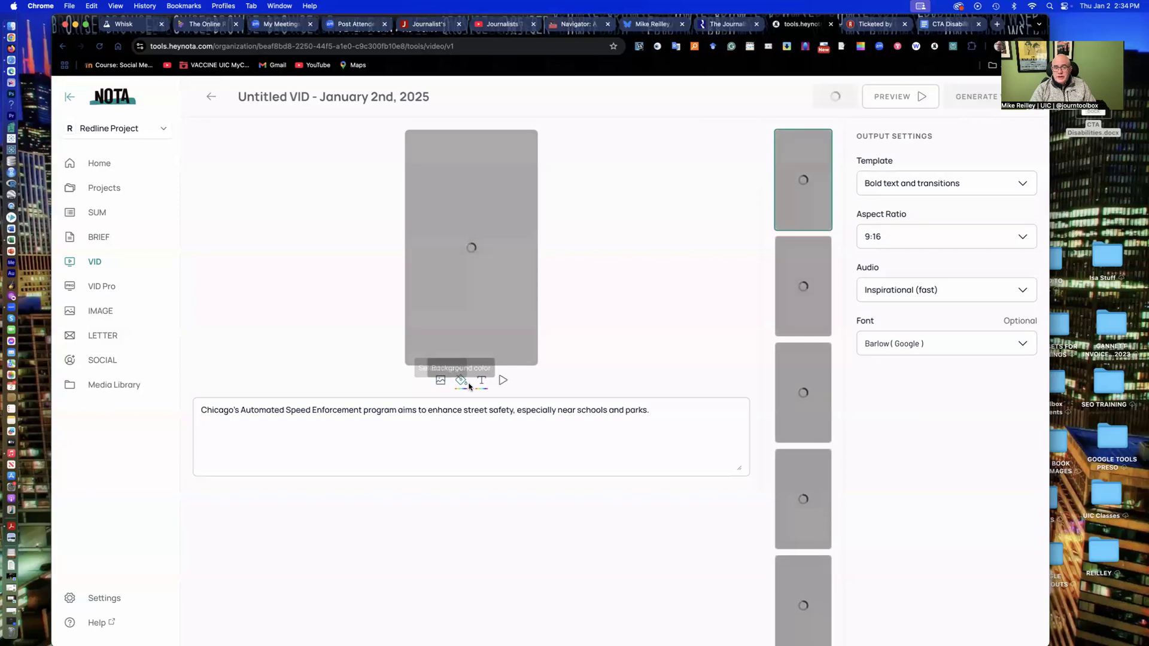
mouse_move(481, 380)
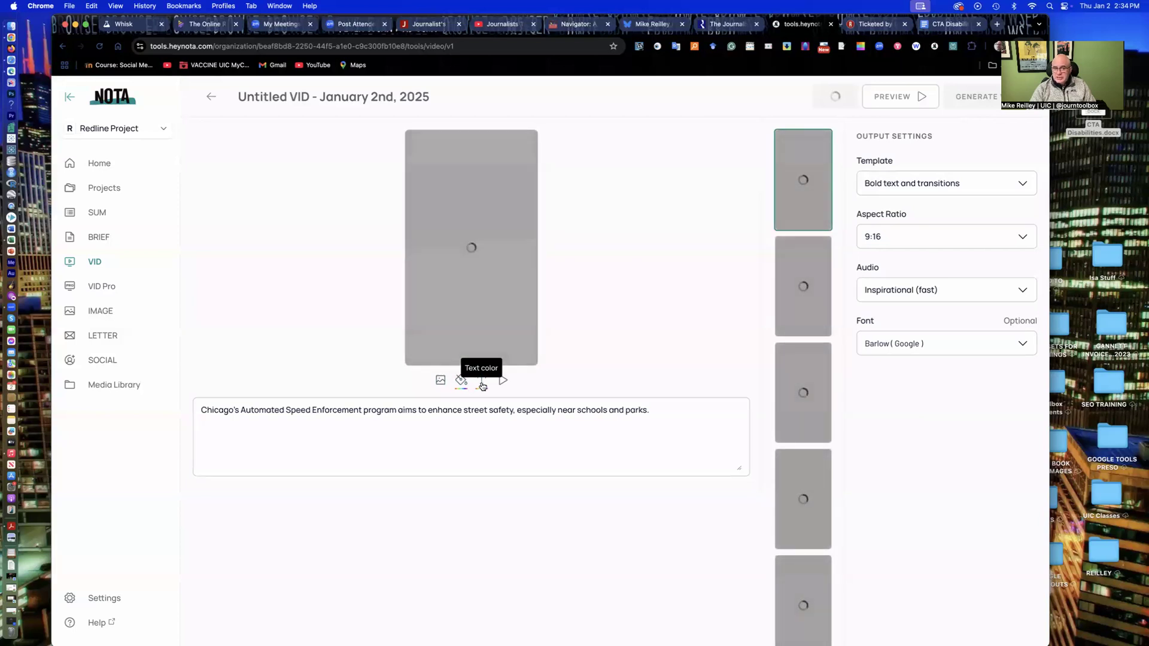
mouse_move(502, 381)
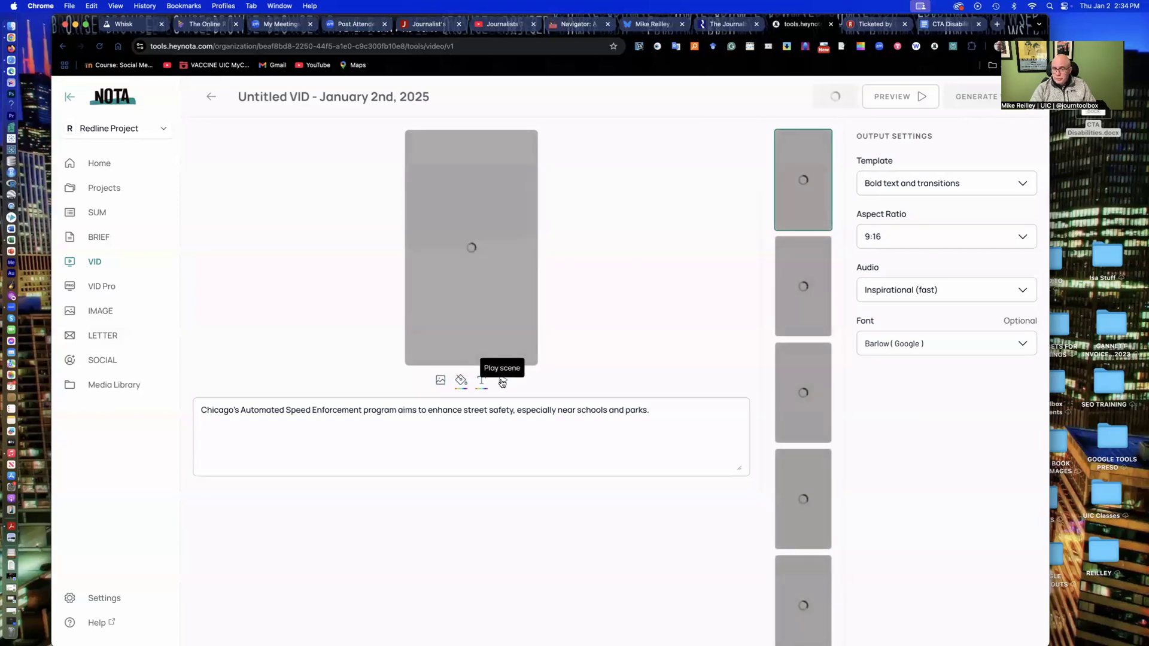
mouse_move(472, 277)
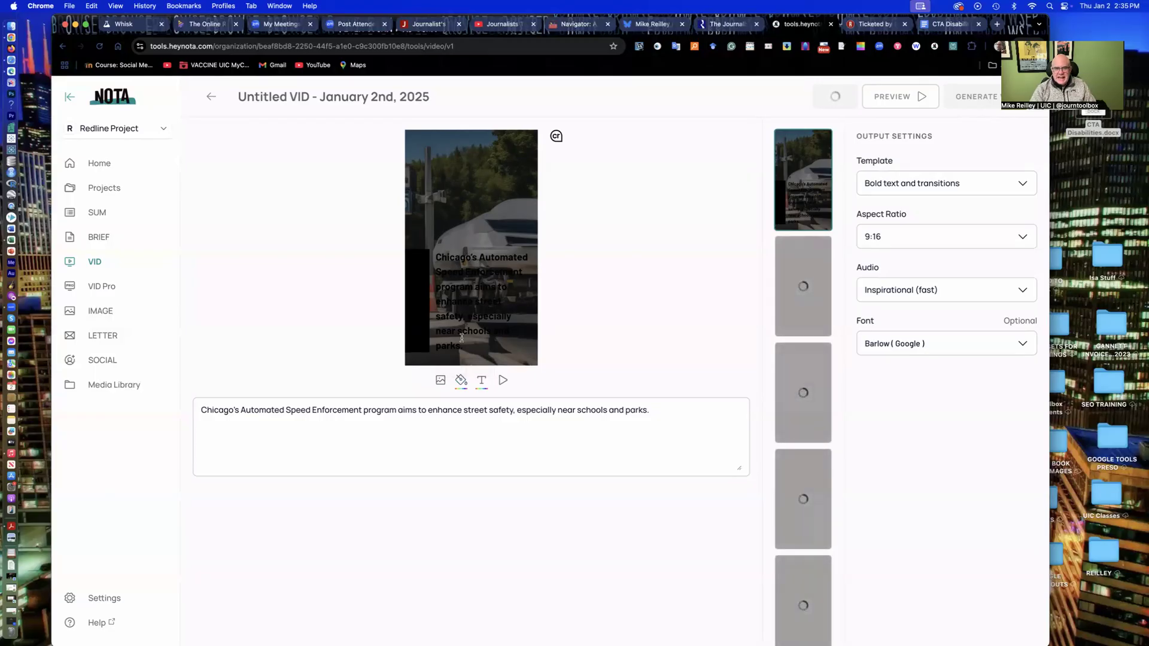
- Set scene 1's caption color to #f3f0f0, then open the ticket-revenue scene
left_click(481, 381)
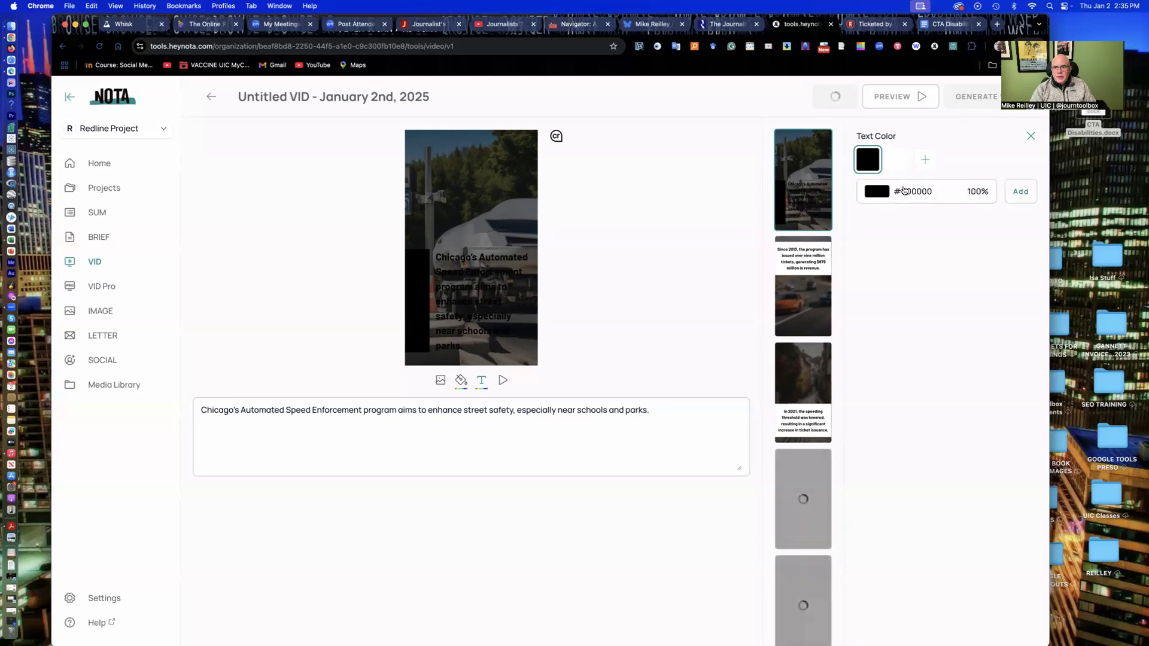
left_click(875, 191)
type("#f3f0f0")
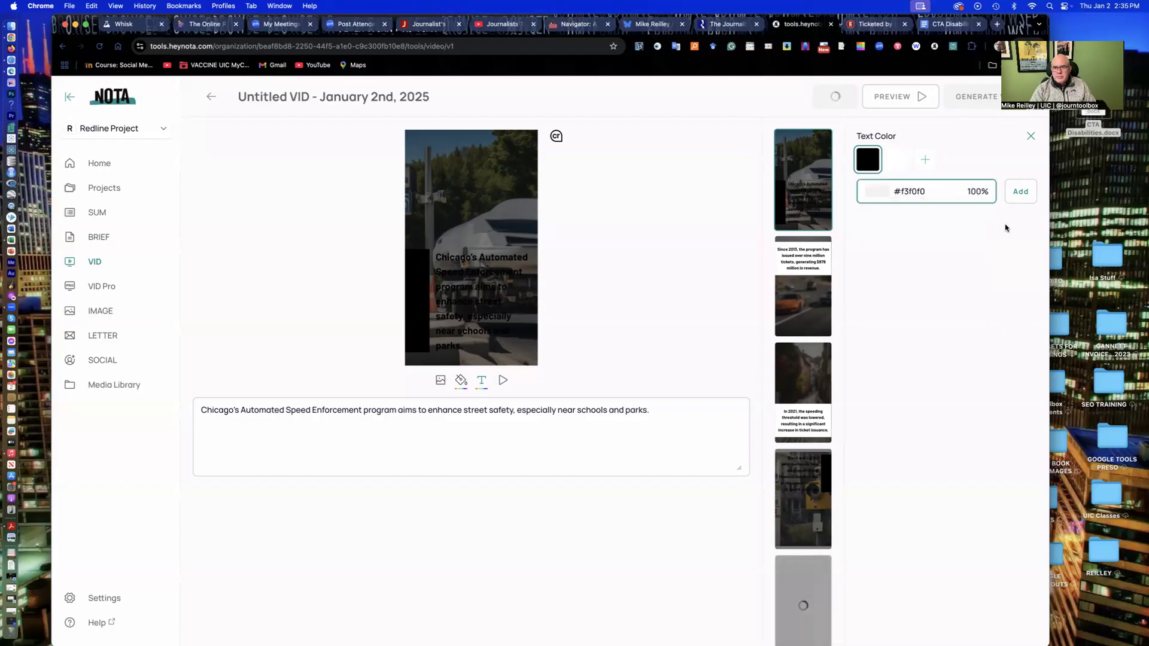
left_click(1018, 191)
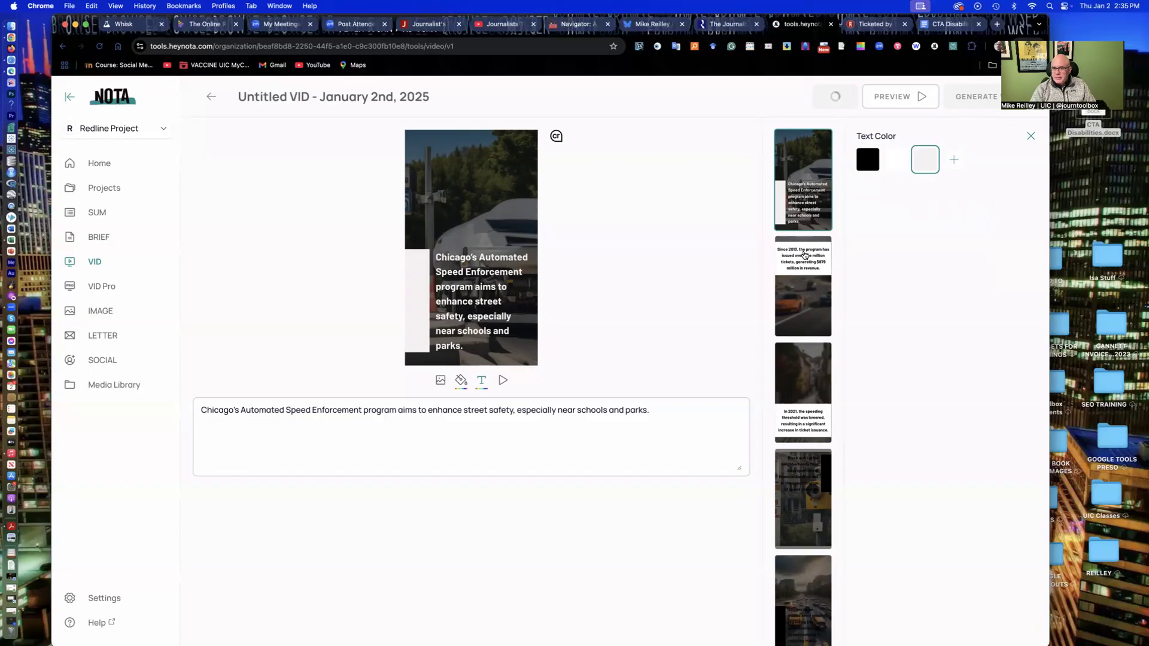
left_click(802, 286)
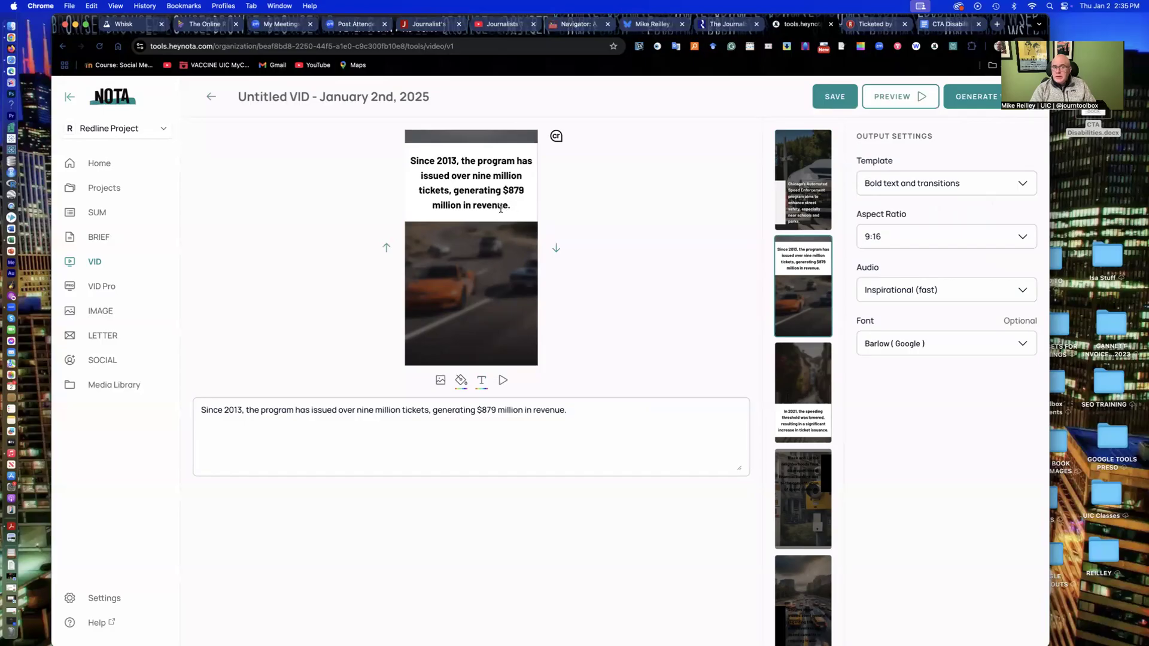
mouse_move(409, 269)
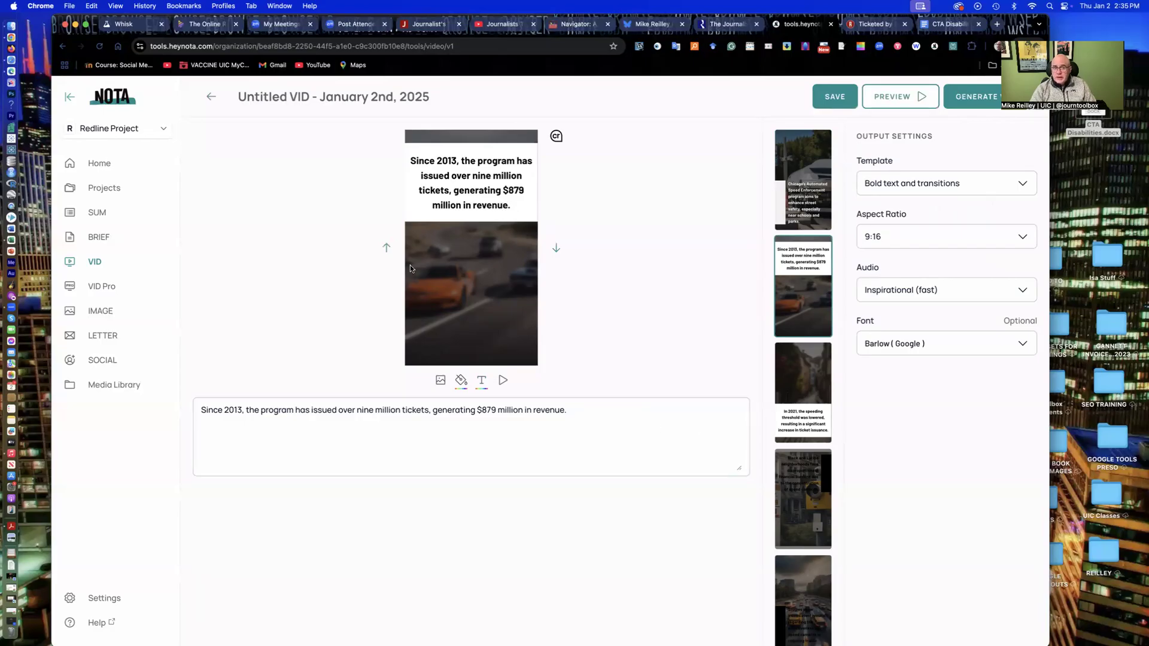
- Move from the lowered-threshold third scene to the neighborhood-burdens fourth scene
left_click(381, 436)
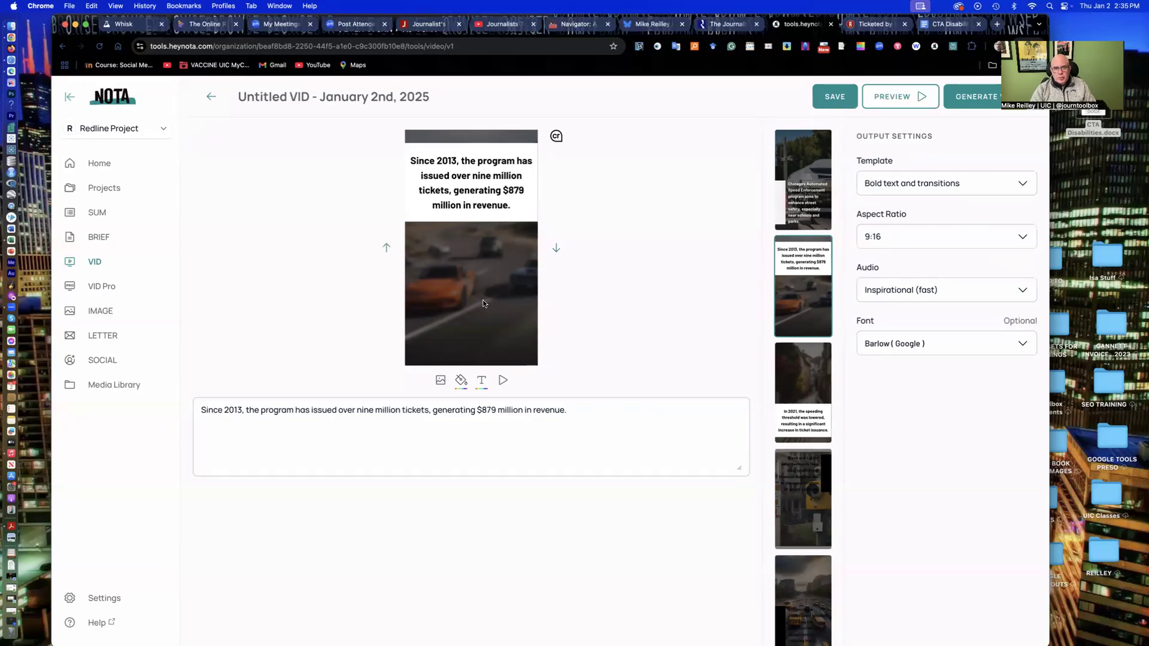
left_click(802, 392)
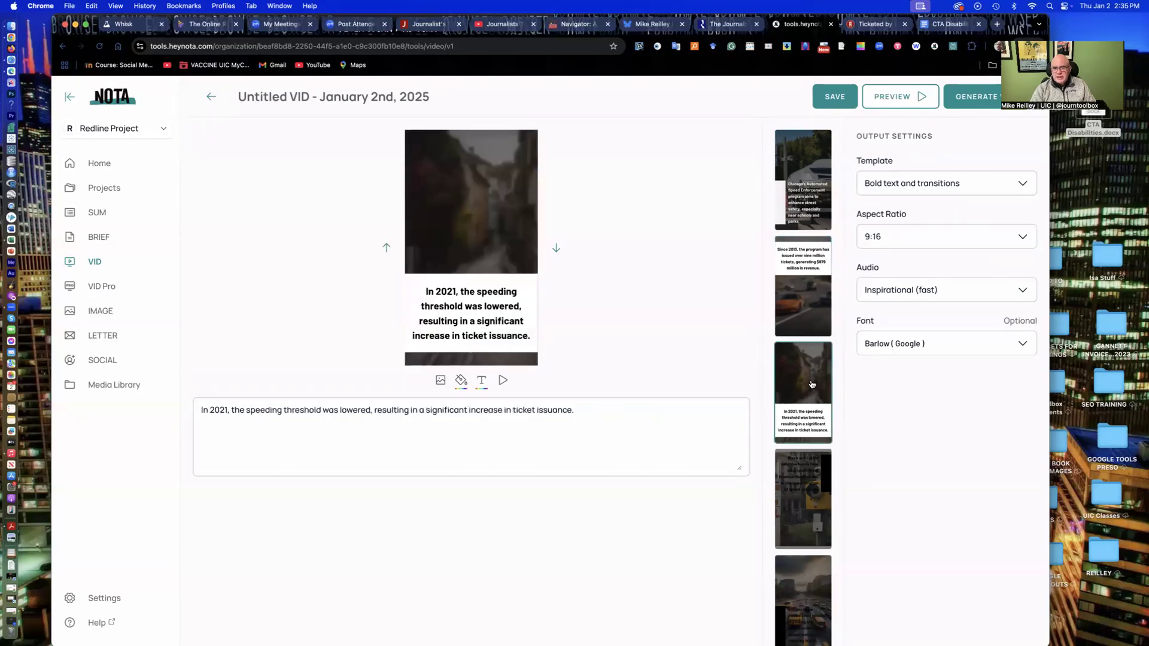
mouse_move(819, 519)
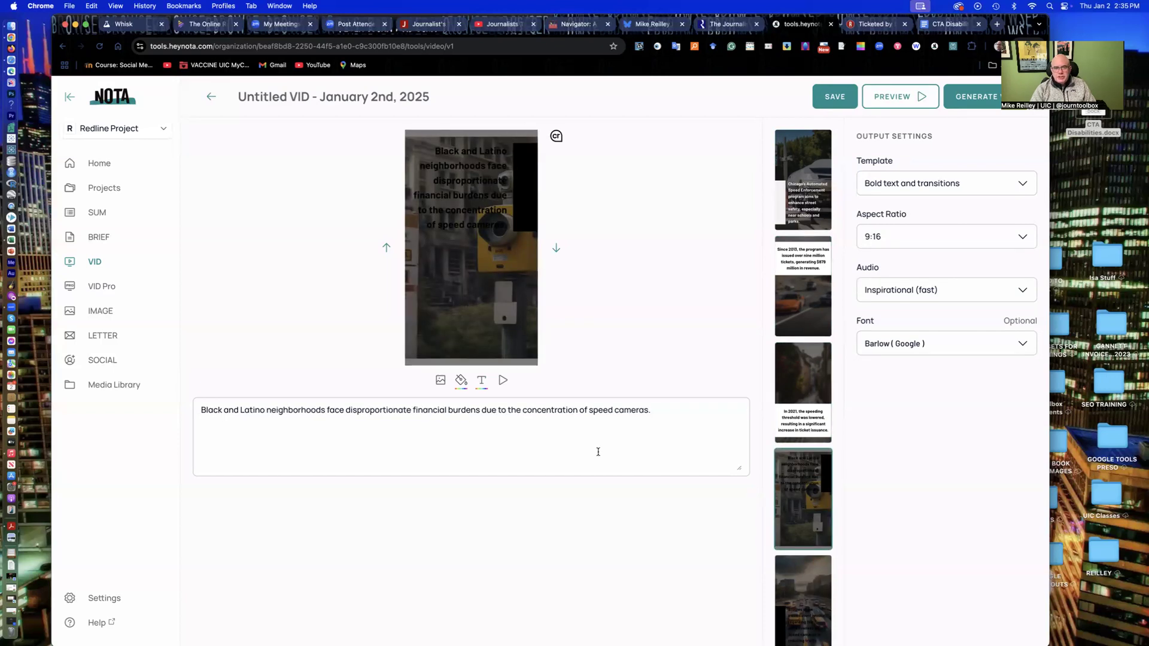
left_click(460, 380)
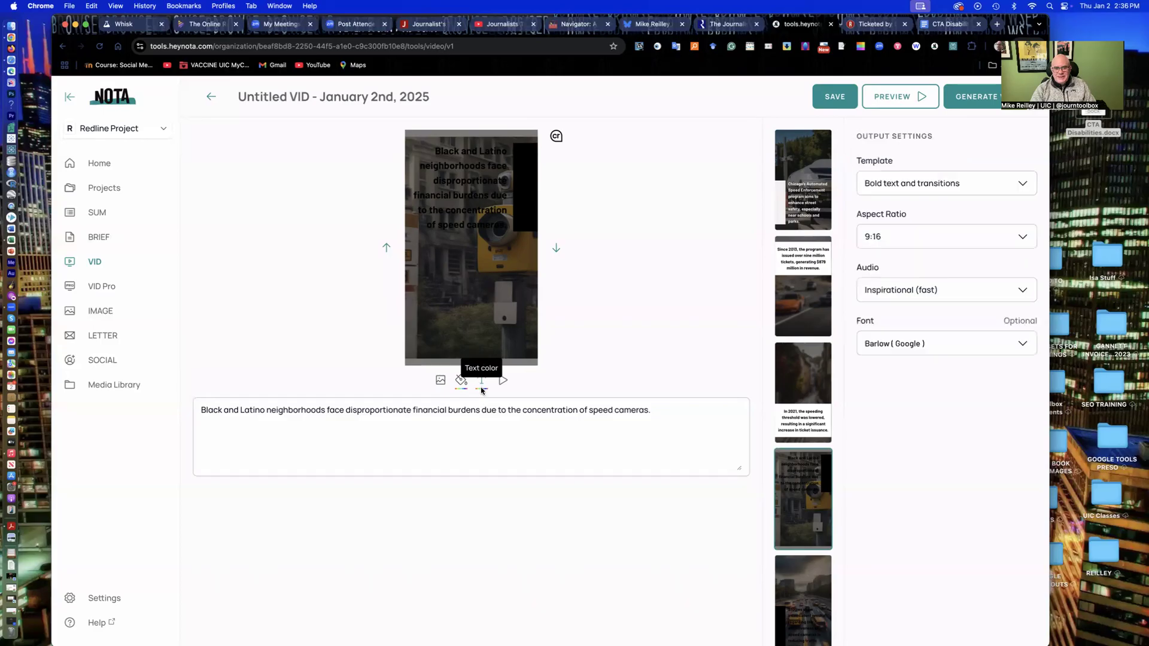
mouse_move(824, 489)
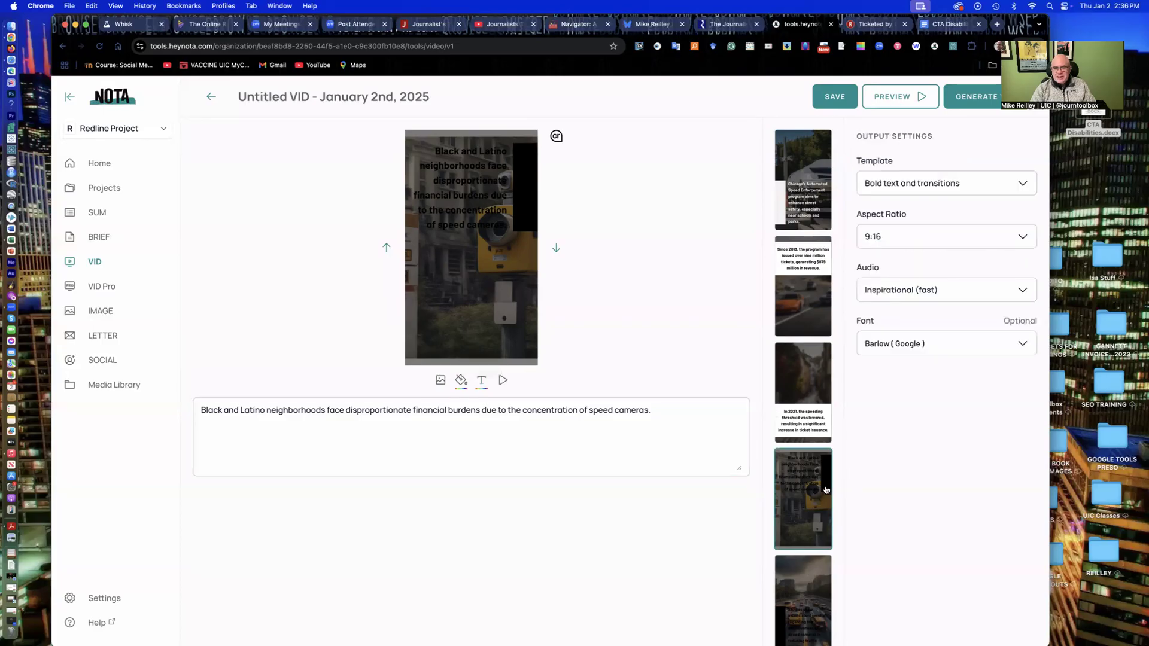
mouse_move(815, 486)
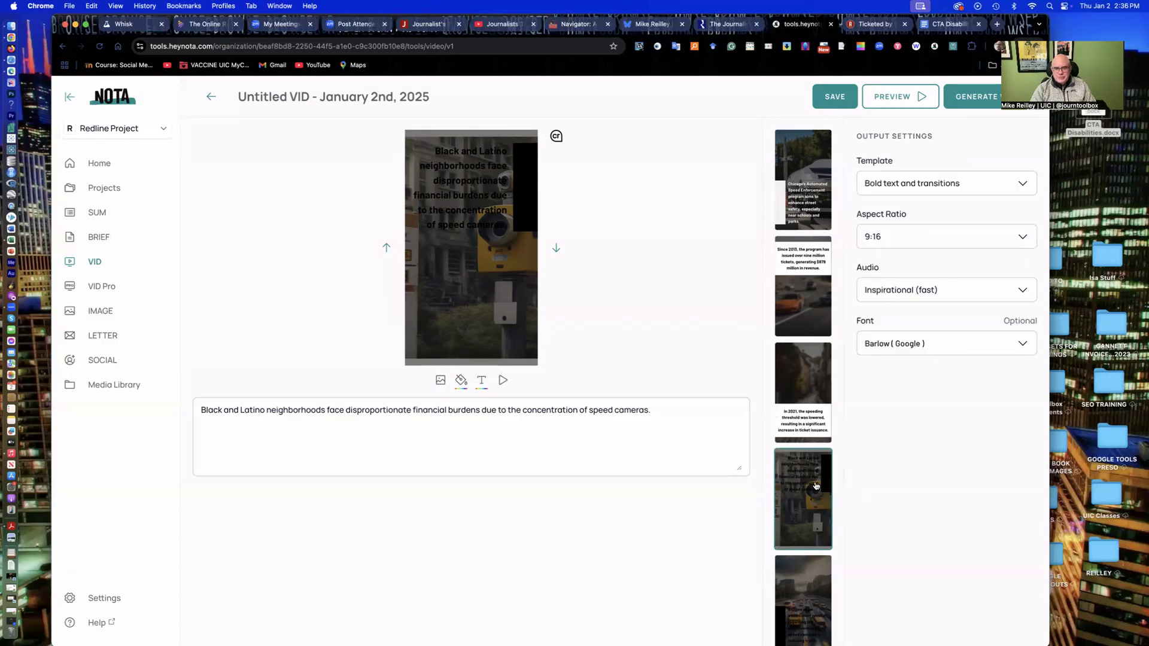
mouse_move(481, 381)
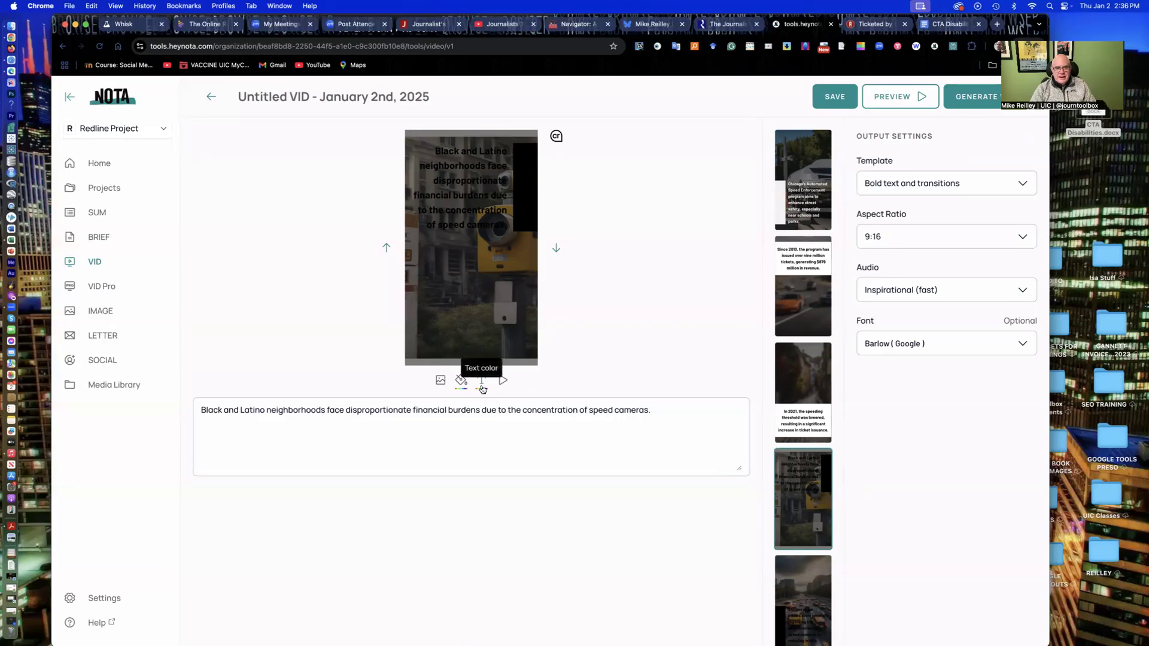
- Apply the near-white swatch to scene 4 and scene 5 captions
left_click(461, 380)
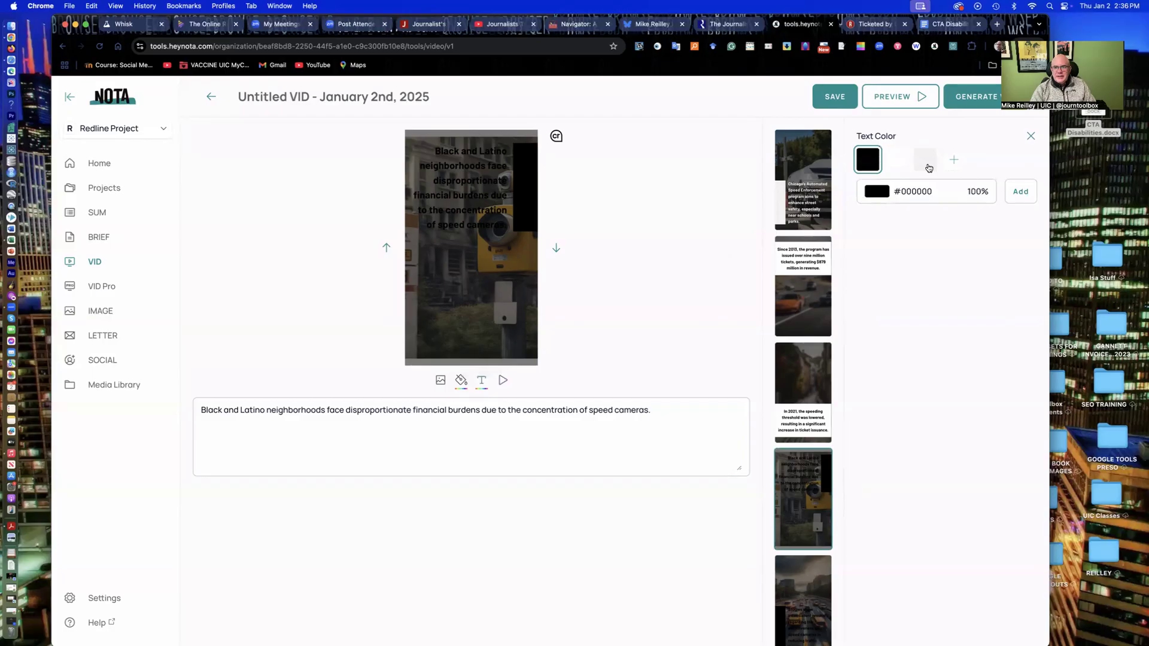
left_click(875, 192)
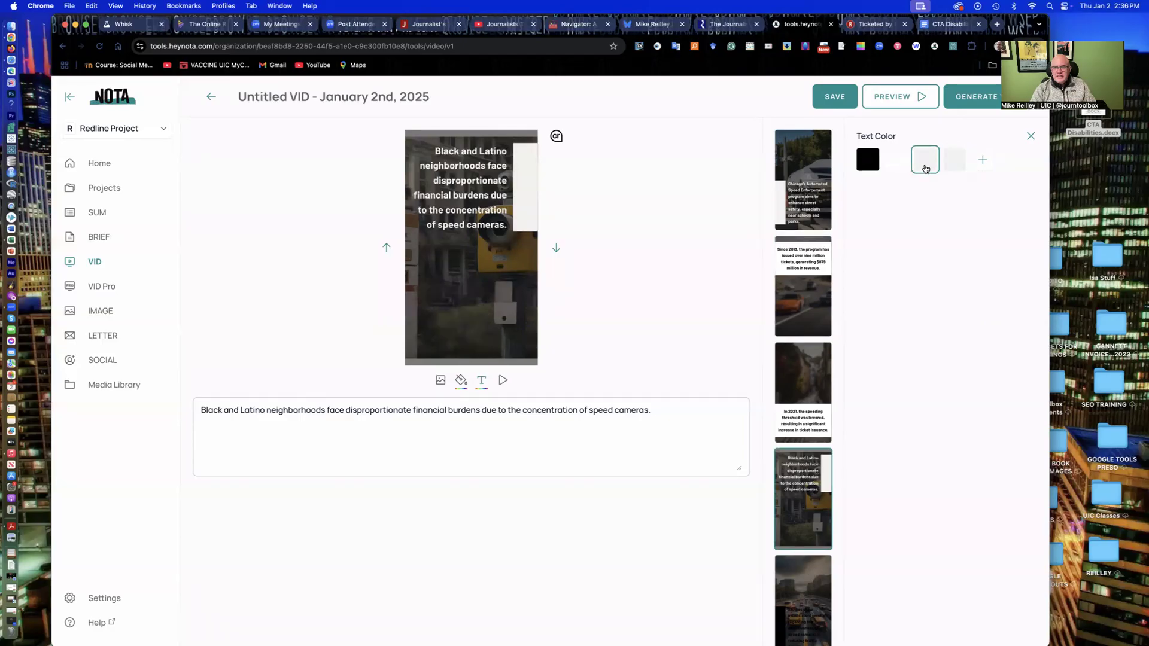
left_click(896, 160)
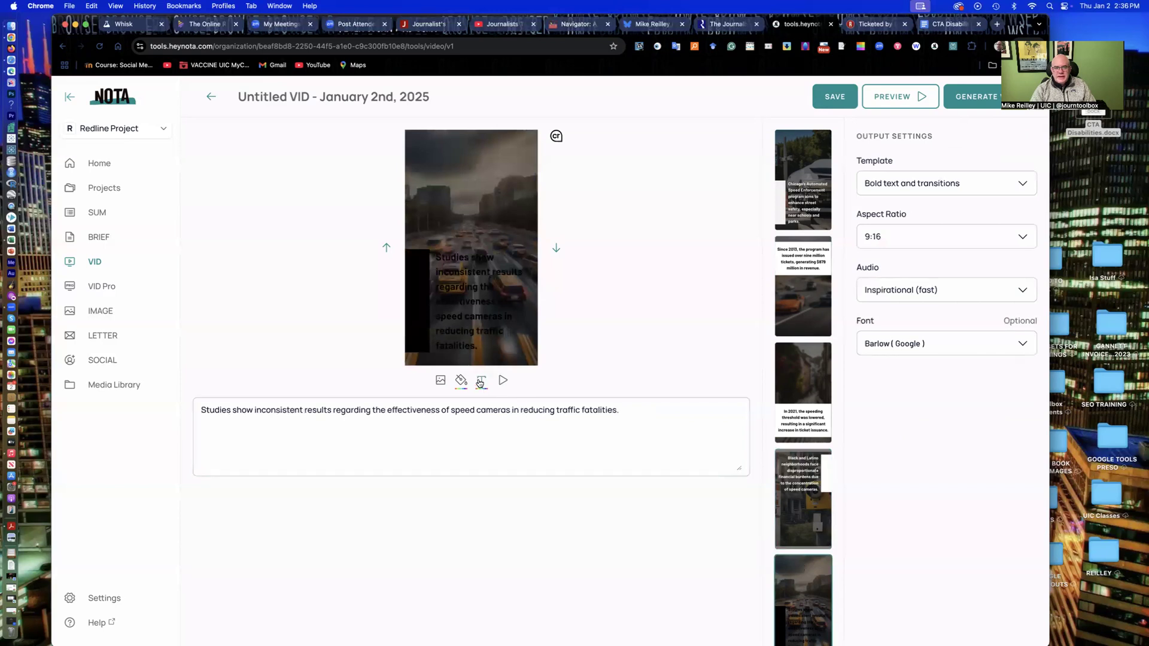
left_click(481, 381)
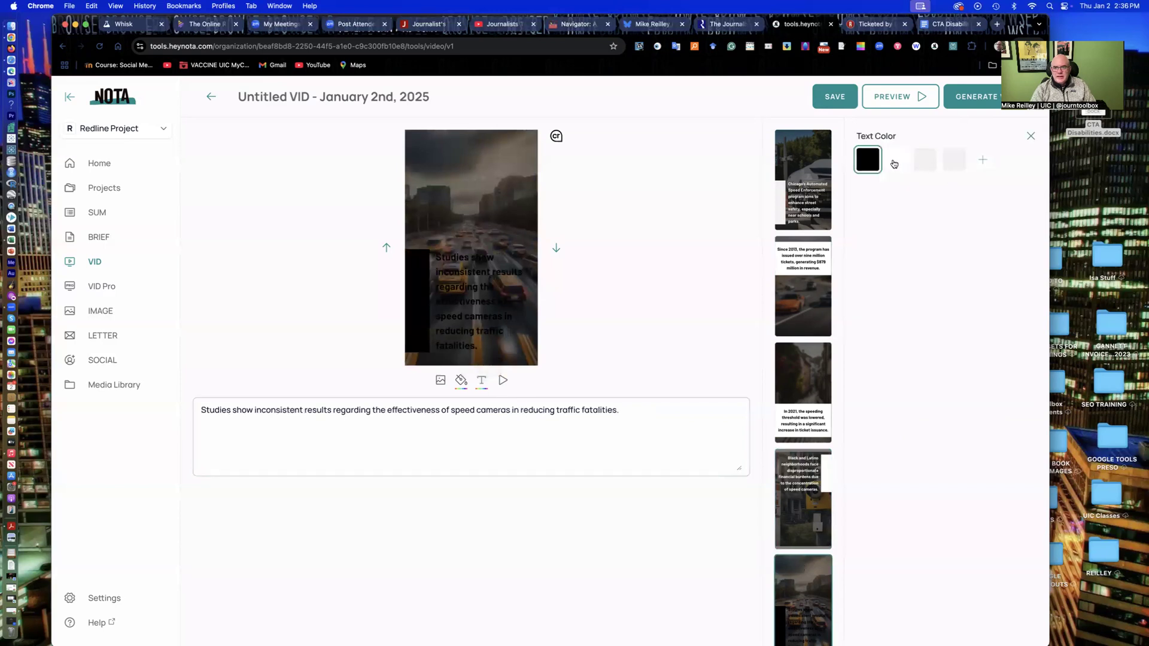
left_click(896, 160)
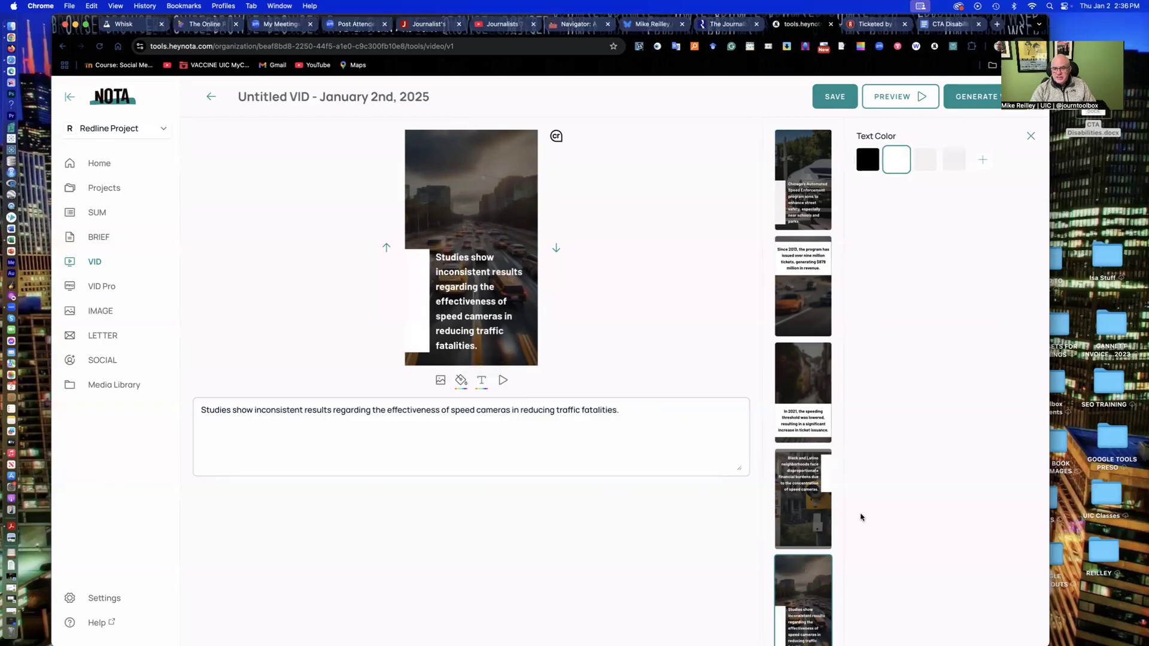
scroll("down", 3)
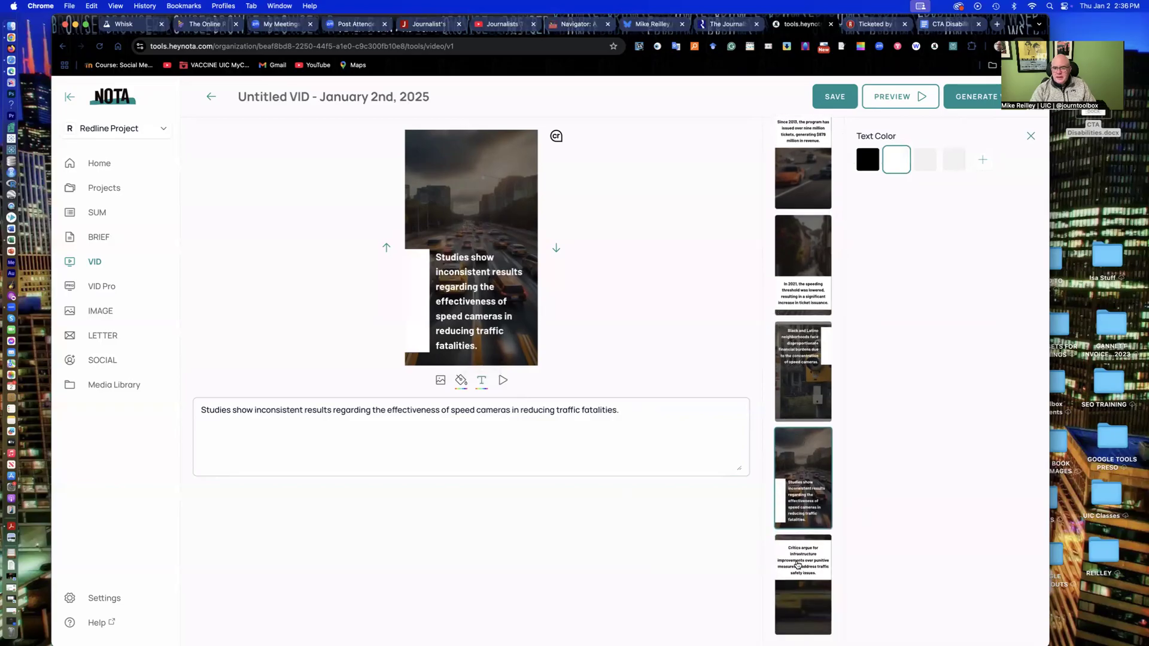
scroll("up", 3)
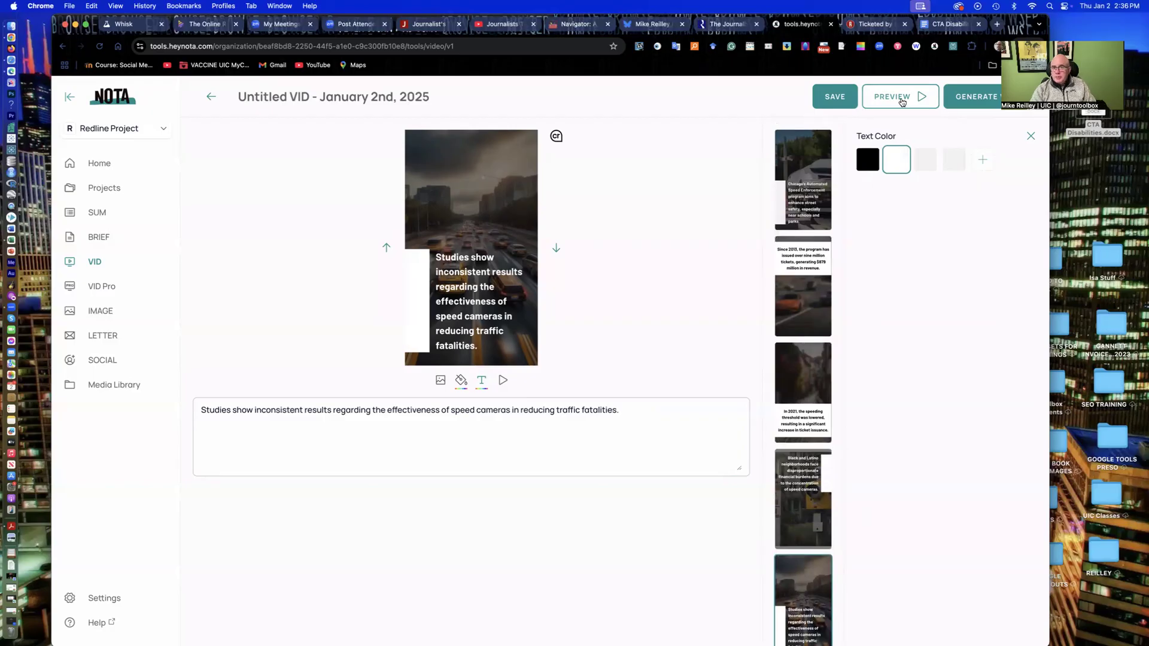
left_click(891, 96)
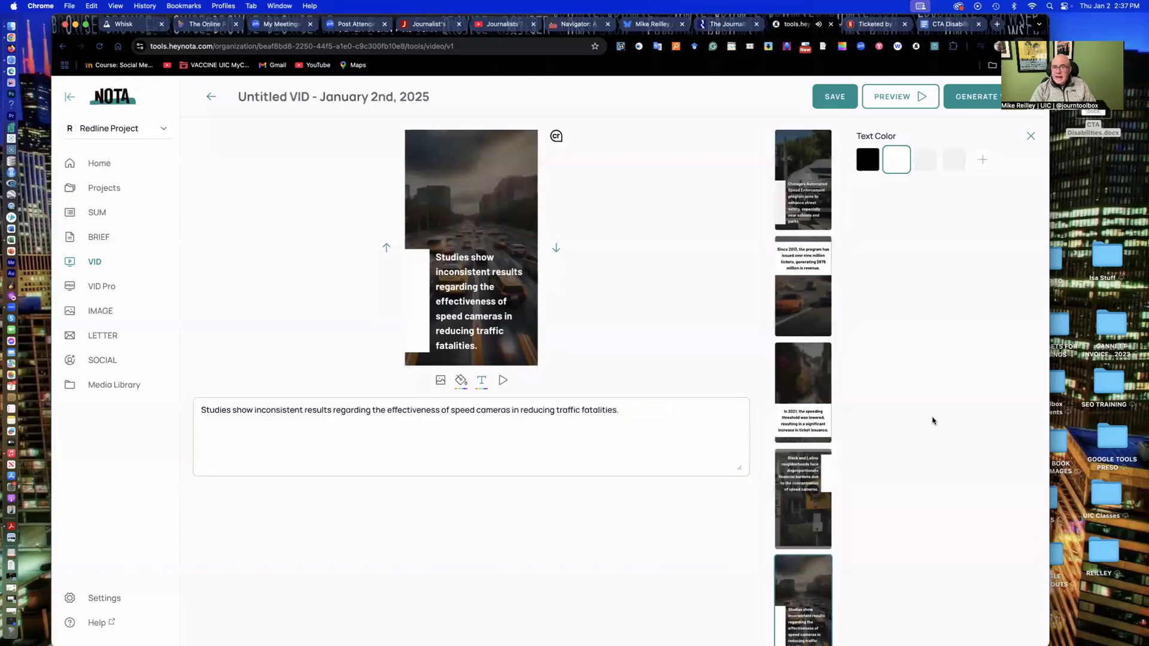
mouse_move(906, 414)
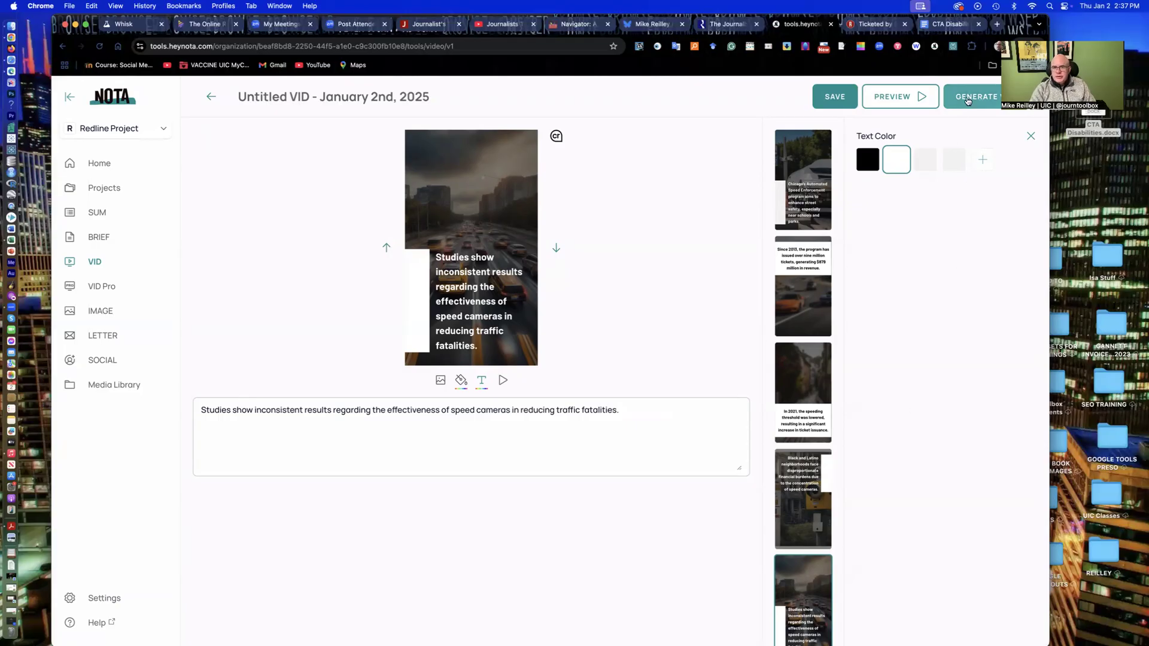
- Start rendering the final video from the edited scene draft
left_click(976, 95)
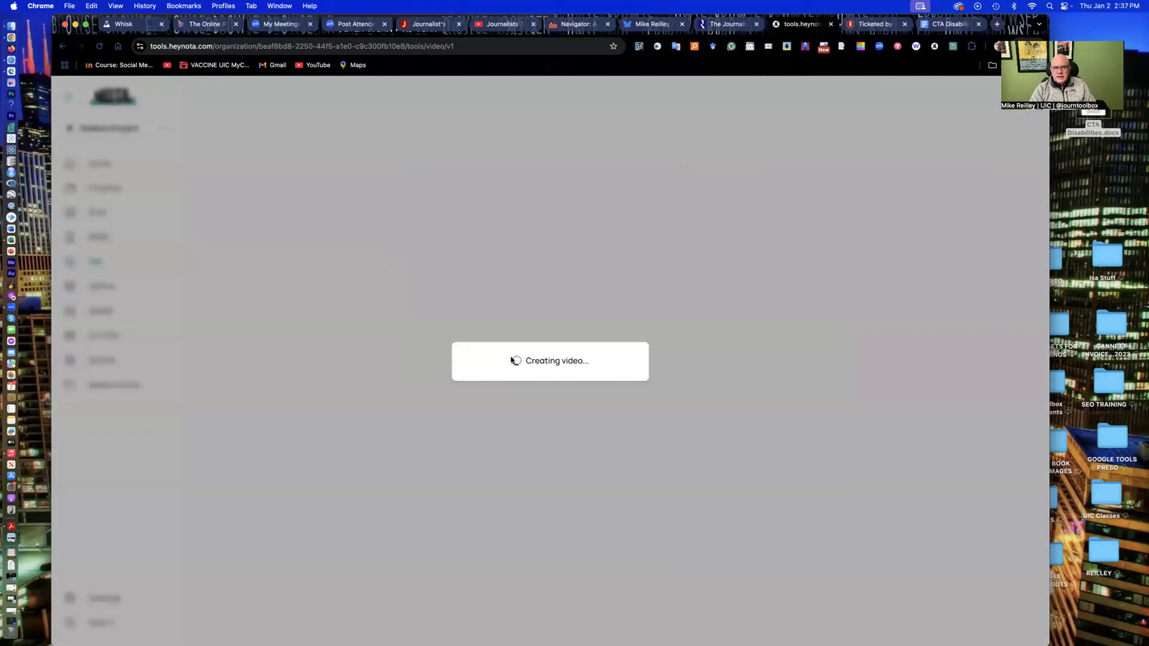
mouse_move(653, 337)
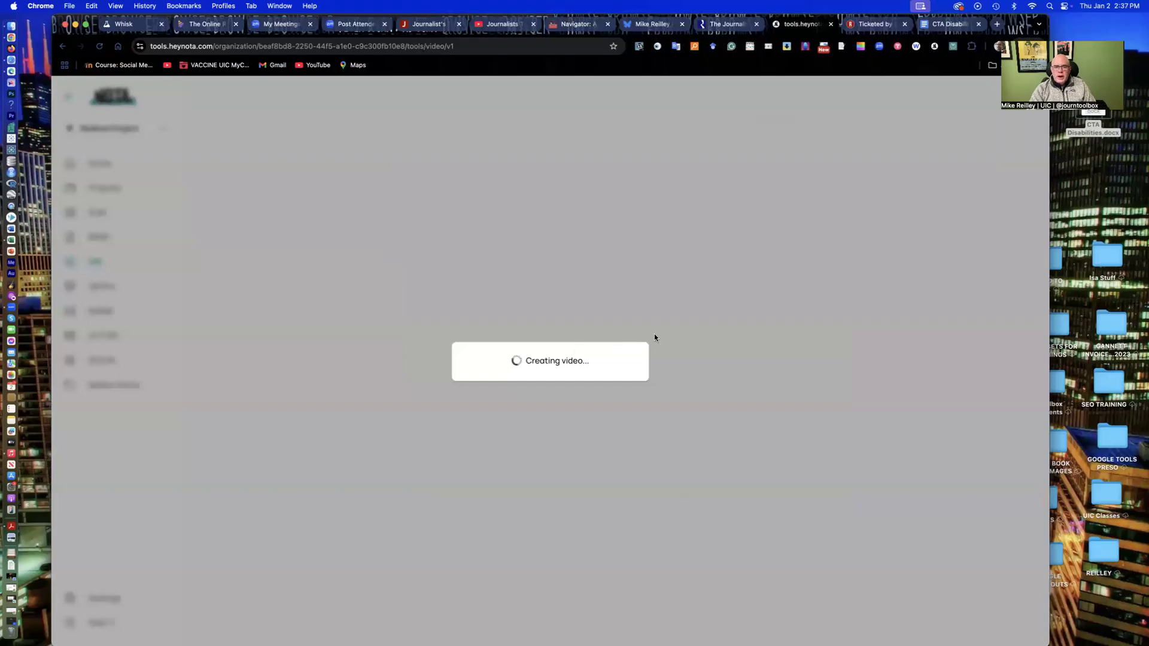
mouse_move(706, 294)
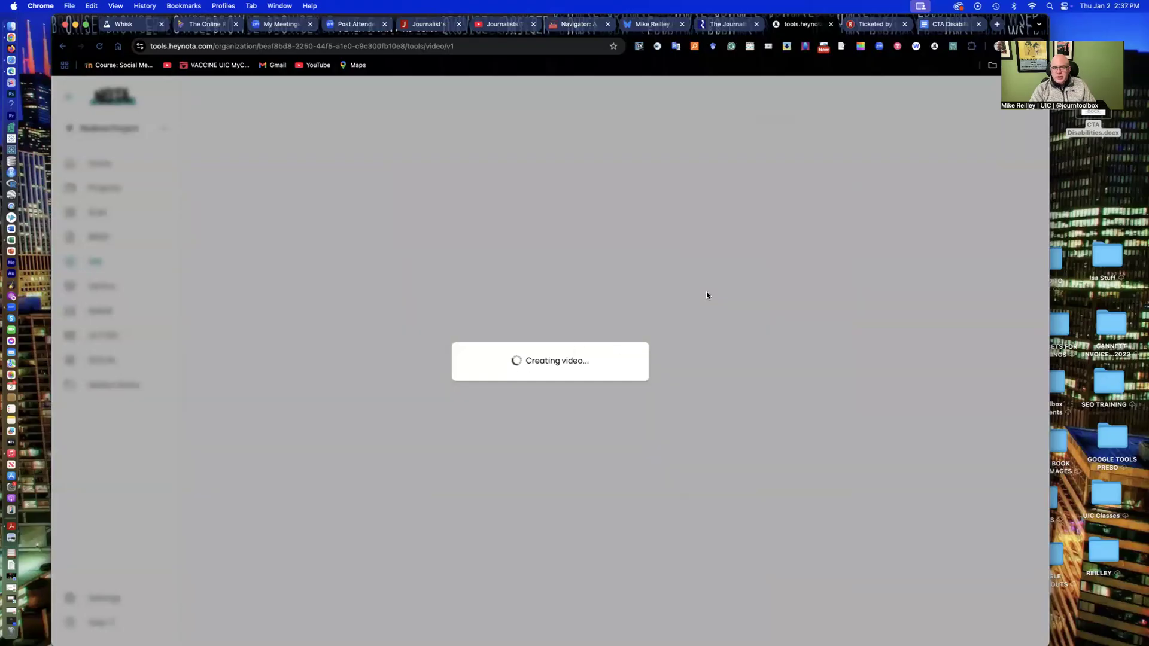
mouse_move(647, 290)
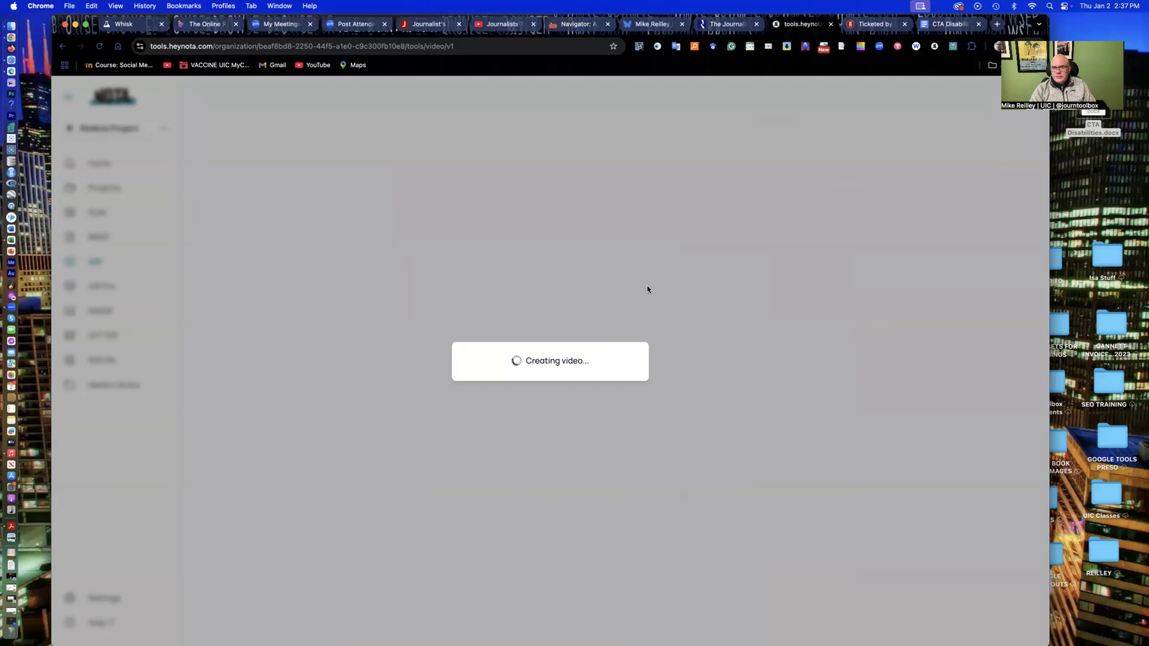
mouse_move(1046, 34)
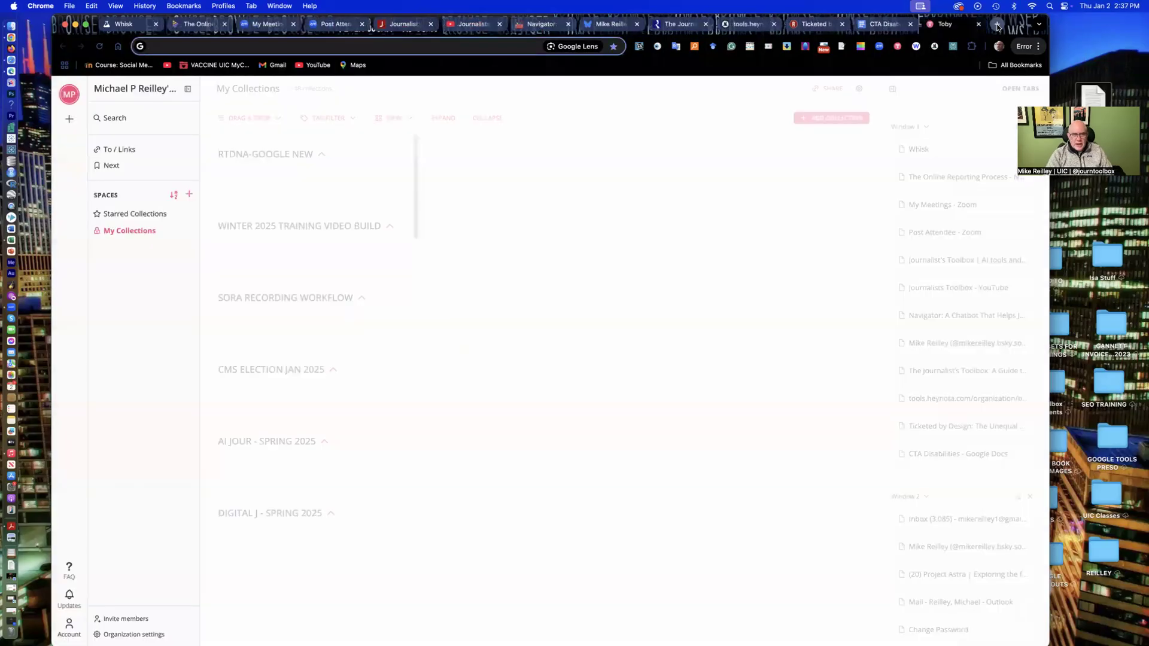
- Sign in to heynota.com in a new tab, then return to the Red Line Project article
left_click(952, 24)
type("heynota.com")
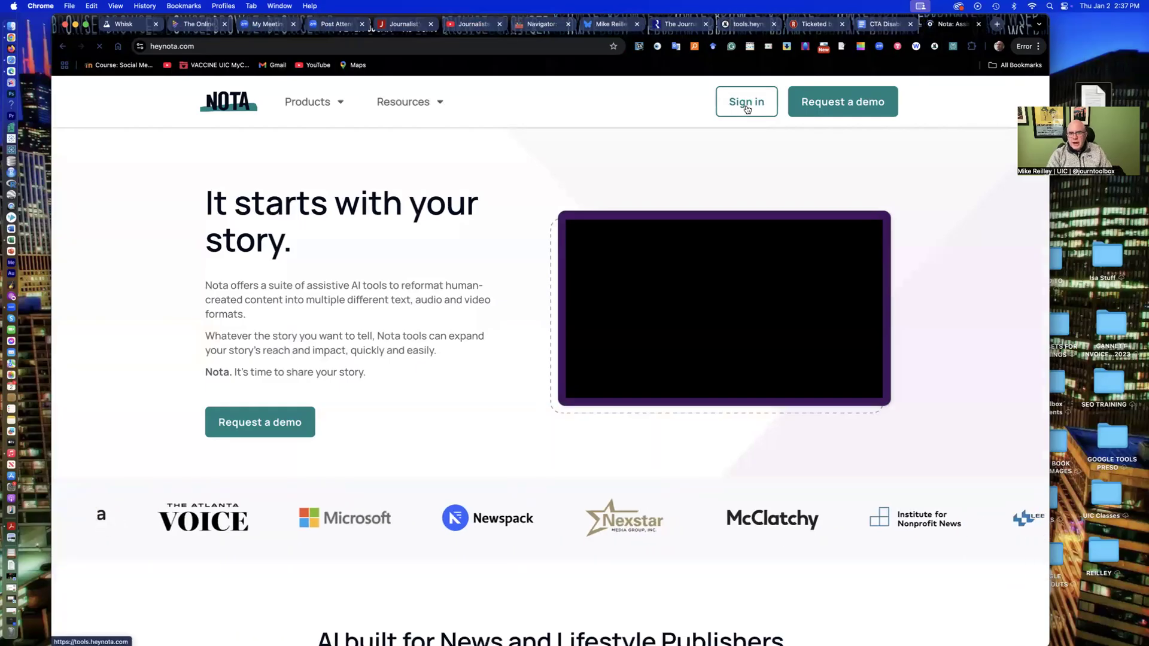
left_click(744, 101)
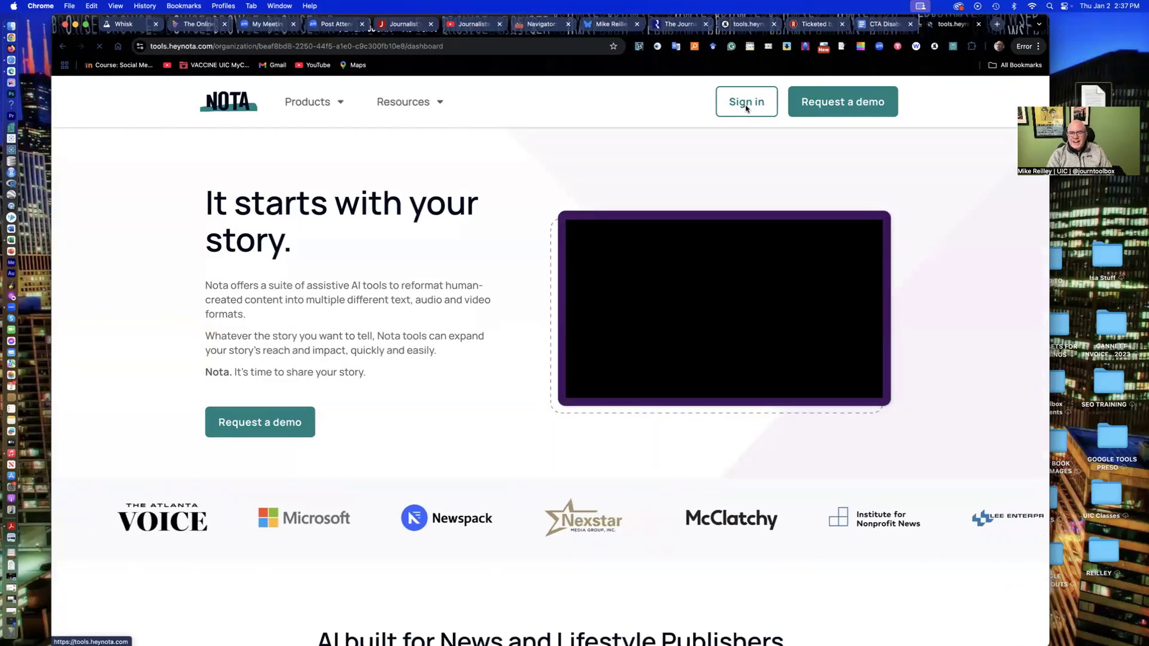
left_click(745, 101)
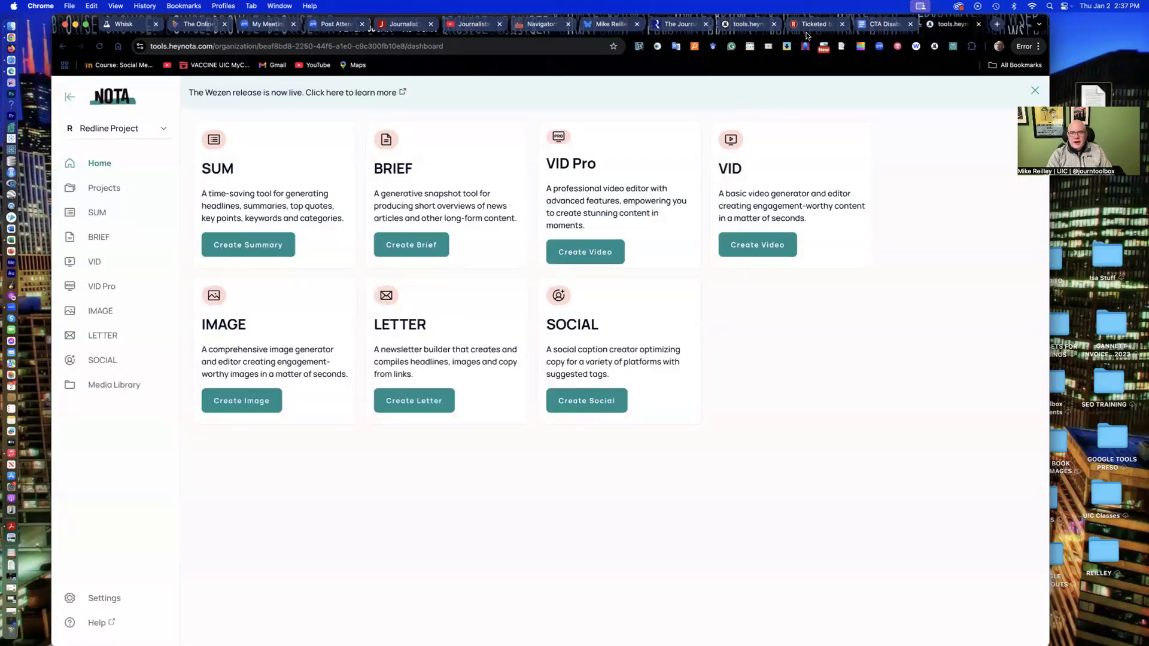
left_click(810, 23)
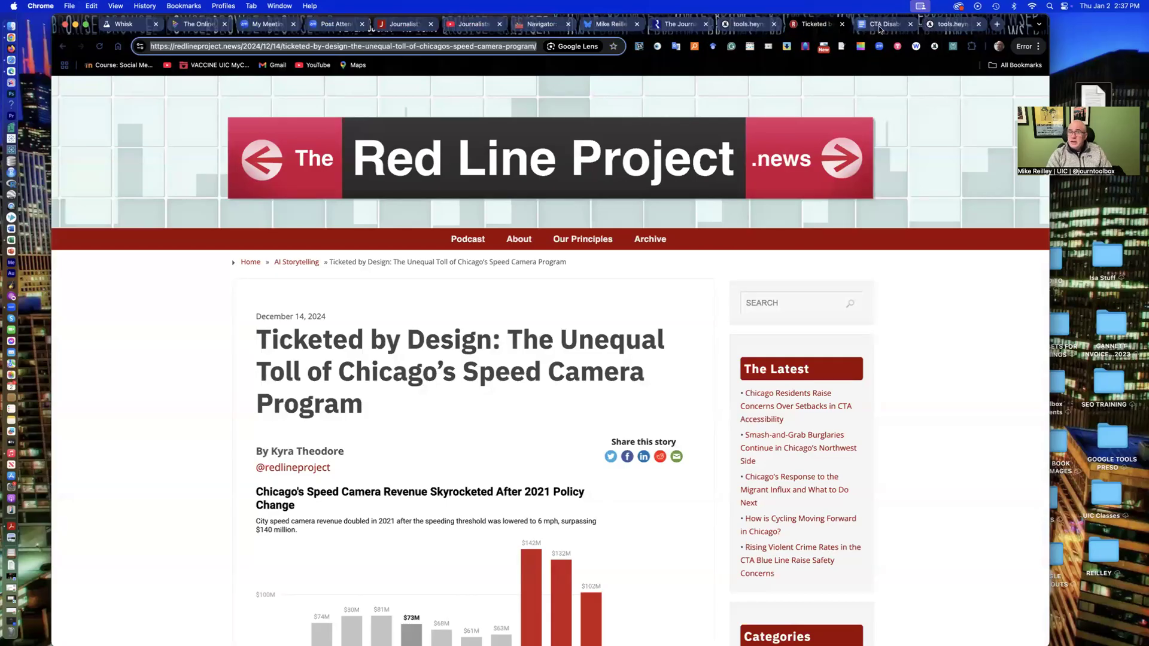
mouse_move(882, 24)
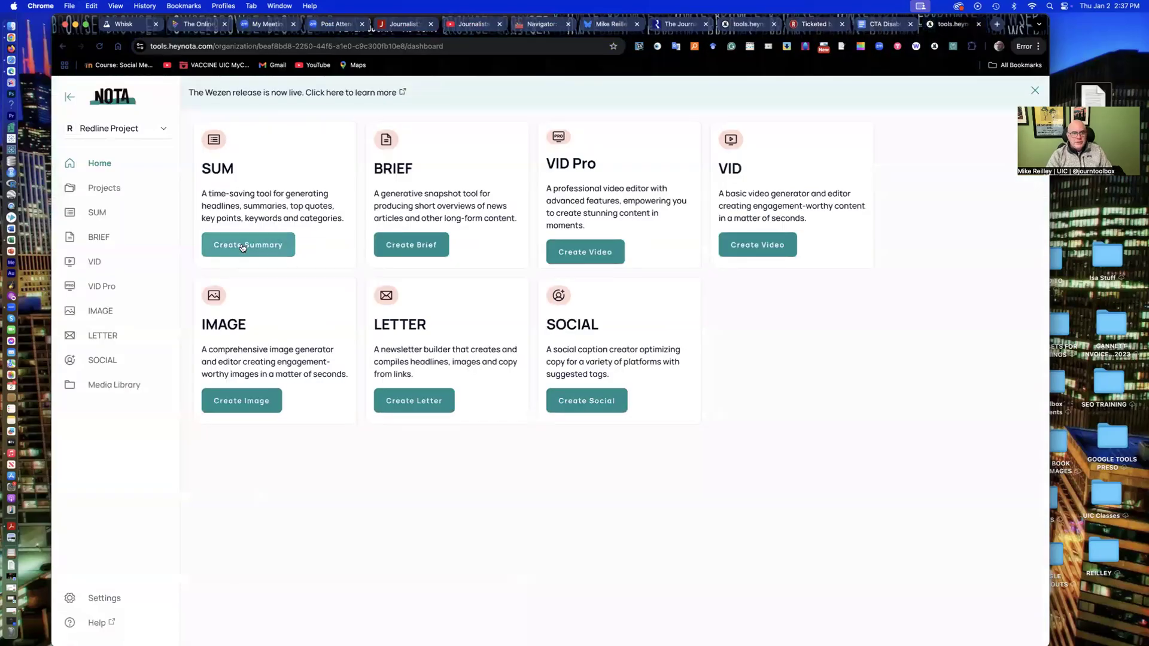
- Create a summary from the speed camera article's link and generate the results
left_click(247, 245)
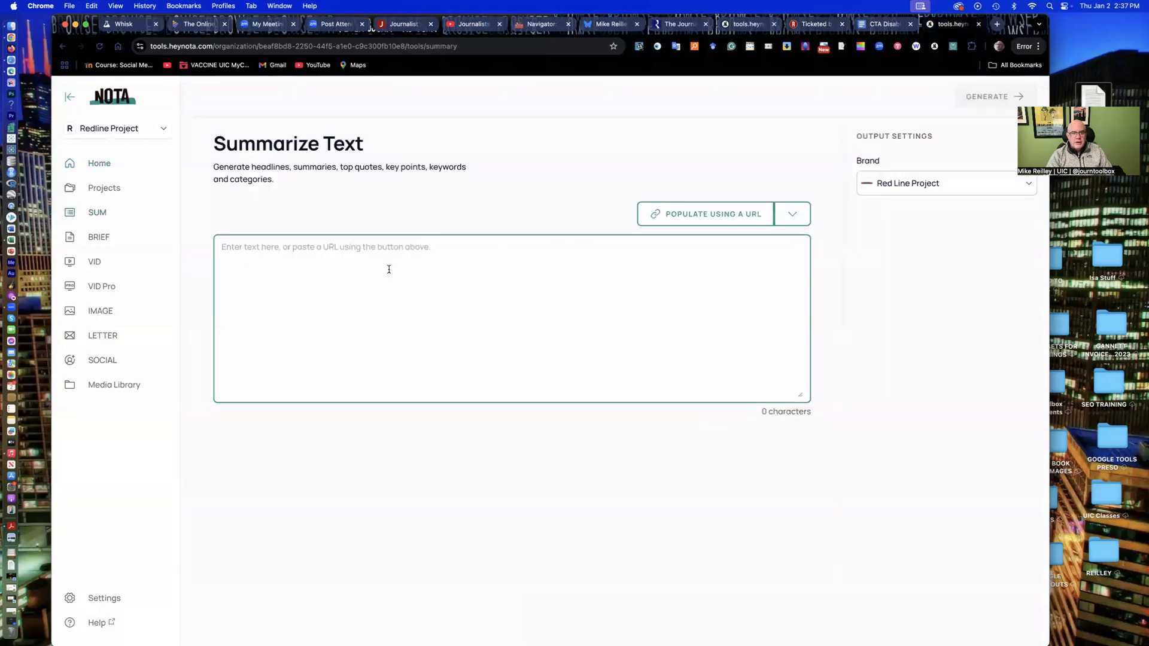
left_click(791, 212)
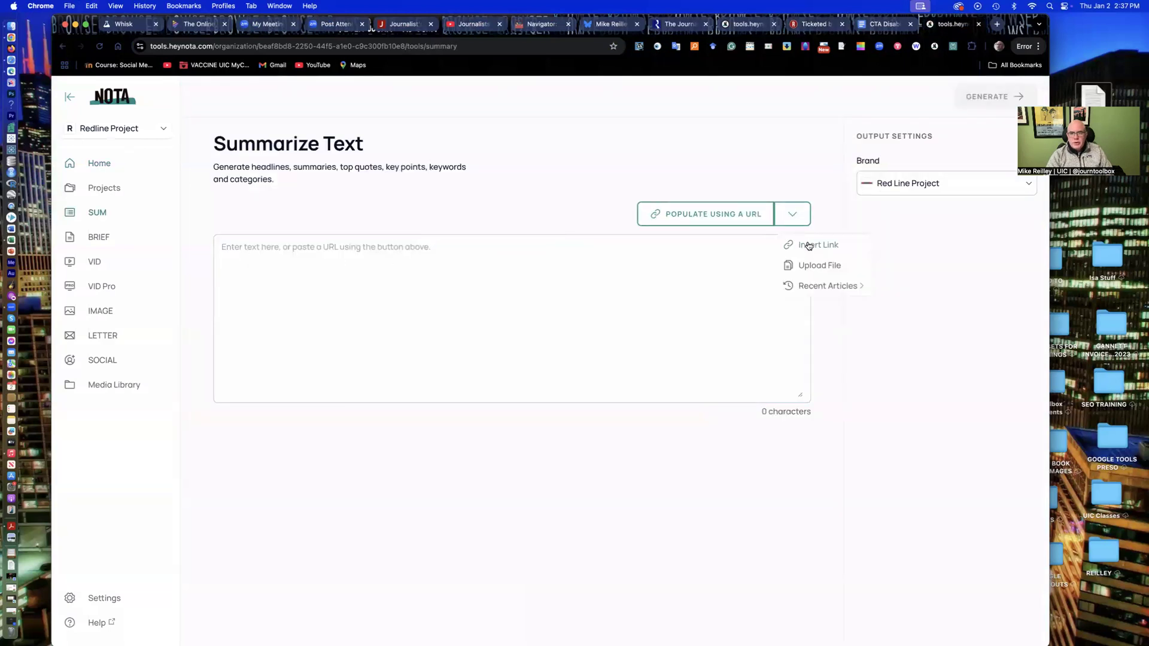
left_click(818, 245)
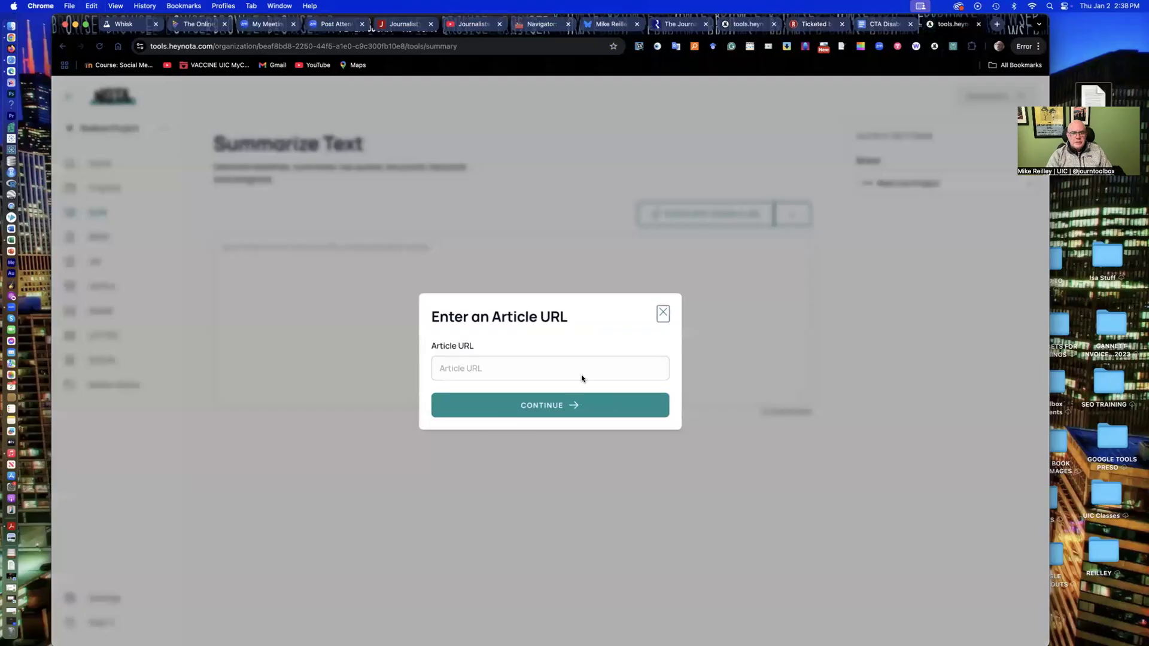
left_click(549, 405)
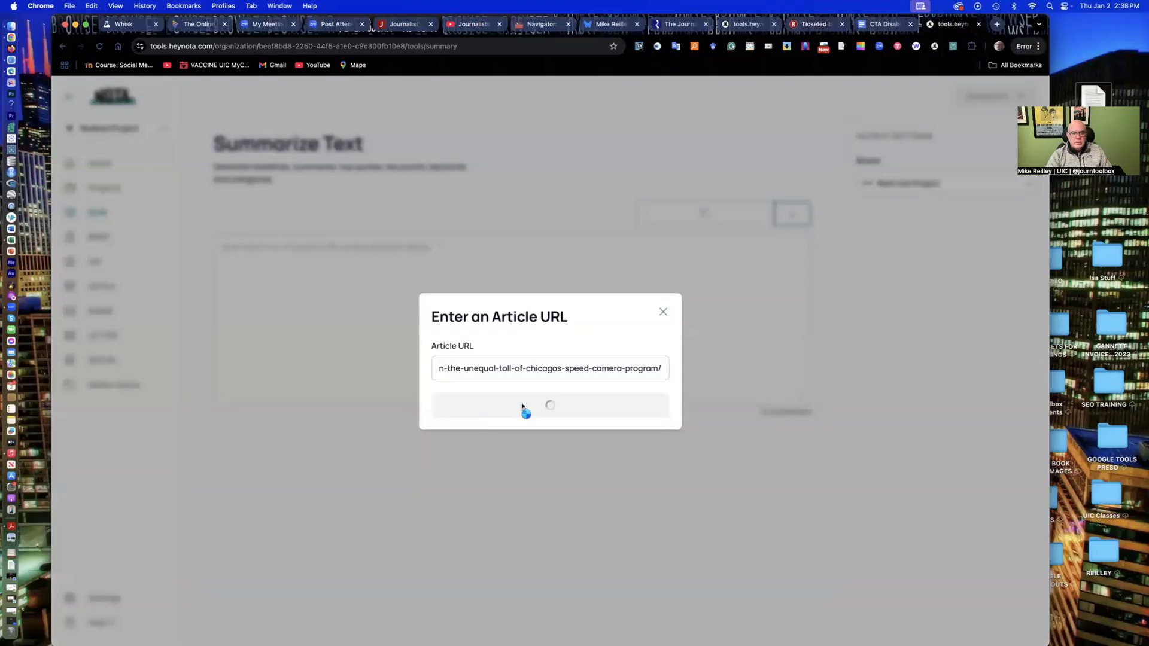
mouse_move(430, 287)
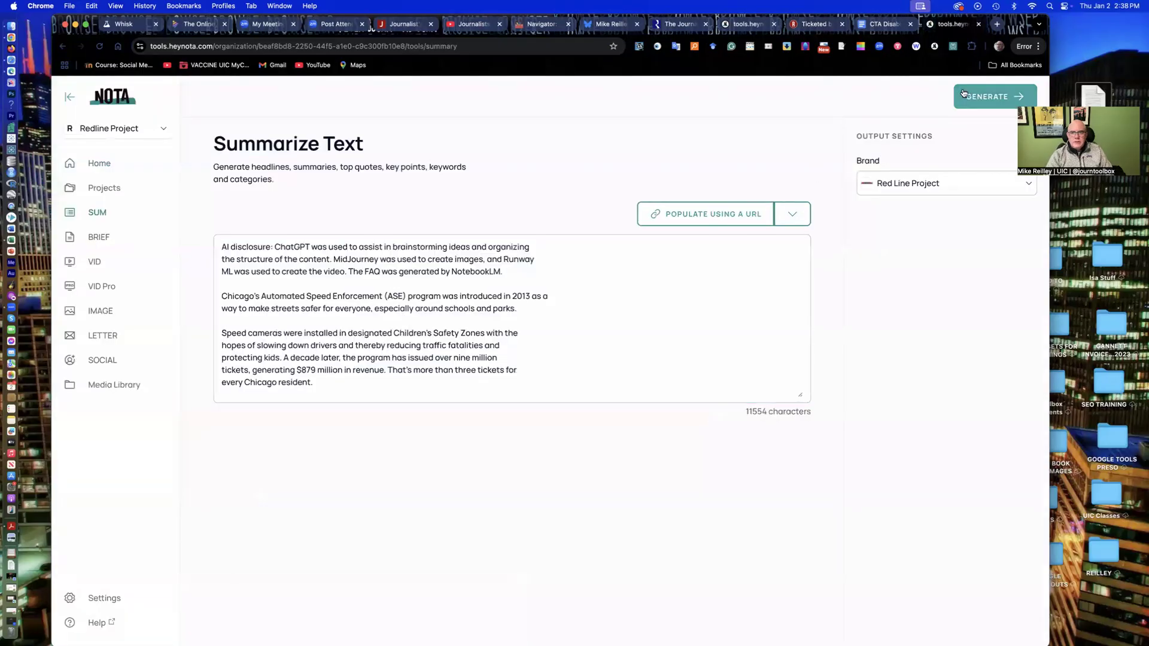
left_click(993, 96)
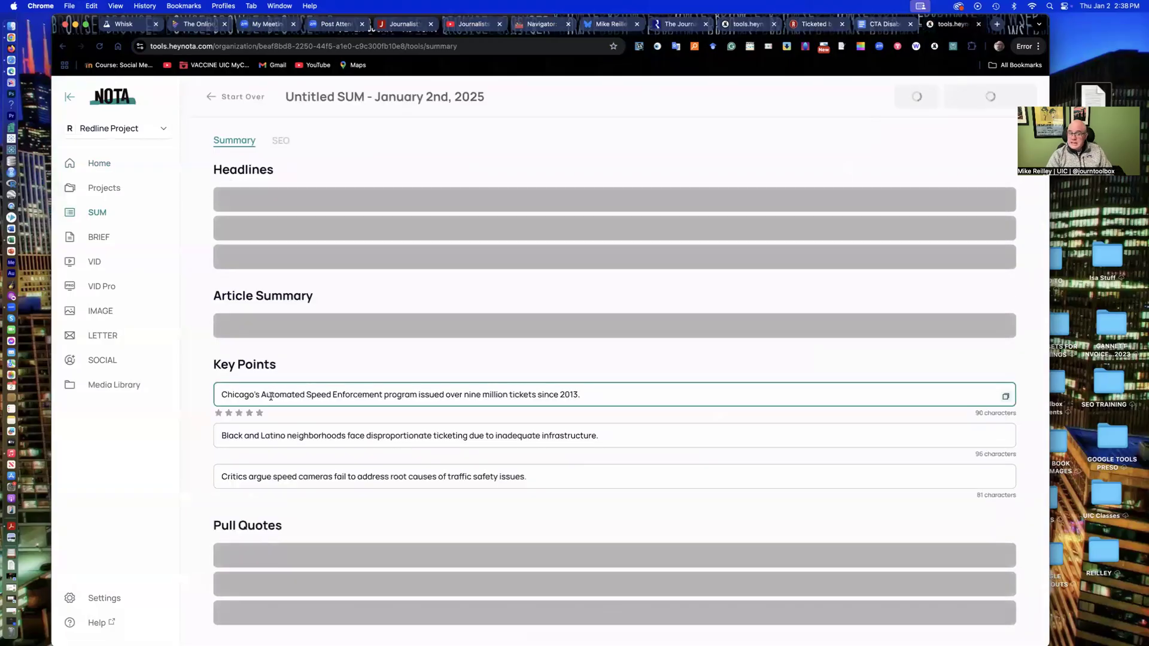
- Scroll through the generated headlines, key points, pull quotes, tags and categories
scroll("down", 3)
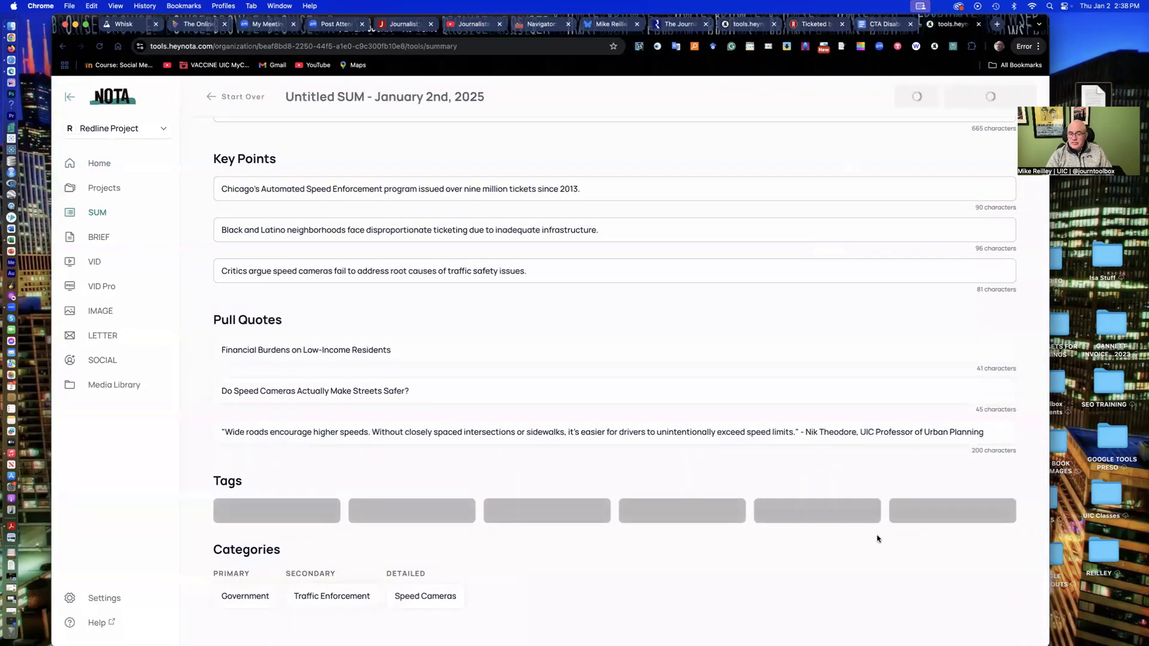
scroll("up", 3)
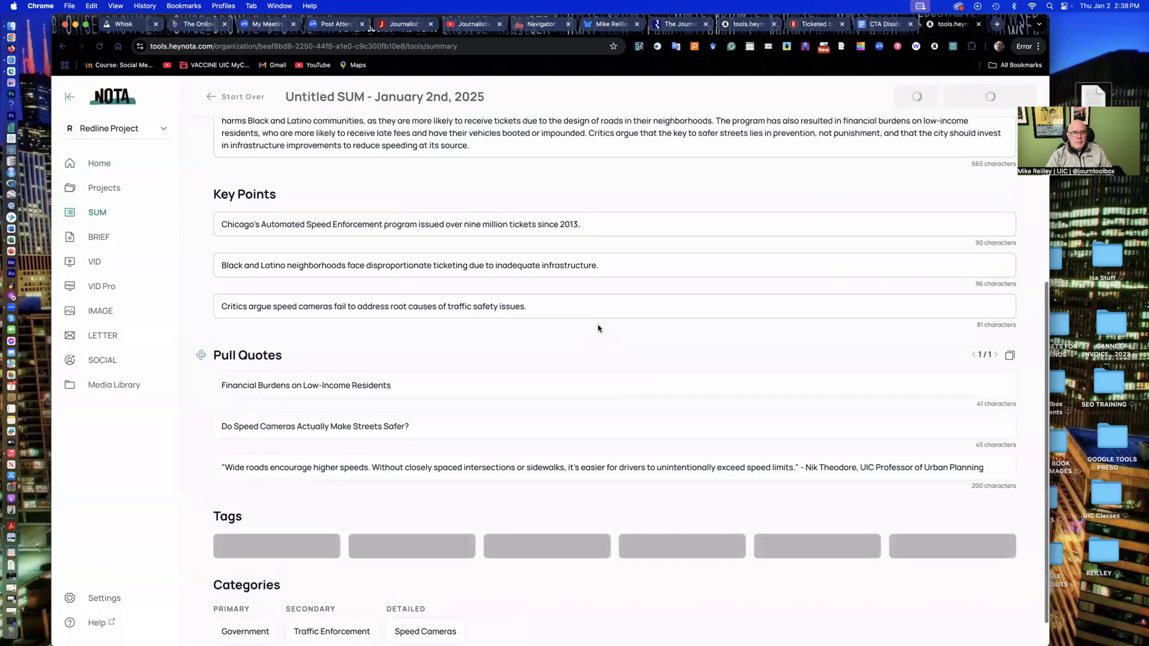
scroll("down", 3)
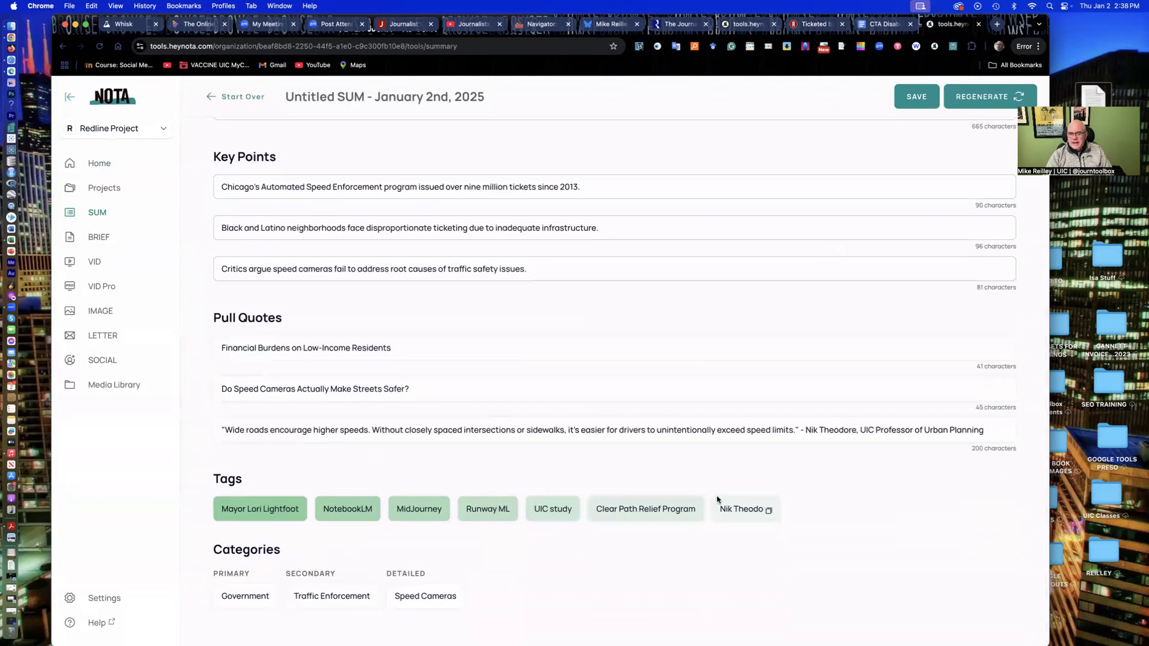
scroll("up", 3)
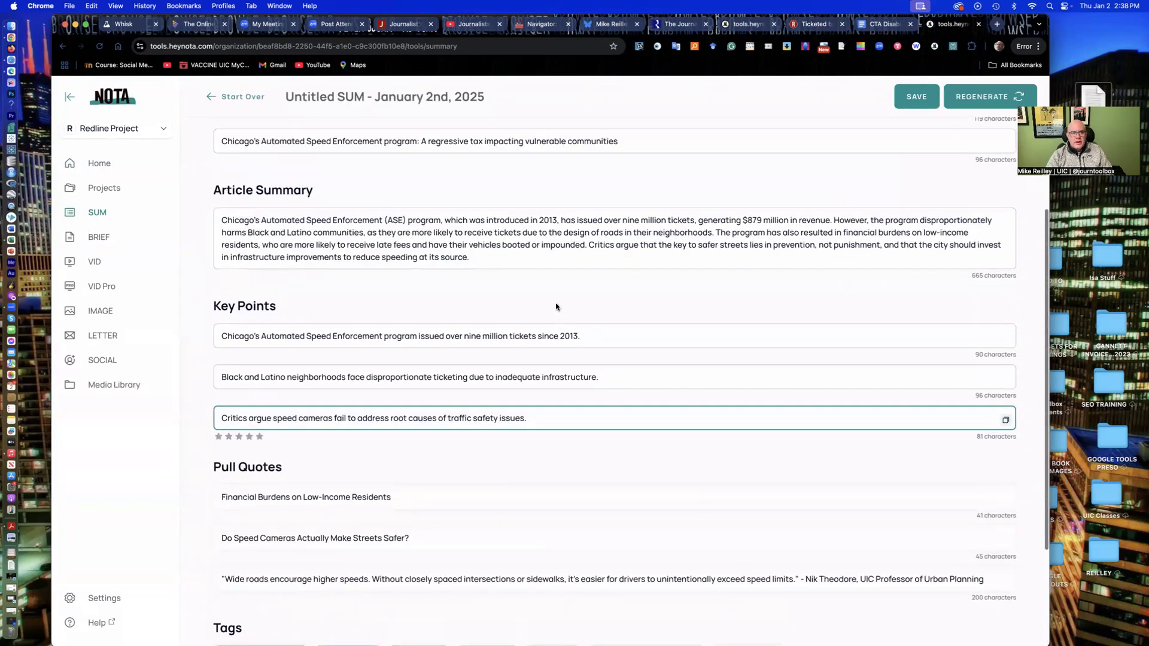
scroll("down", 3)
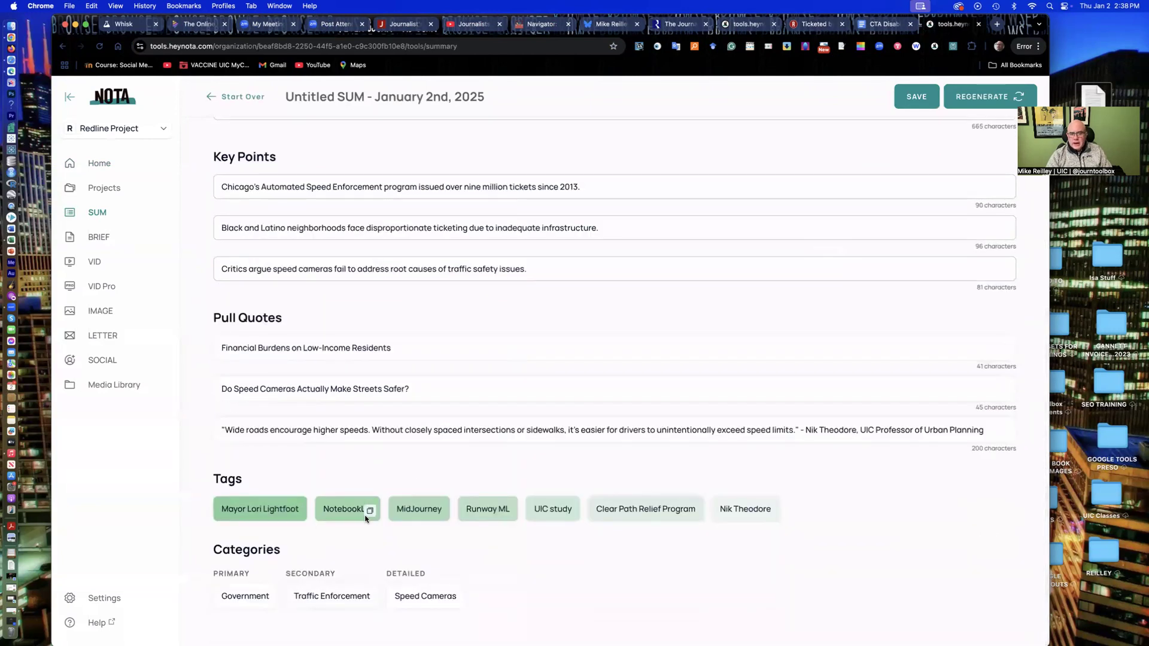
scroll("up", 3)
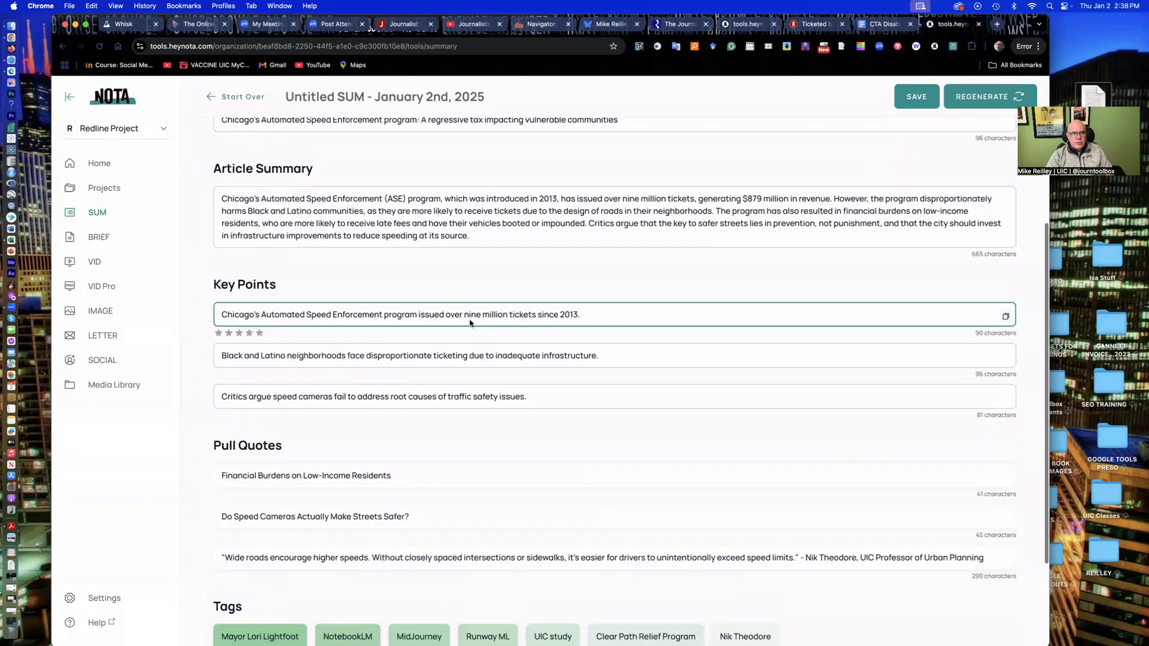
scroll("up", 3)
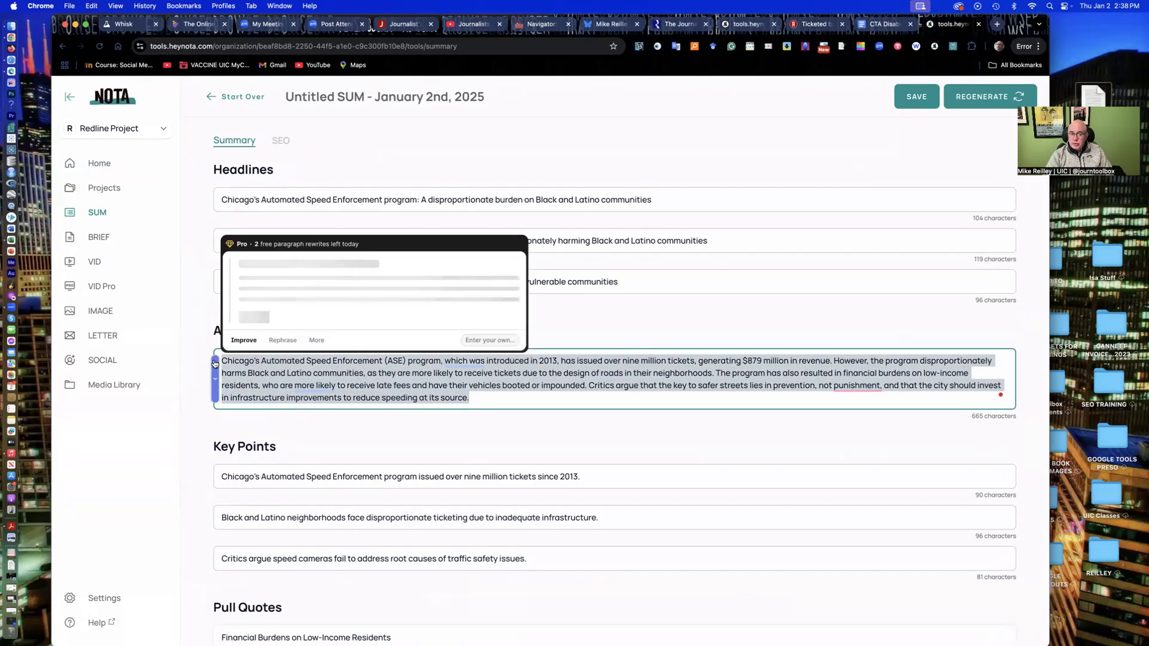
- View the Article Summary rewrite options, then start over on an empty summary page
left_click(242, 95)
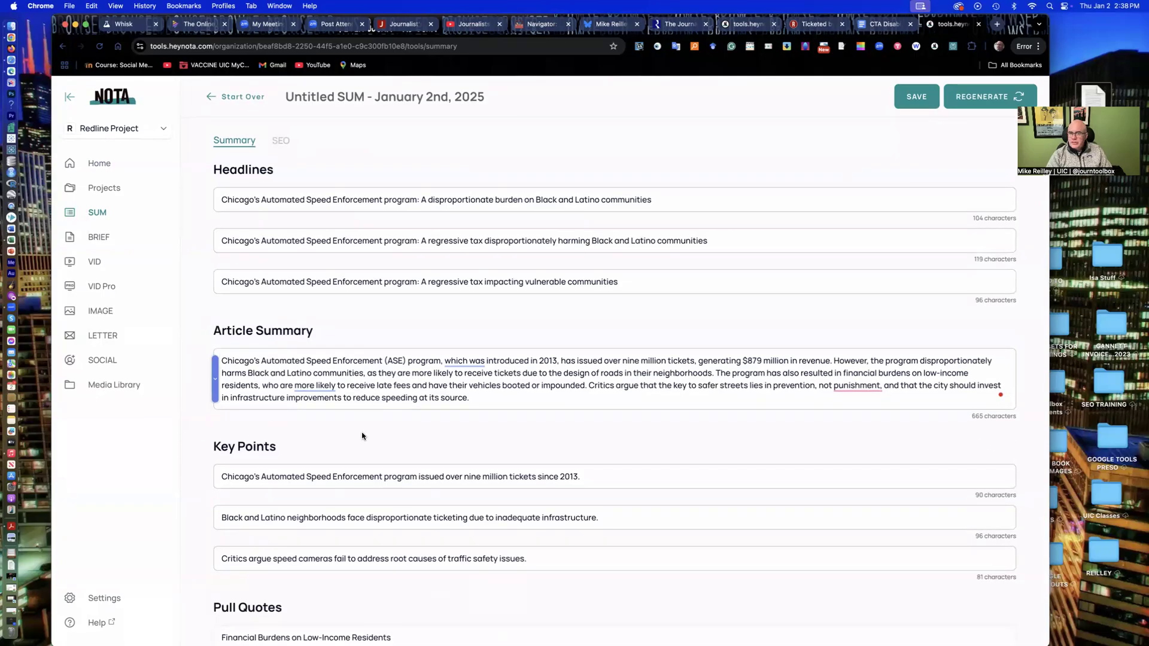
scroll("down", 3)
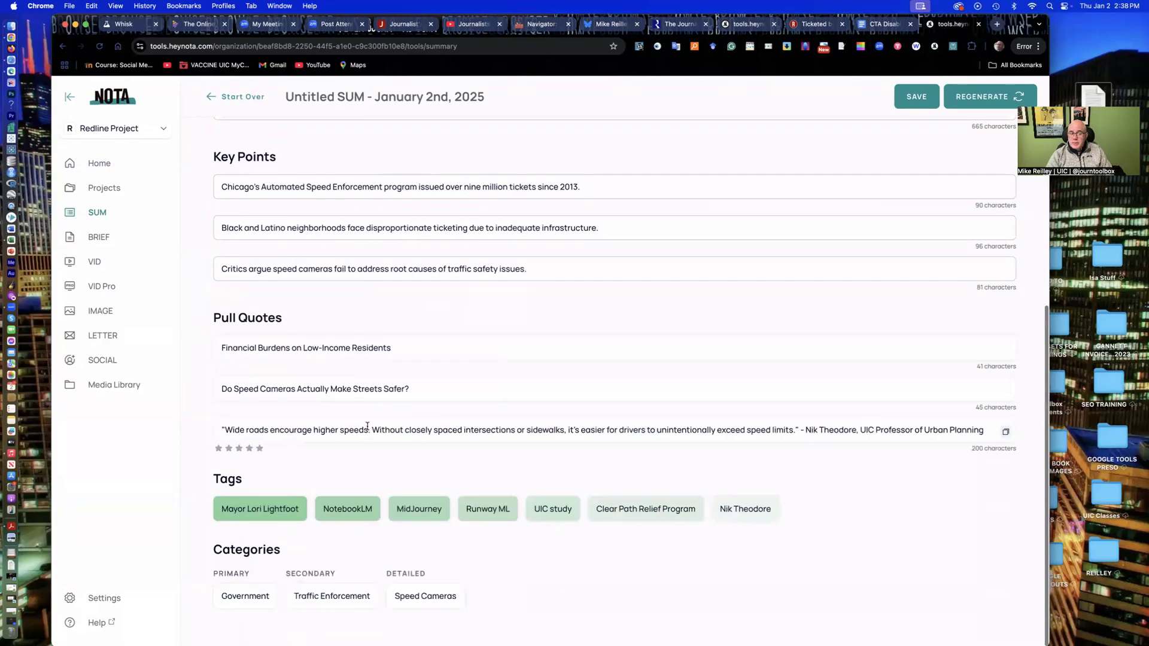
scroll("up", 3)
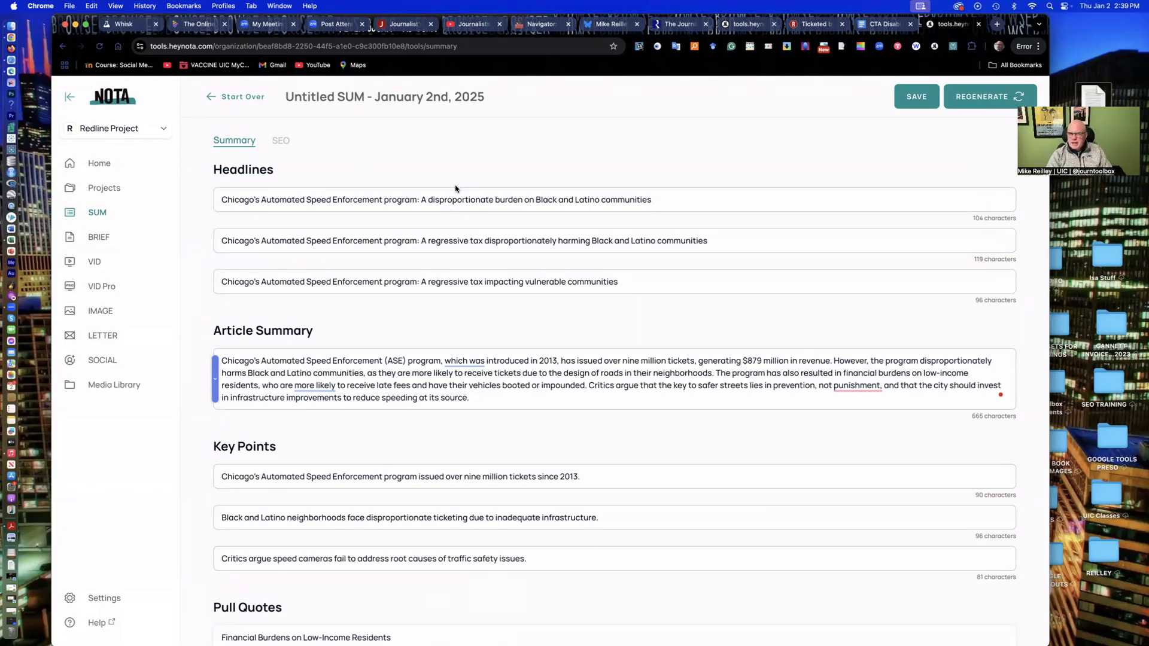
mouse_move(327, 131)
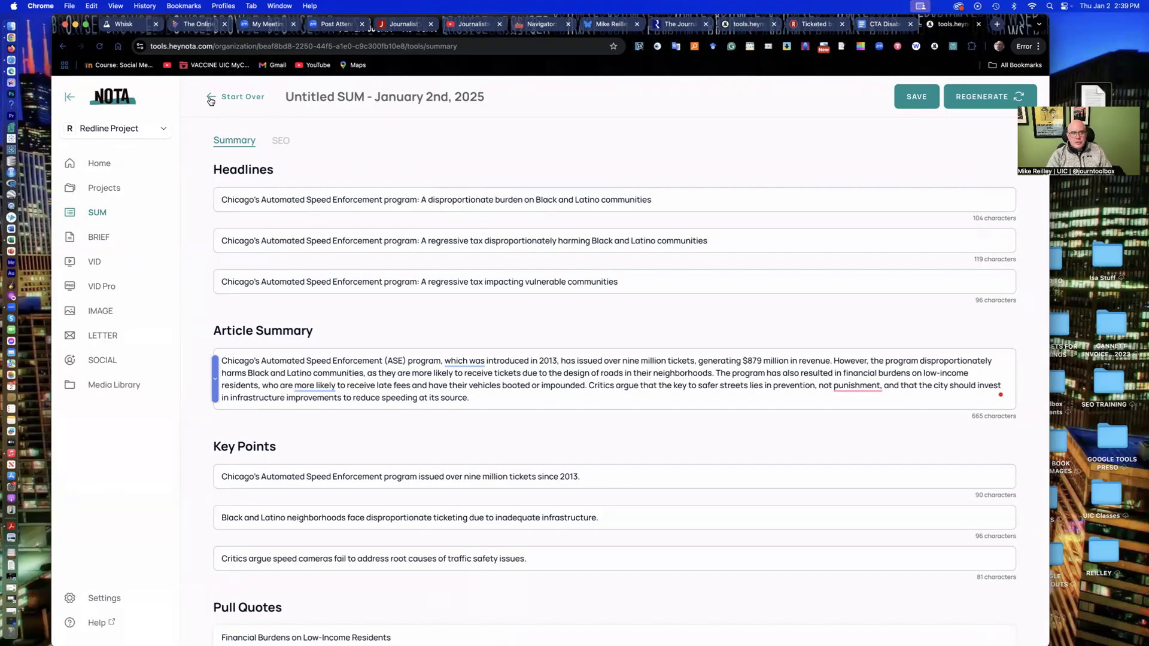
left_click(242, 96)
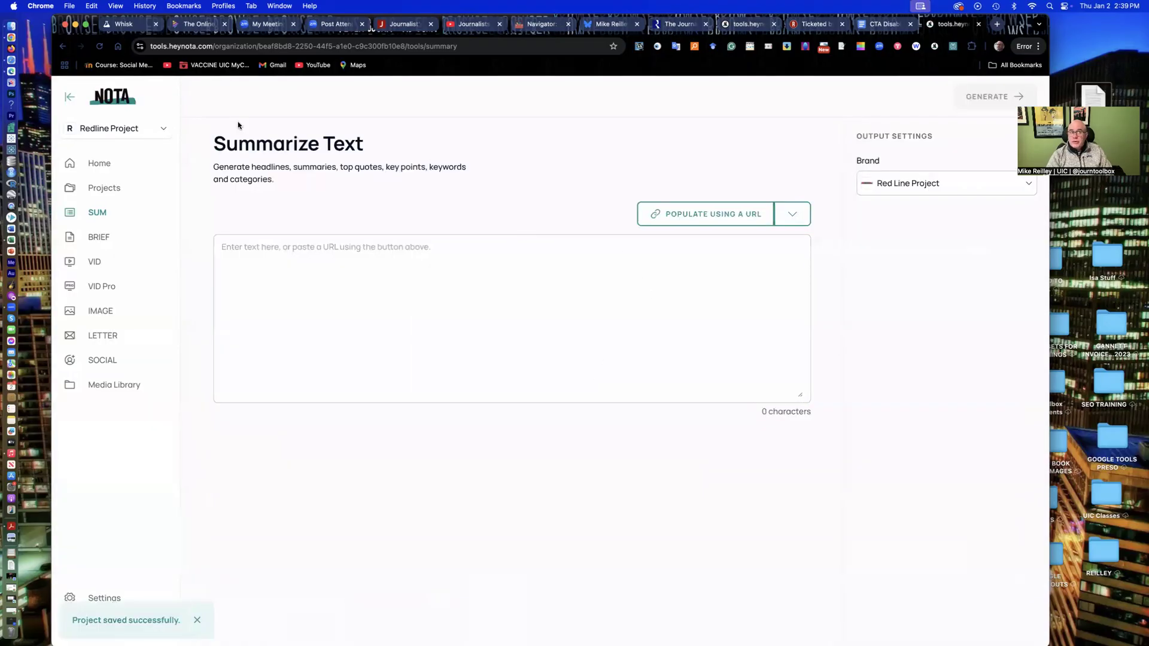
mouse_move(98, 163)
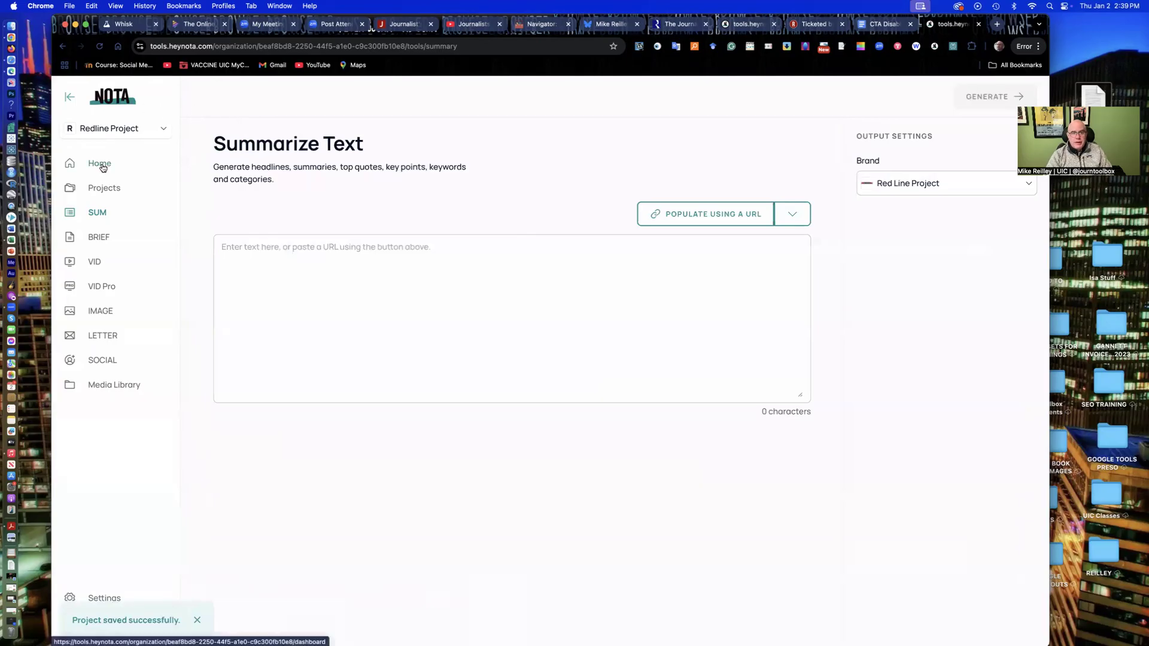
- Go back to the Home dashboard and launch the SOCIAL caption tool
left_click(99, 163)
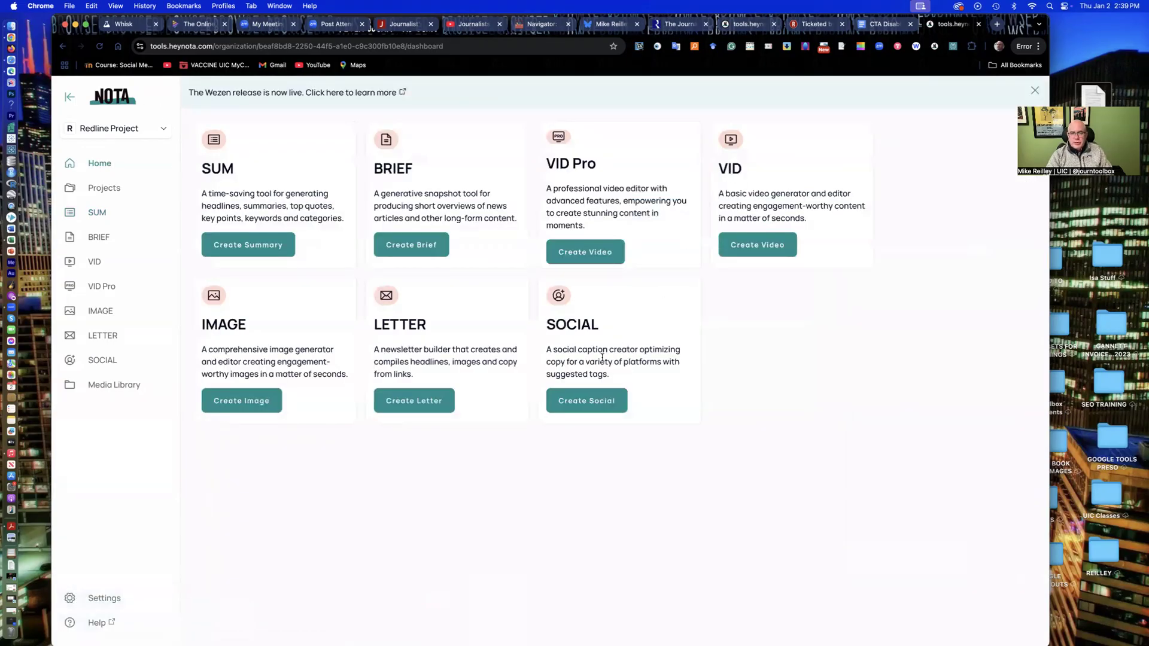
mouse_move(586, 401)
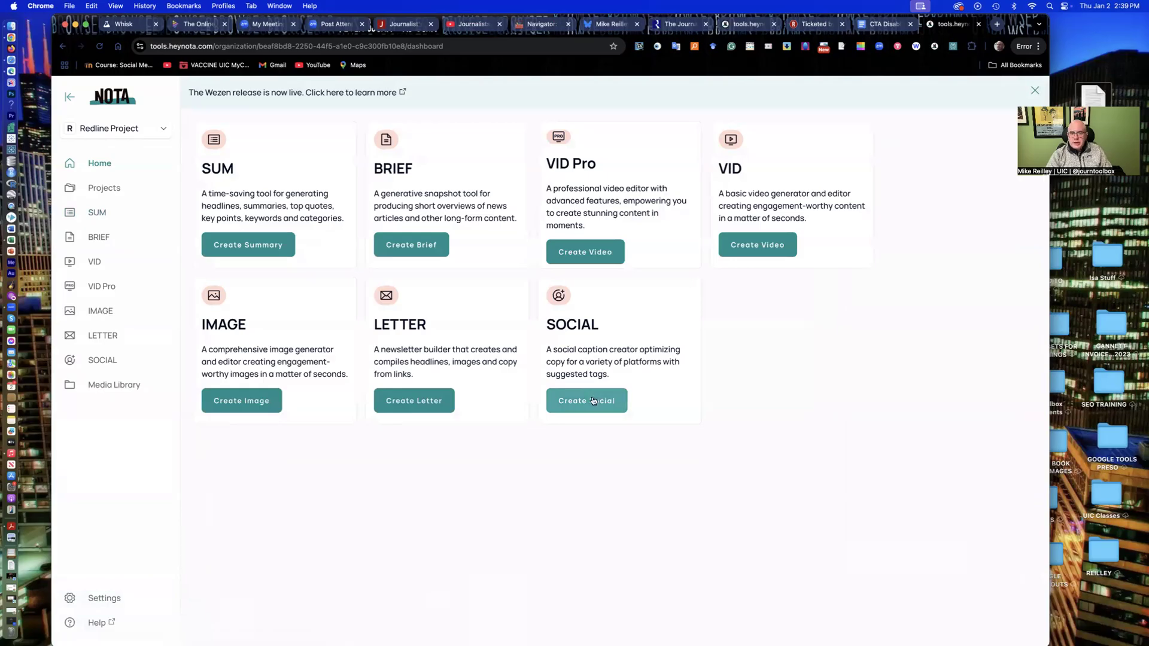
left_click(585, 401)
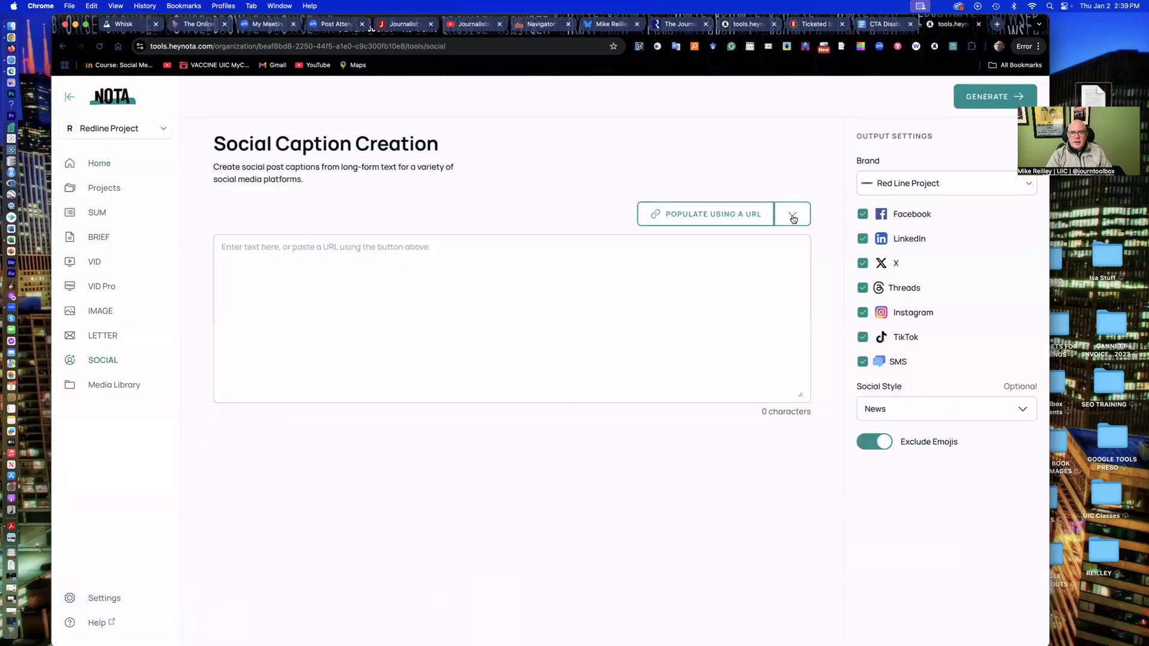
- Upload the CTA Disabilities document as the caption source text
left_click(792, 213)
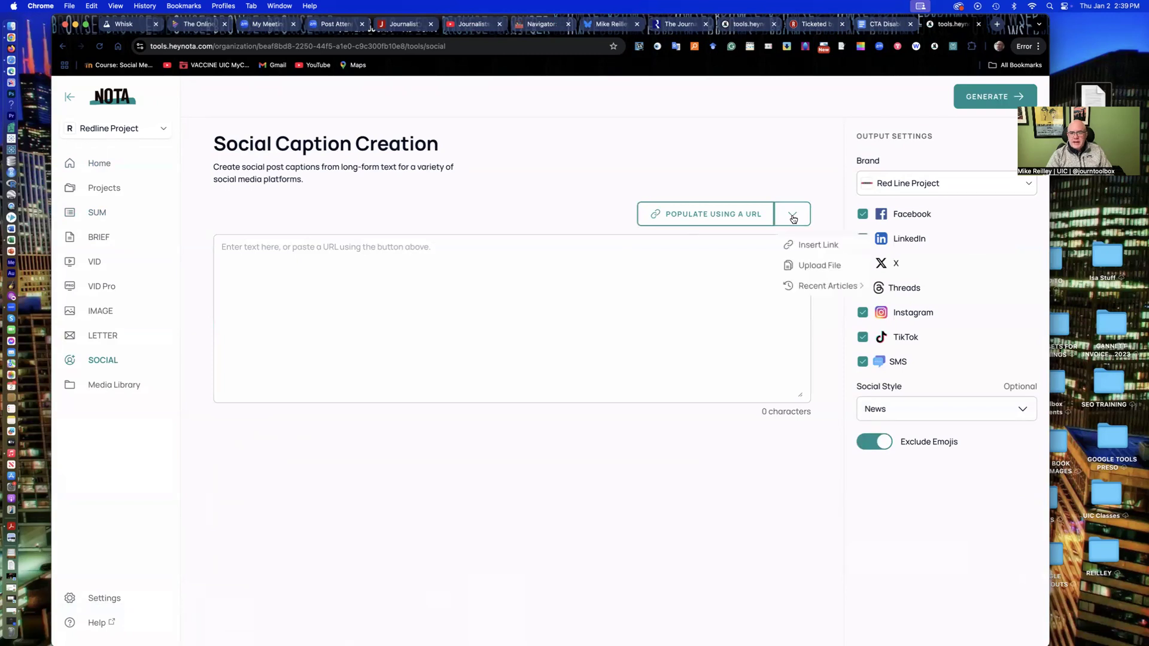
left_click(818, 265)
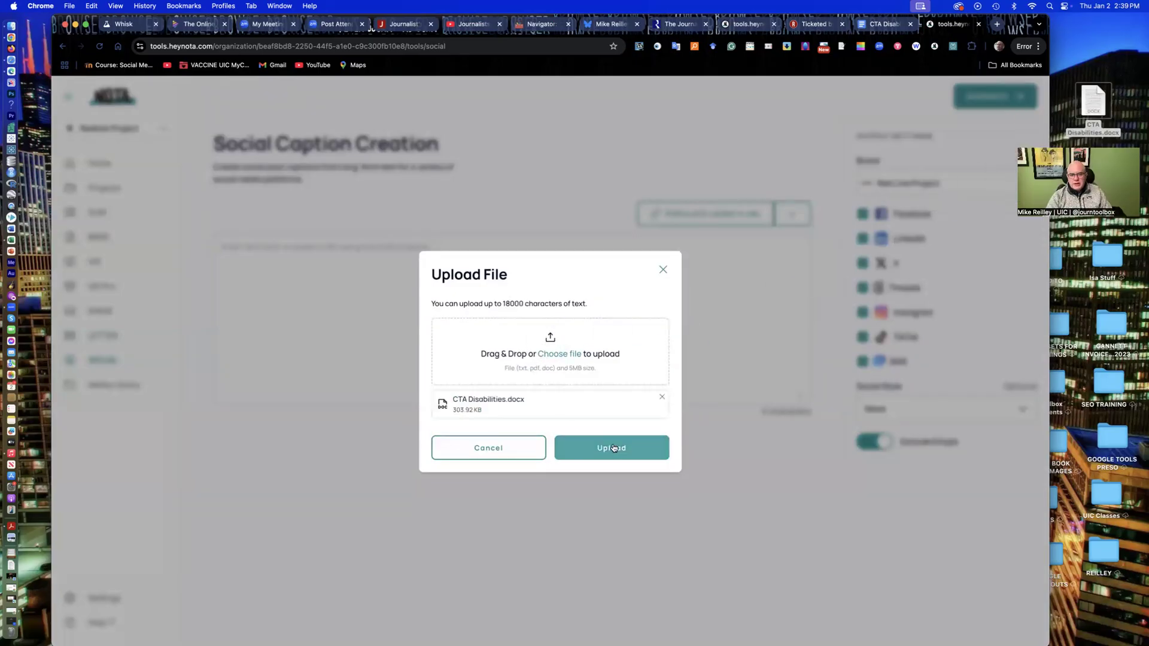
left_click(611, 447)
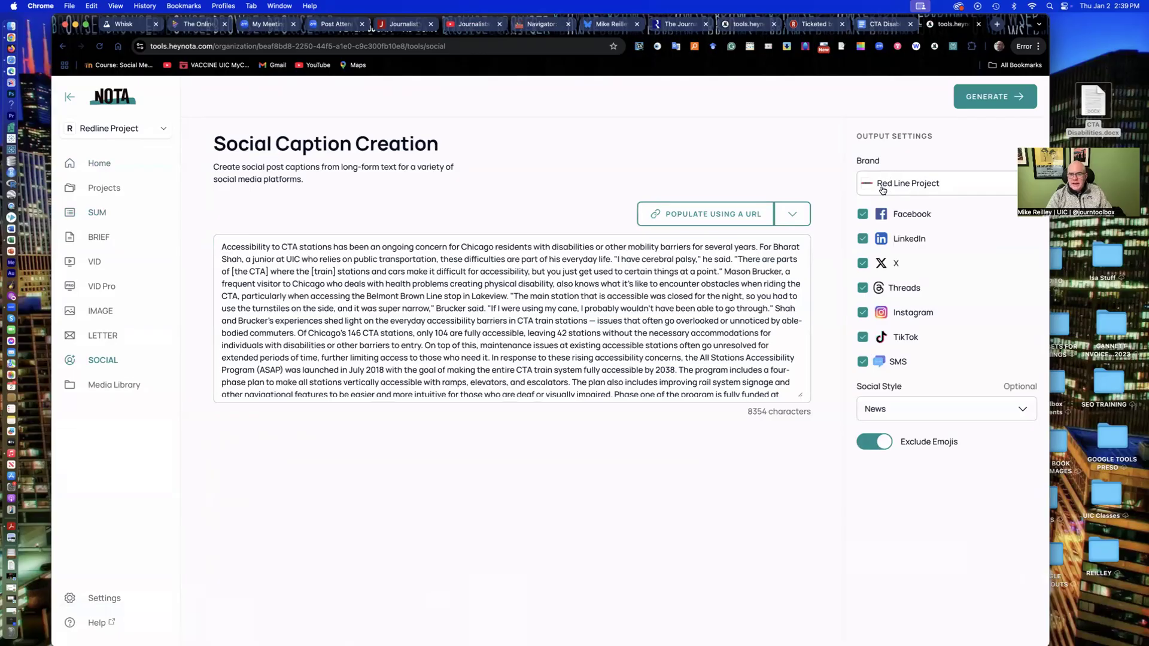
mouse_move(857, 324)
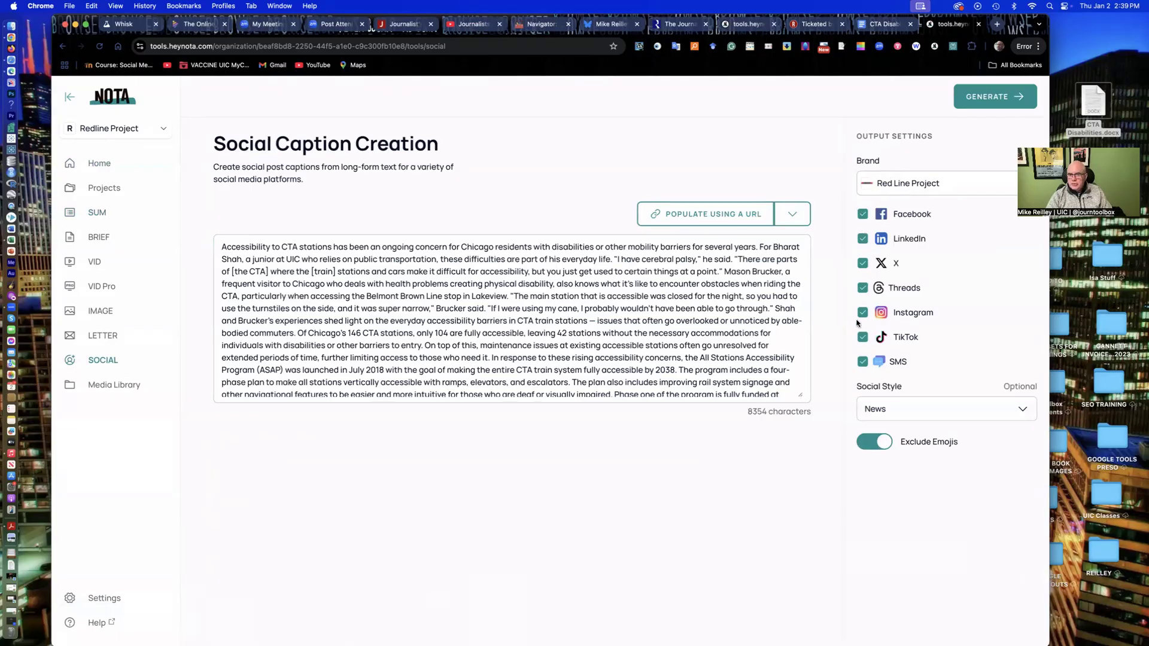
mouse_move(900, 337)
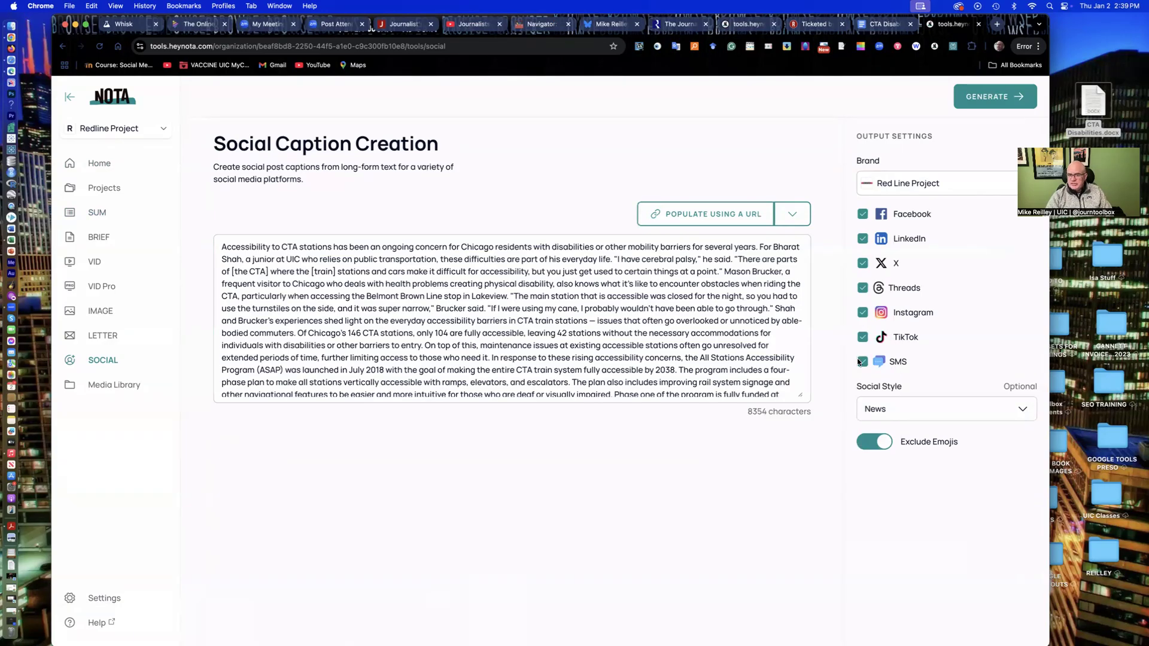
- Choose News caption style and generate captions for all seven platforms
left_click(944, 408)
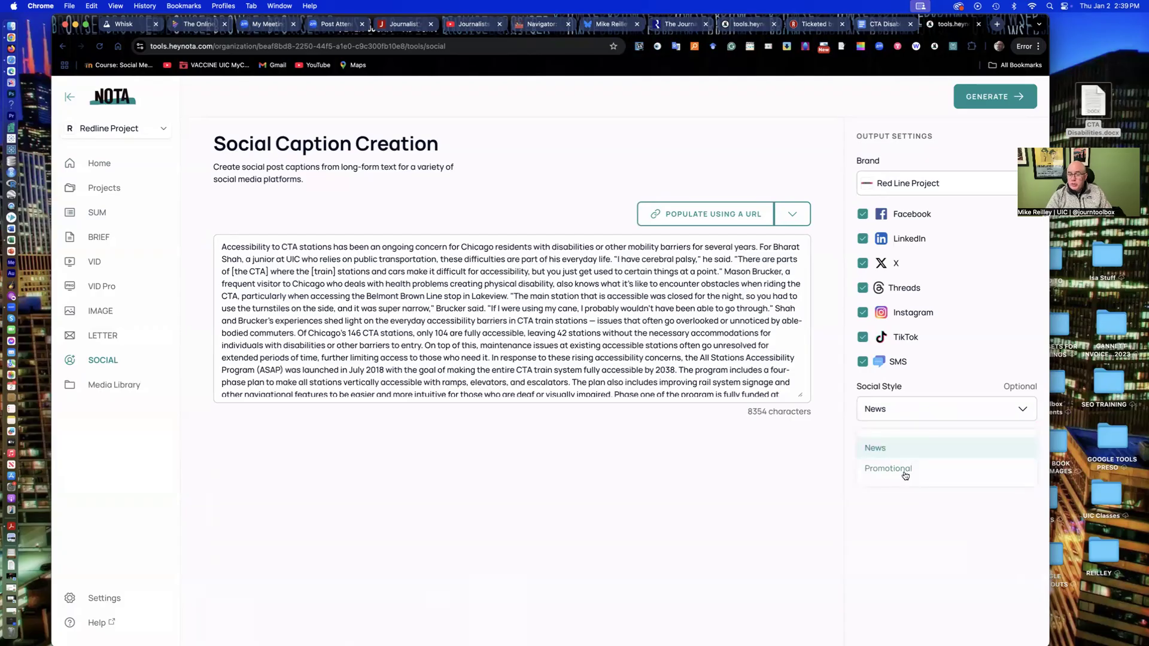
left_click(874, 448)
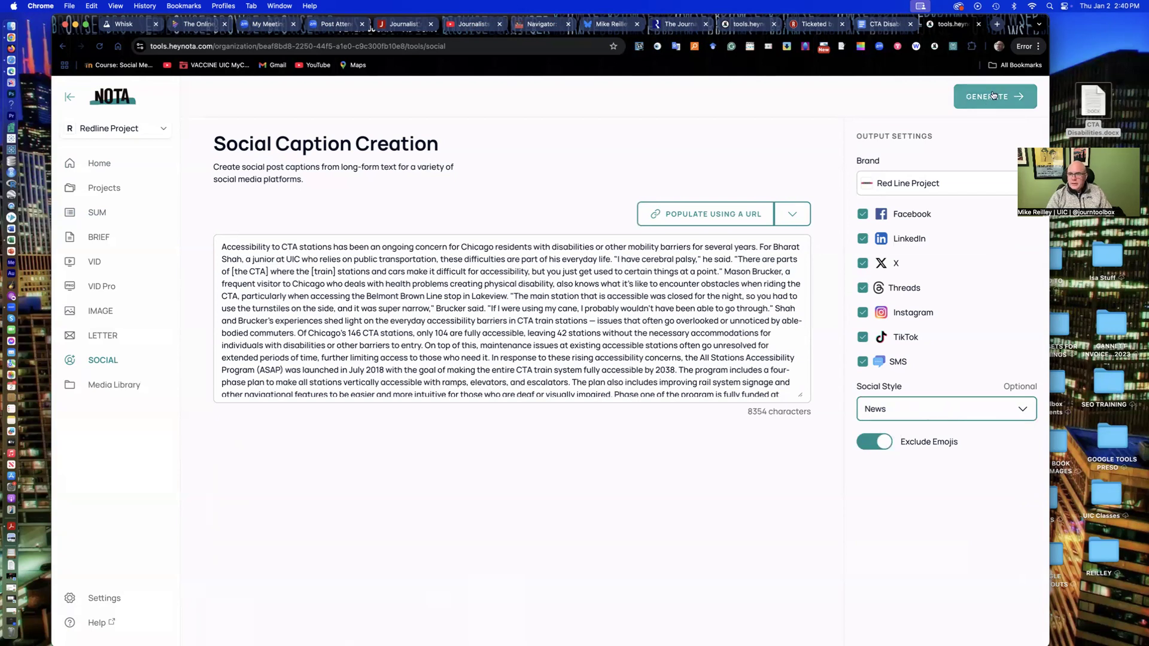
left_click(994, 96)
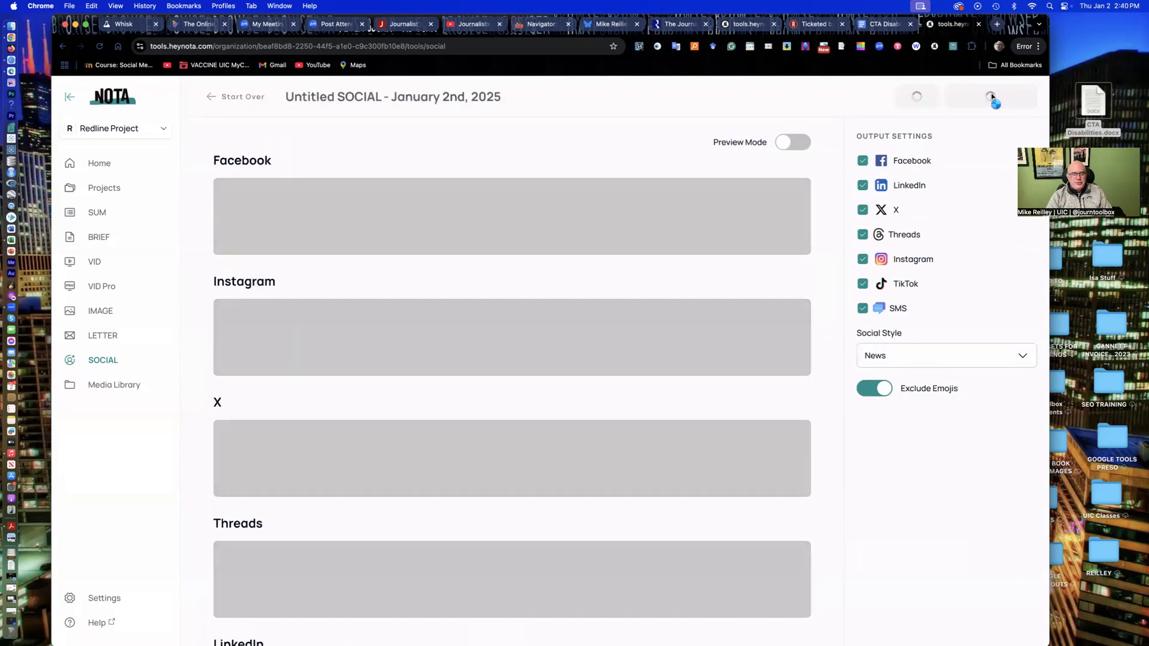
mouse_move(260, 190)
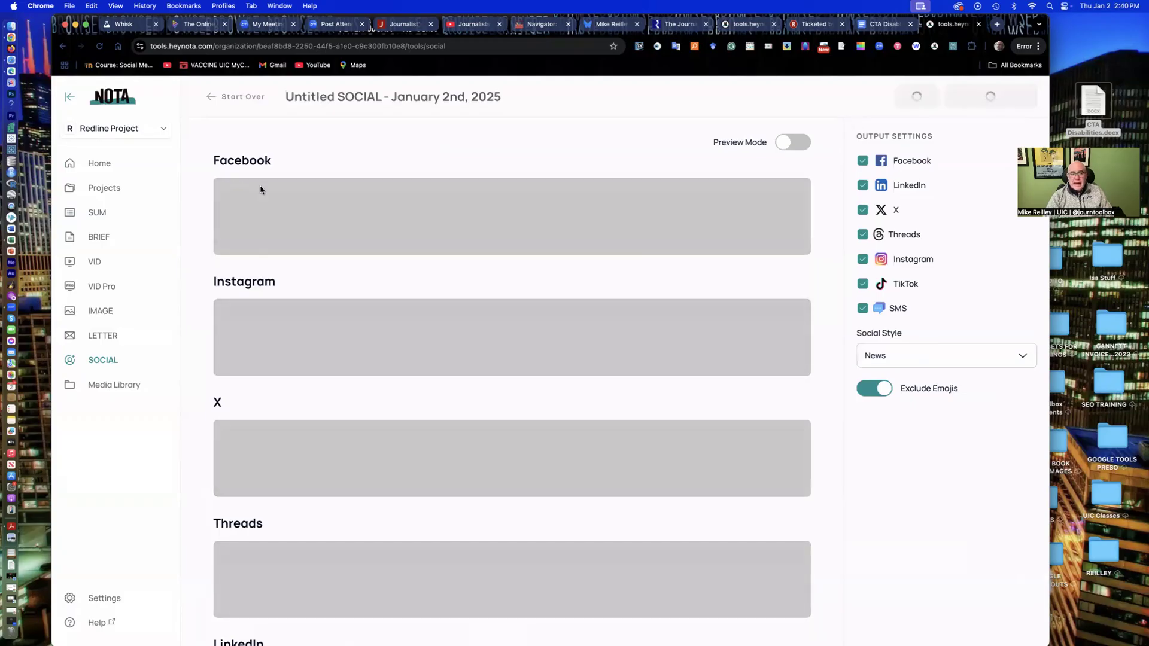
- Review and save the seven-platform captions and hashtags, then switch to the VID tab
scroll("down", 3)
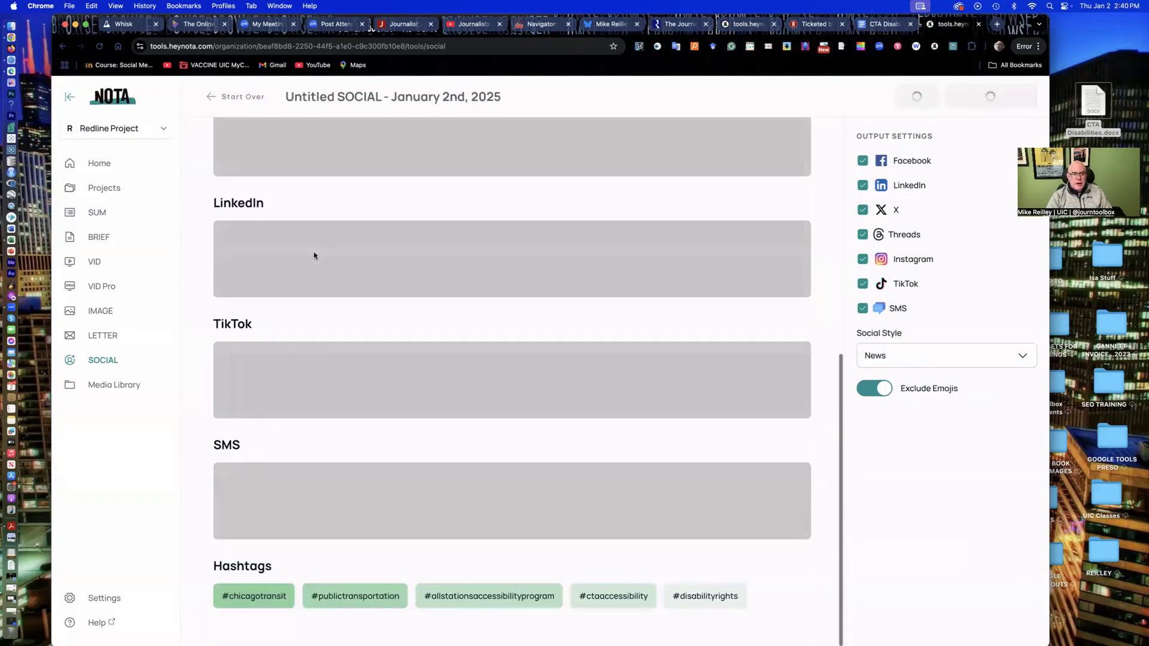
scroll("up", 3)
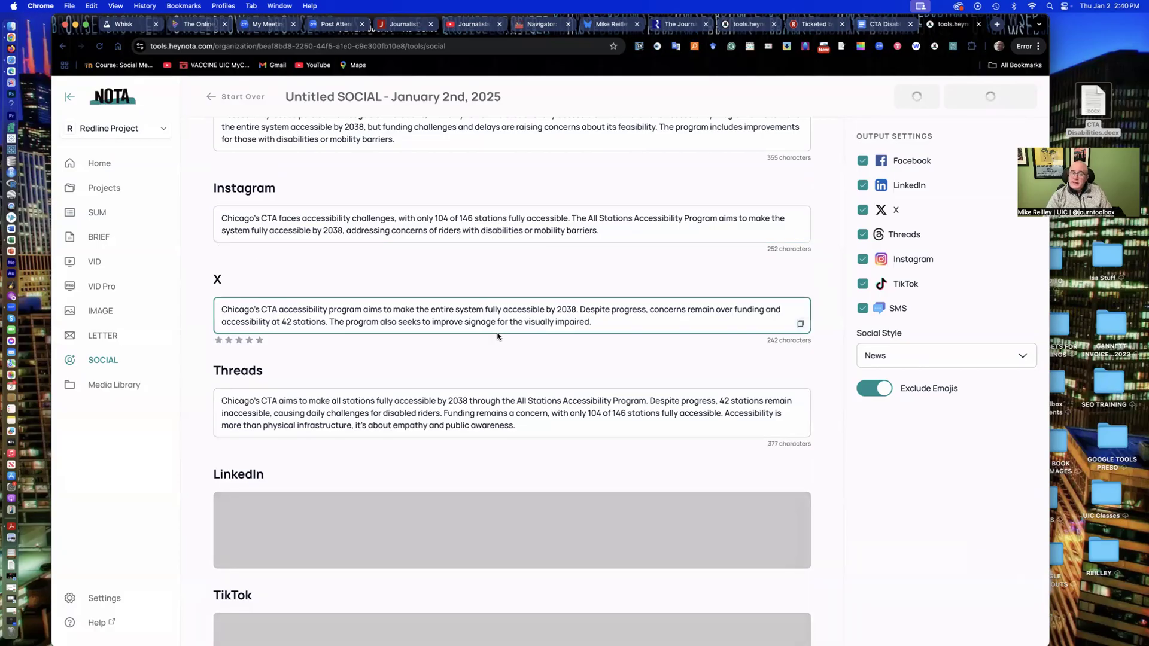
scroll("down", 3)
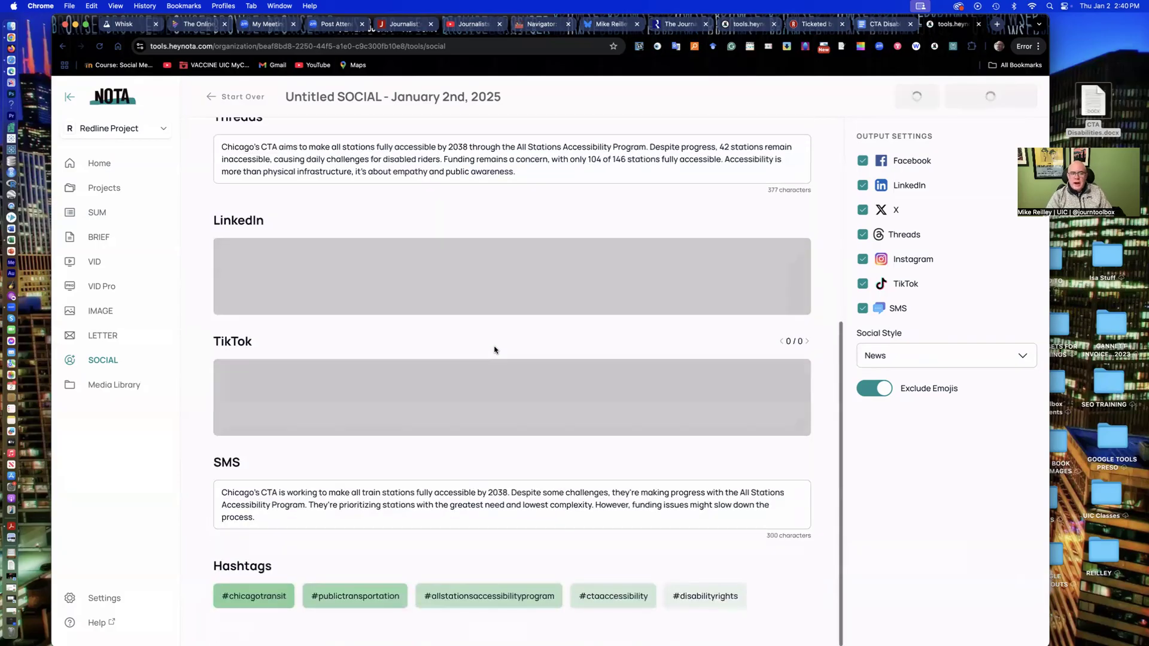
scroll("up", 3)
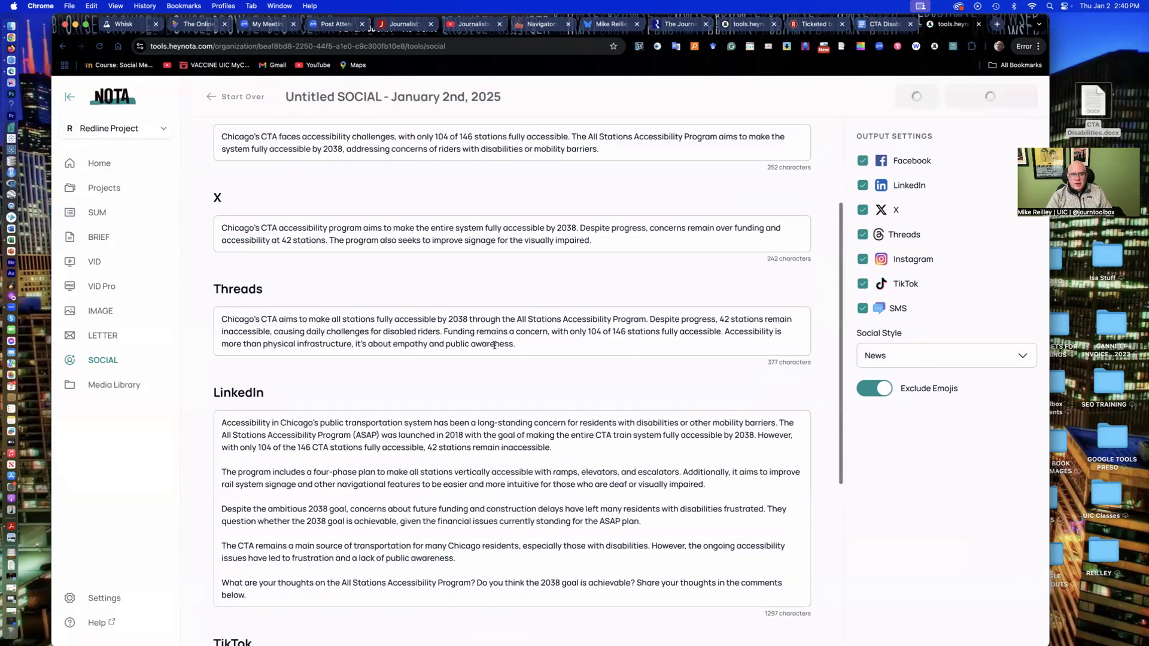
scroll("up", 3)
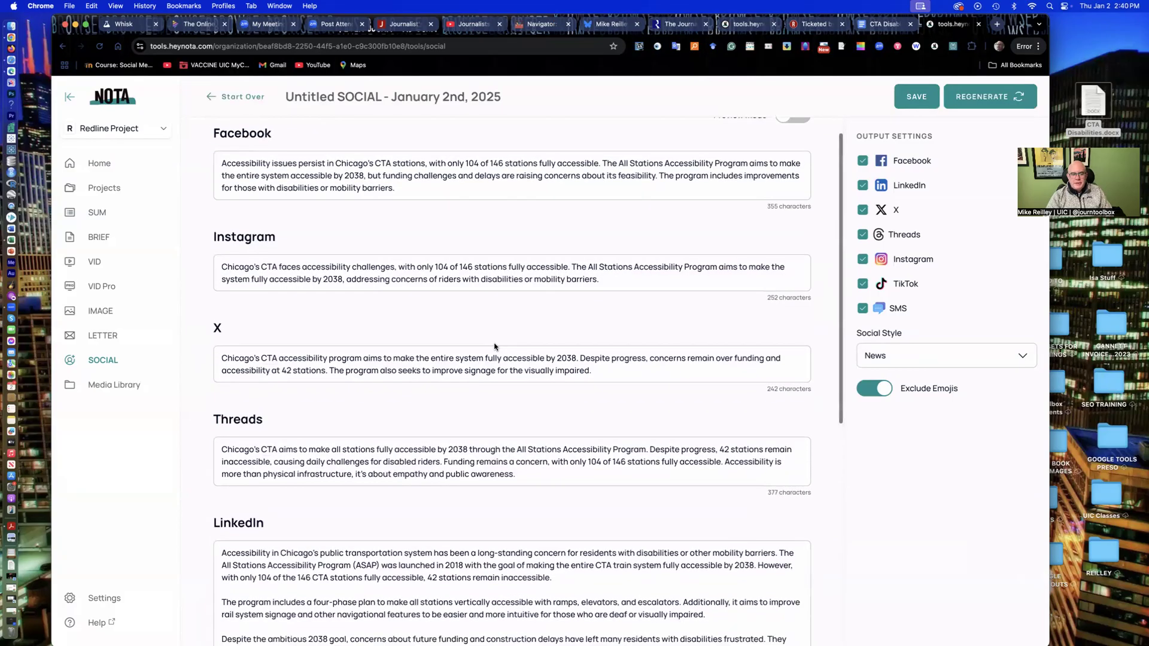
scroll("down", 3)
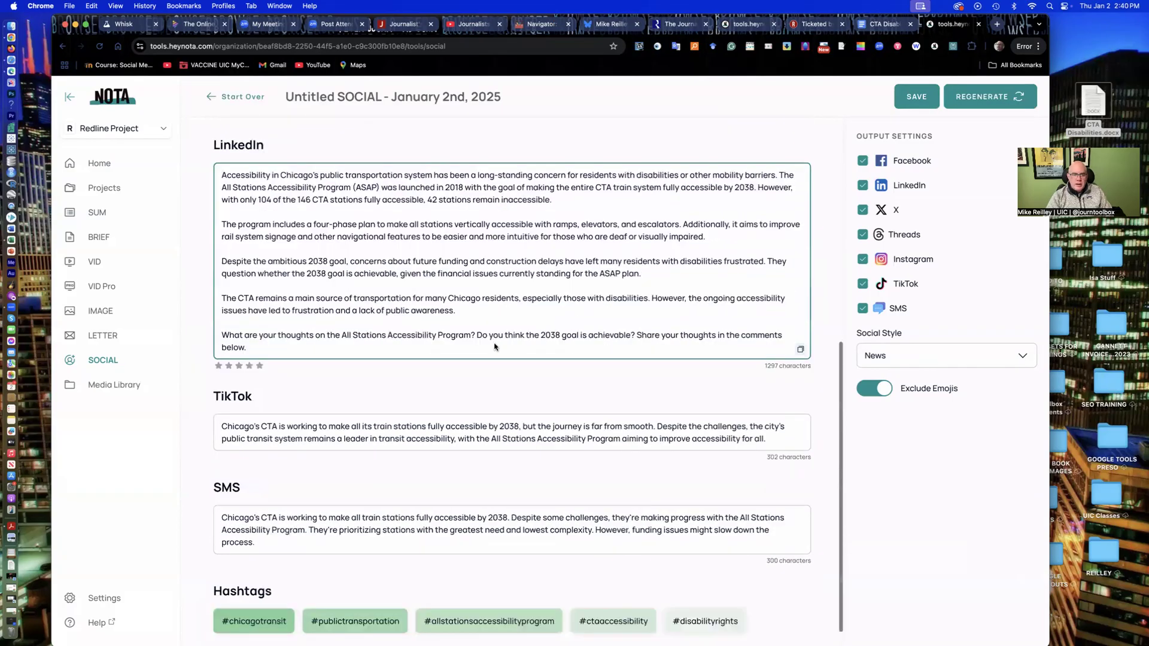
scroll("up", 3)
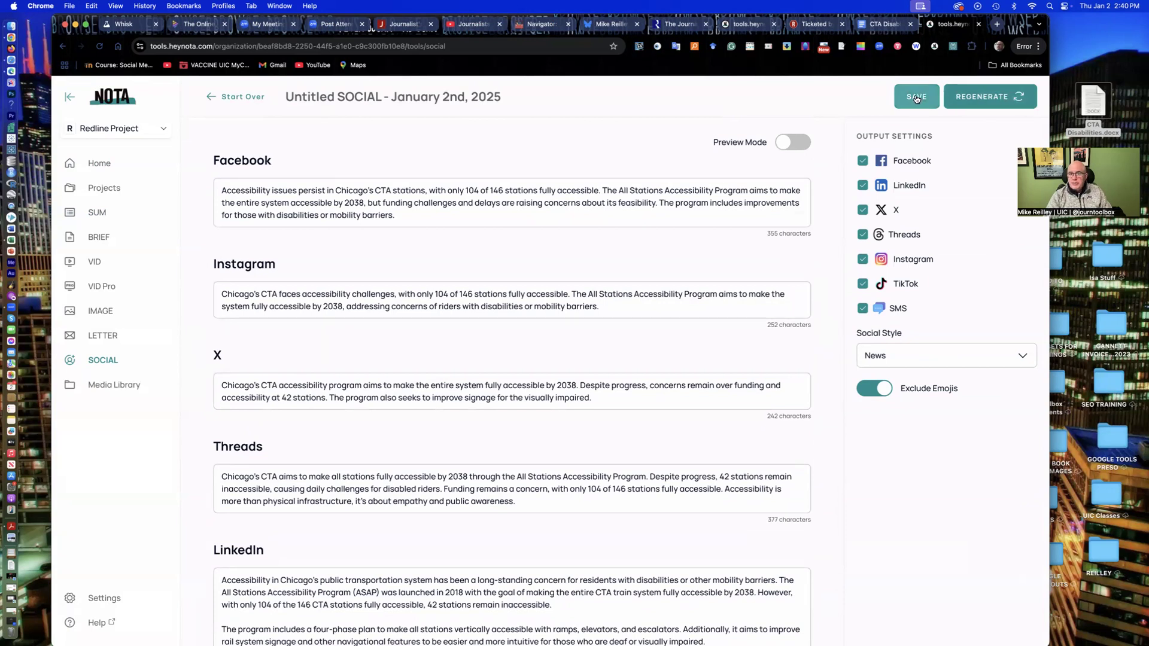
left_click(916, 95)
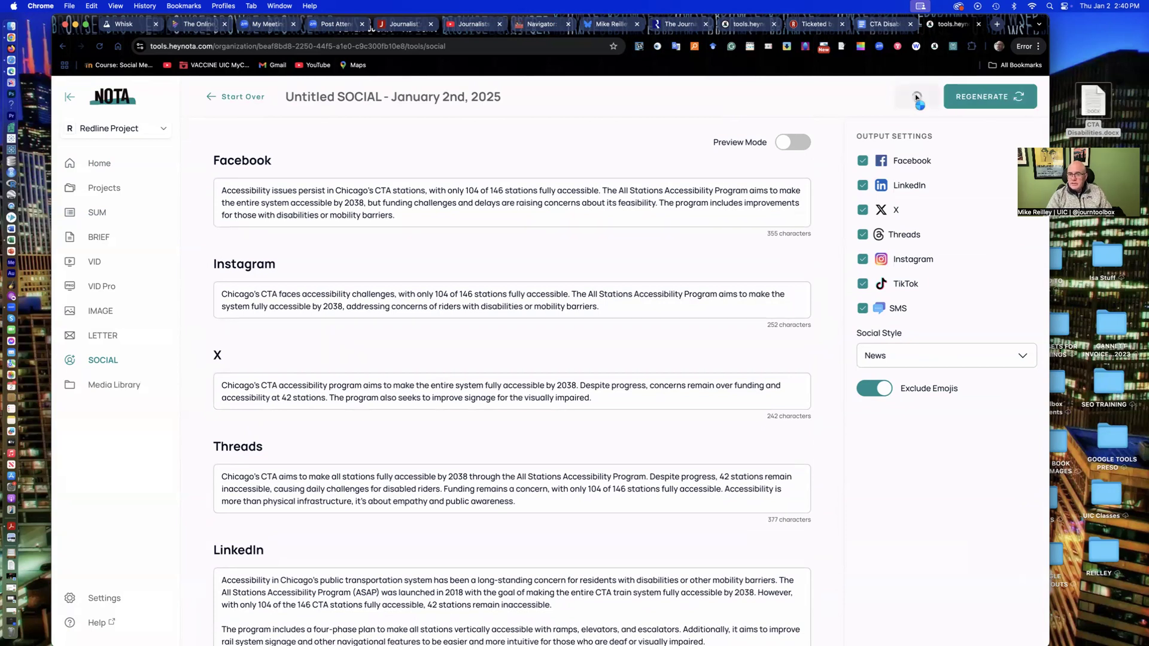
left_click(916, 96)
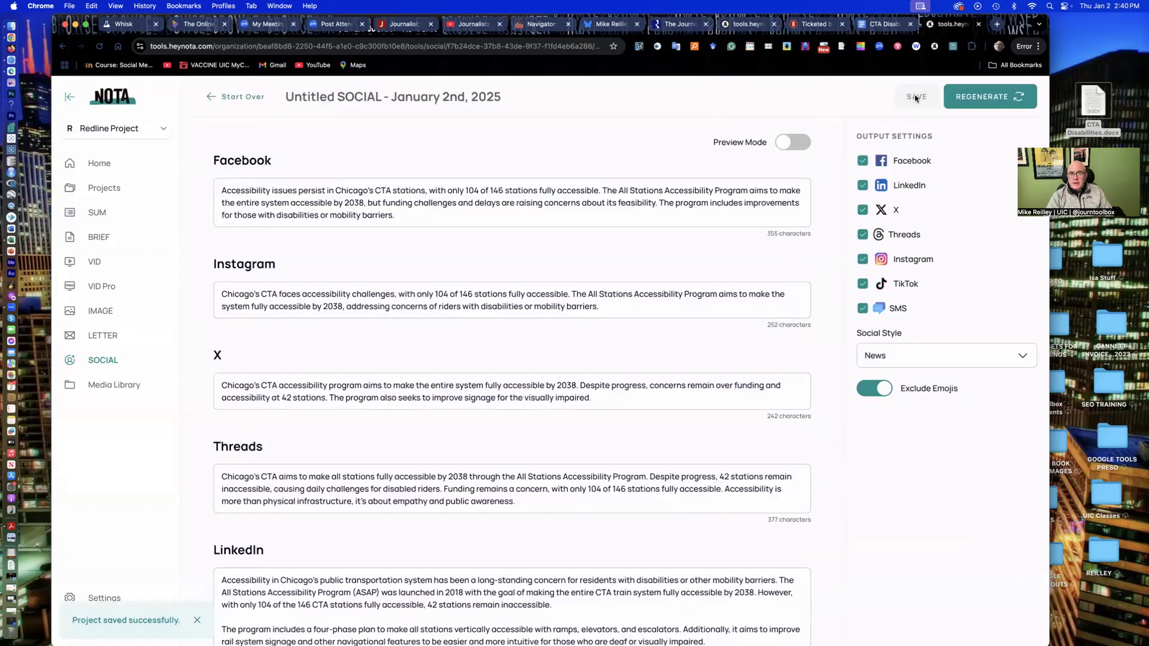
mouse_move(743, 23)
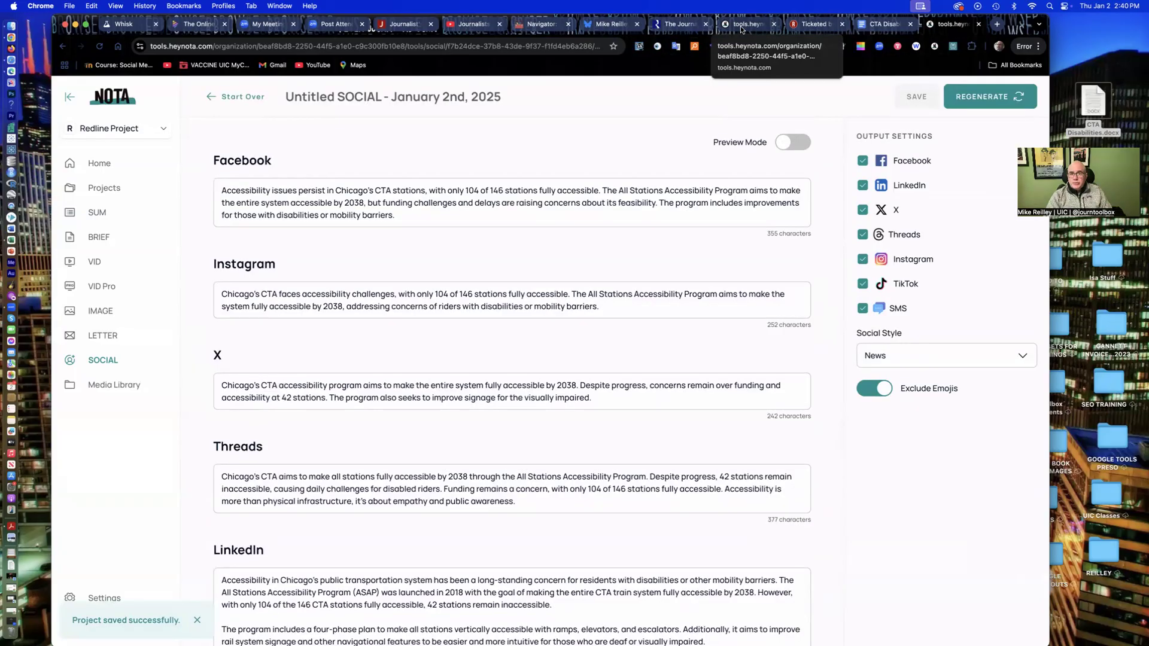
left_click(94, 261)
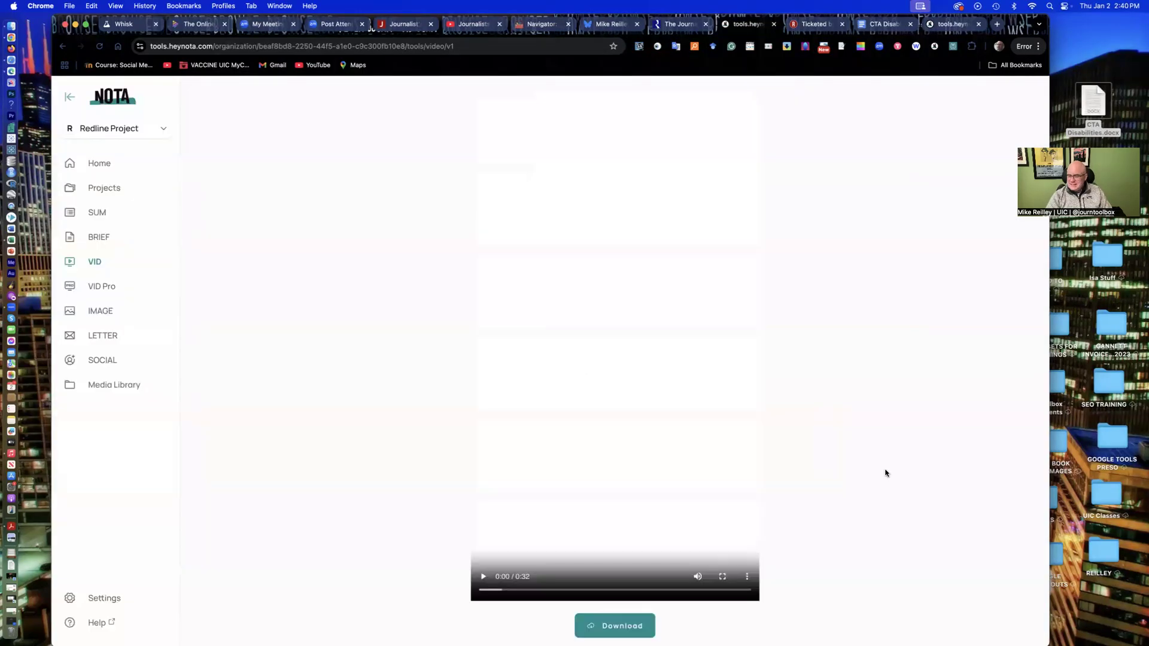
mouse_move(778, 541)
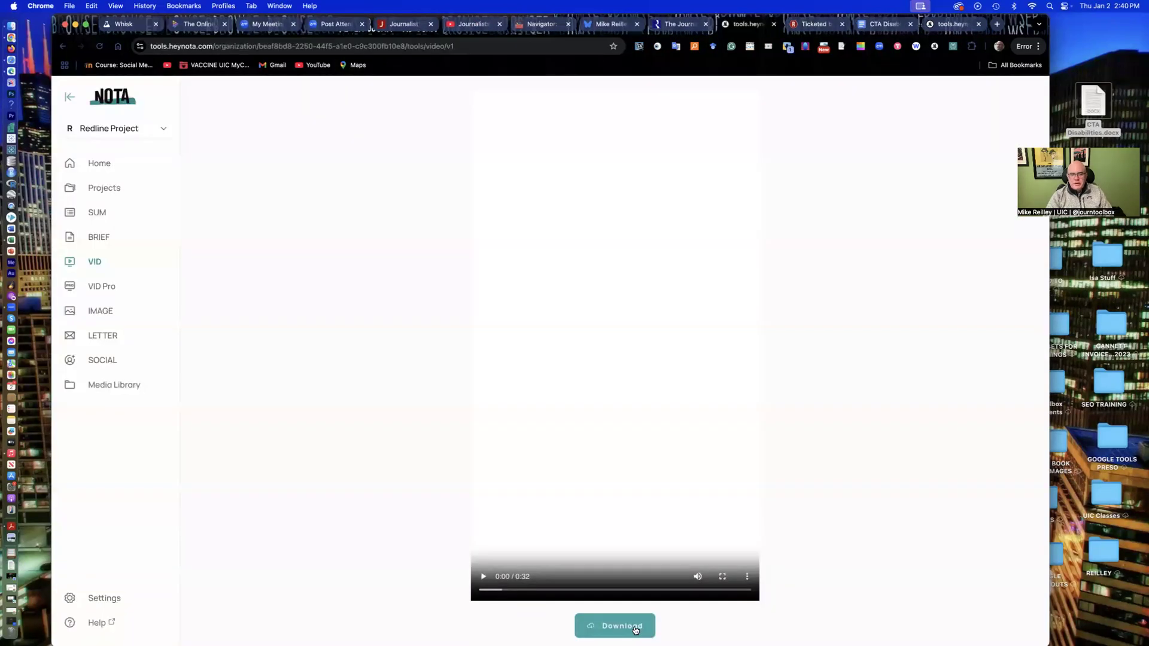
- Download the 32-second video as out.mp4 and confirm it in Downloads
left_click(614, 624)
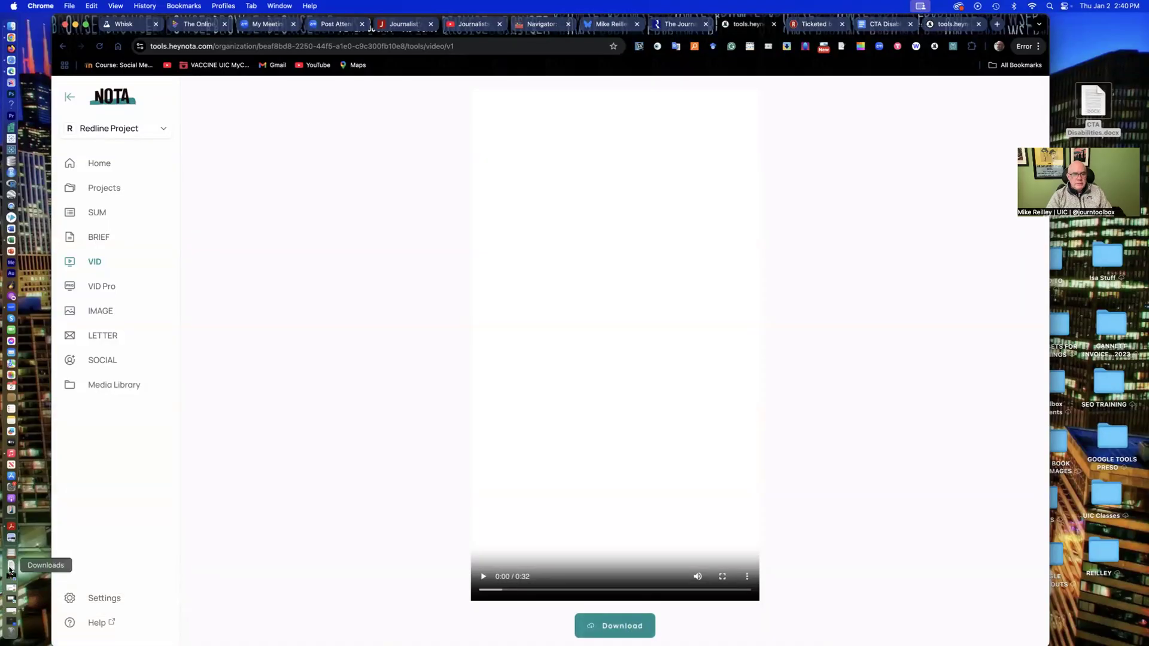
left_click(11, 565)
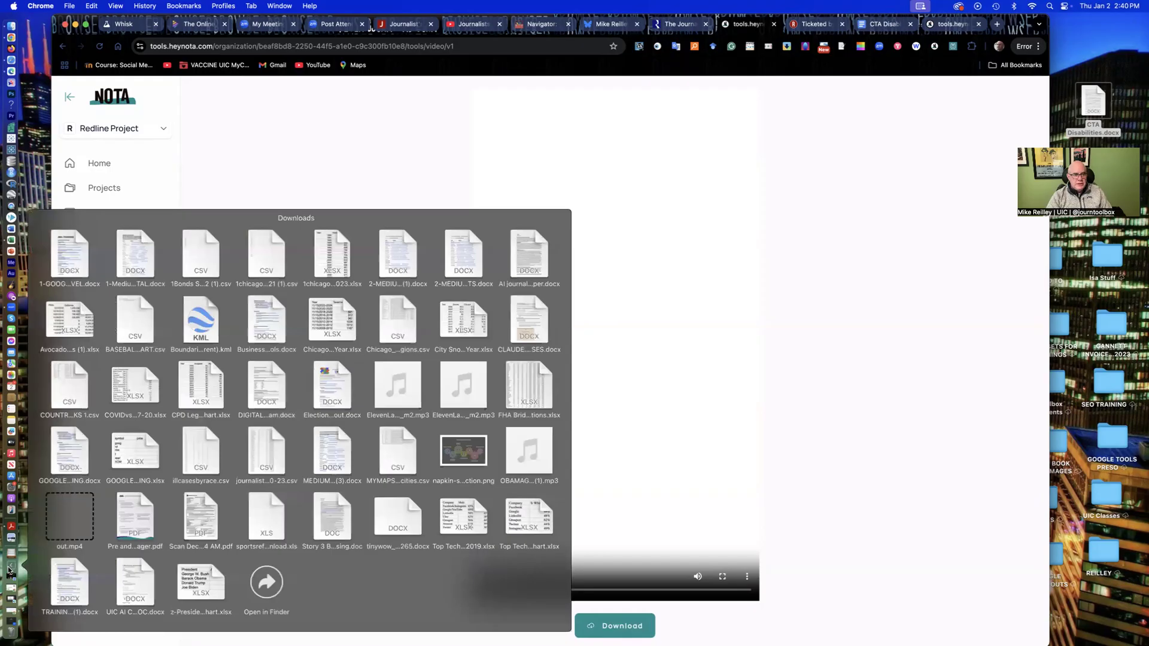
mouse_move(80, 530)
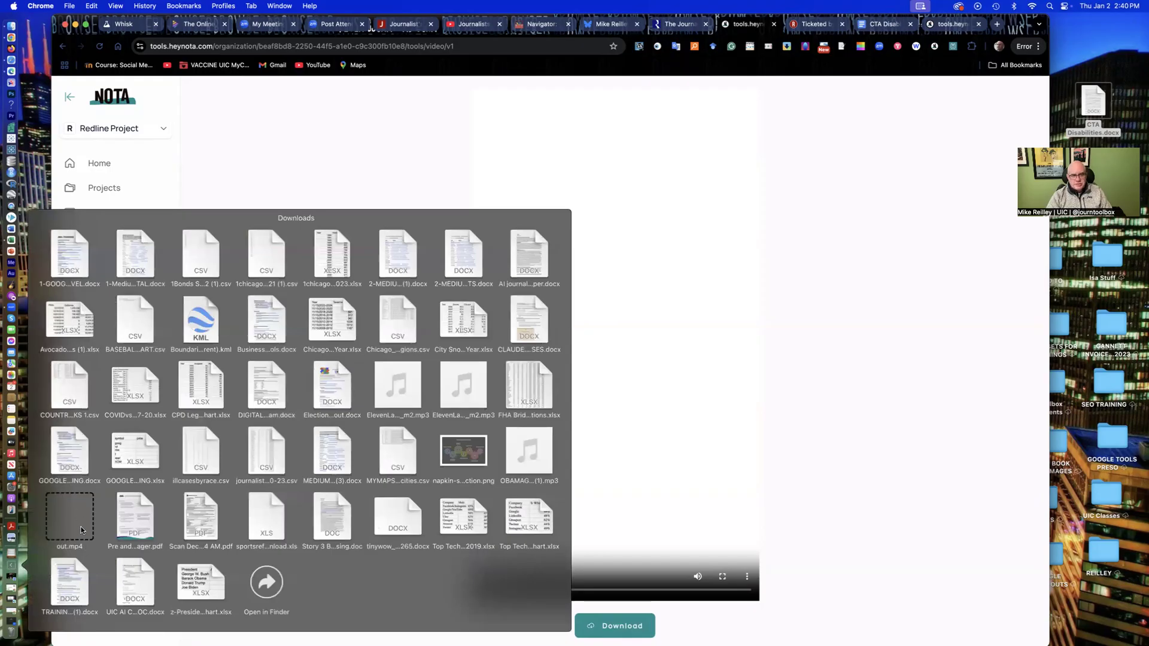
mouse_move(64, 556)
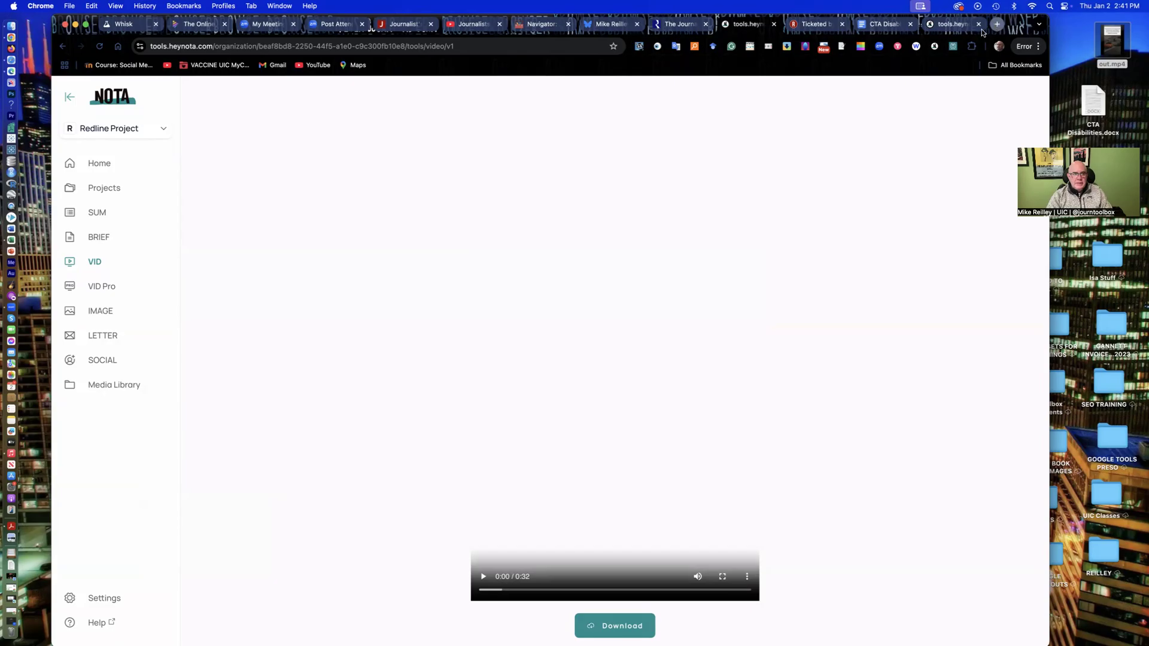
left_click(996, 24)
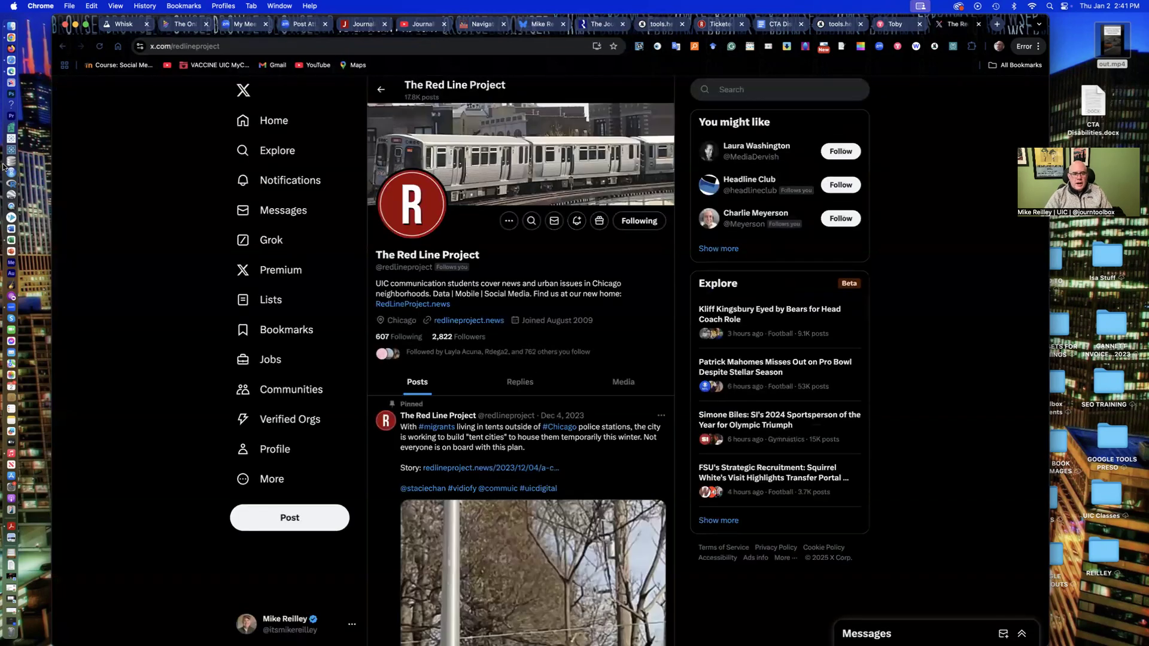
- Play the Red Line Project's tent cities, asylum-seeking migrants and AI environment video posts
scroll("down", 3)
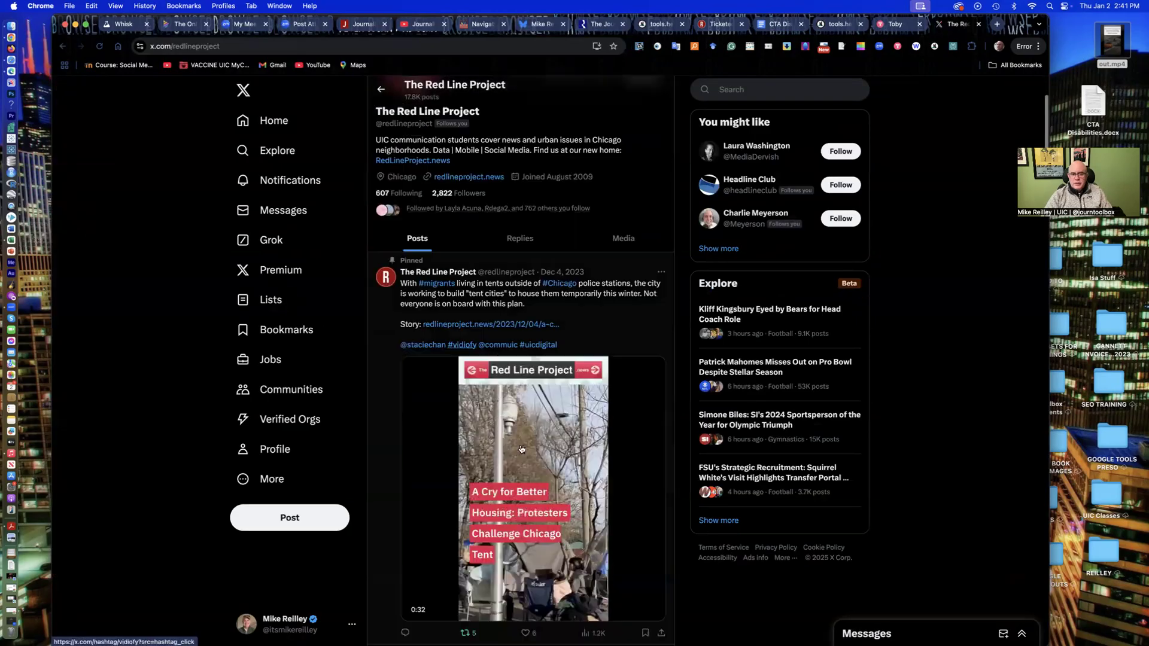
left_click(521, 448)
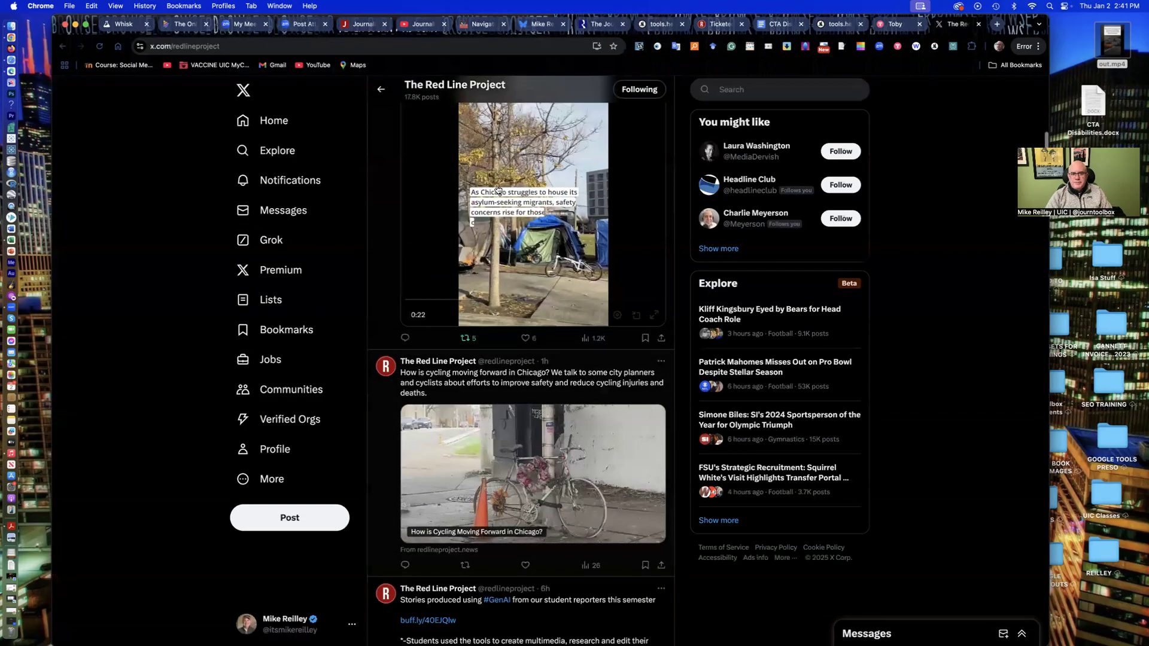
left_click(532, 205)
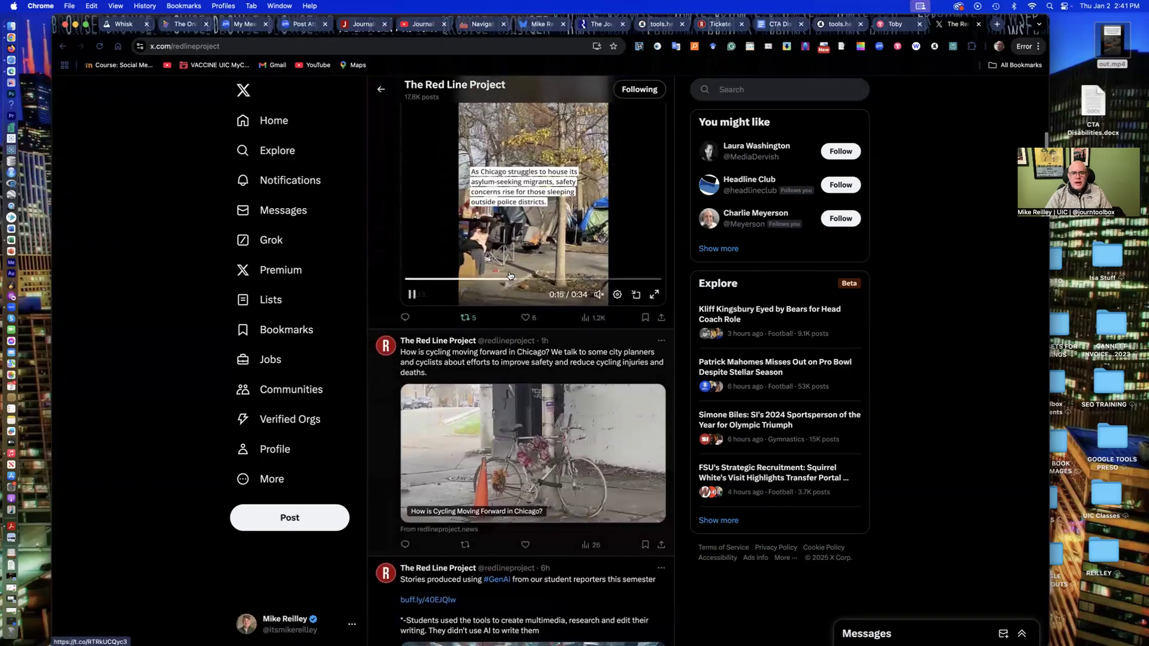
scroll("down", 3)
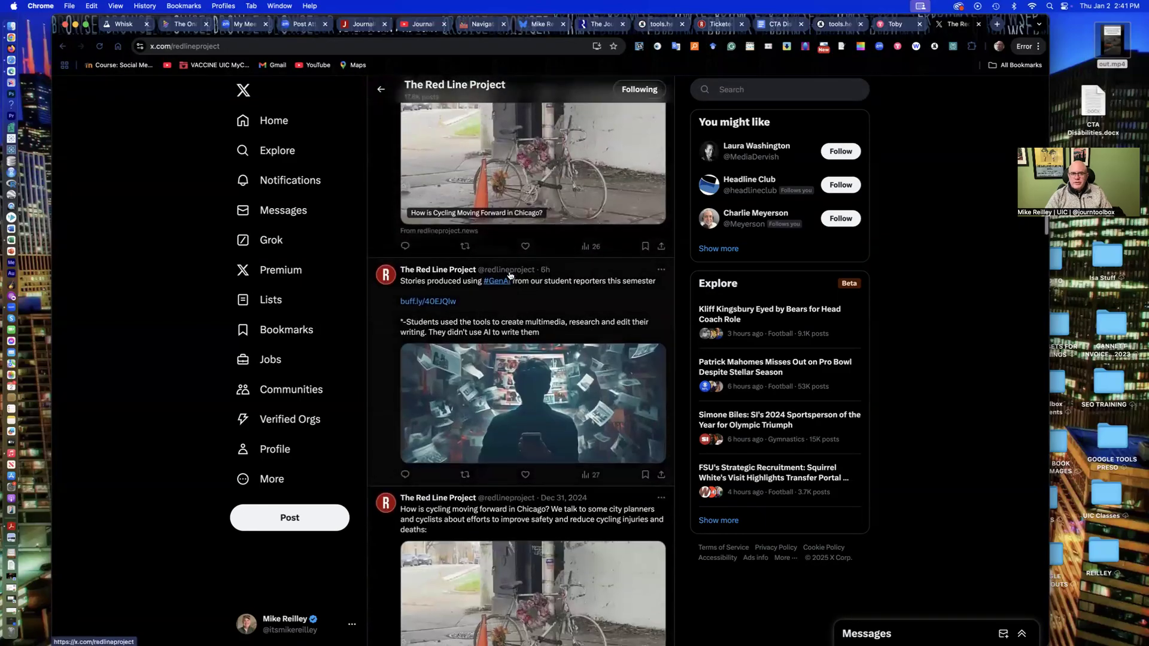
scroll("down", 3)
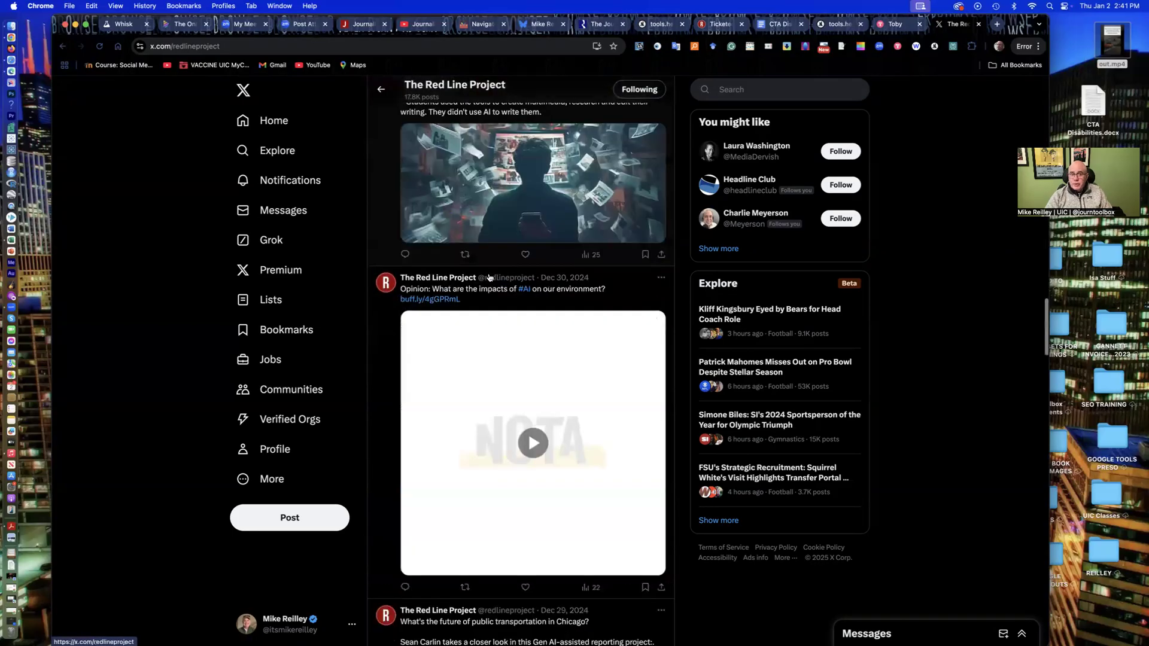
left_click(532, 443)
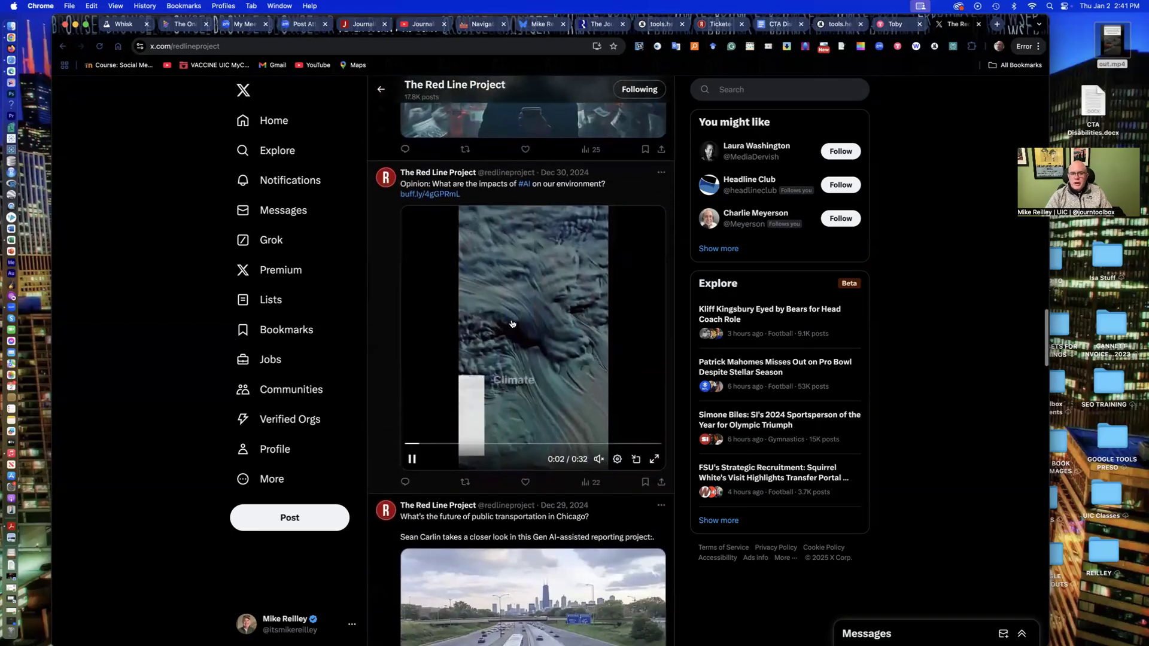